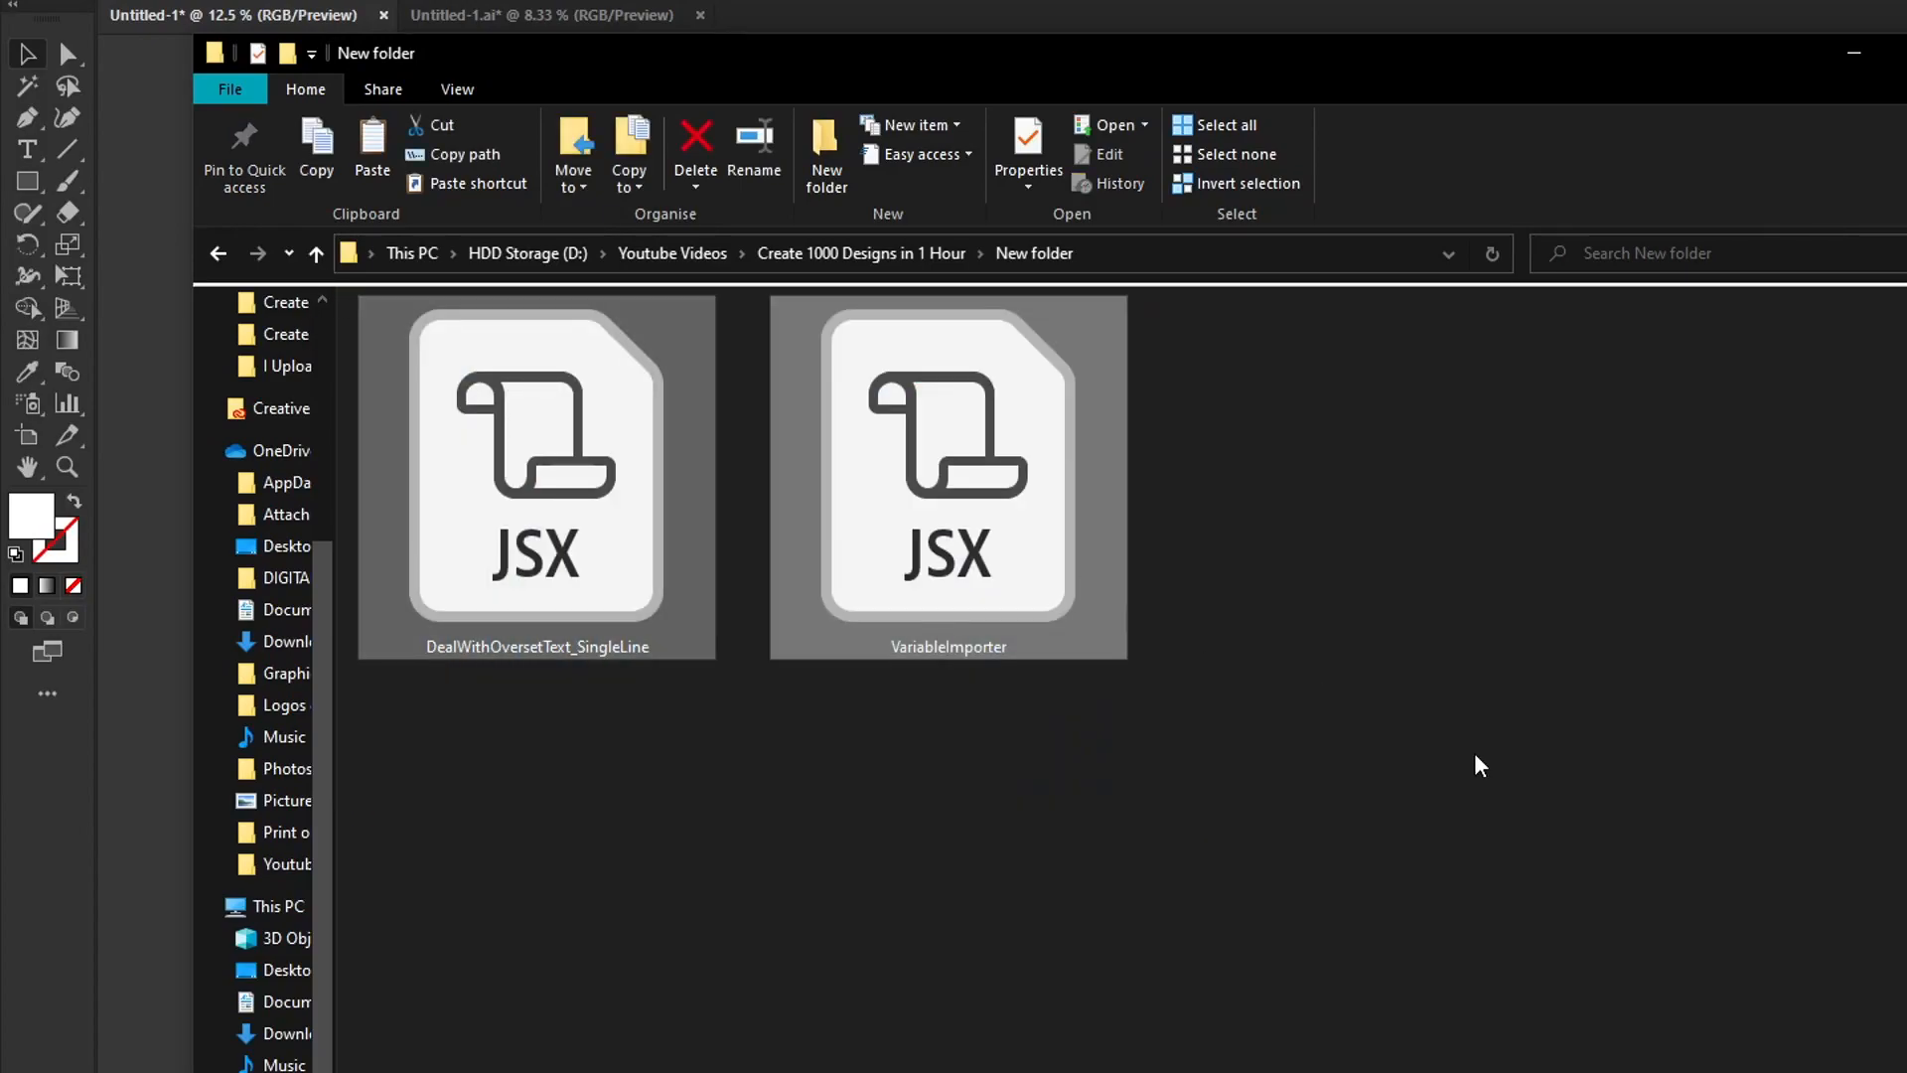
mouse_move(736, 563)
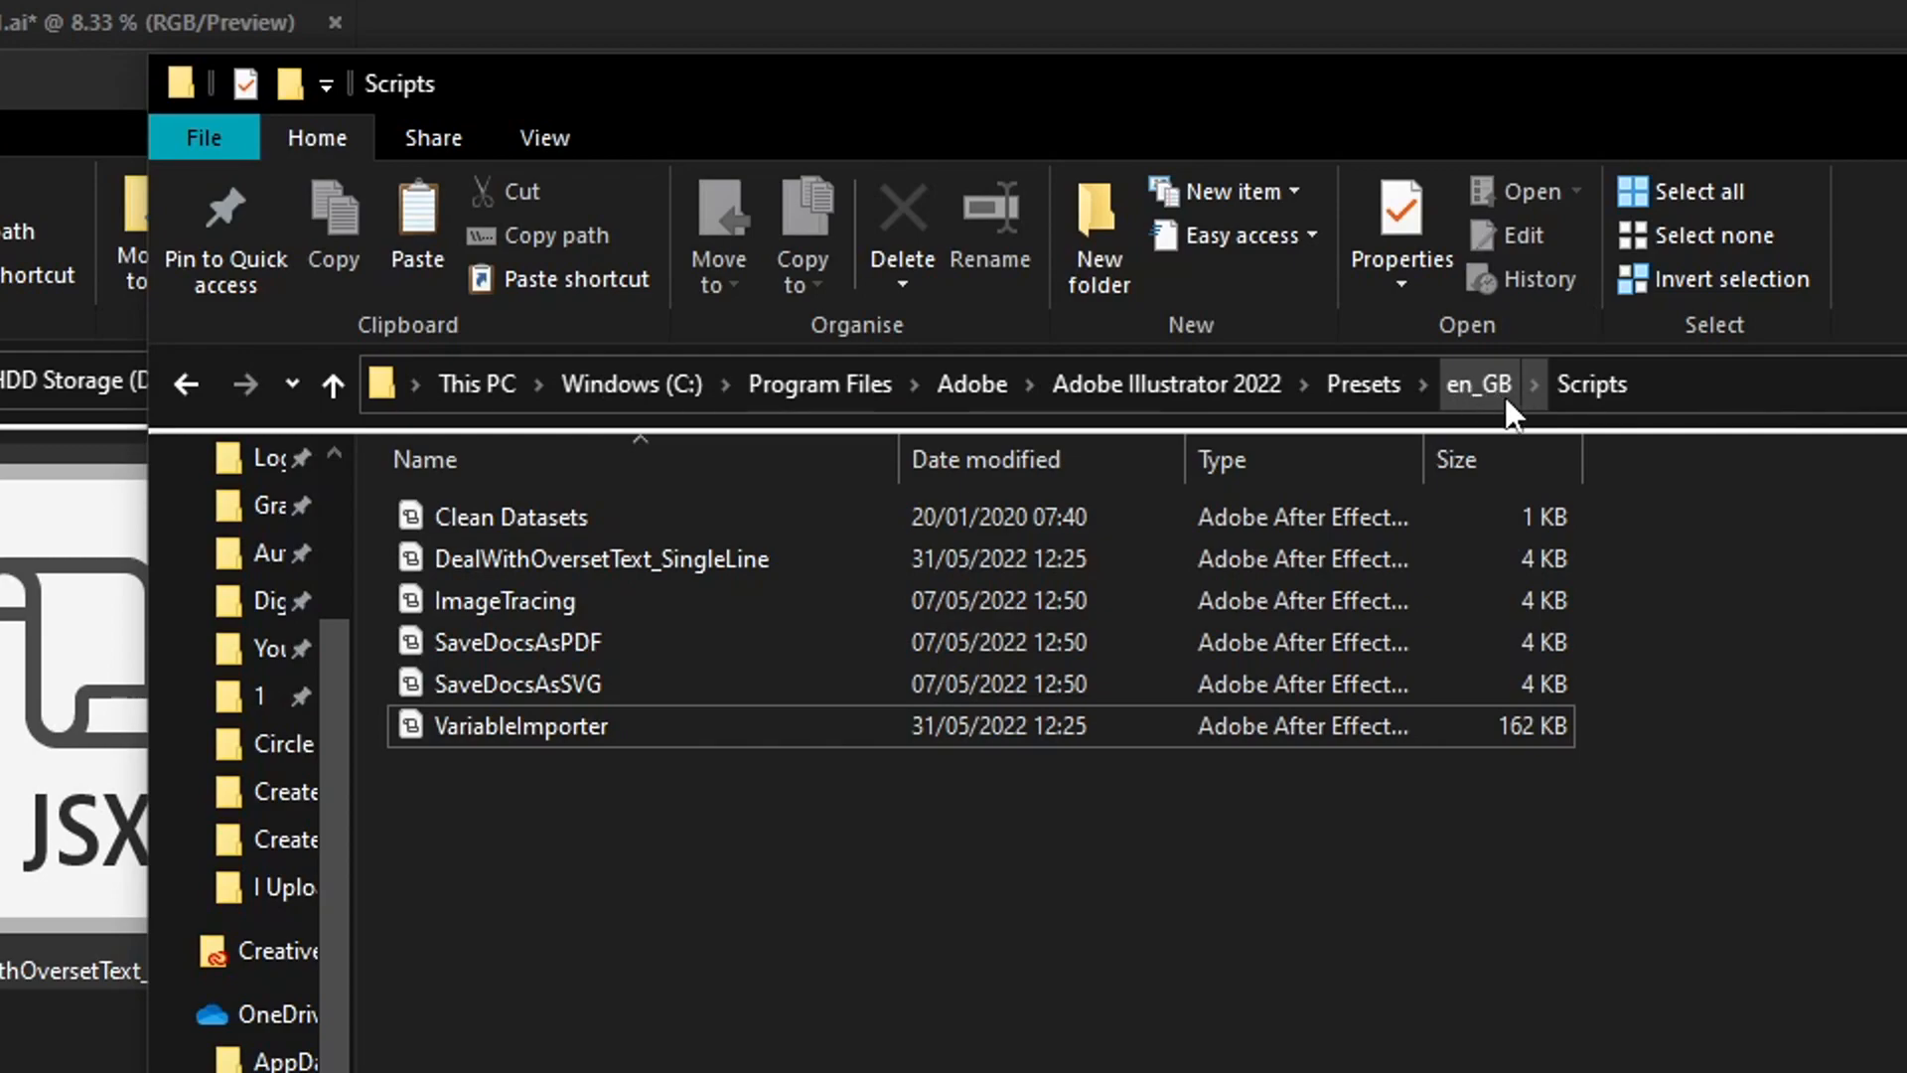
mouse_move(1589, 384)
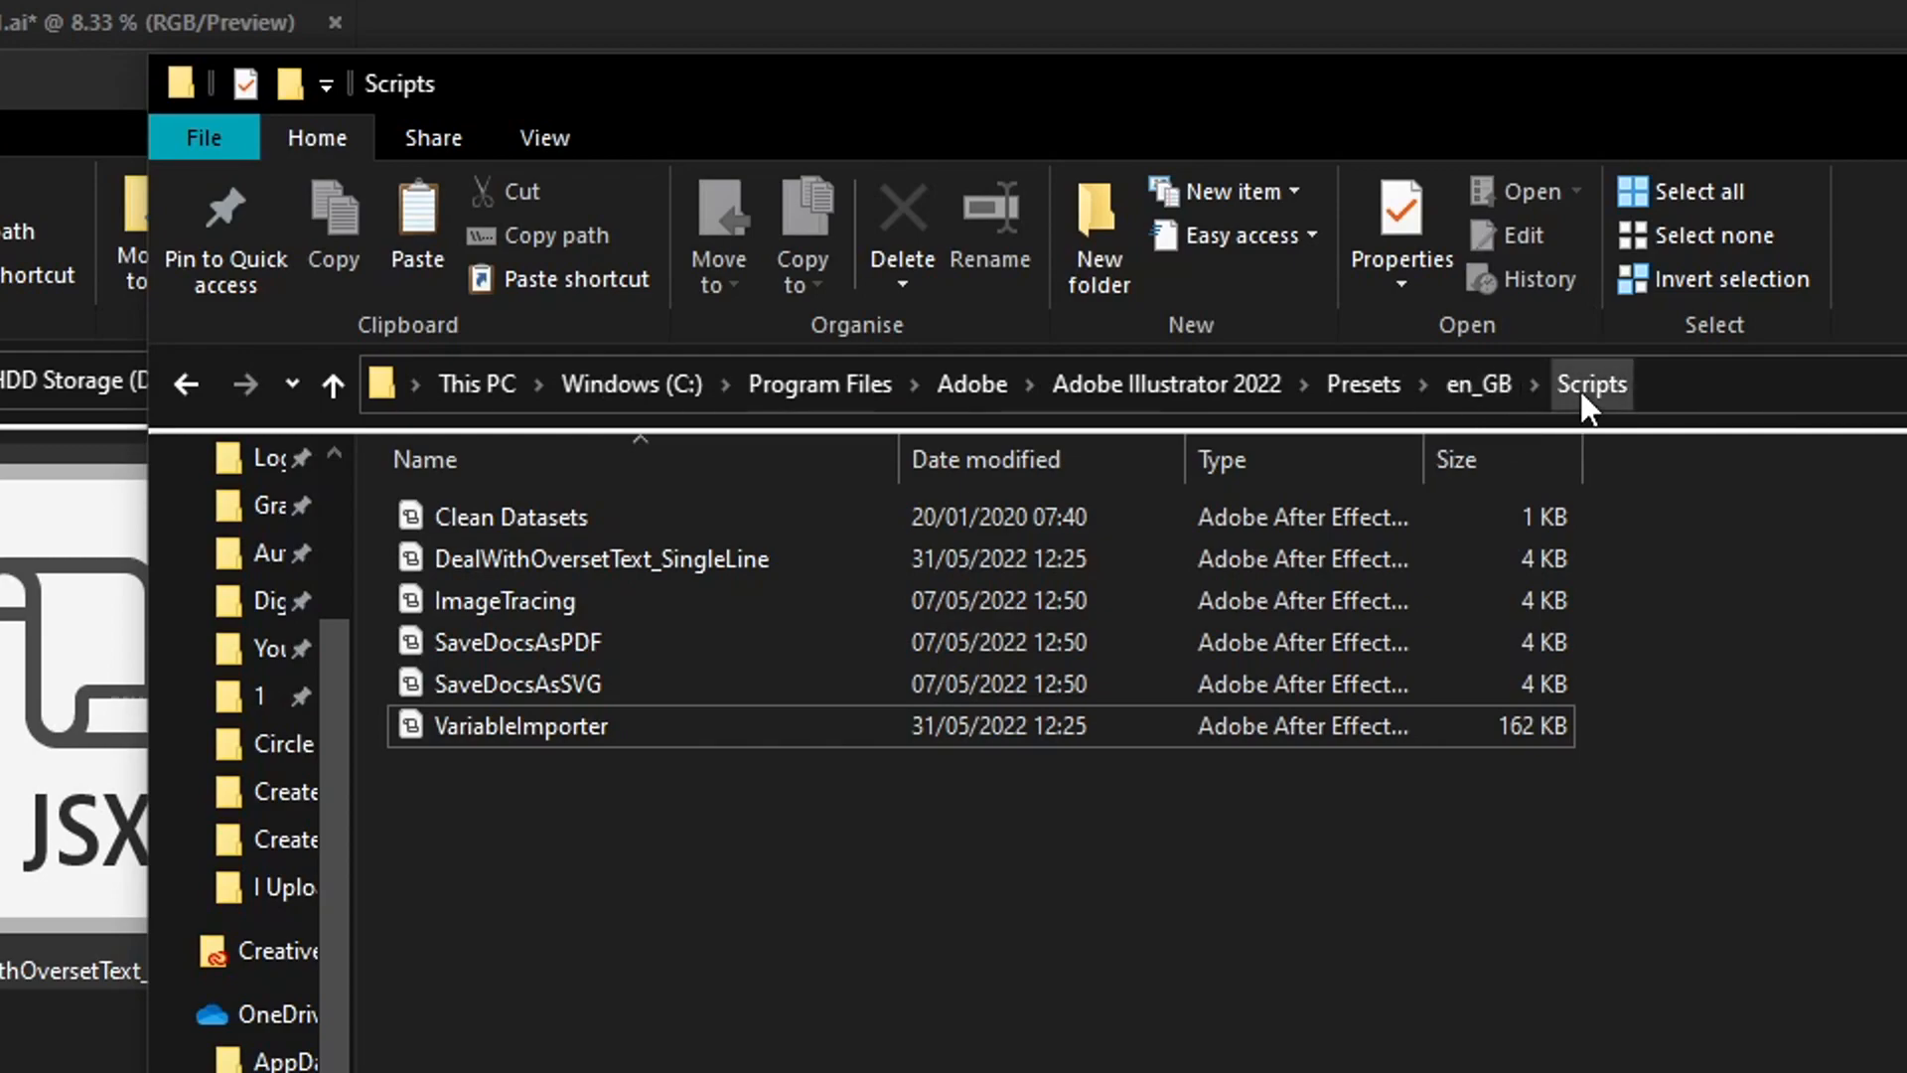
Step: Show Illustrator 2022's Scripts folder holding DealWithOversetText_SingleLine and VariableImporter
click(598, 558)
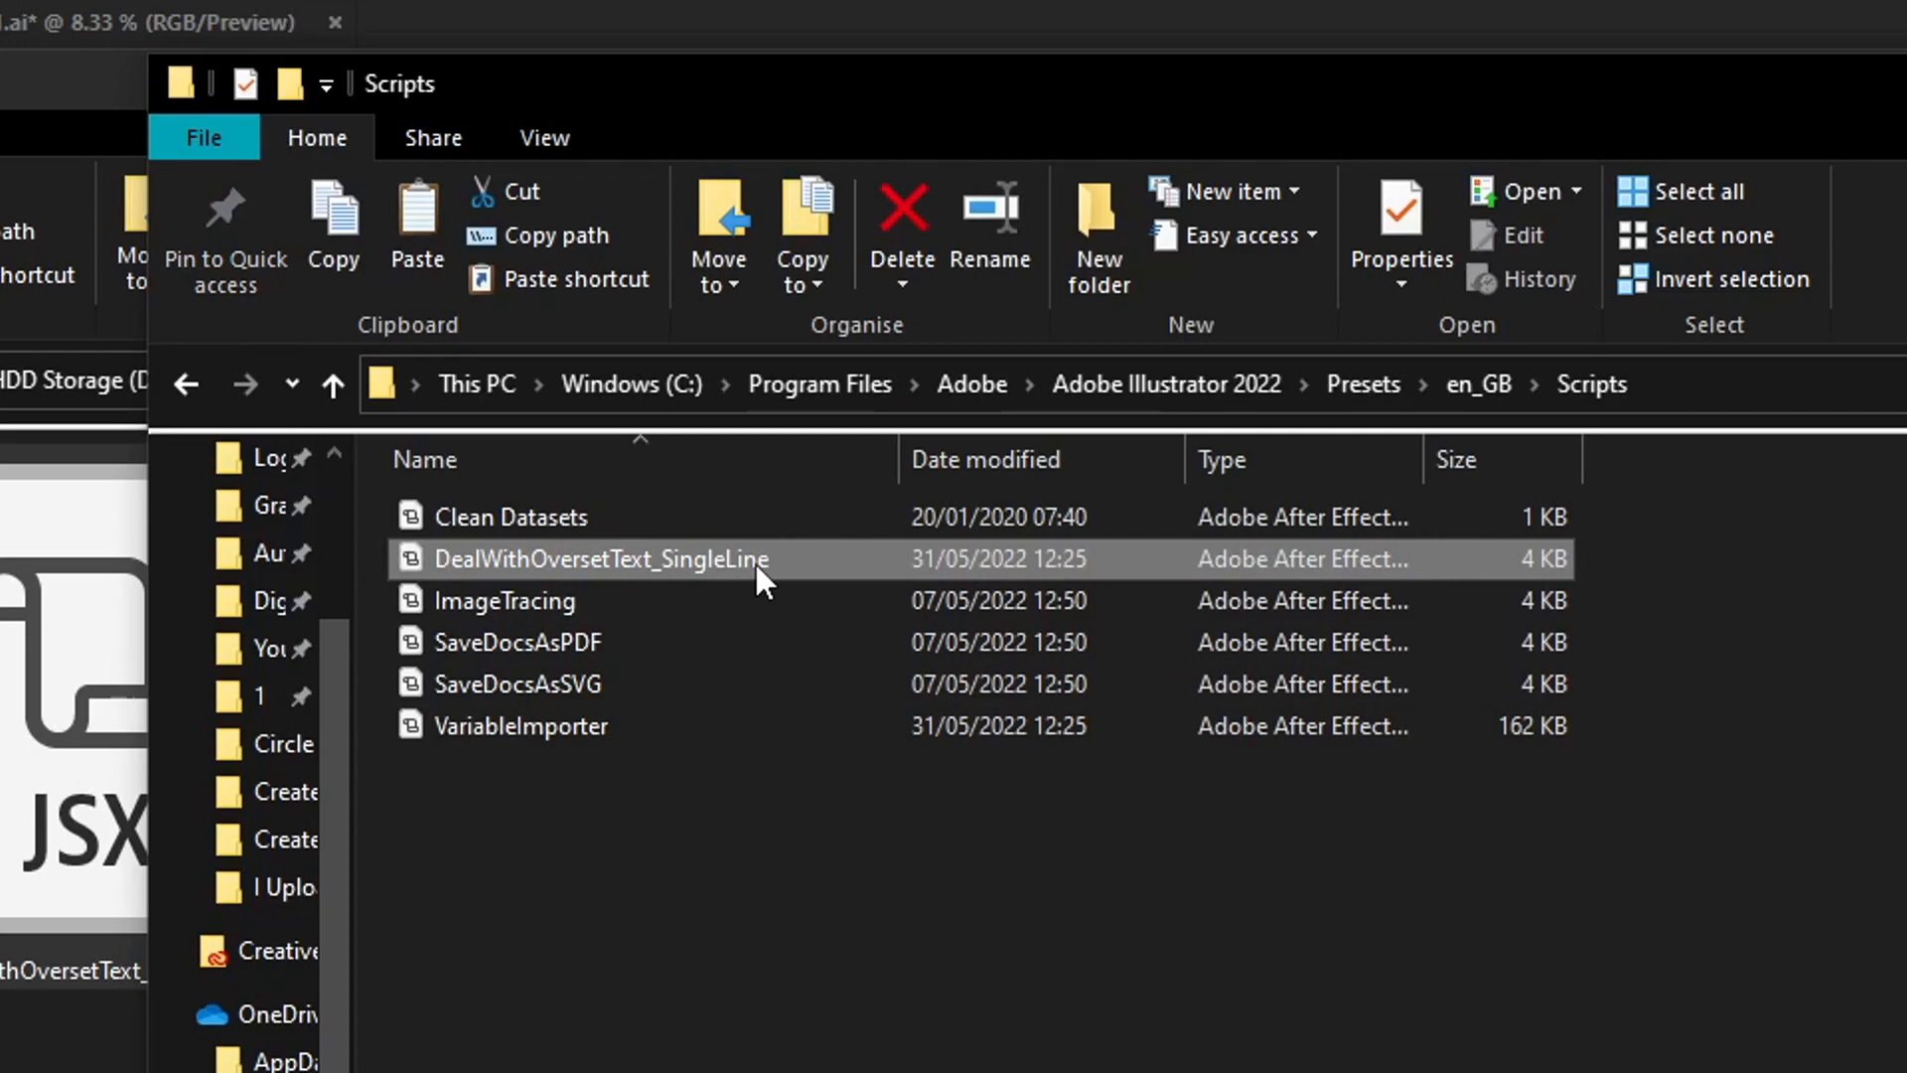
click(520, 725)
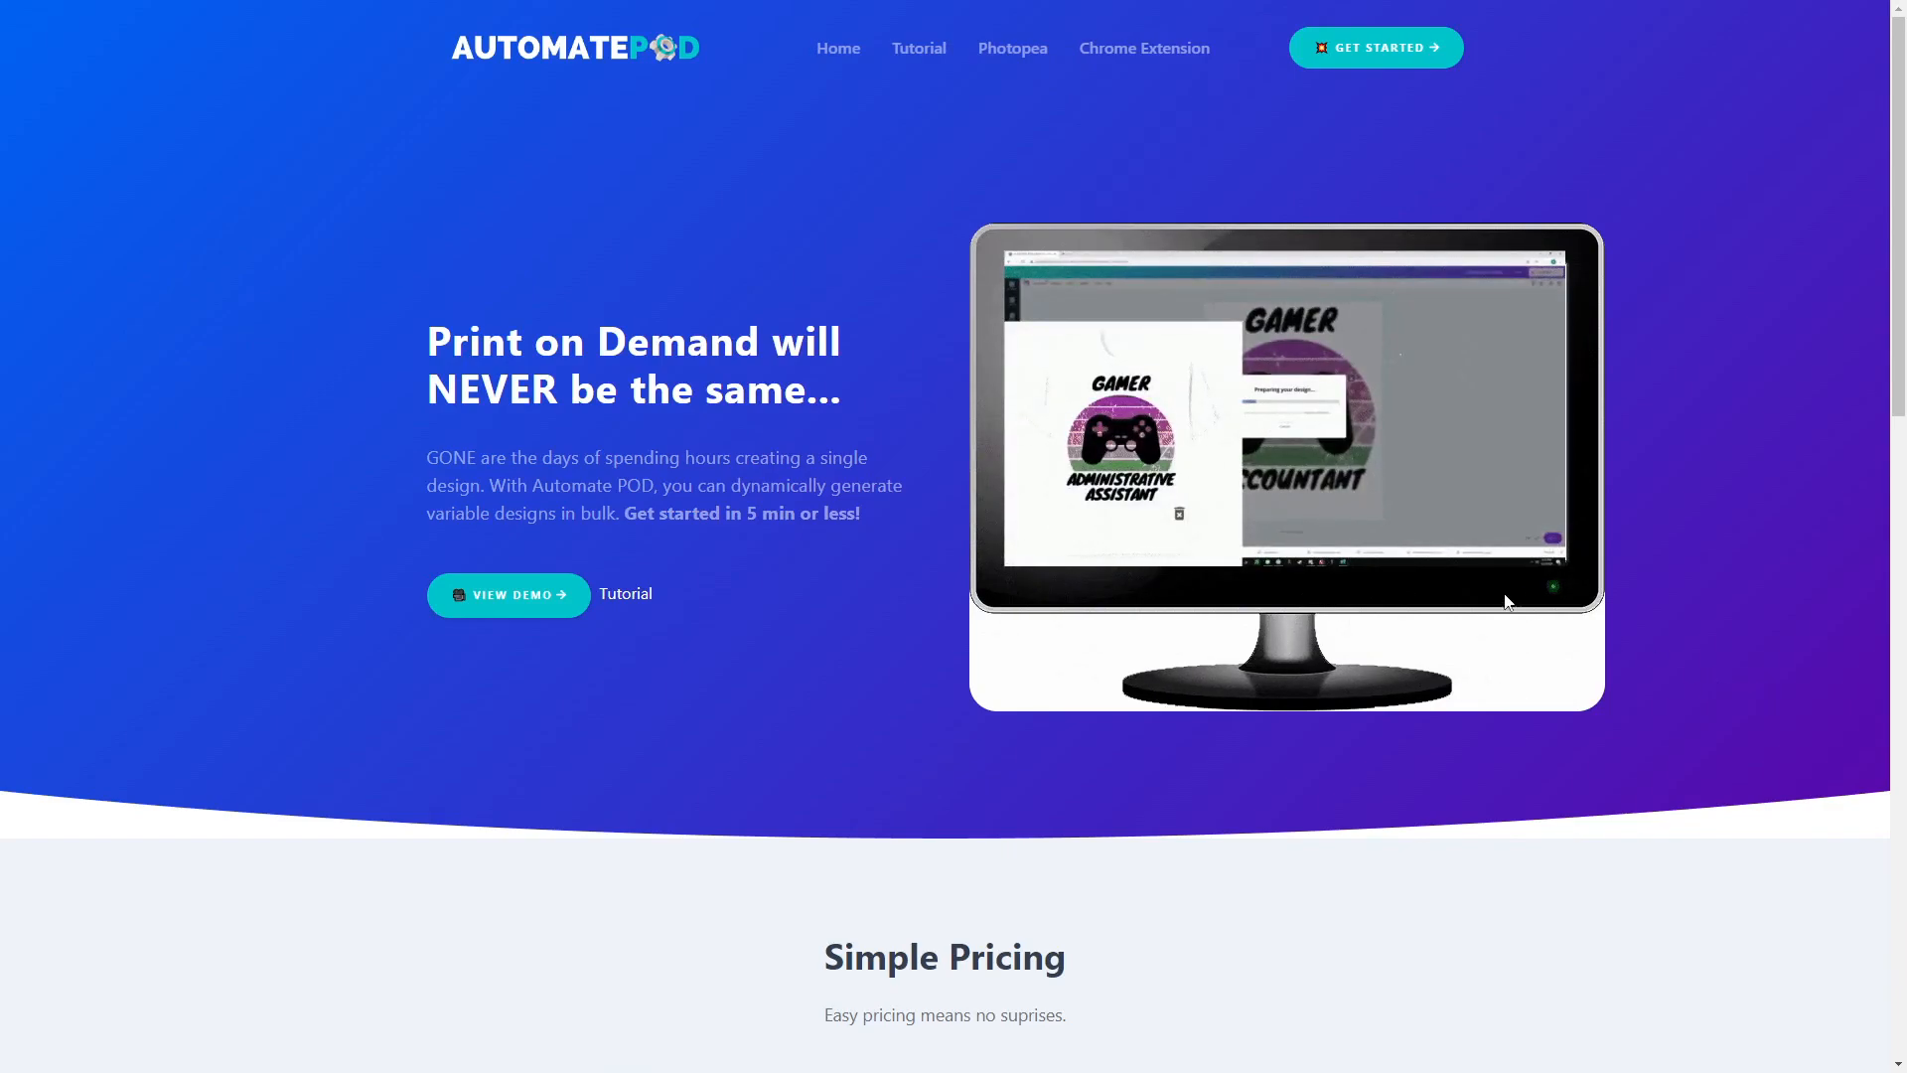
Step: Download jobs.csv from the Tutorial page's 'Jobs (mix of one & two words)' template
click(917, 48)
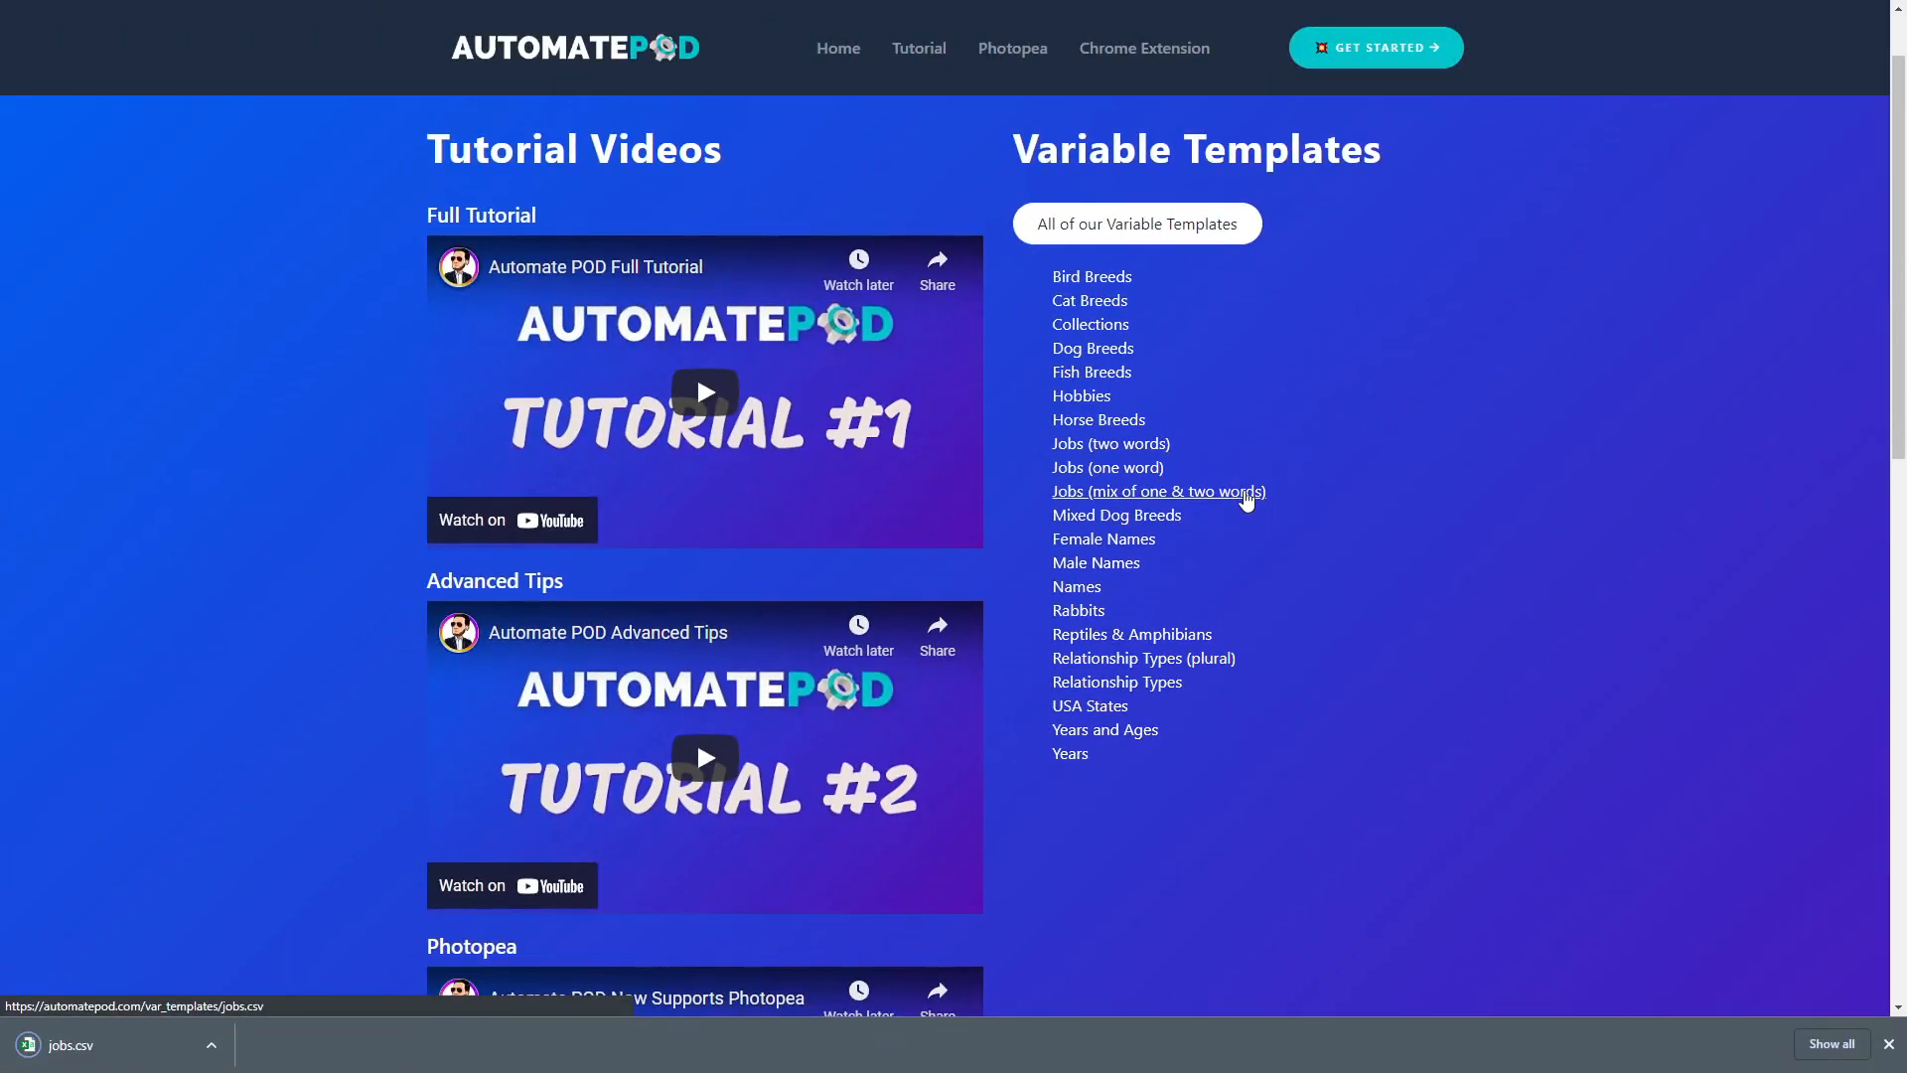
click(67, 1051)
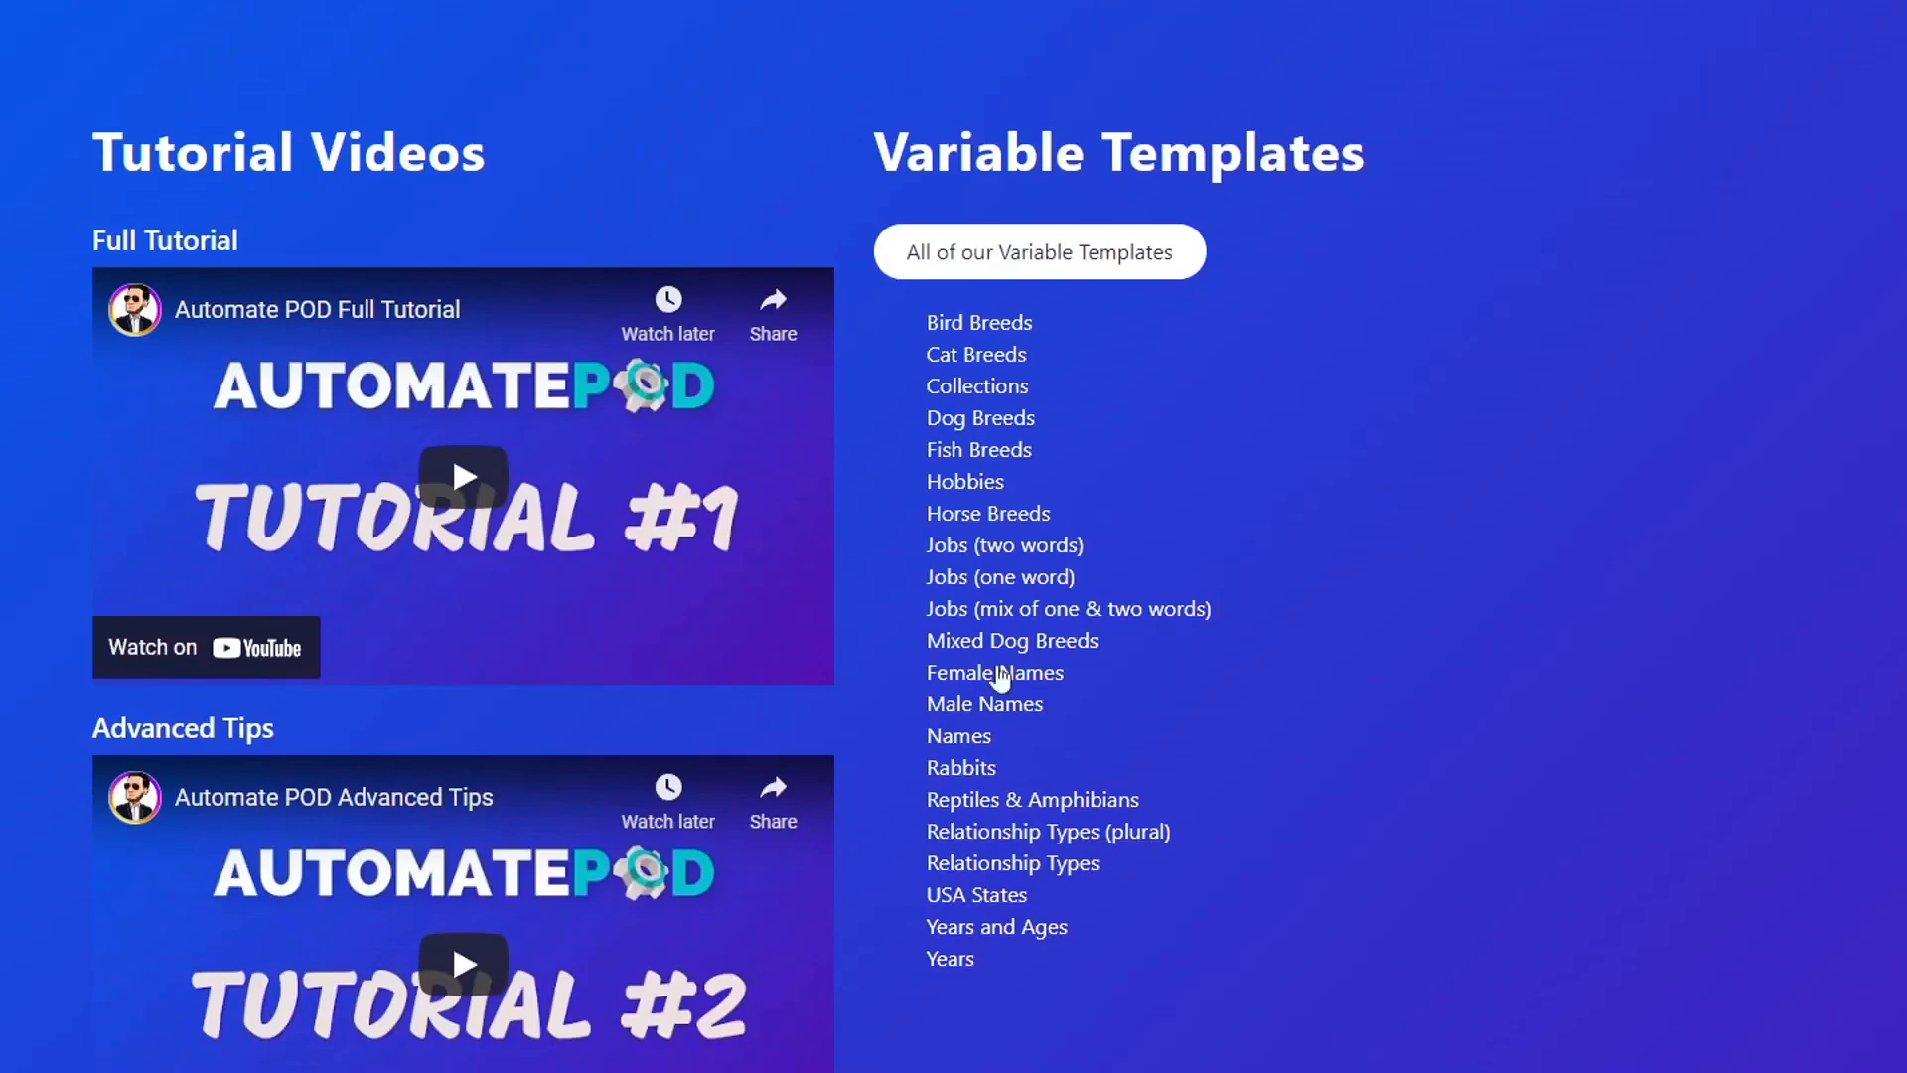
mouse_move(976, 354)
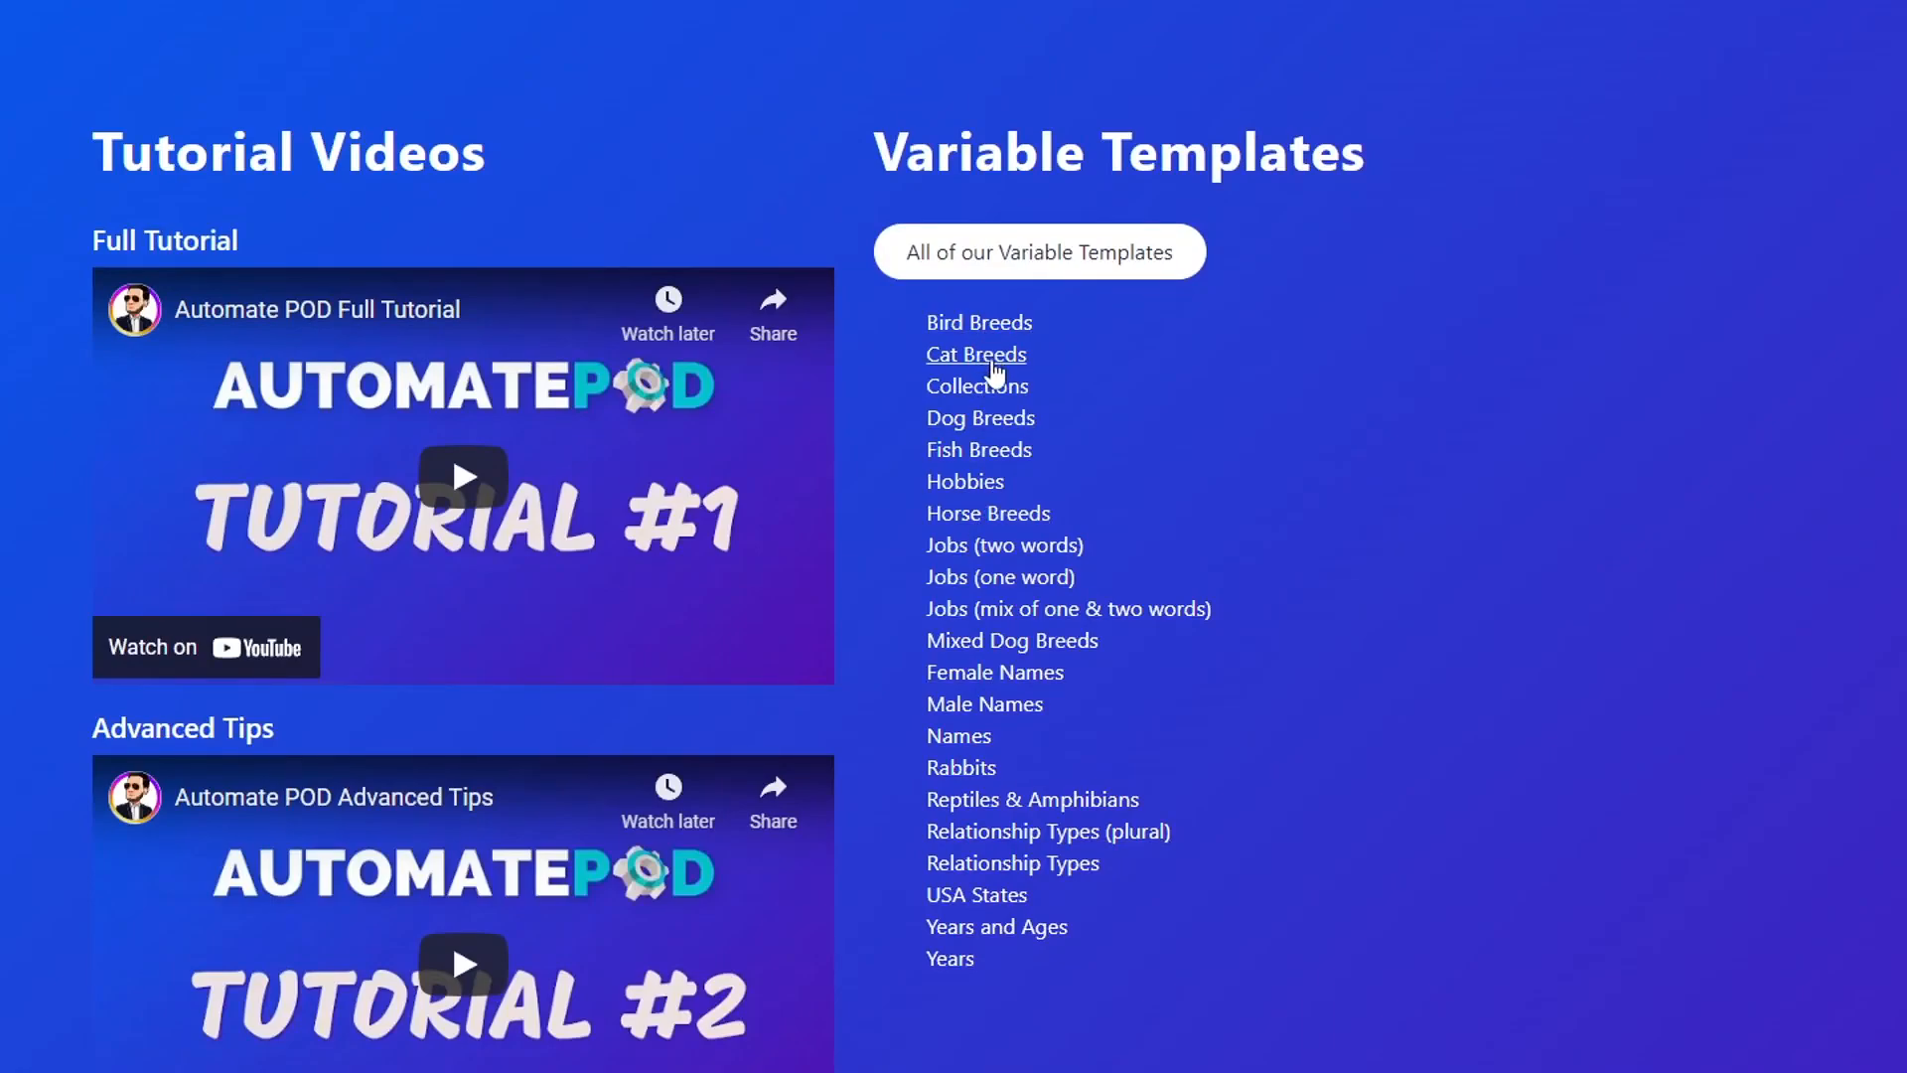
mouse_move(1013, 495)
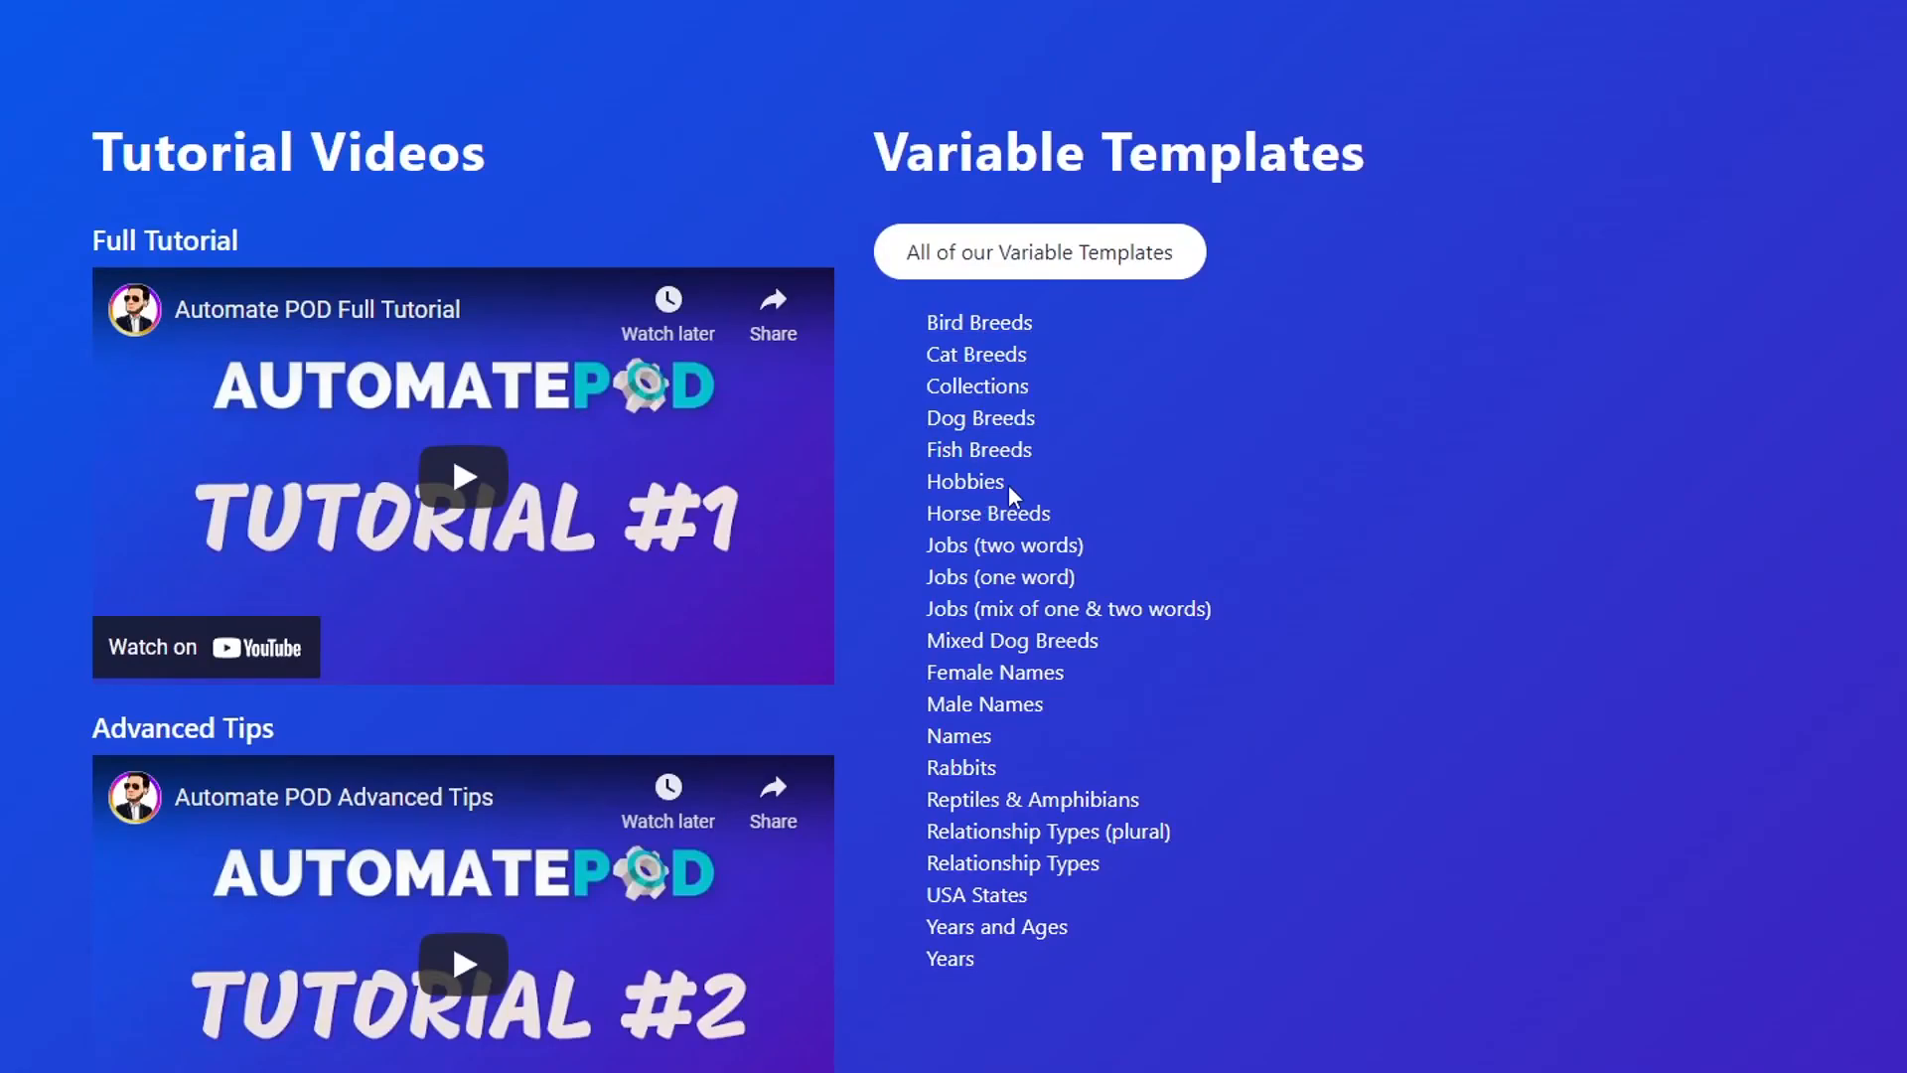
mouse_move(1321, 1003)
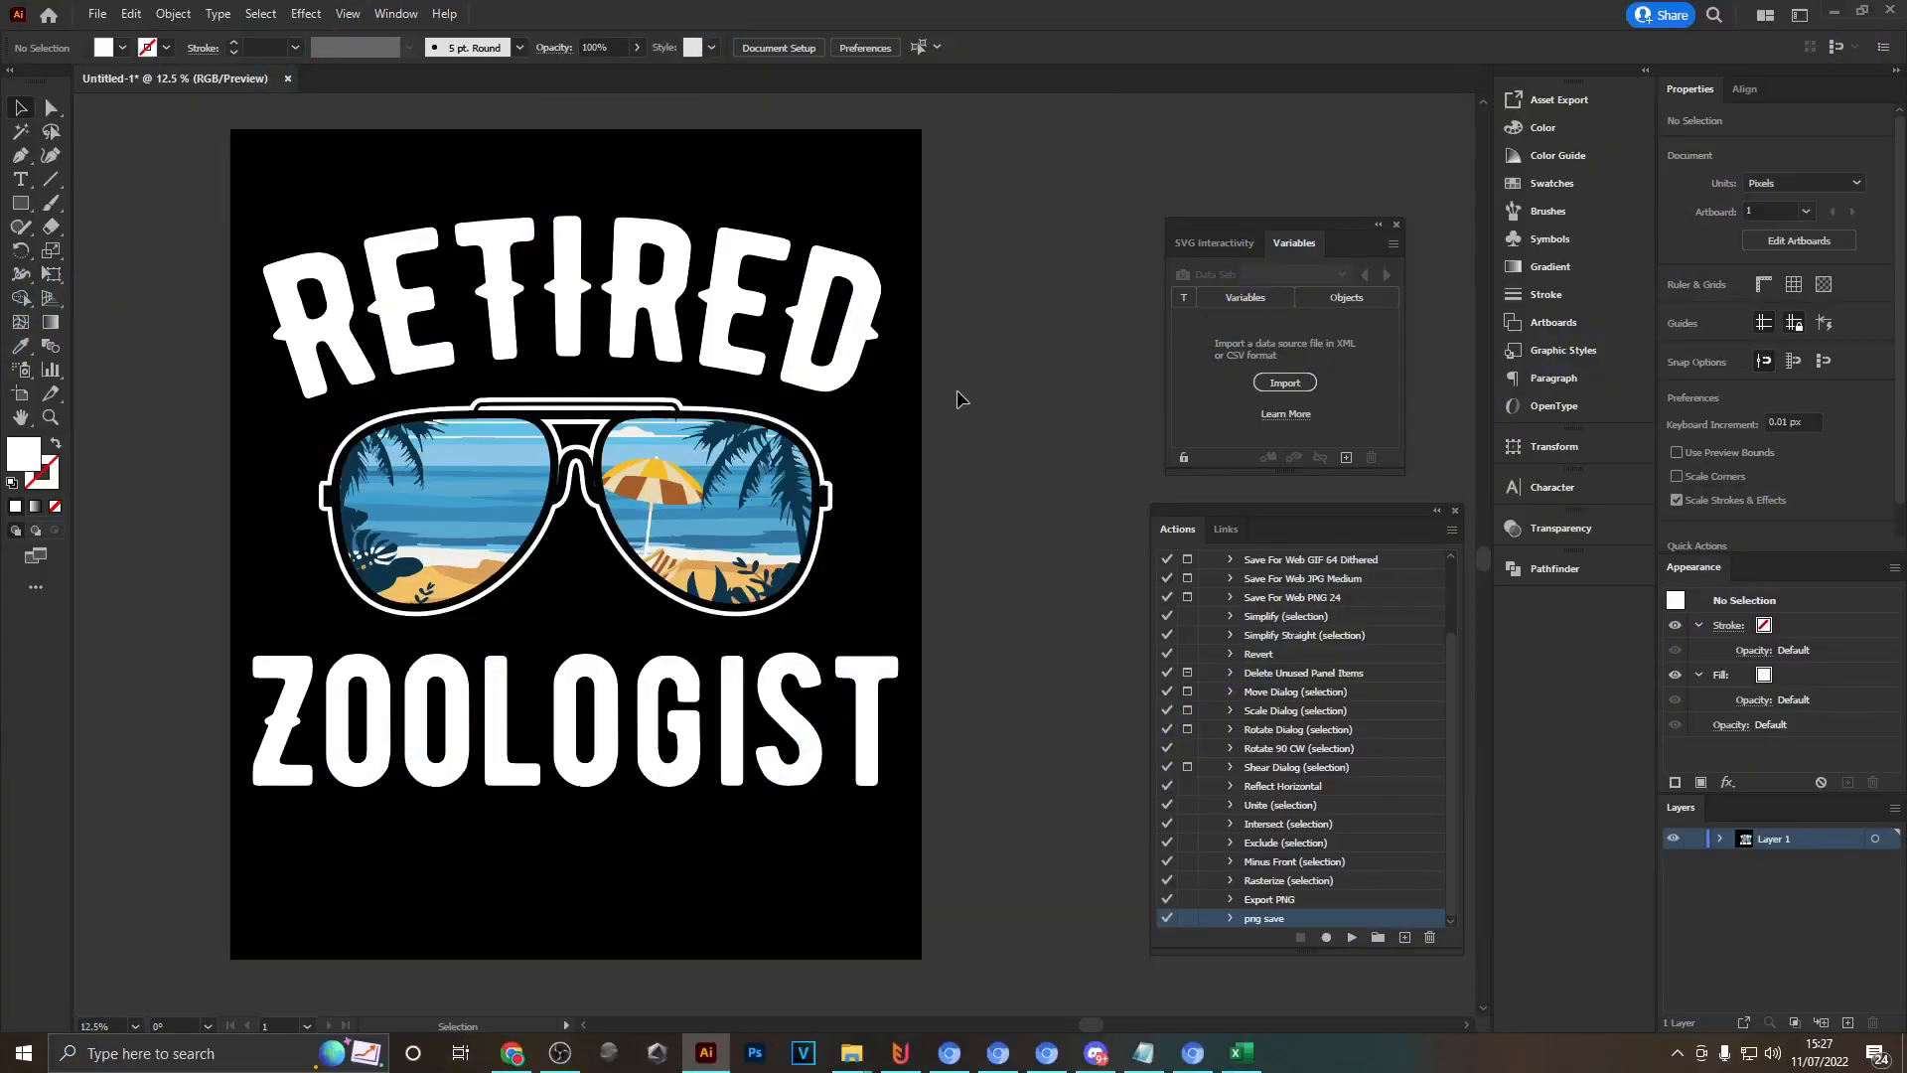
mouse_move(337, 371)
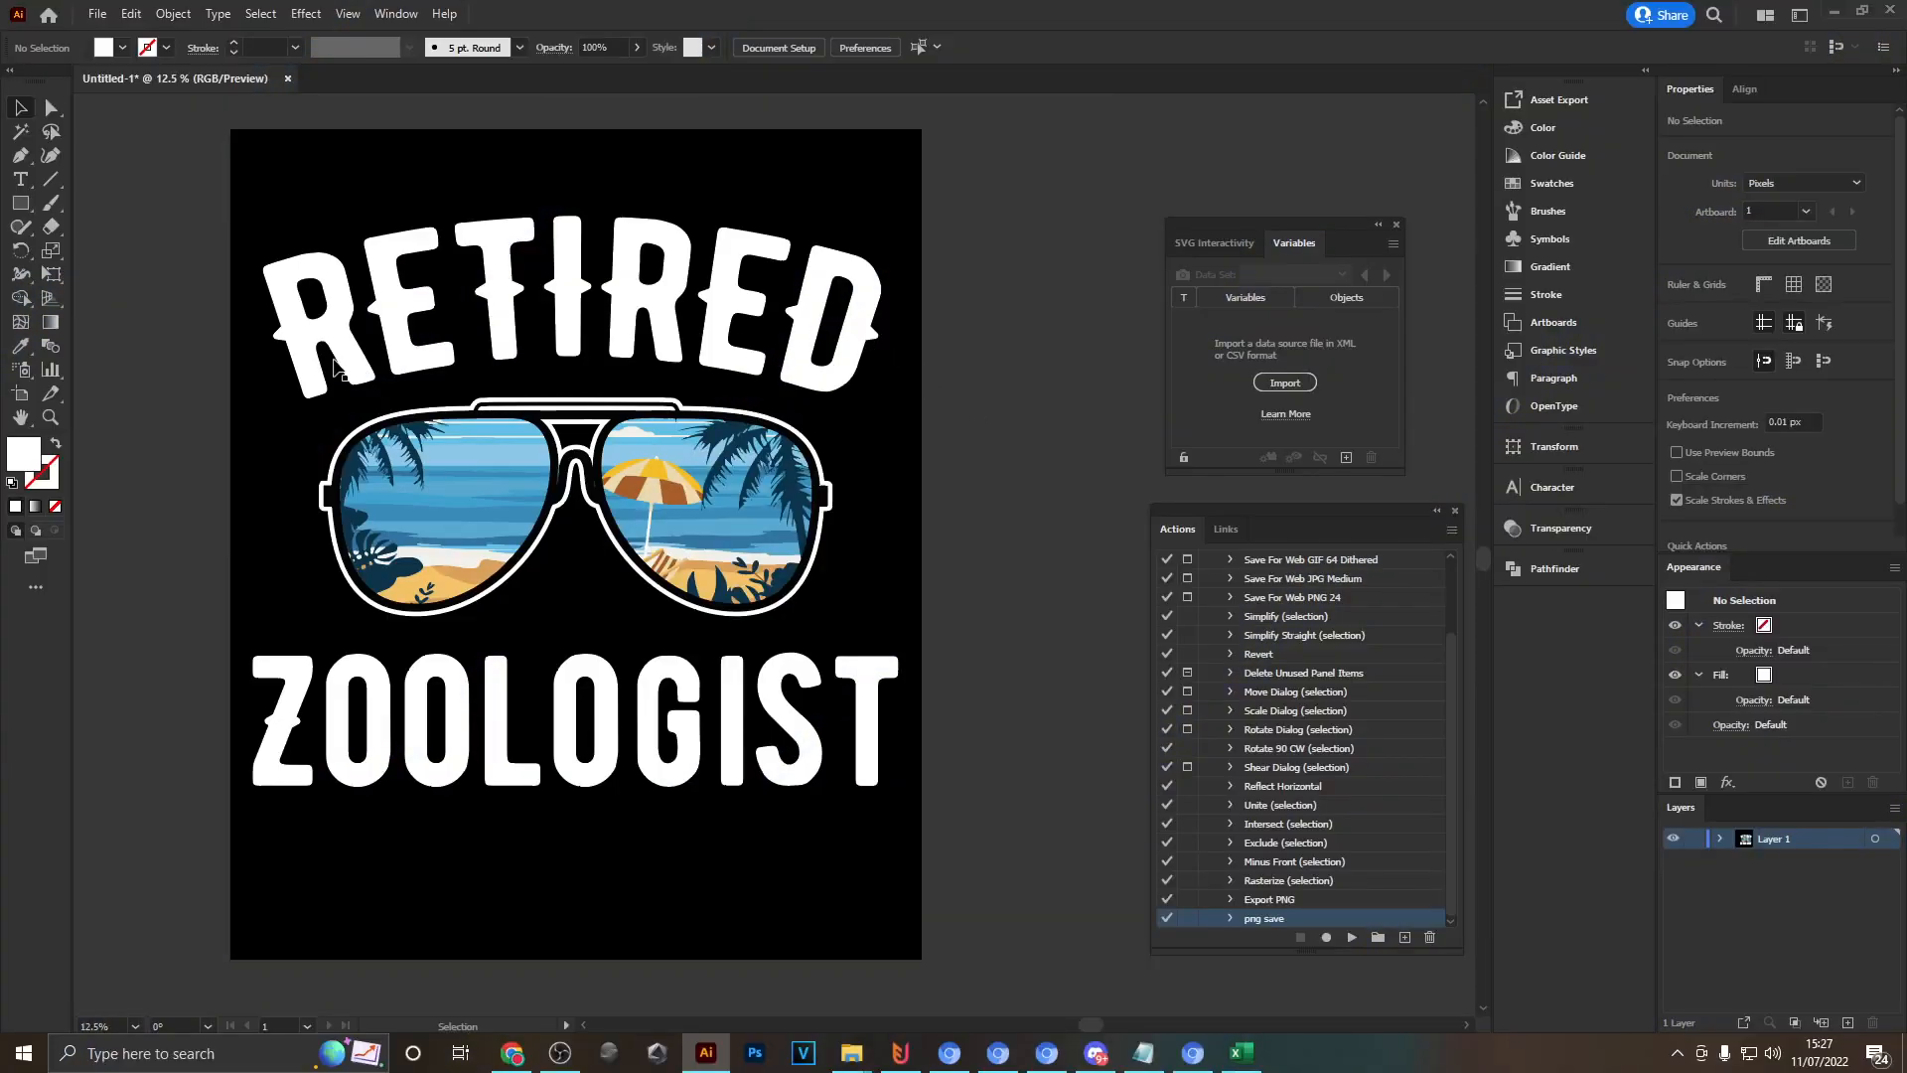
click(572, 725)
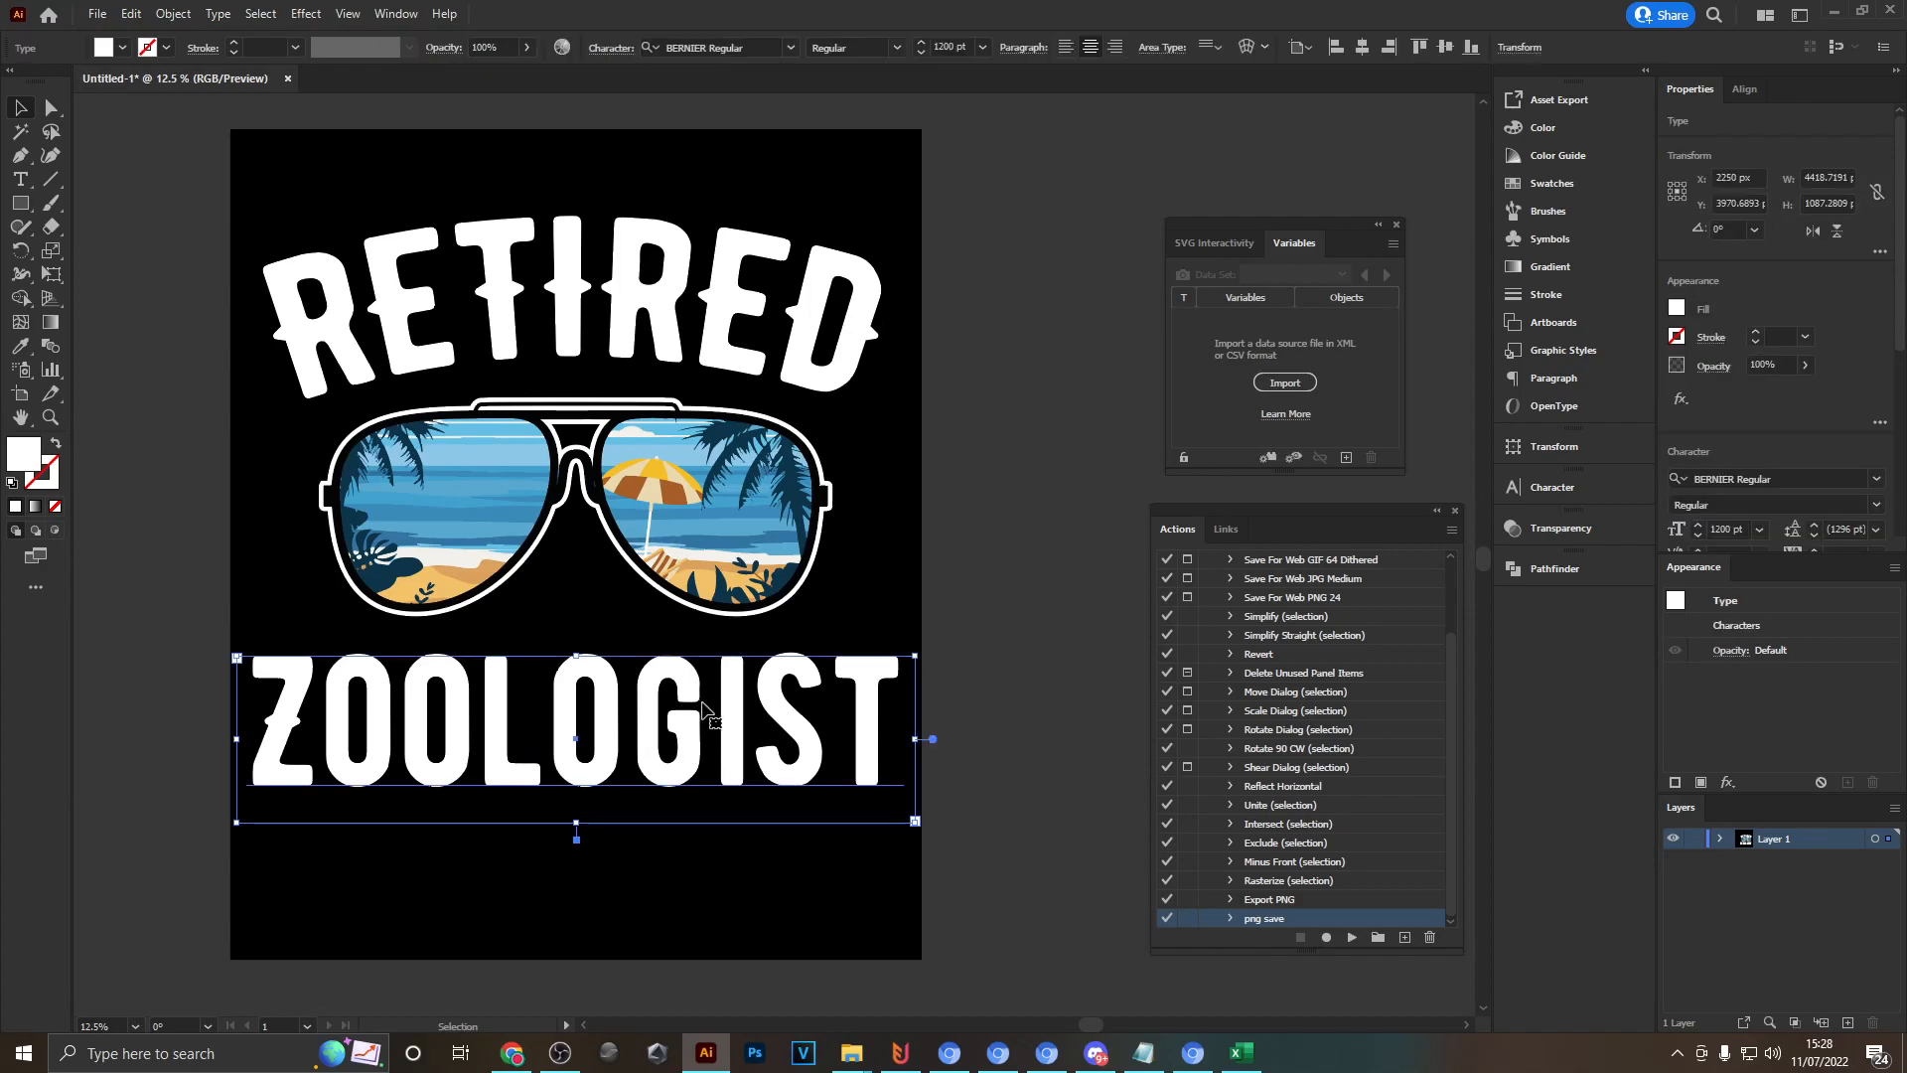
mouse_move(822, 882)
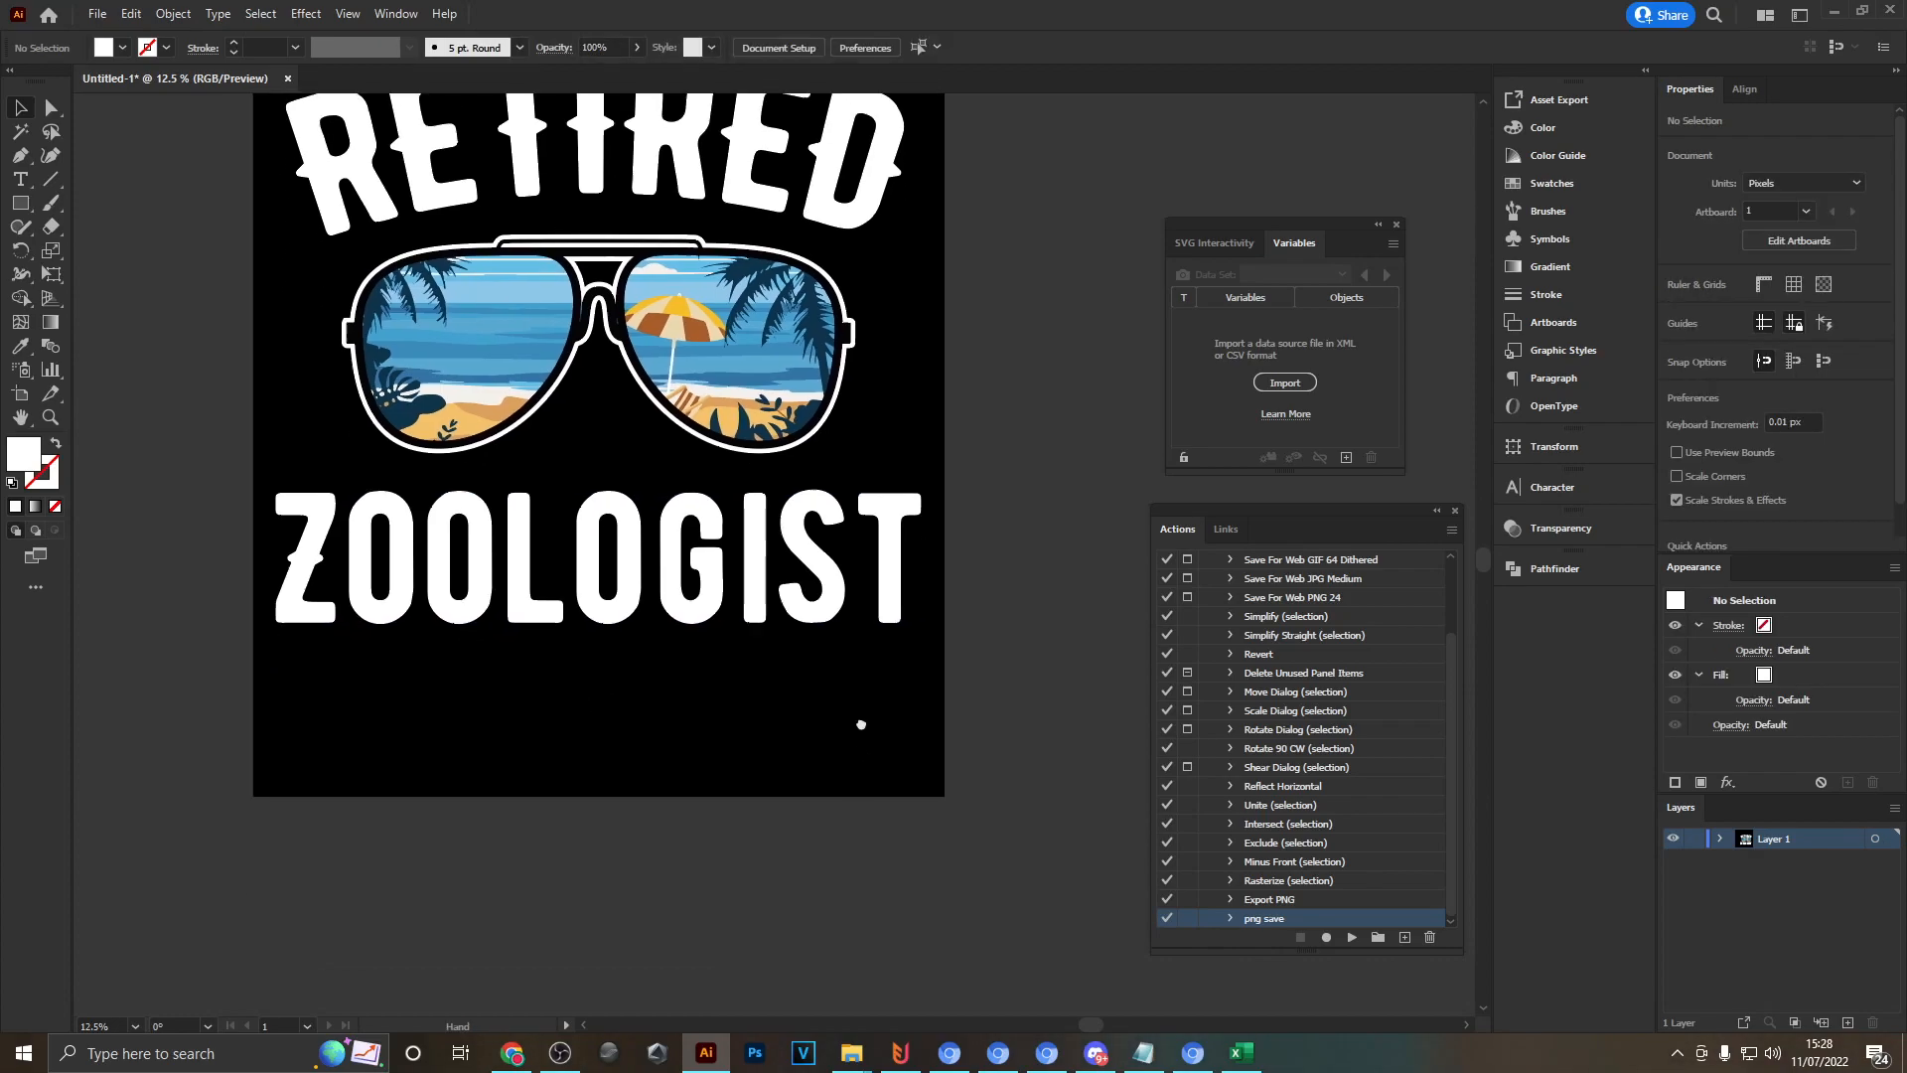
click(596, 559)
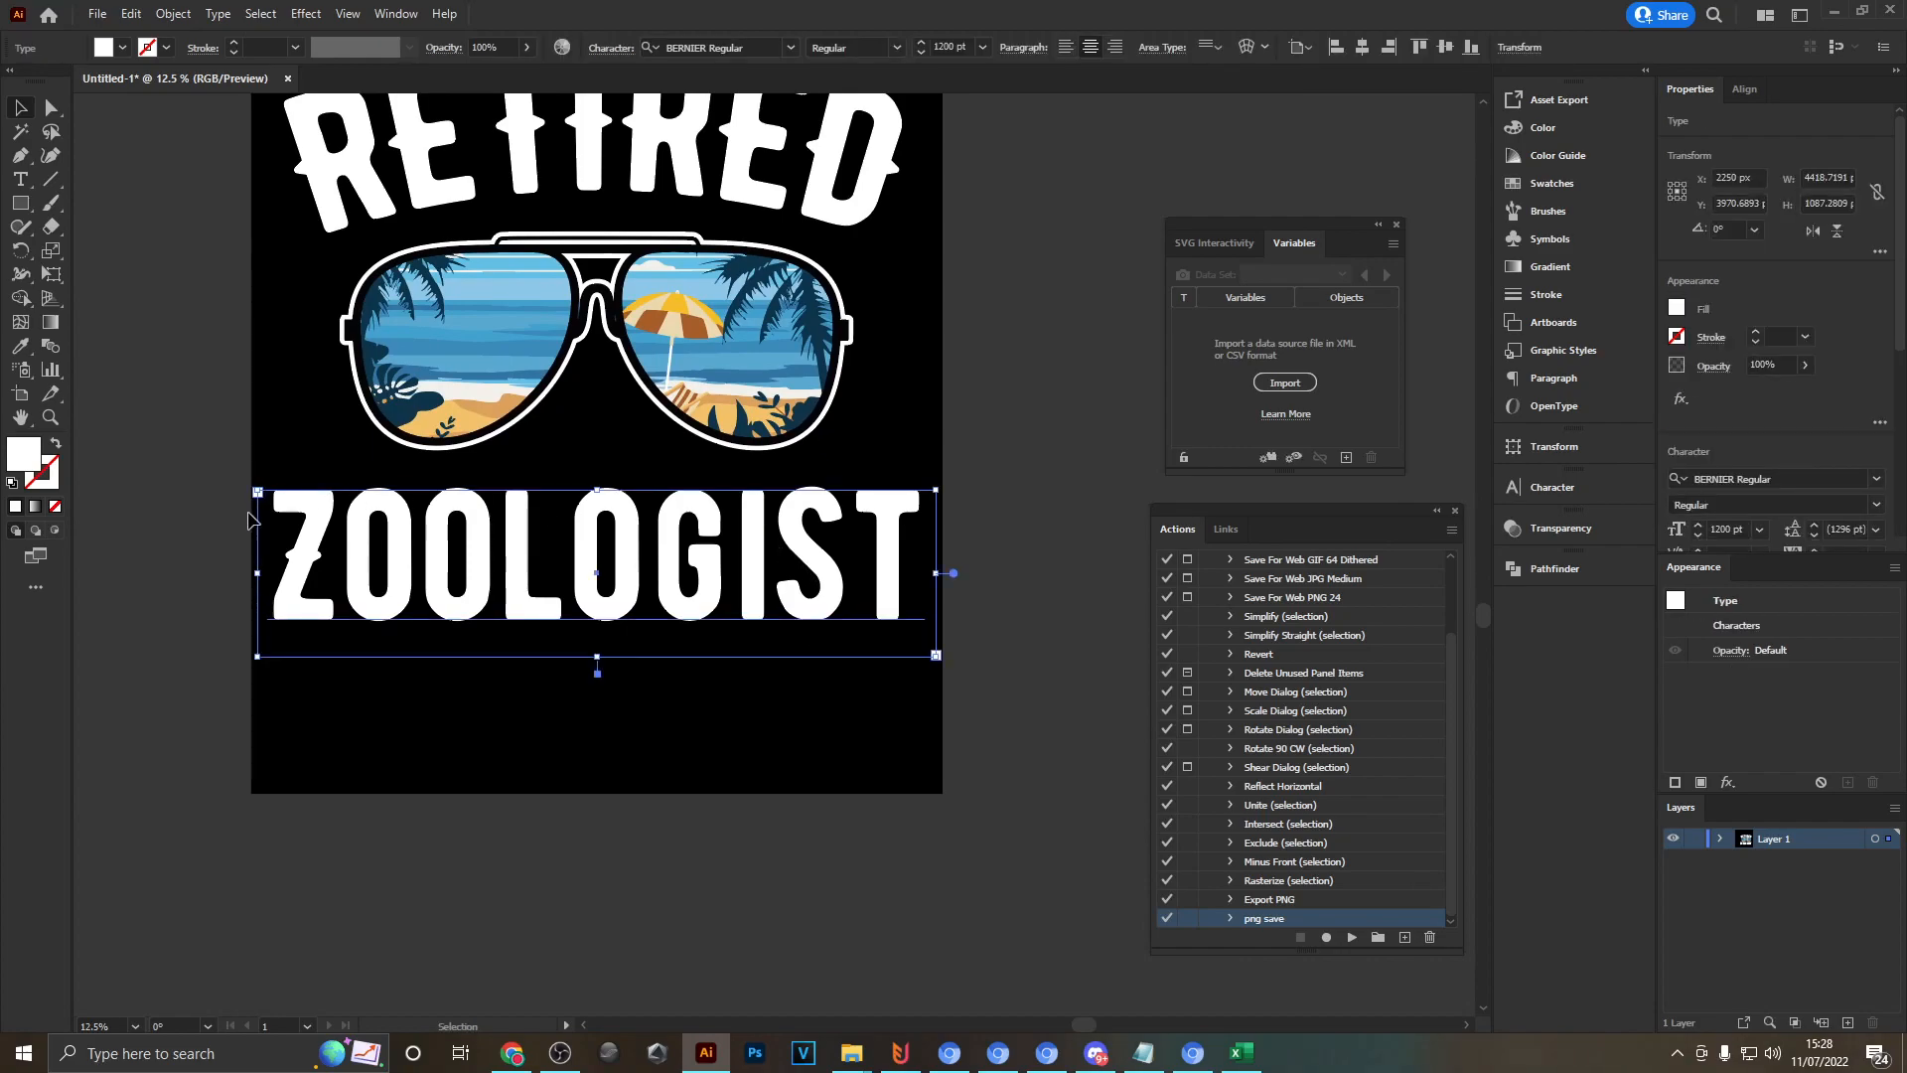
mouse_move(155, 265)
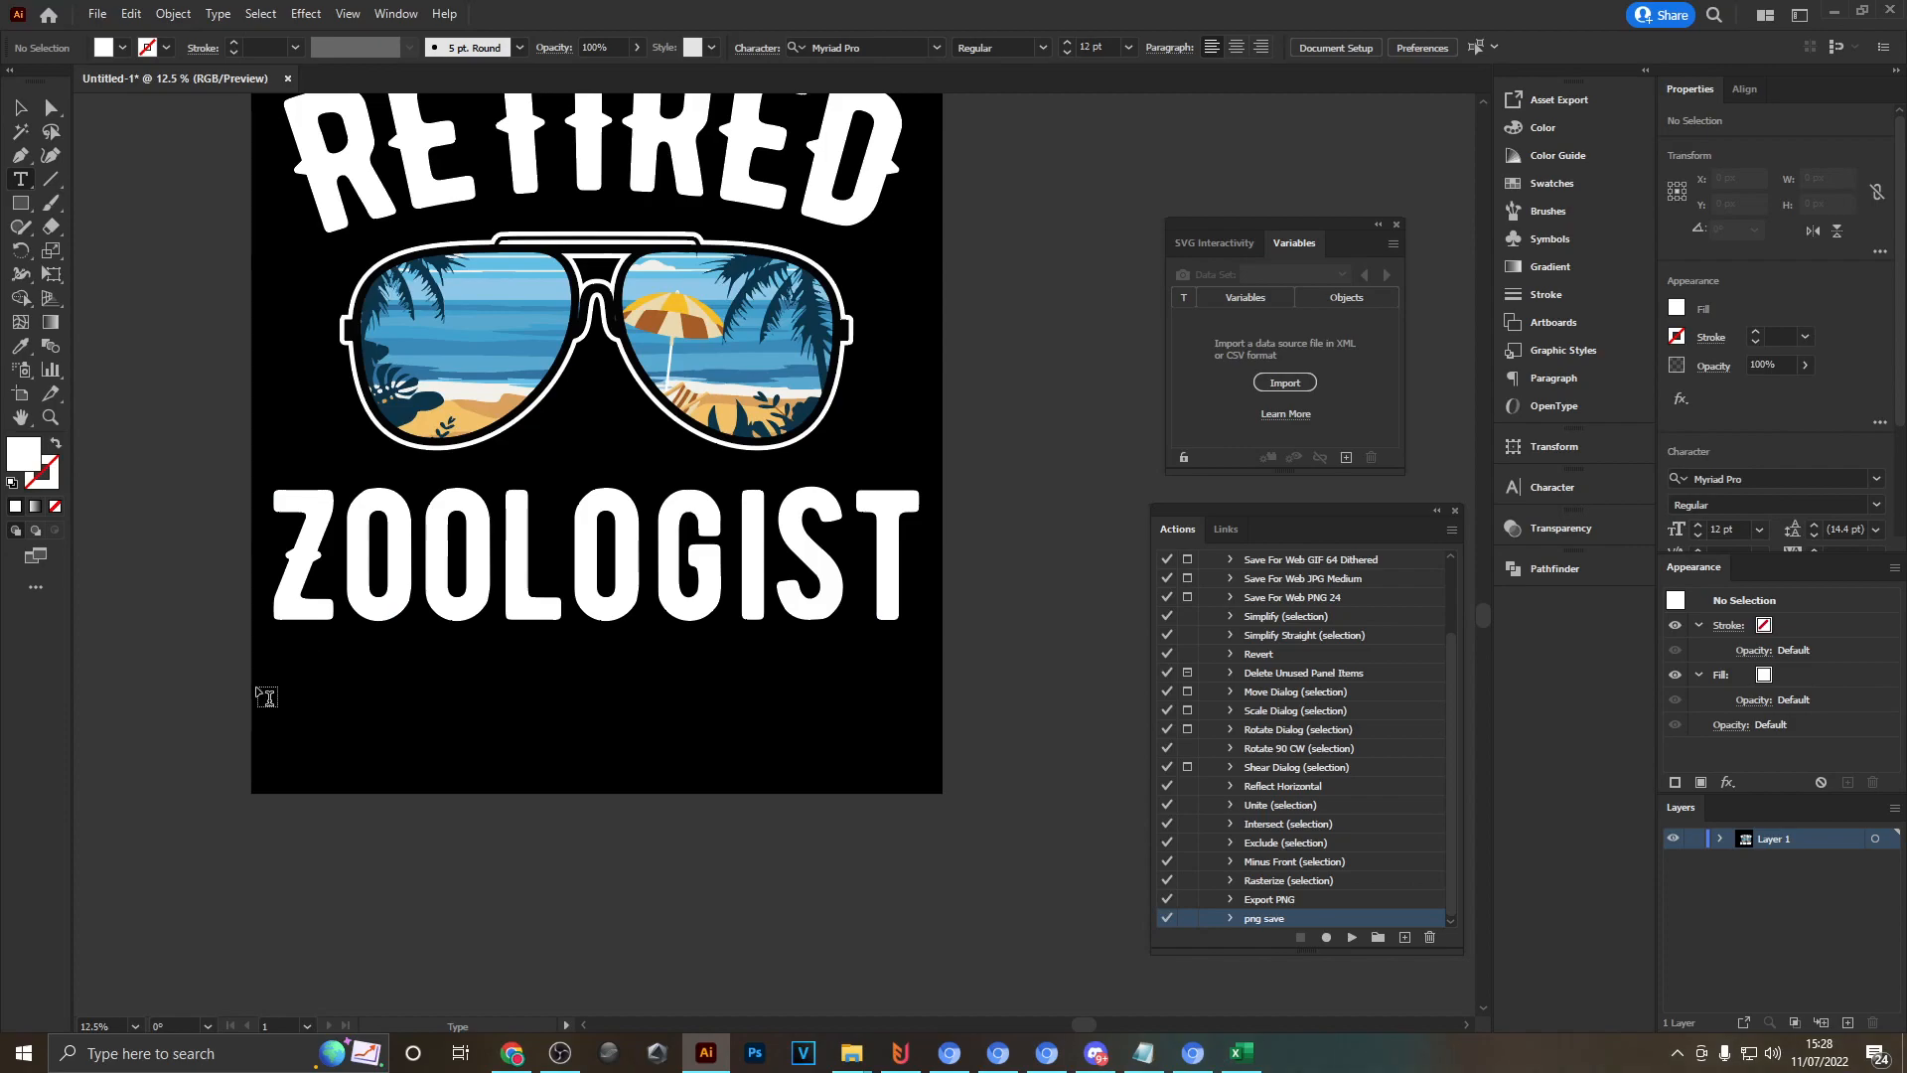
drag(265, 695, 942, 852)
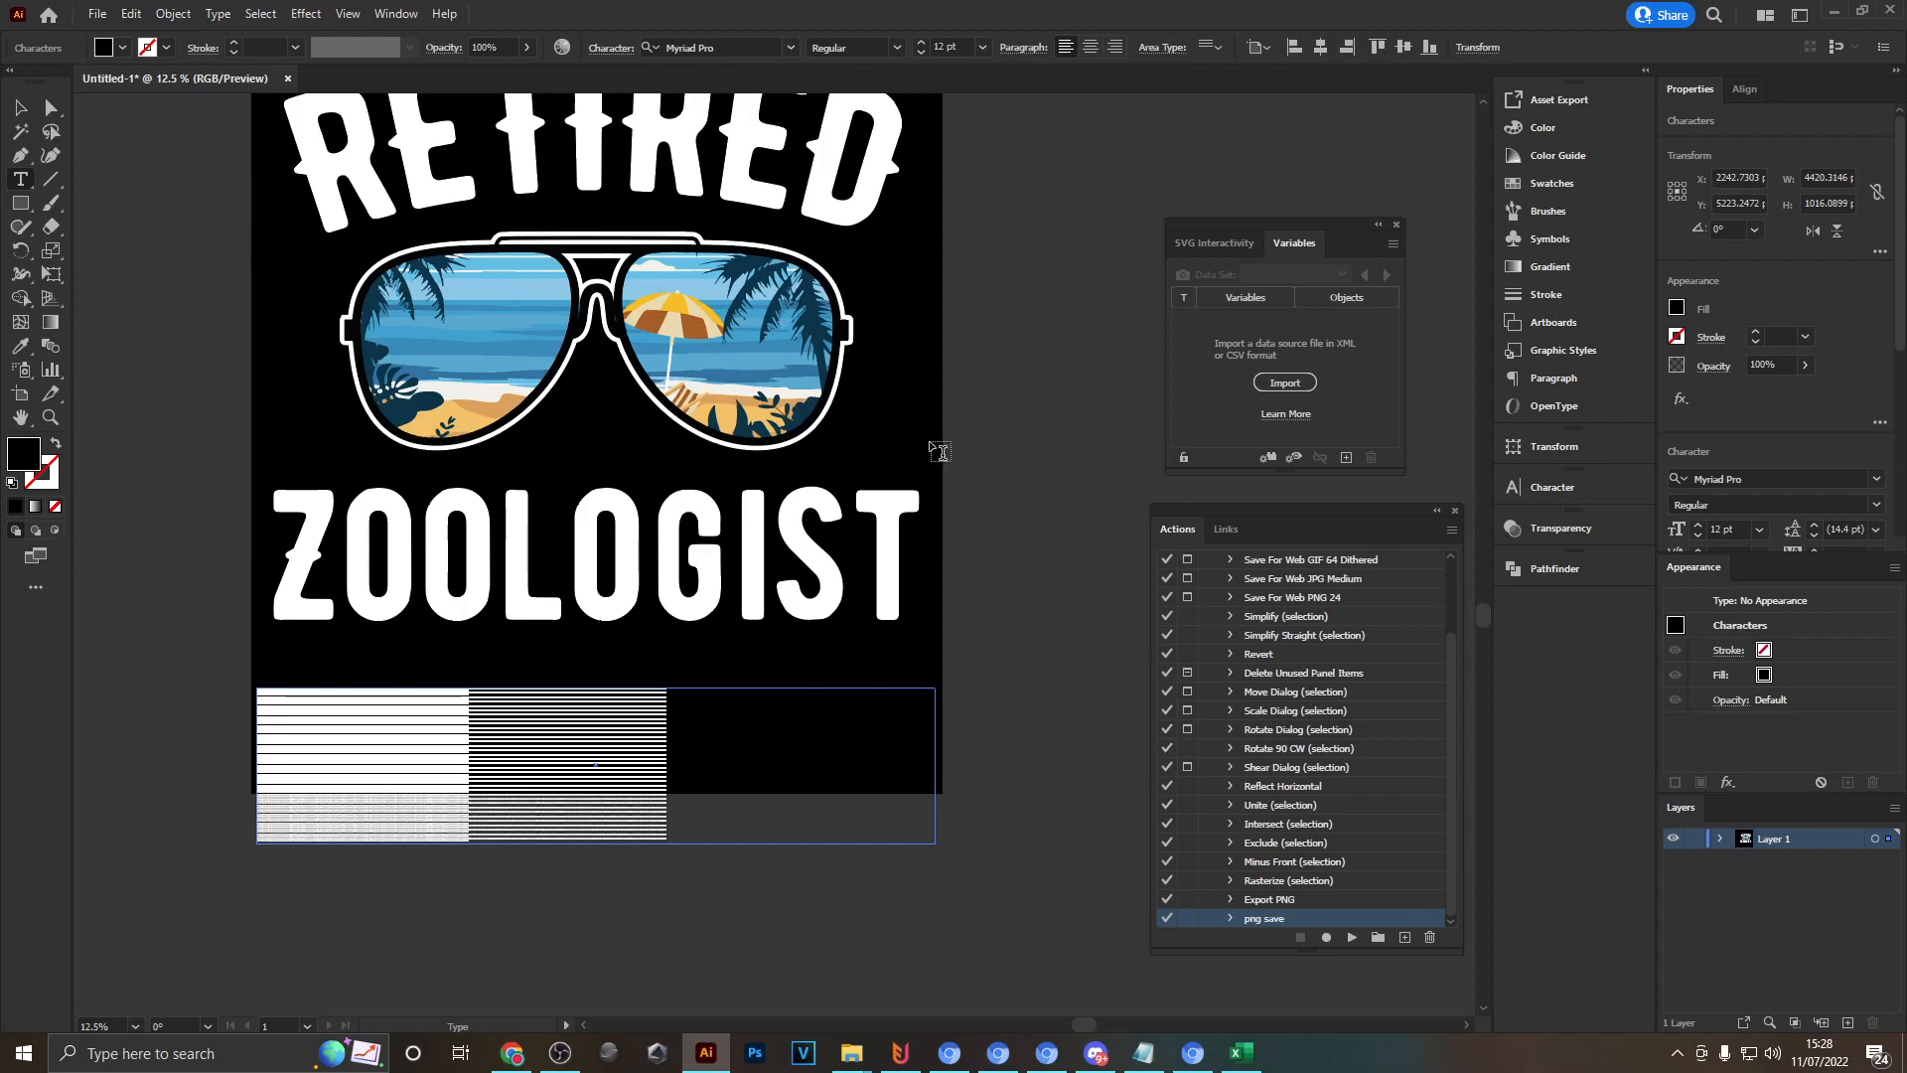
mouse_move(762, 741)
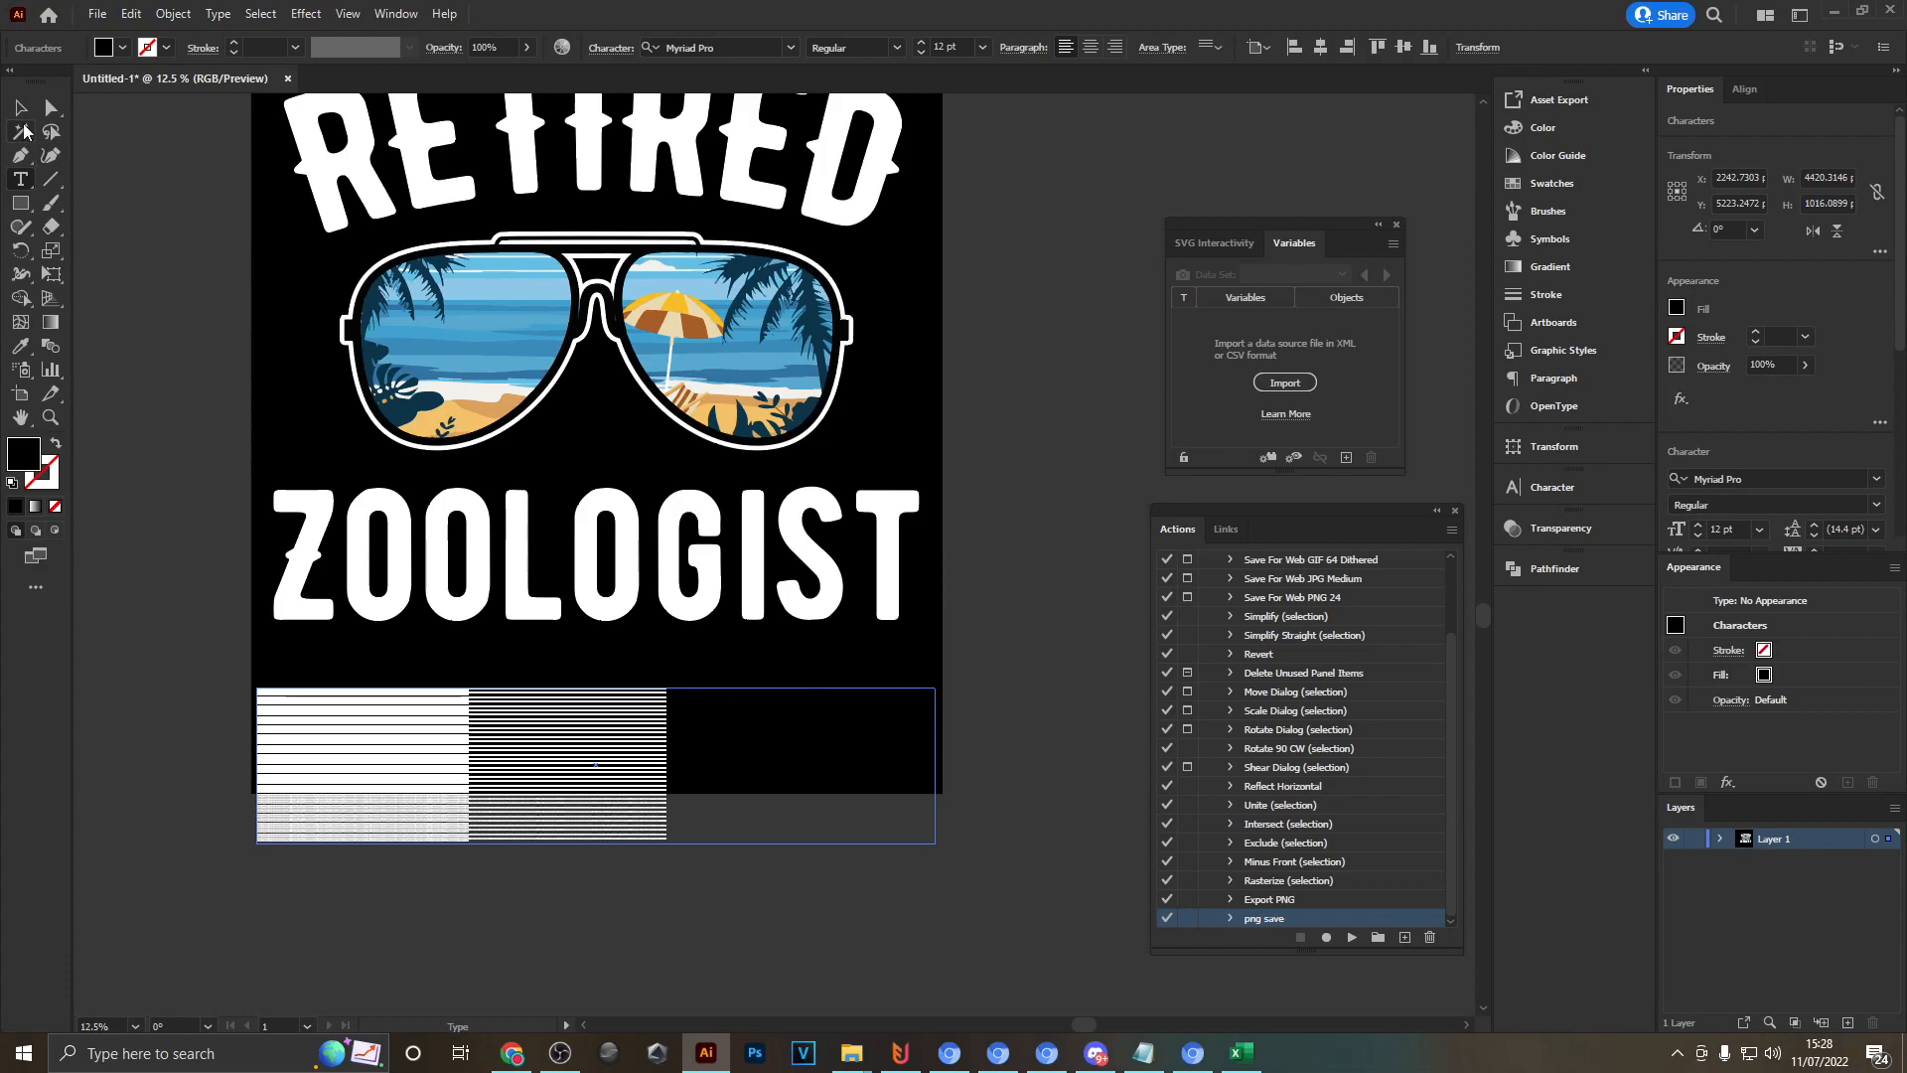
click(596, 766)
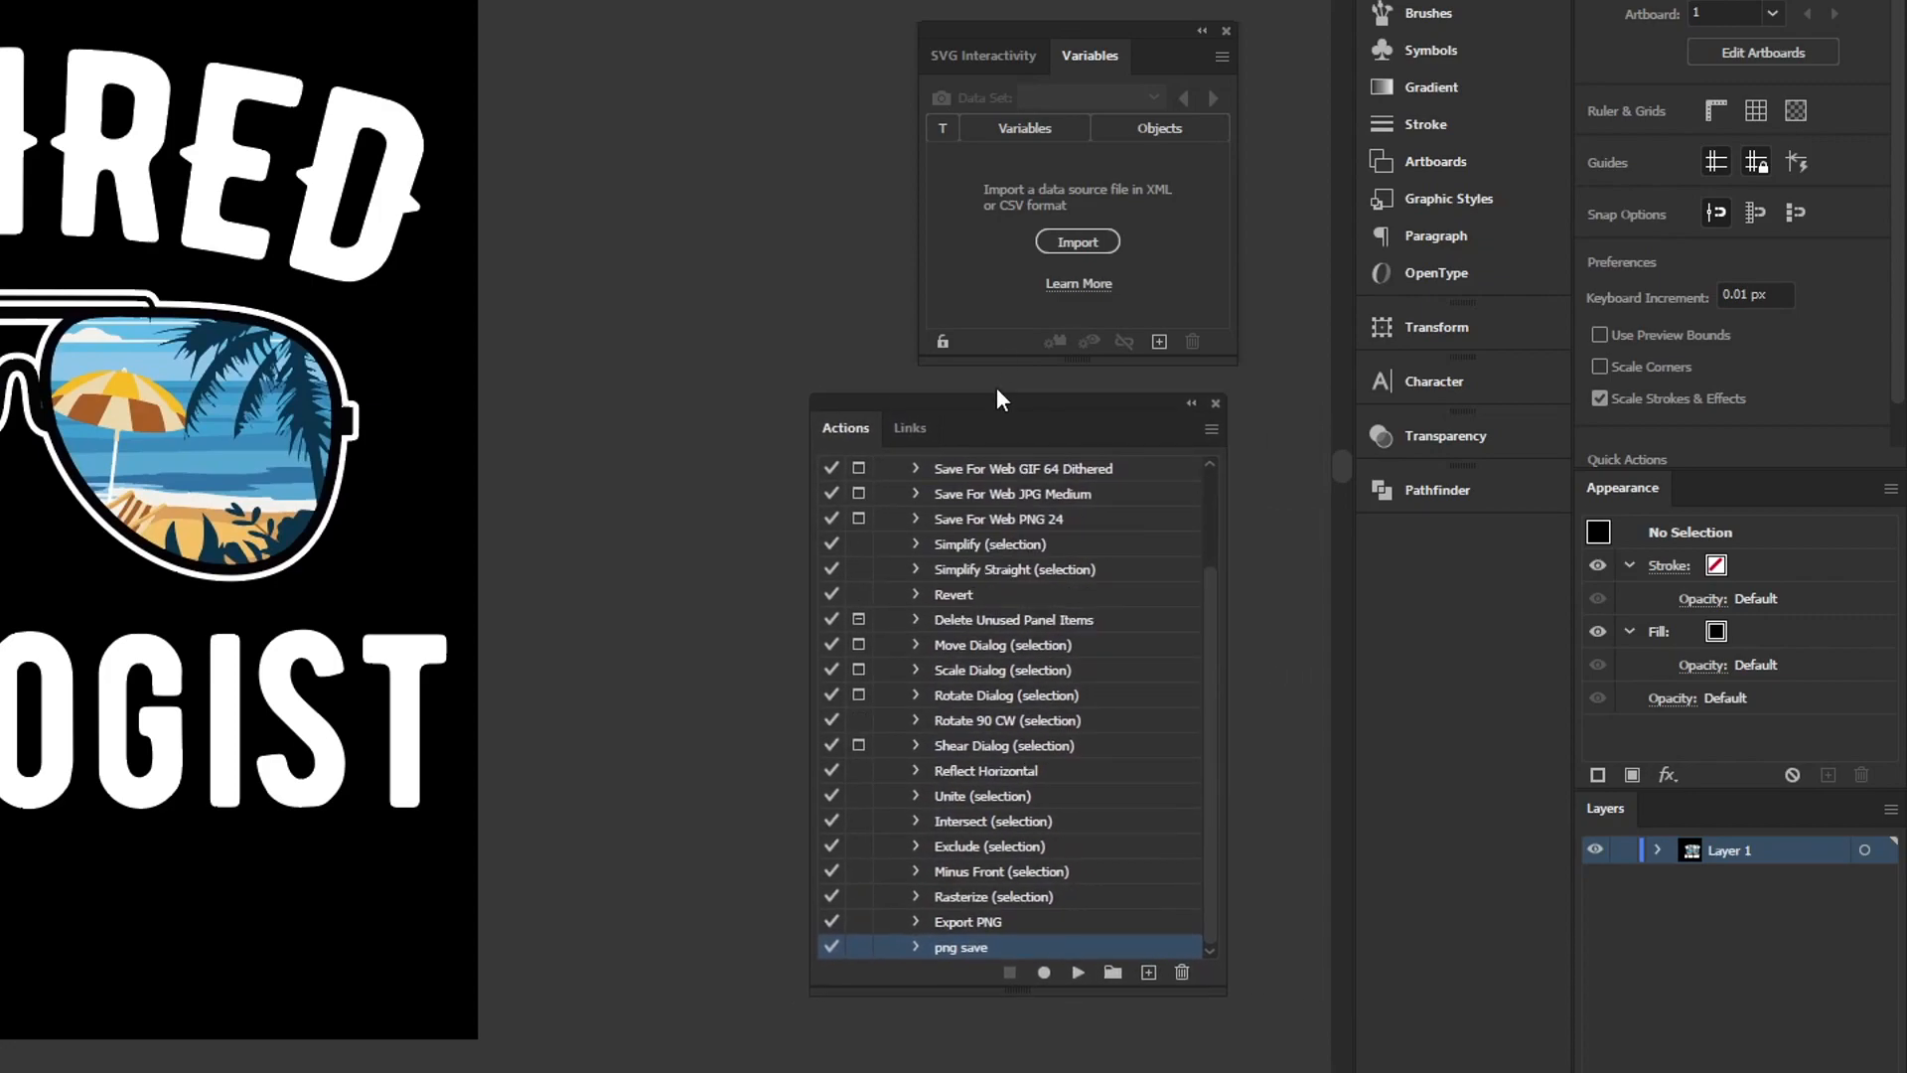
drag(1077, 31, 973, 22)
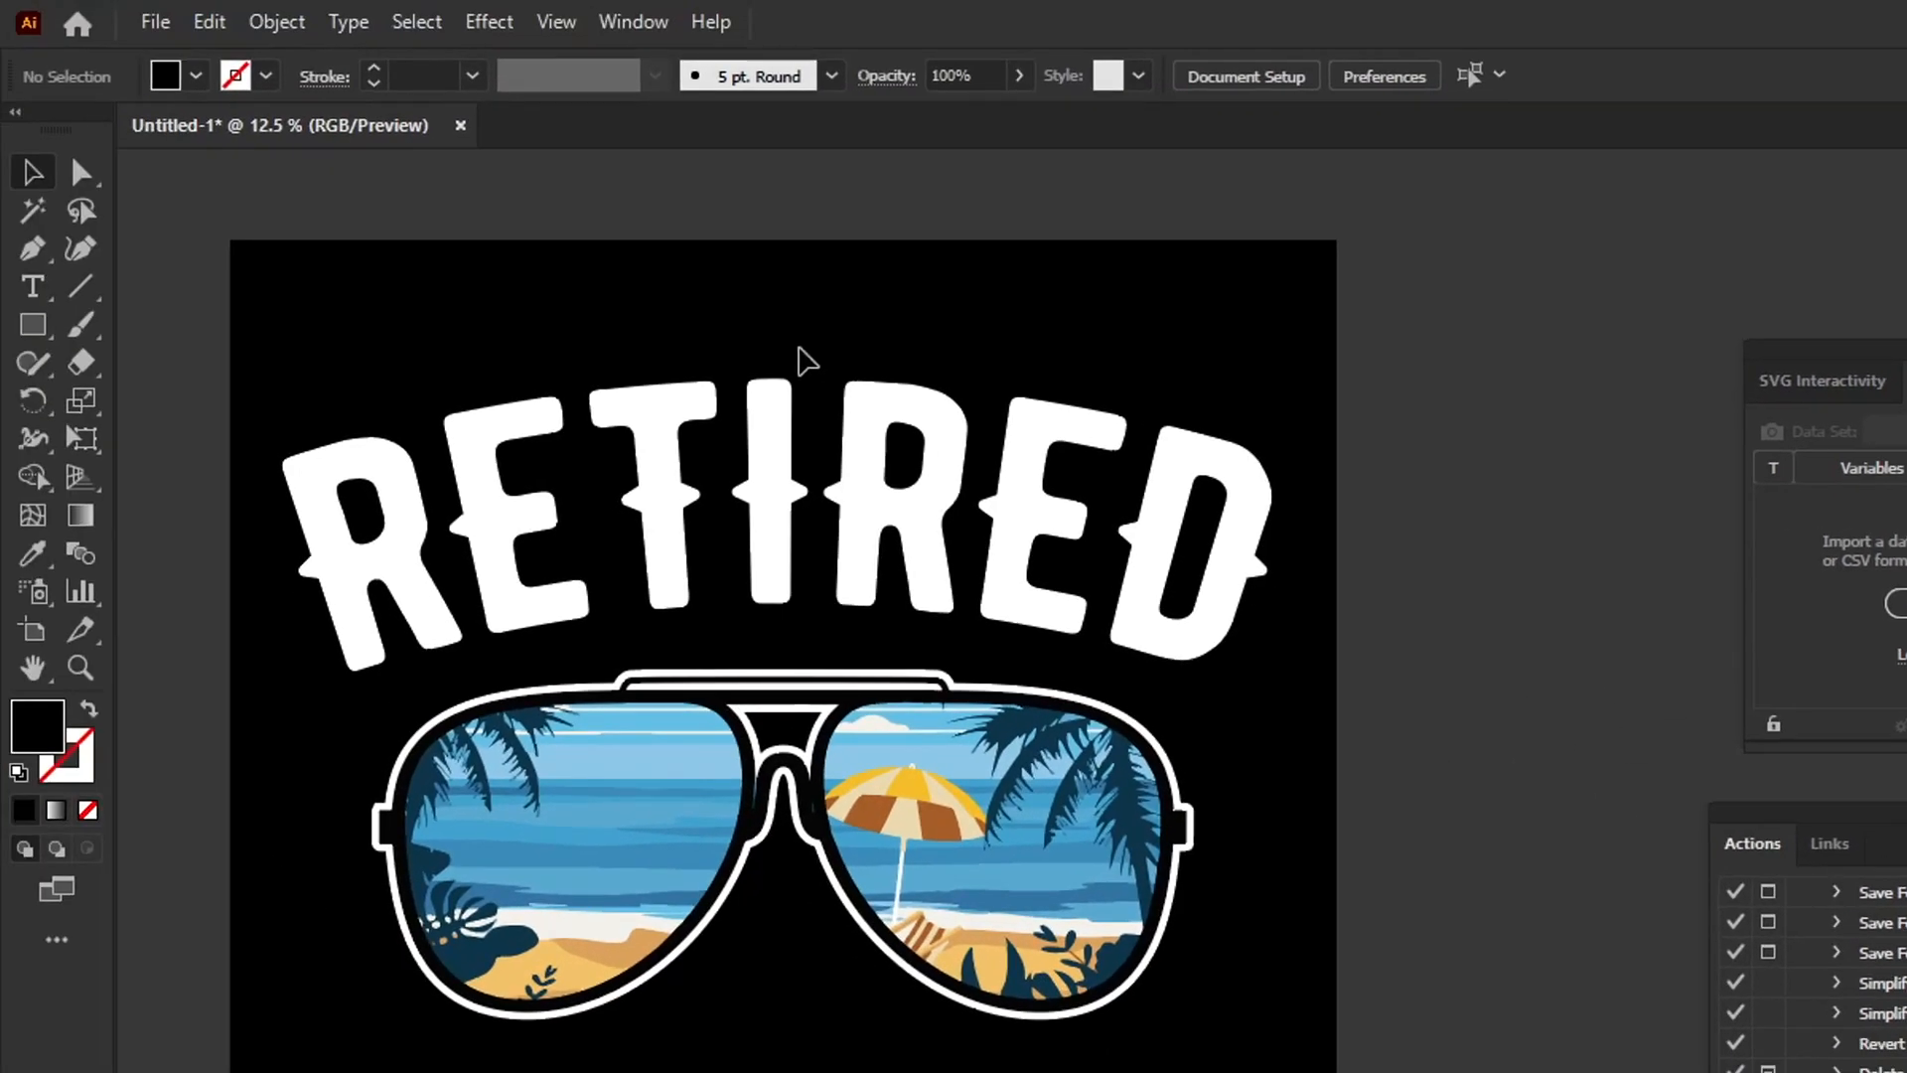
click(632, 22)
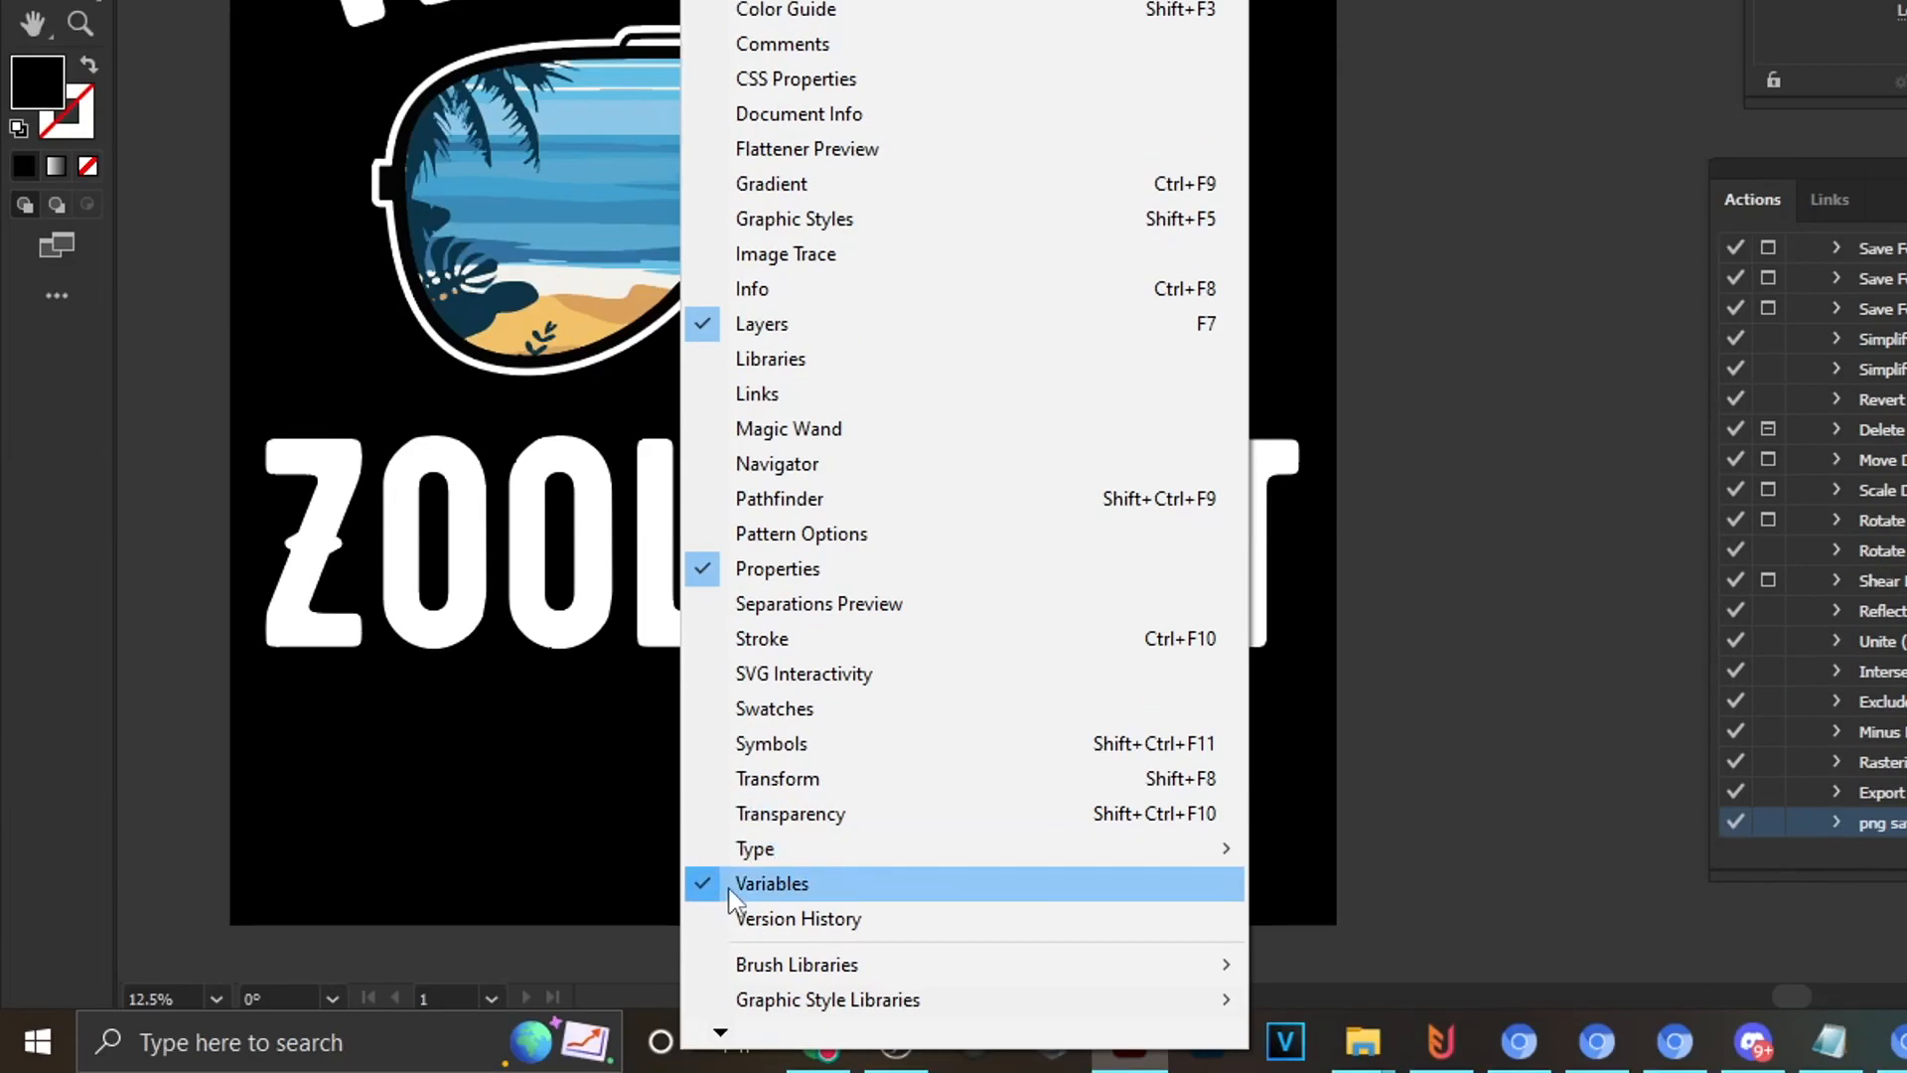
click(770, 883)
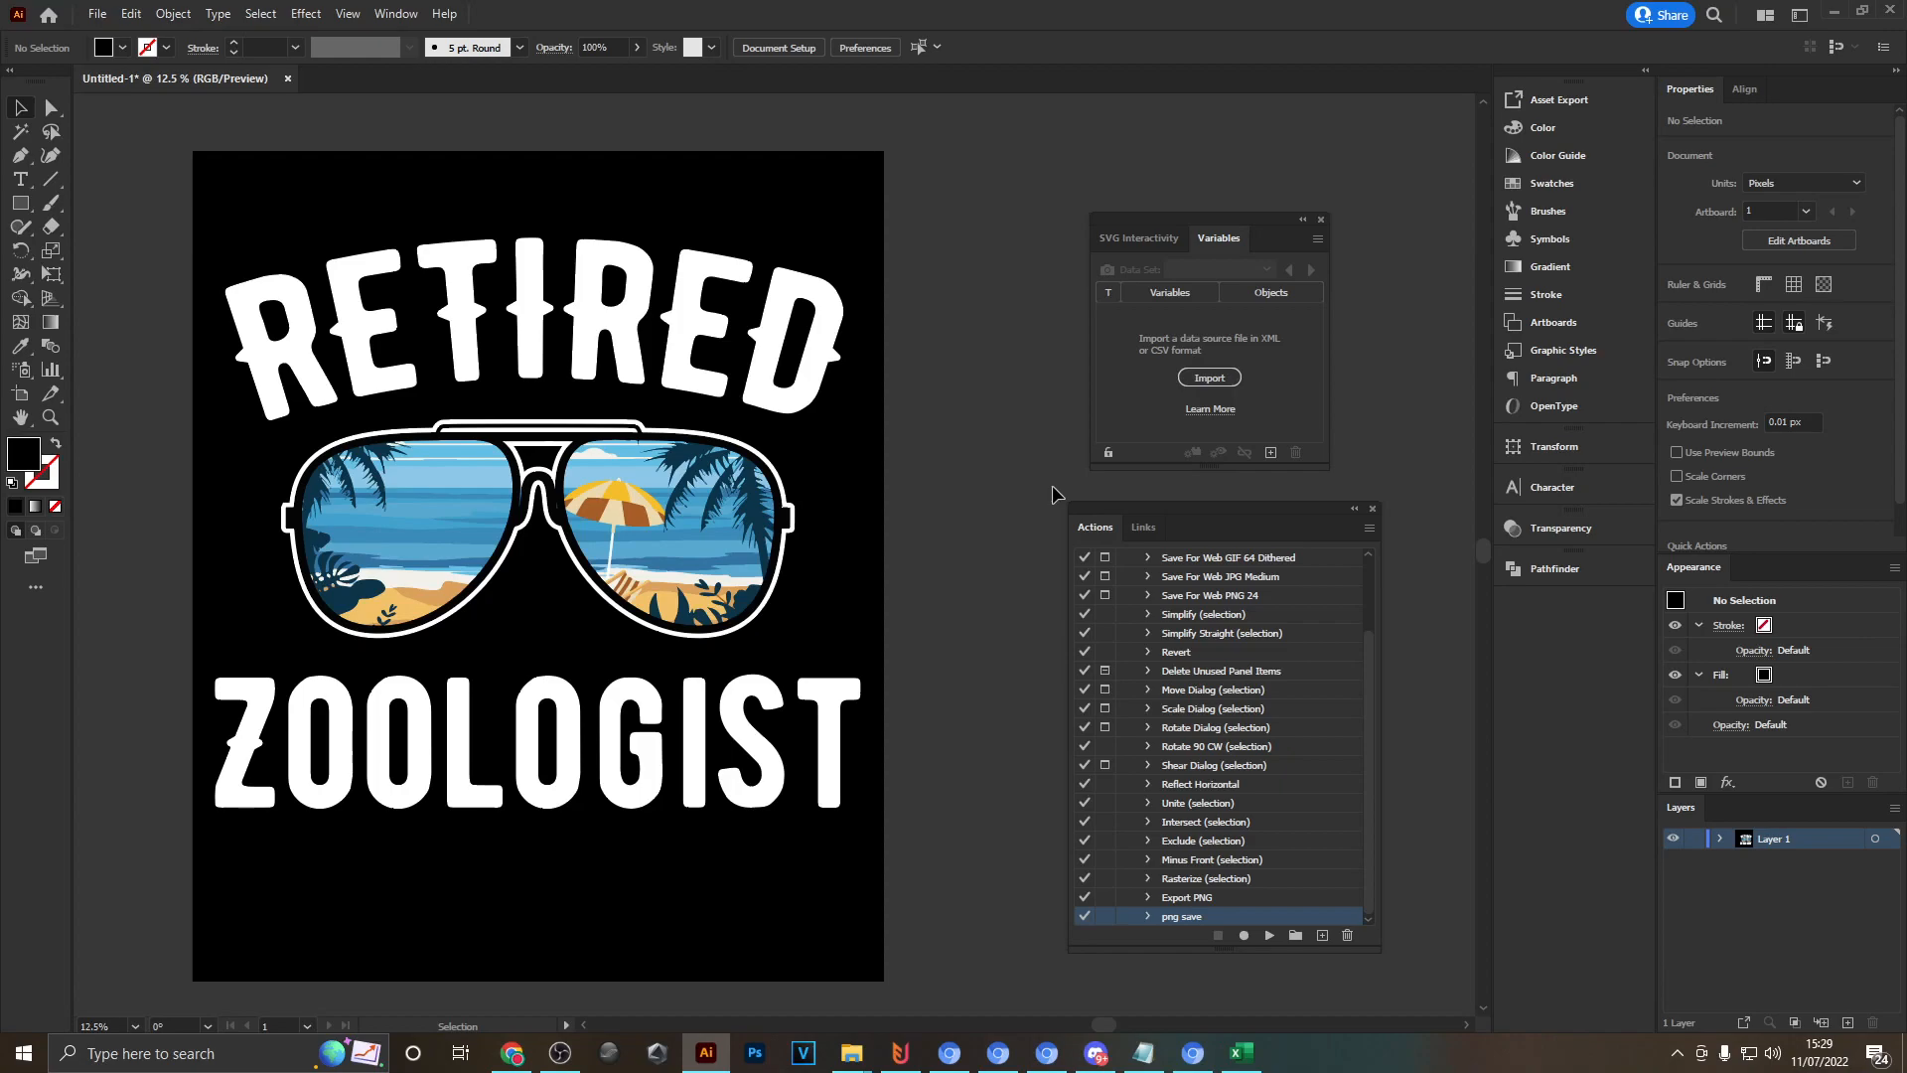
mouse_move(863, 773)
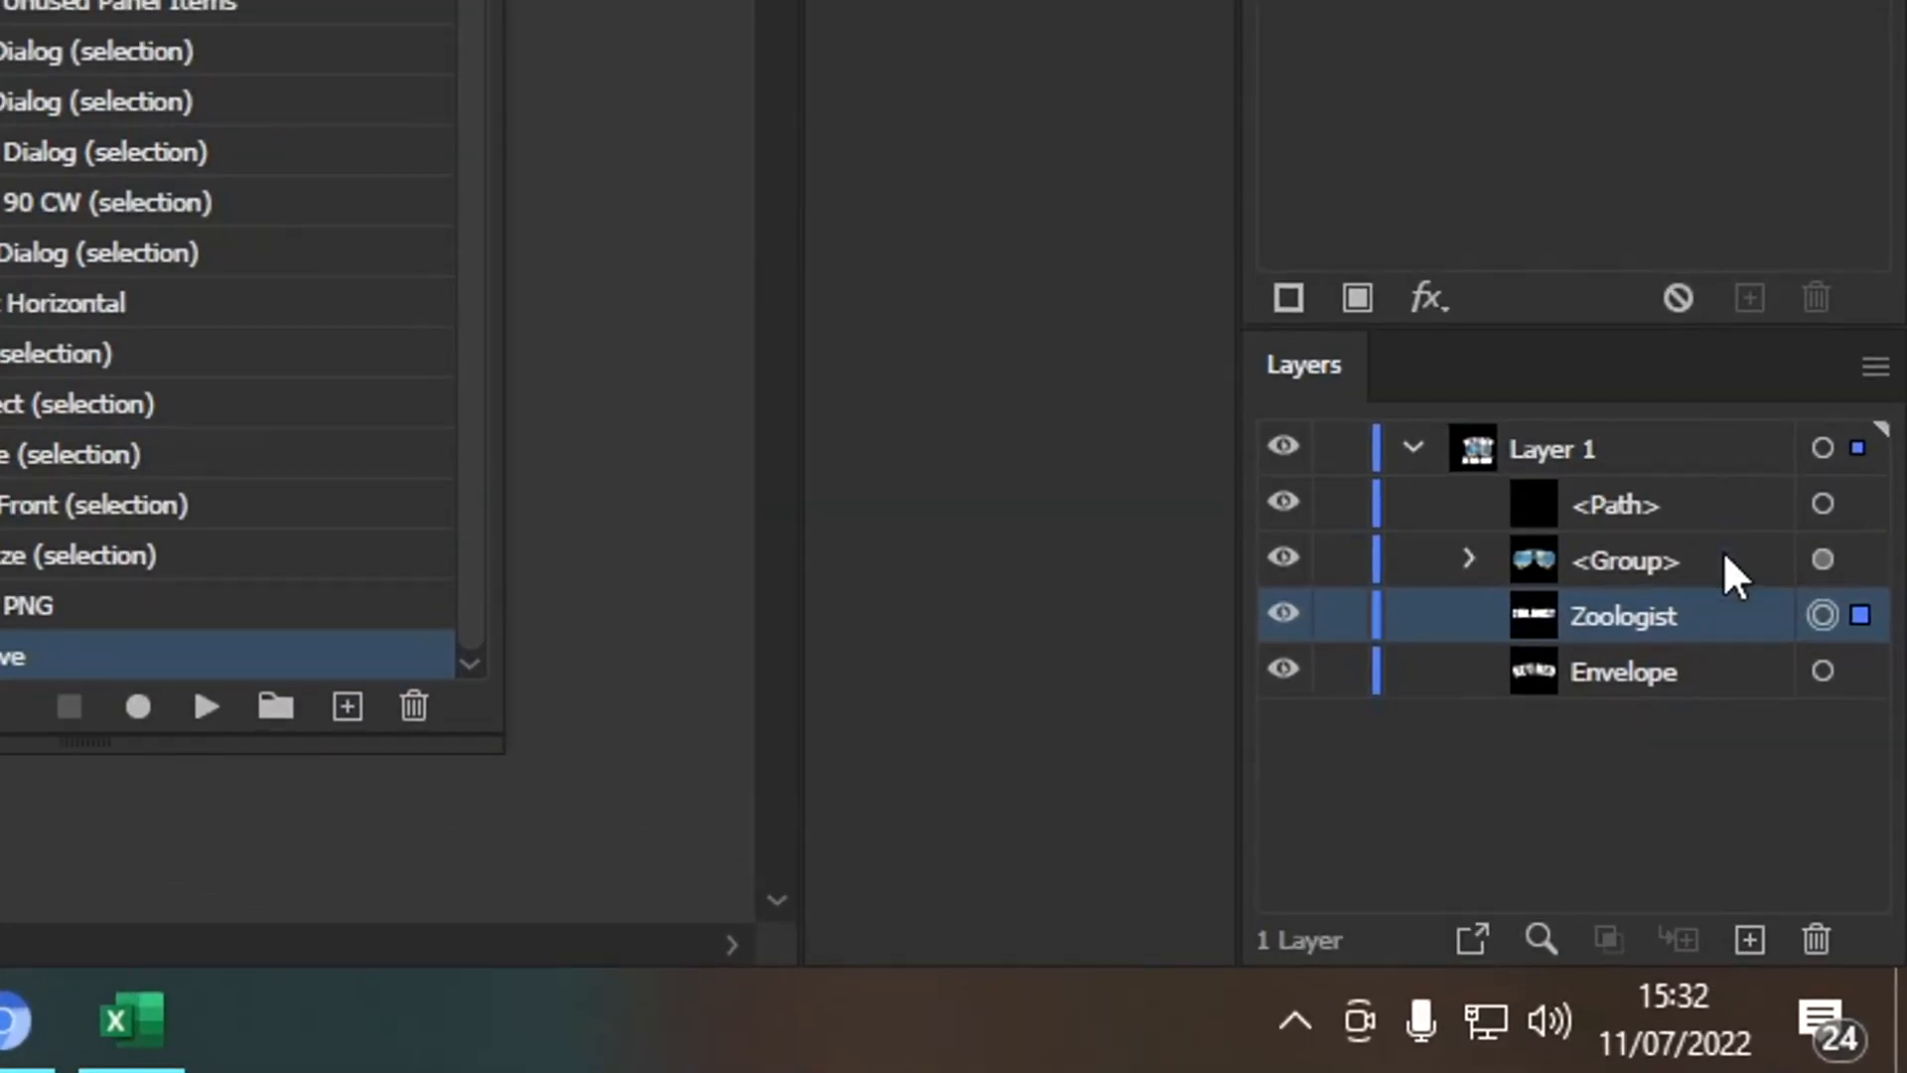
mouse_move(1648, 632)
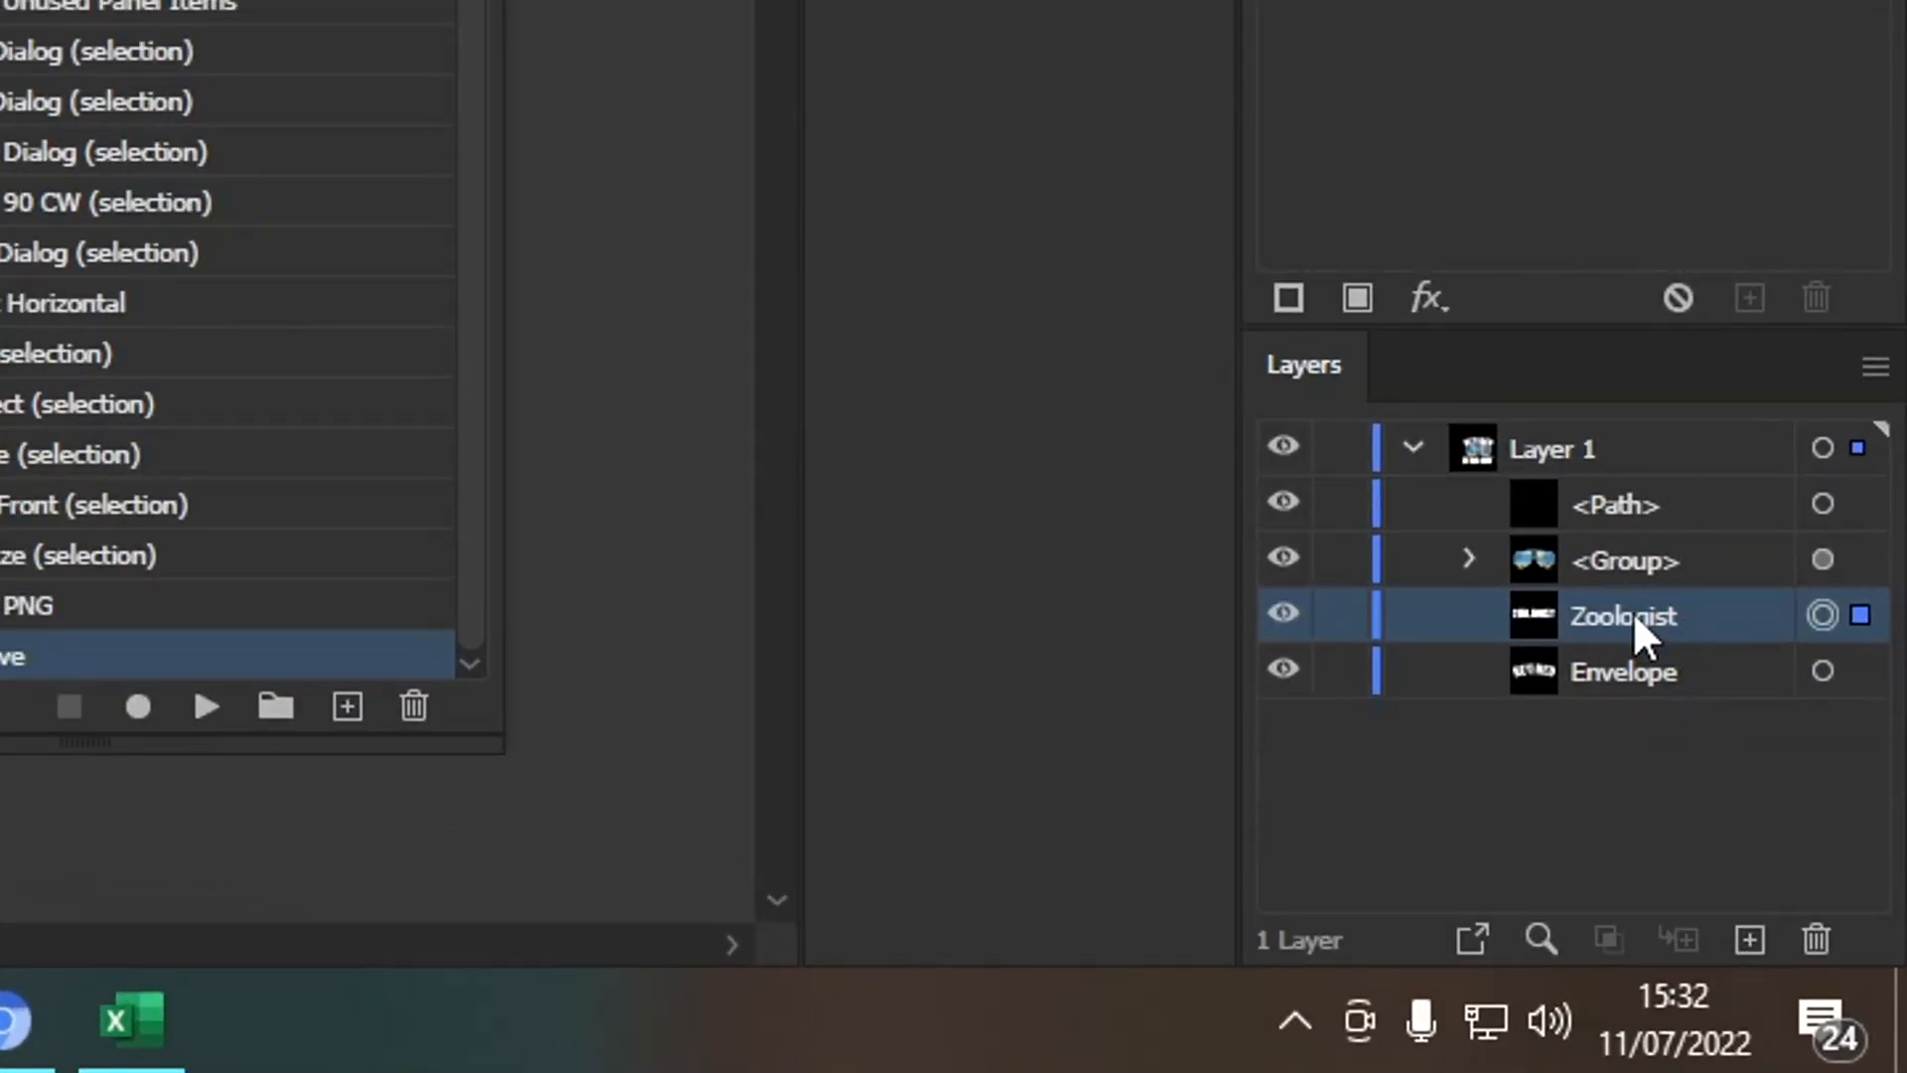
Step: Expand Layer 1 to reveal <Path>, <Group>, Zoologist and Envelope
text(va)
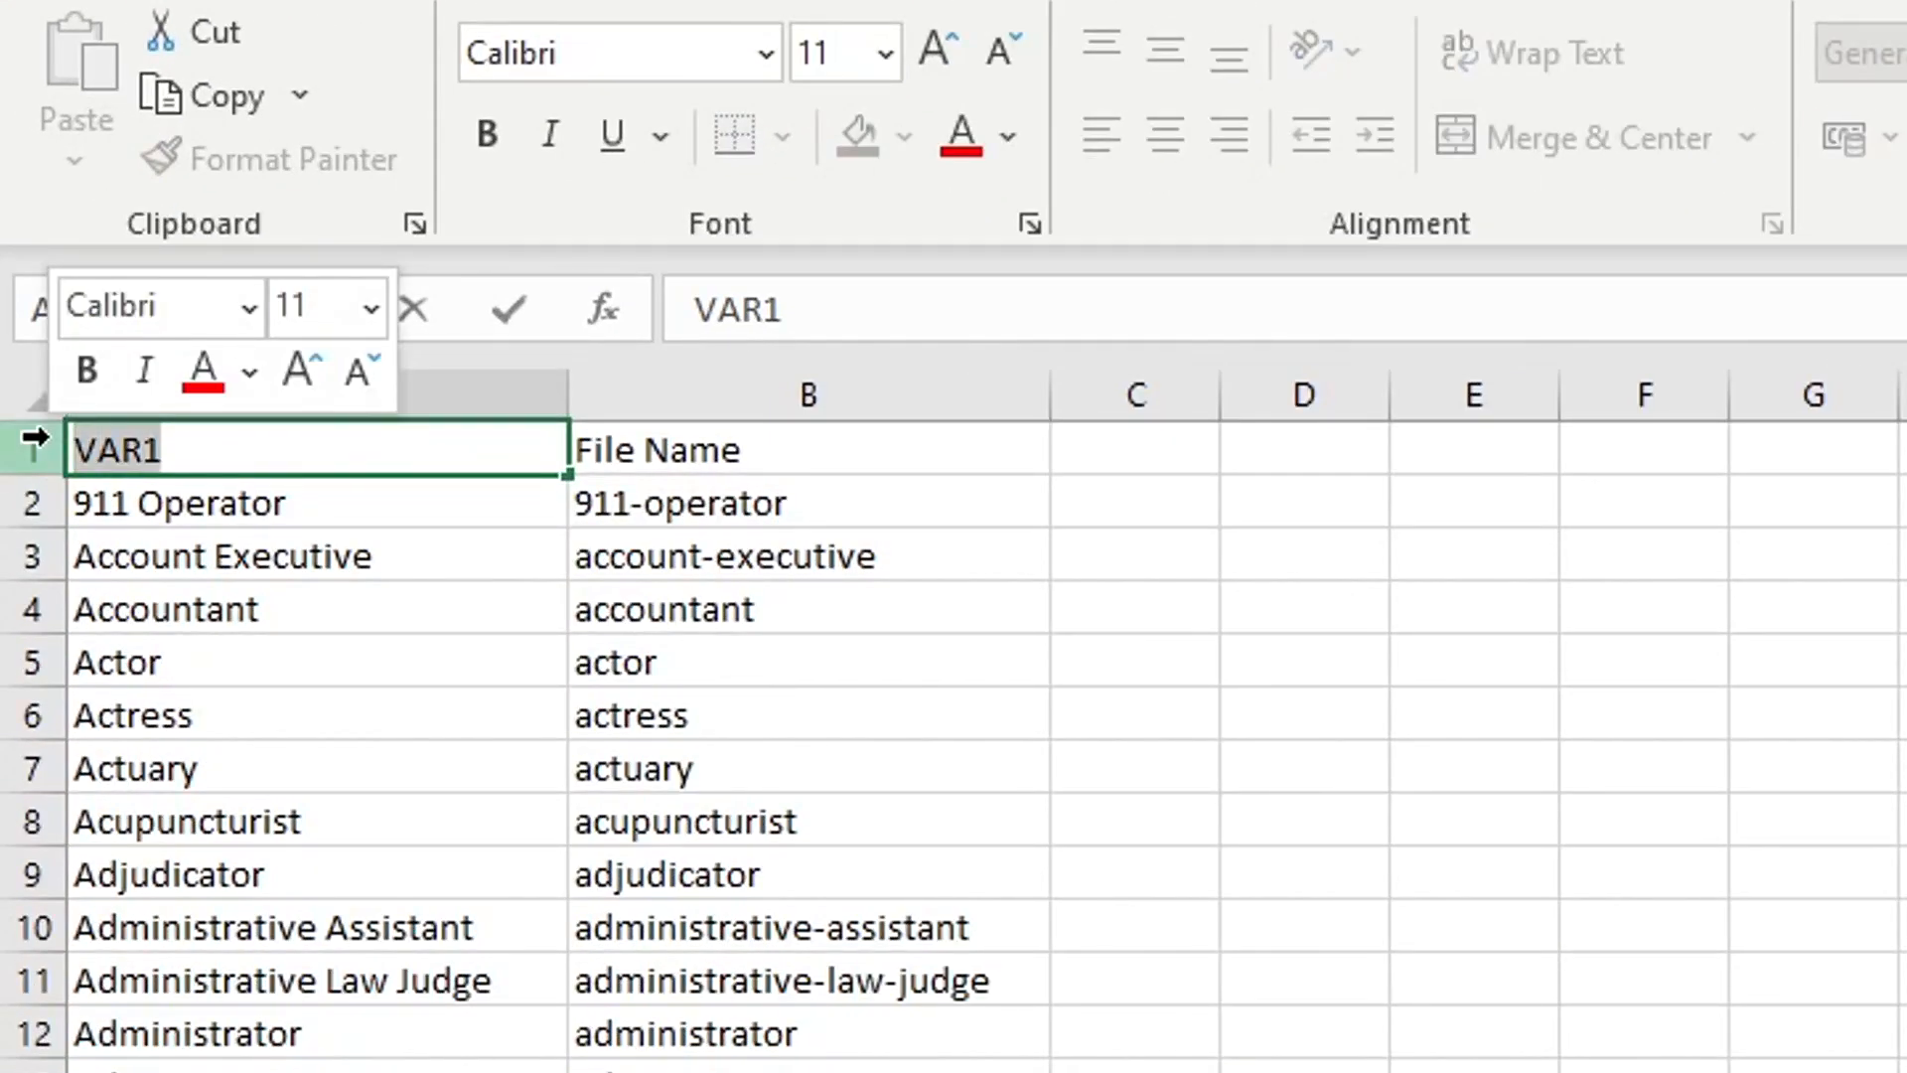
Step: Head the jobs sheet's columns 'variable1' and 'dataset', then return to Illustrator
text(variable1)
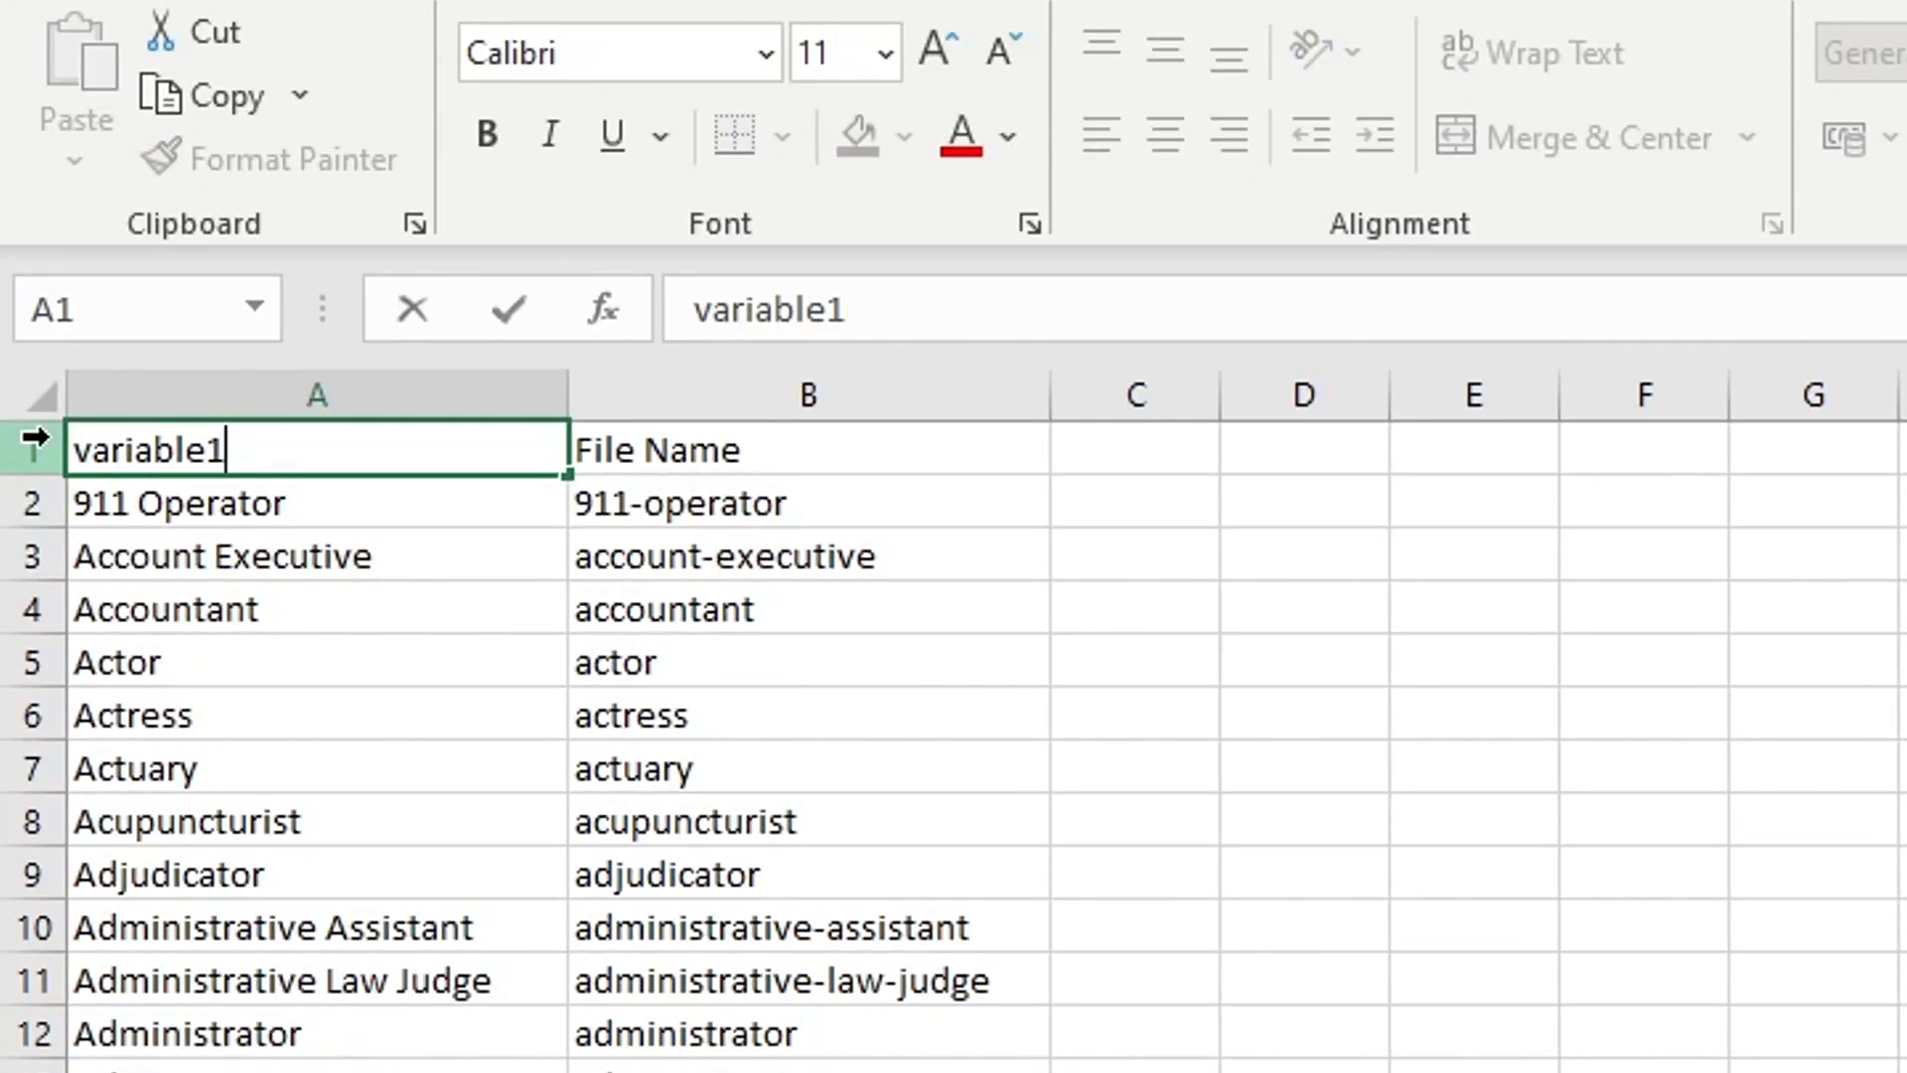
key(enter)
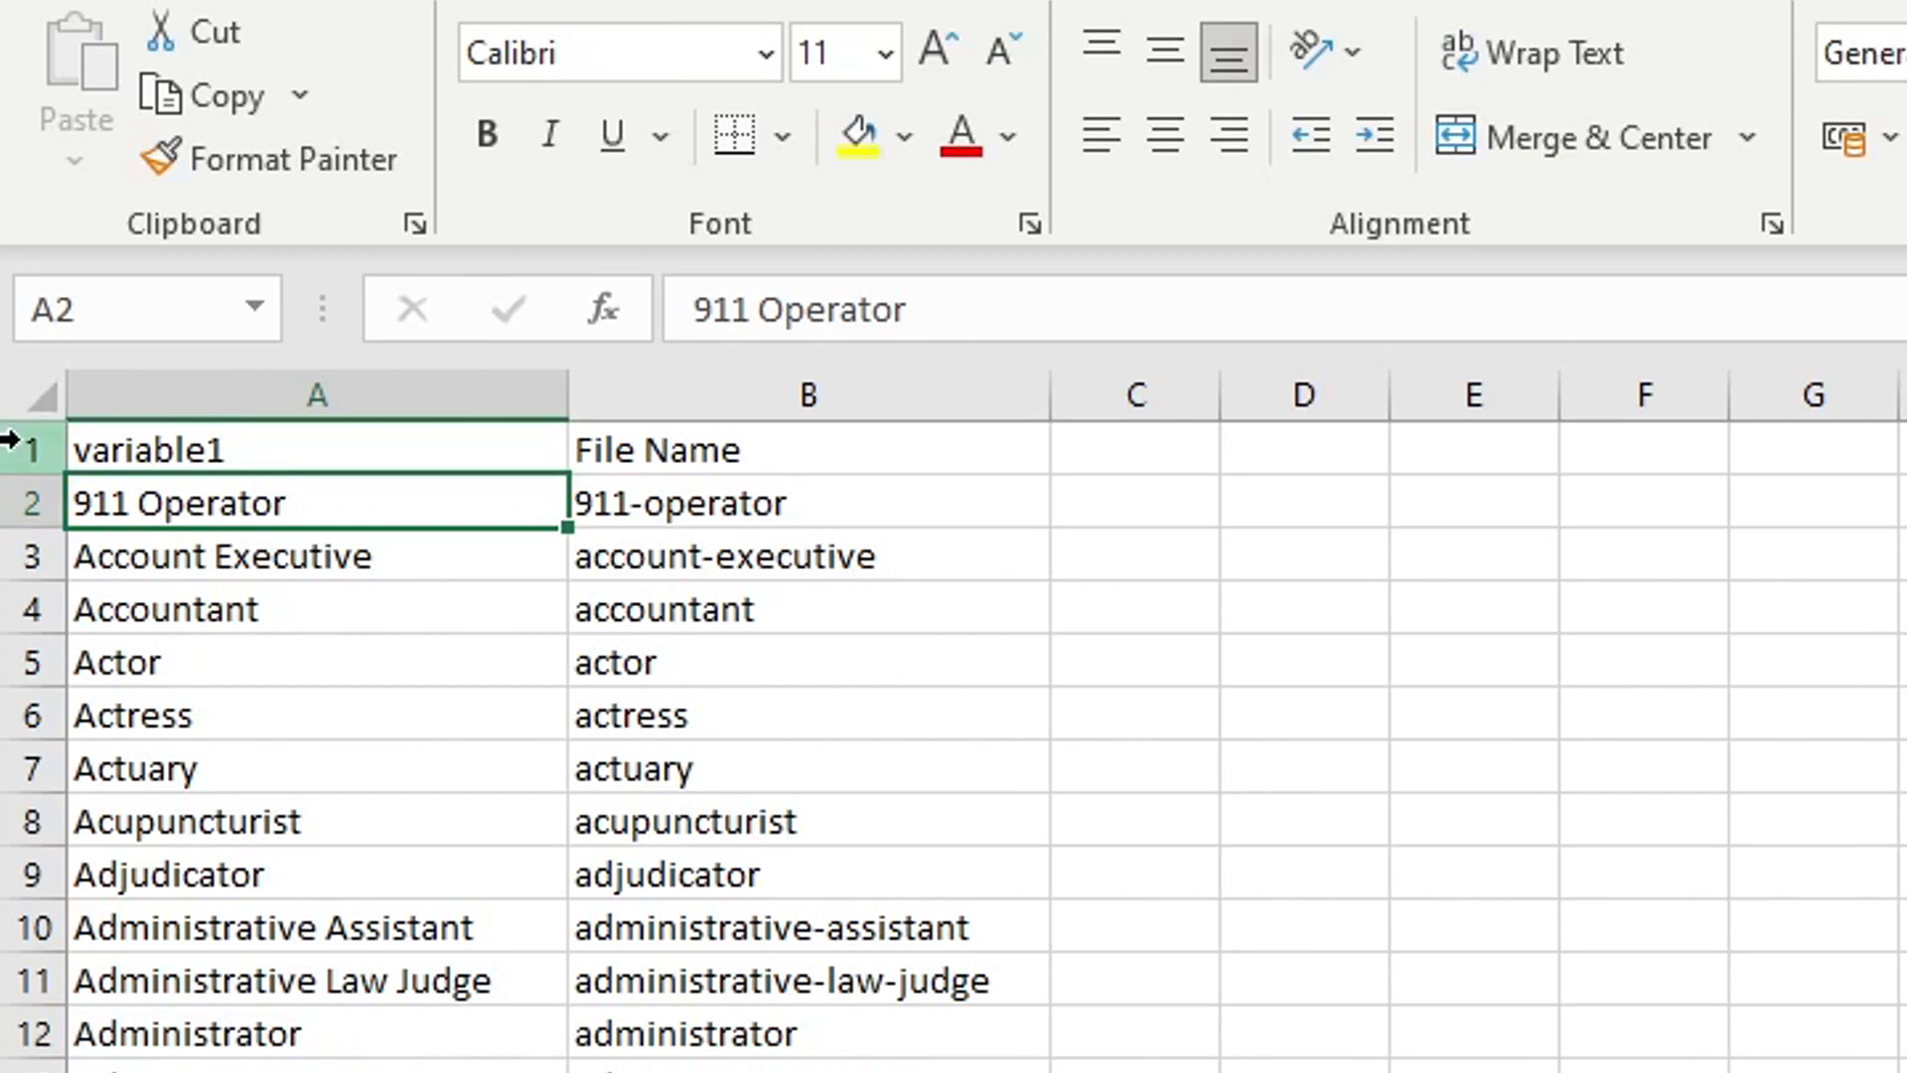
click(807, 449)
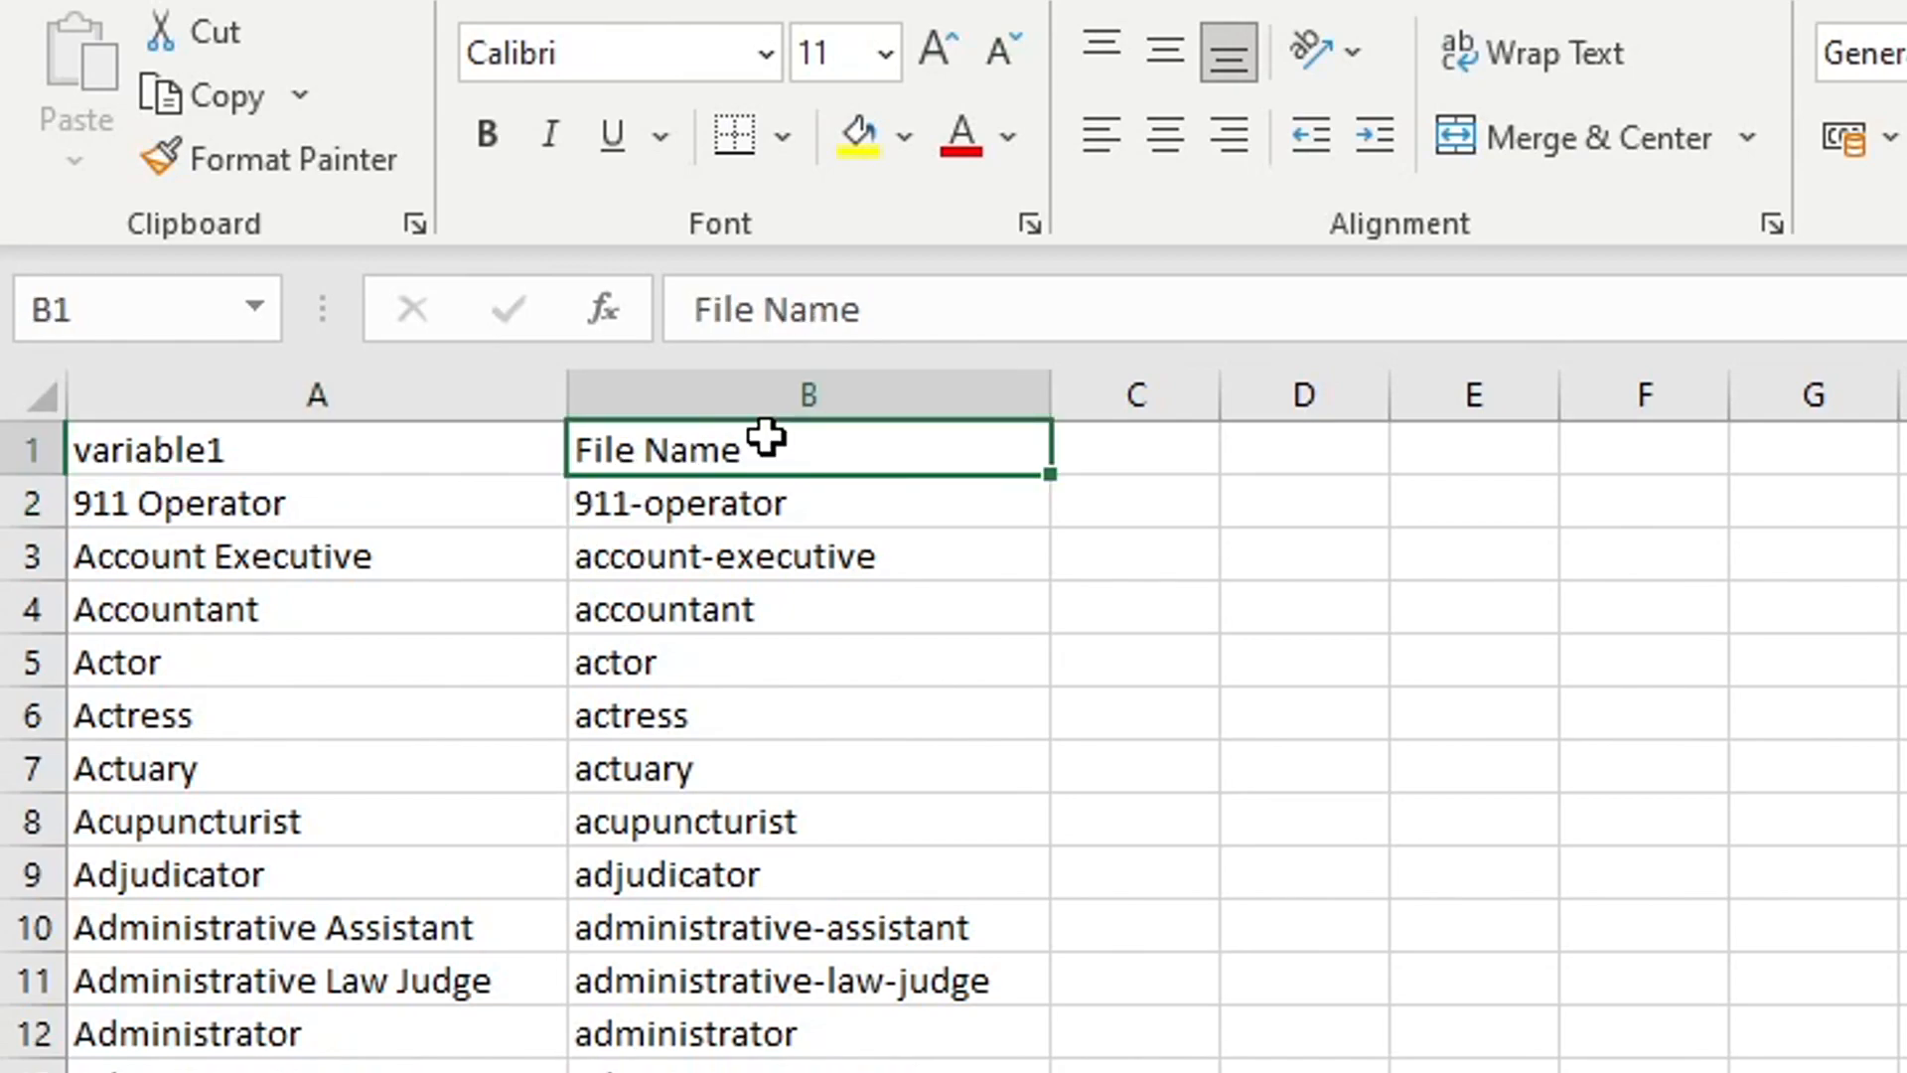
text(dataset)
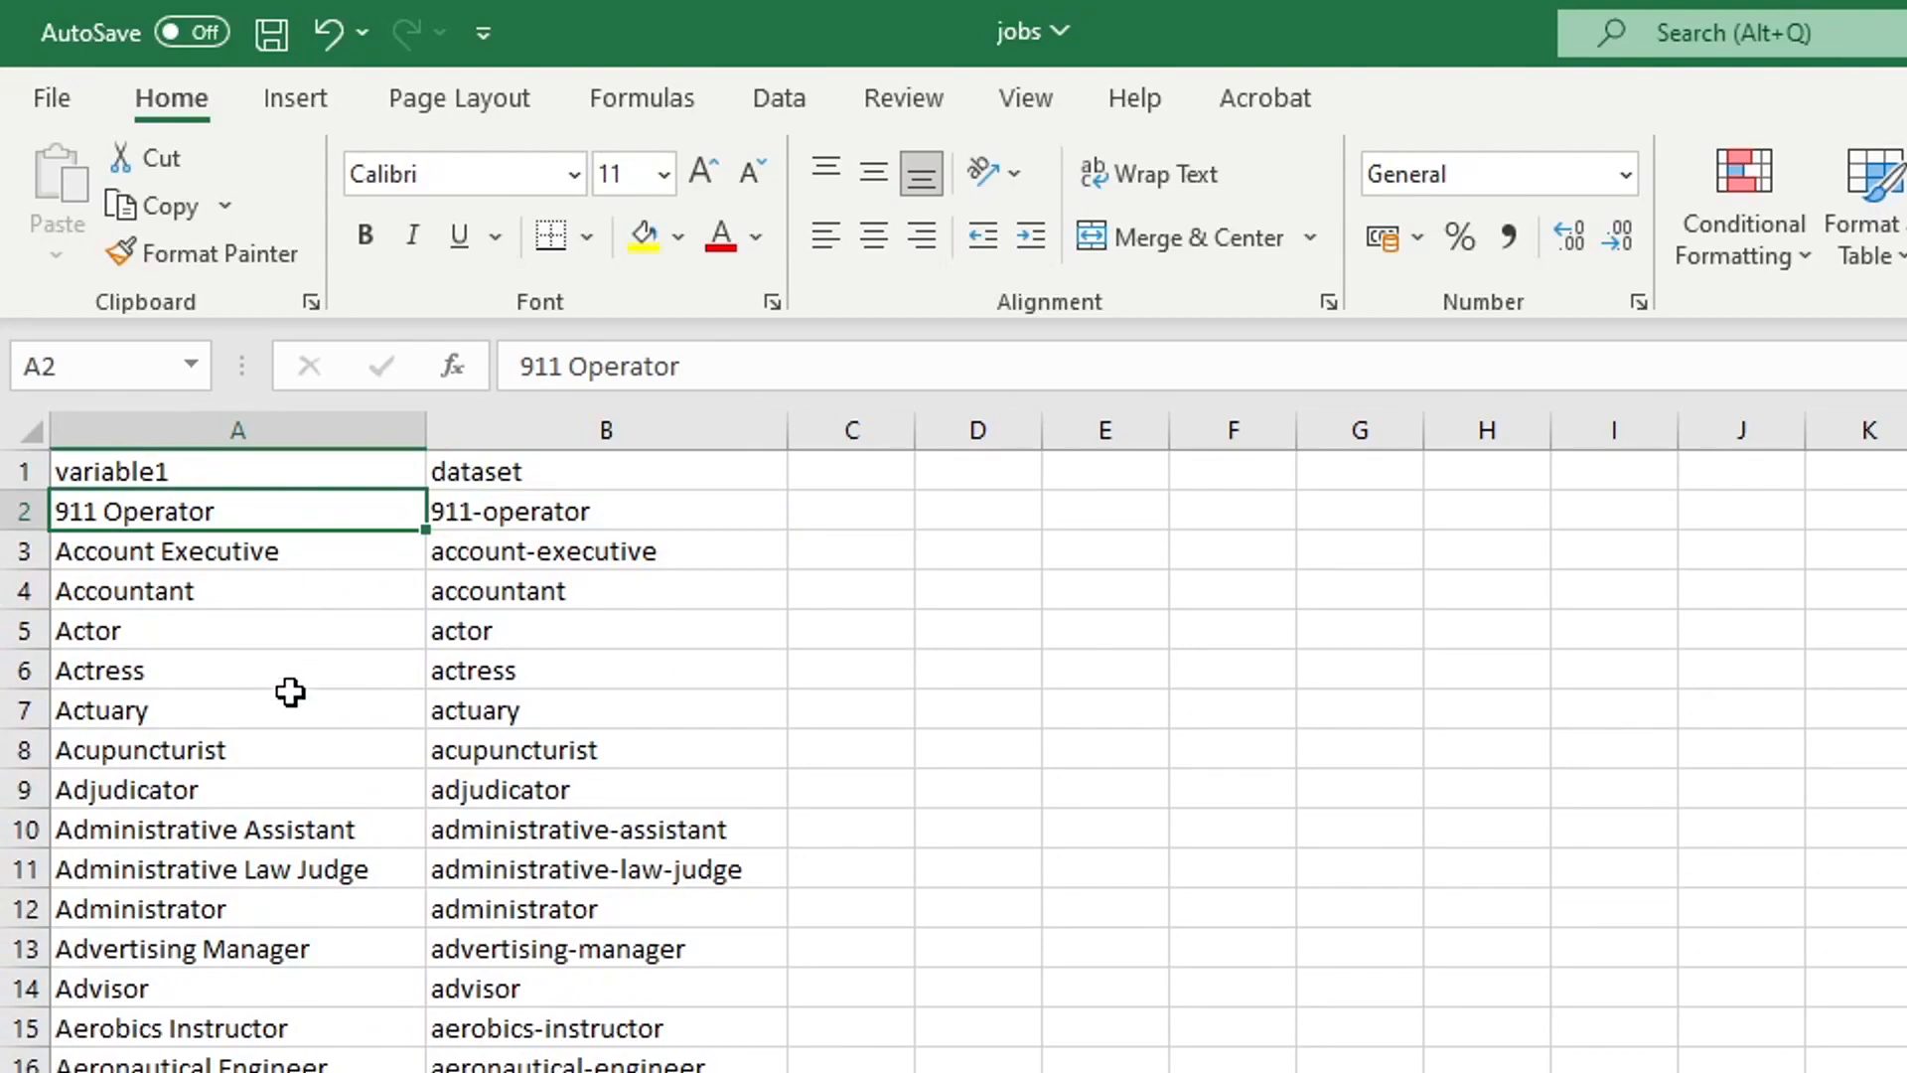
click(238, 749)
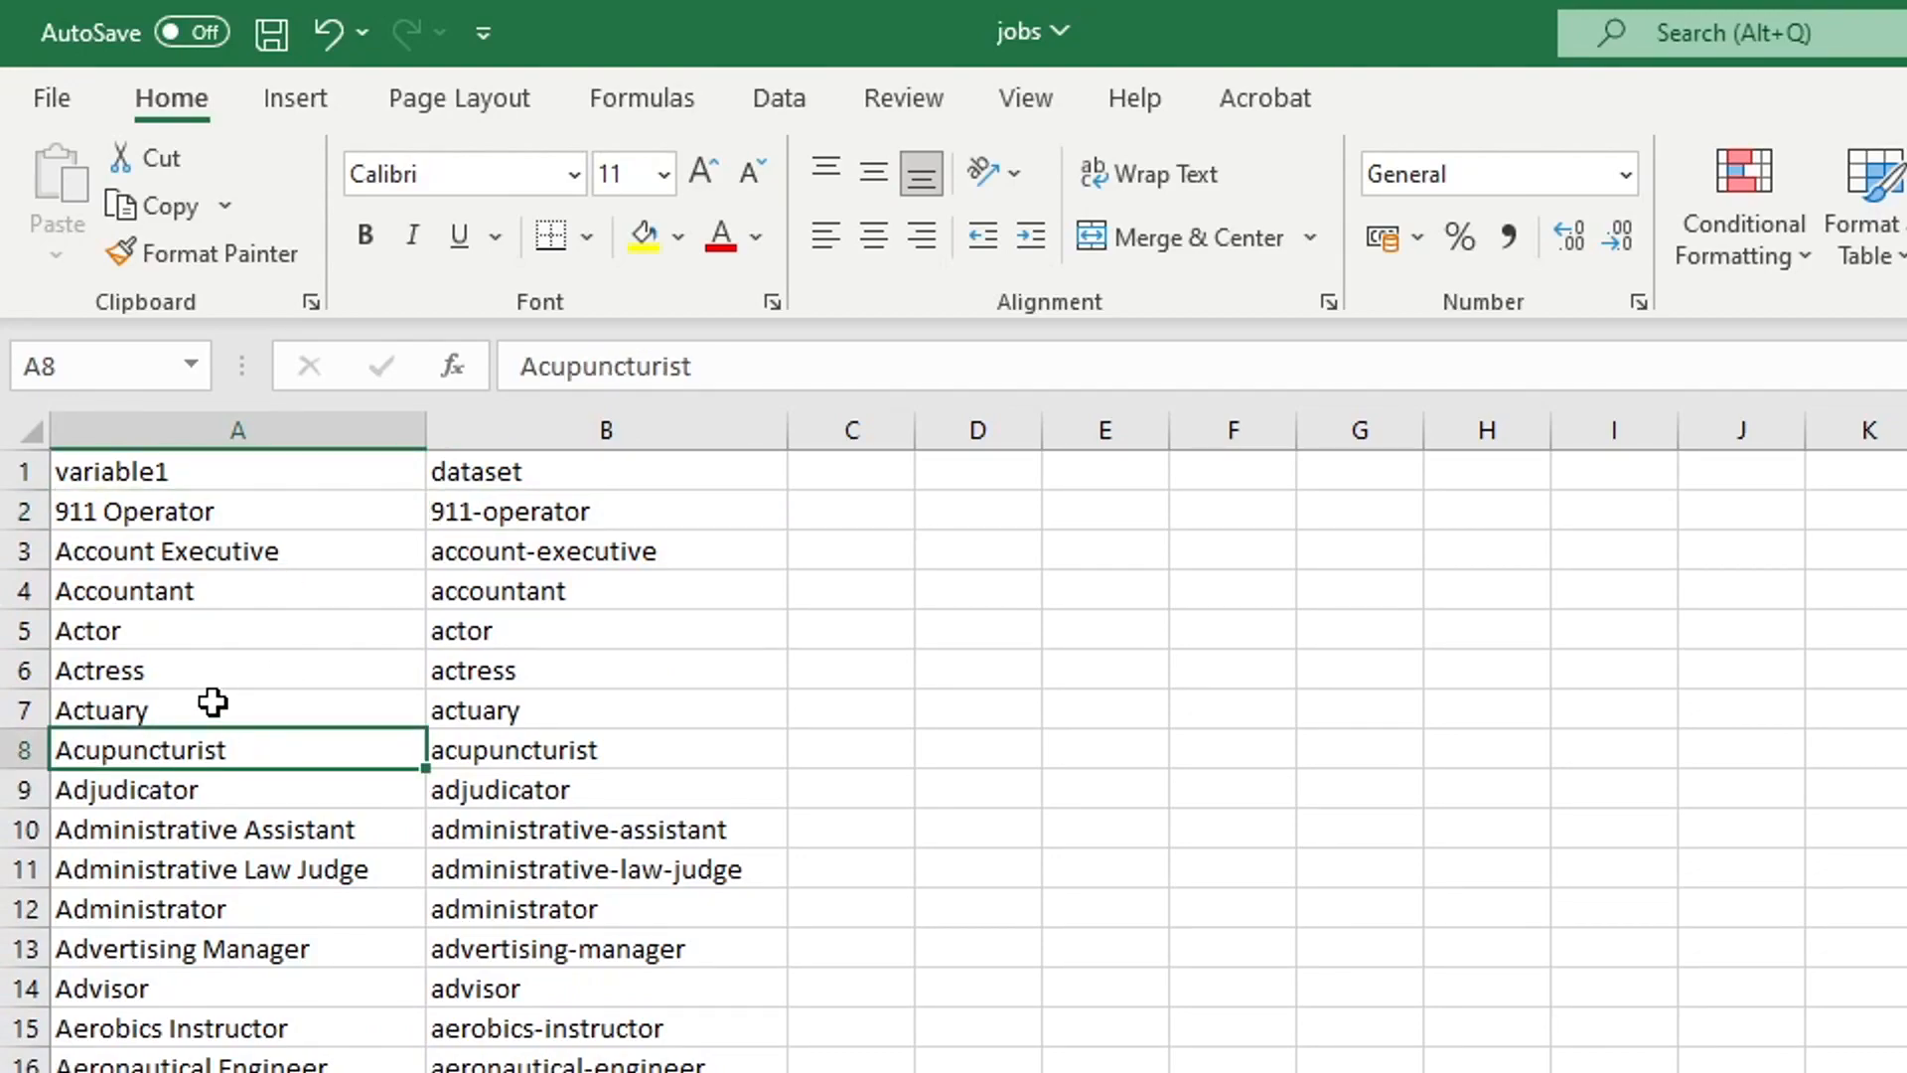
click(605, 472)
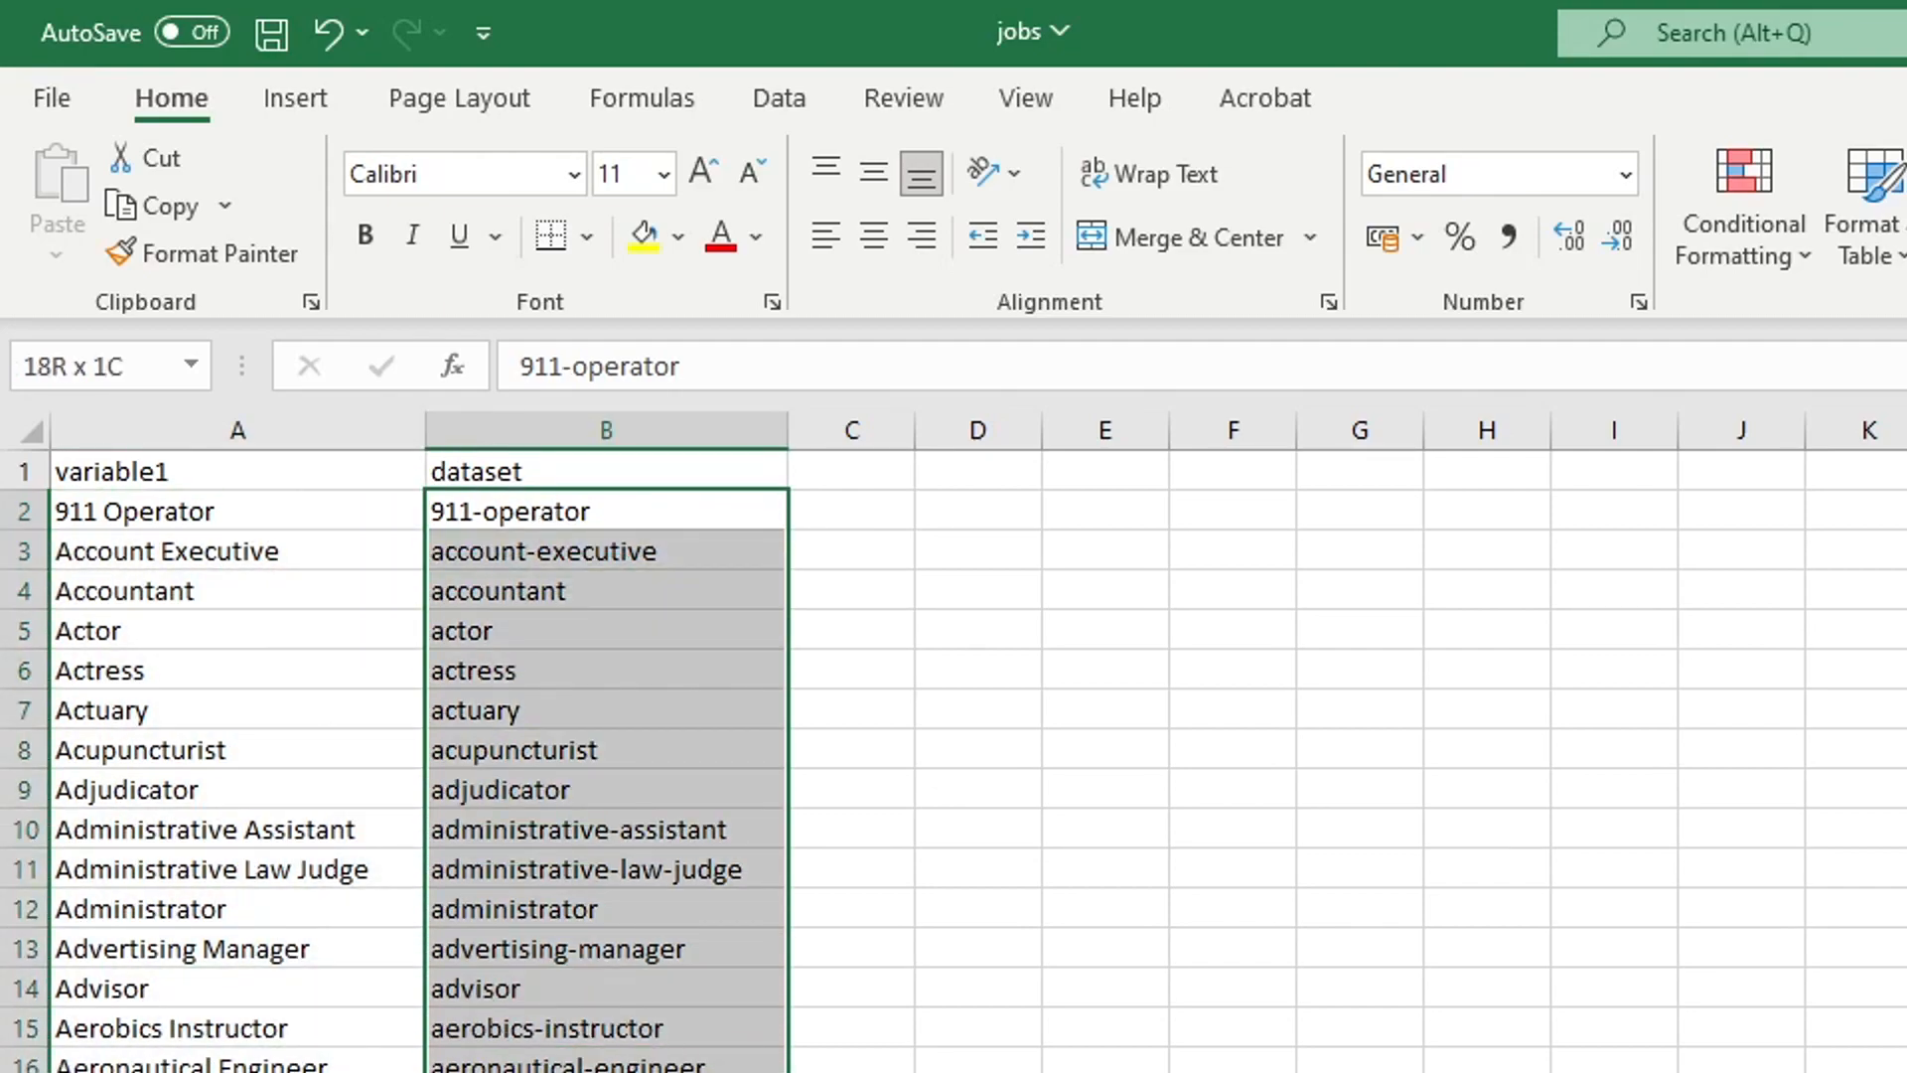
click(704, 1053)
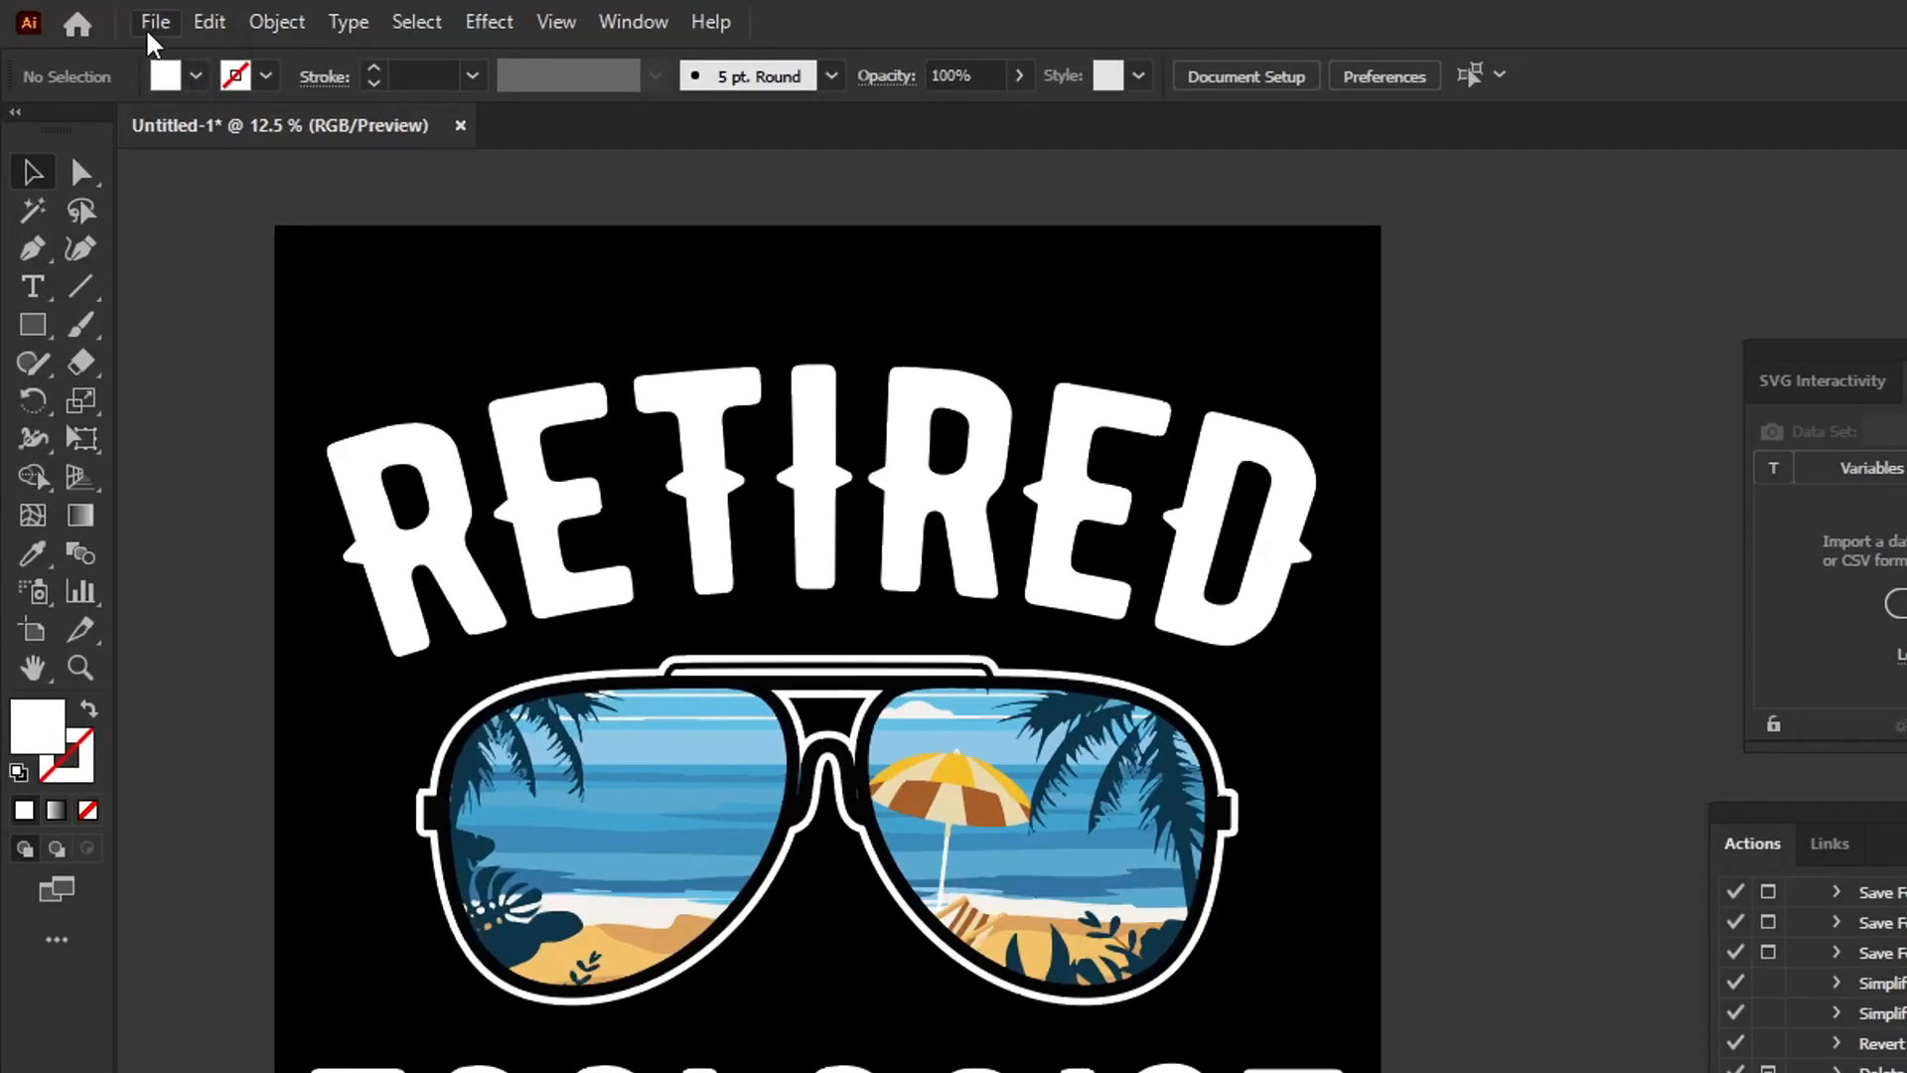
Step: Run the VariableImporter script and load jobs.csv as its data file
click(155, 22)
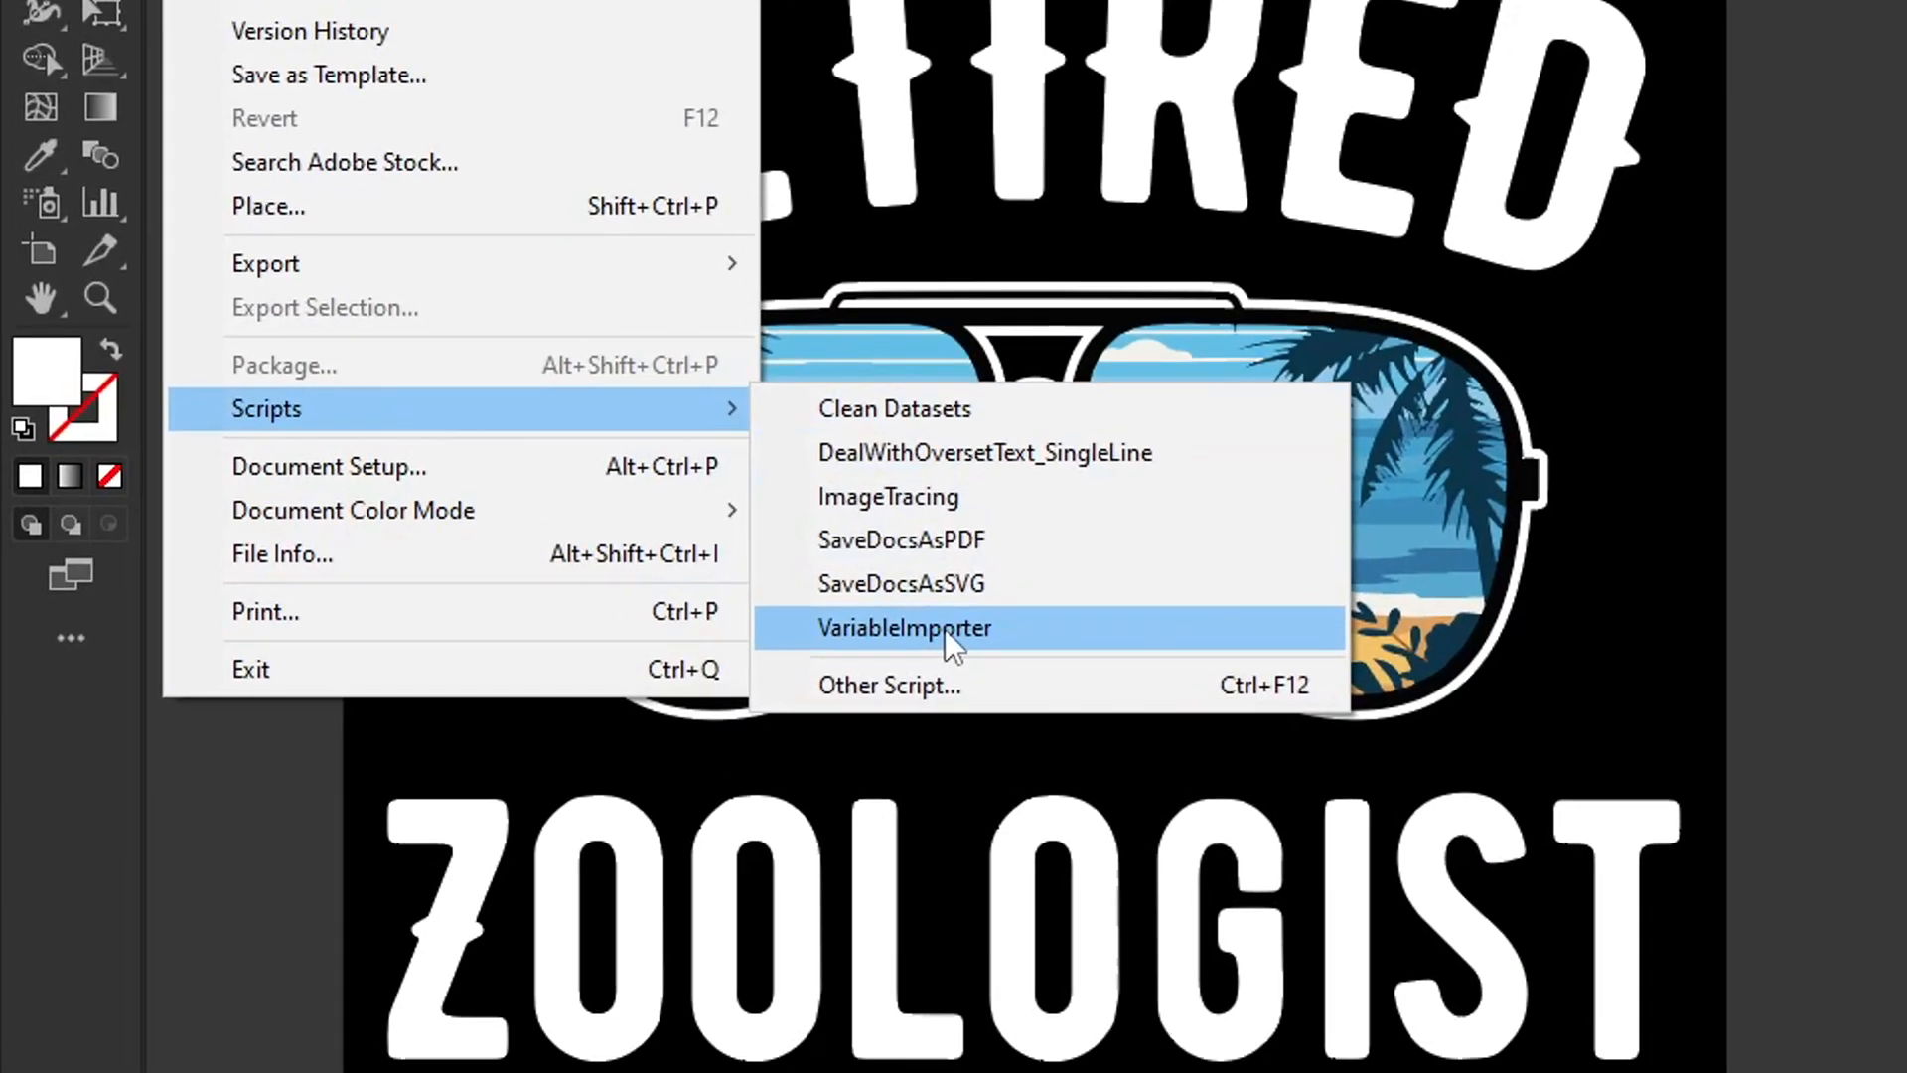
click(904, 627)
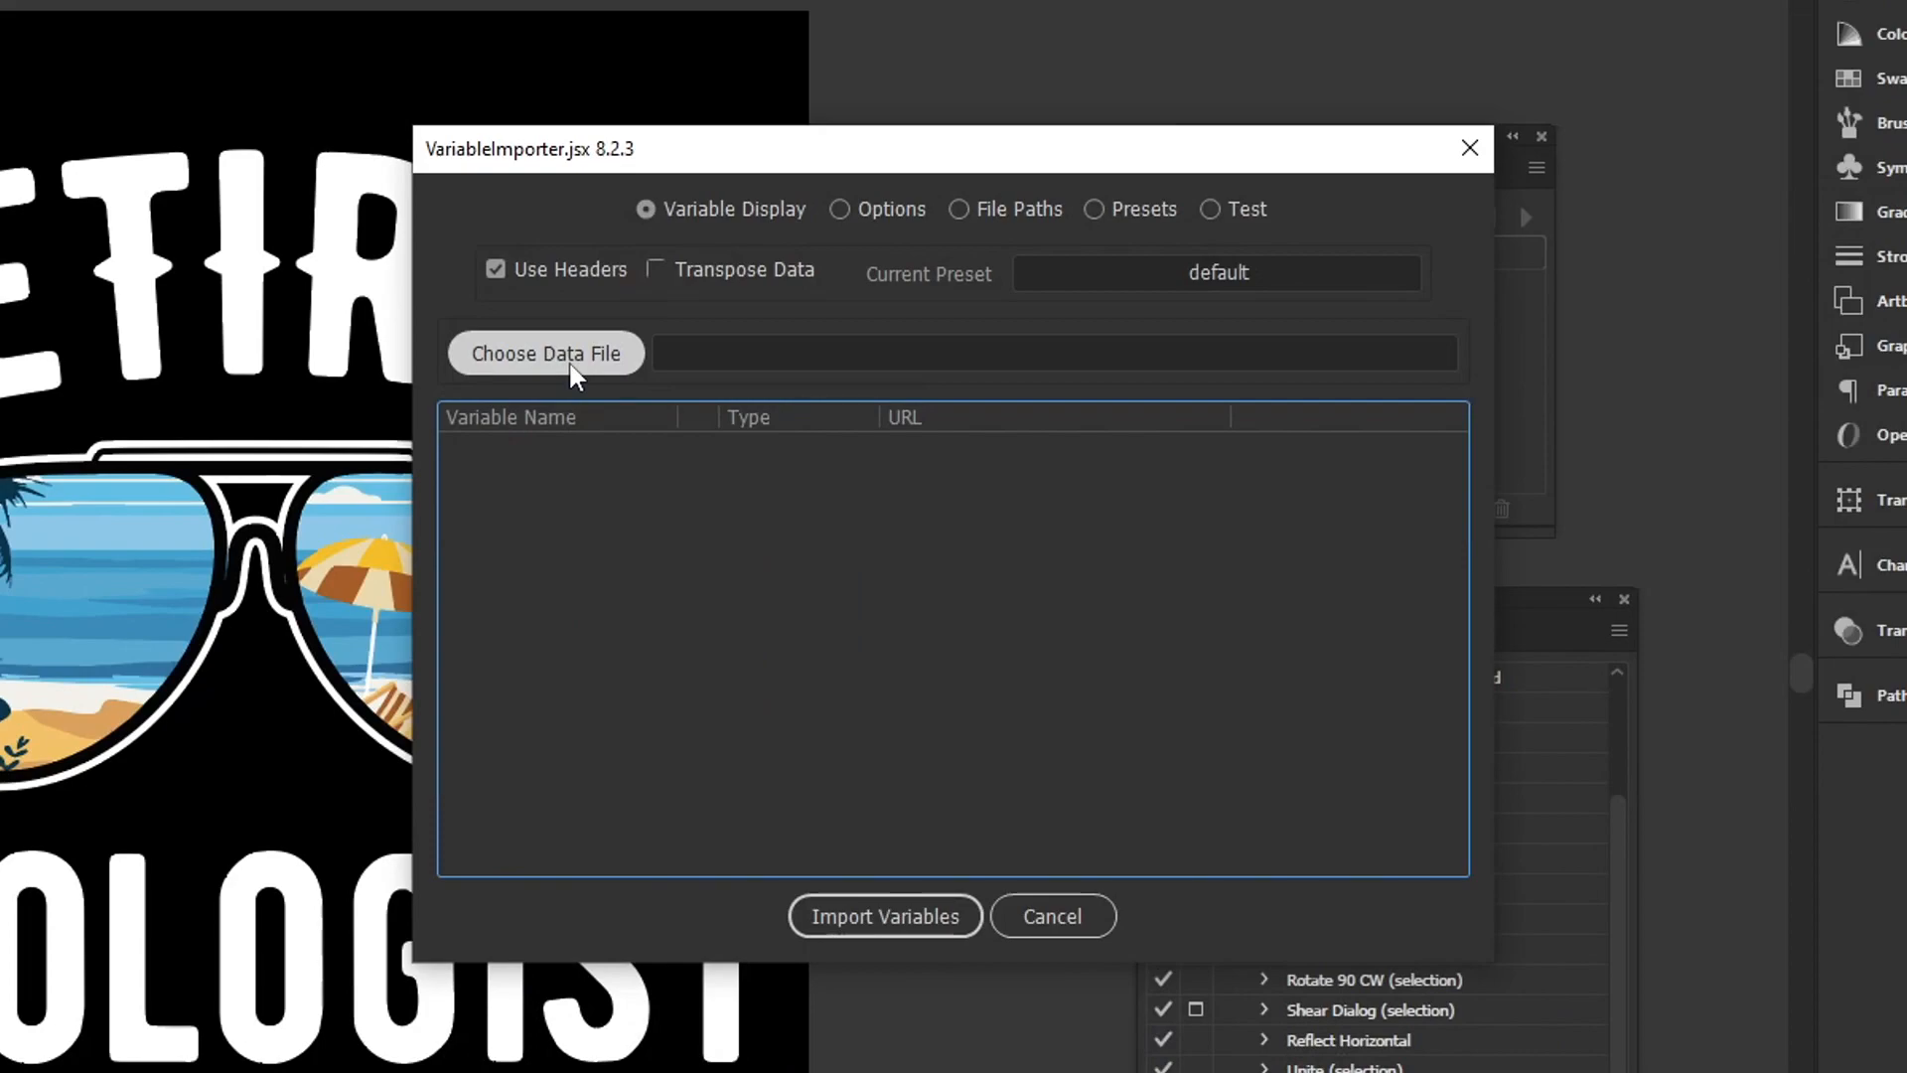
click(545, 352)
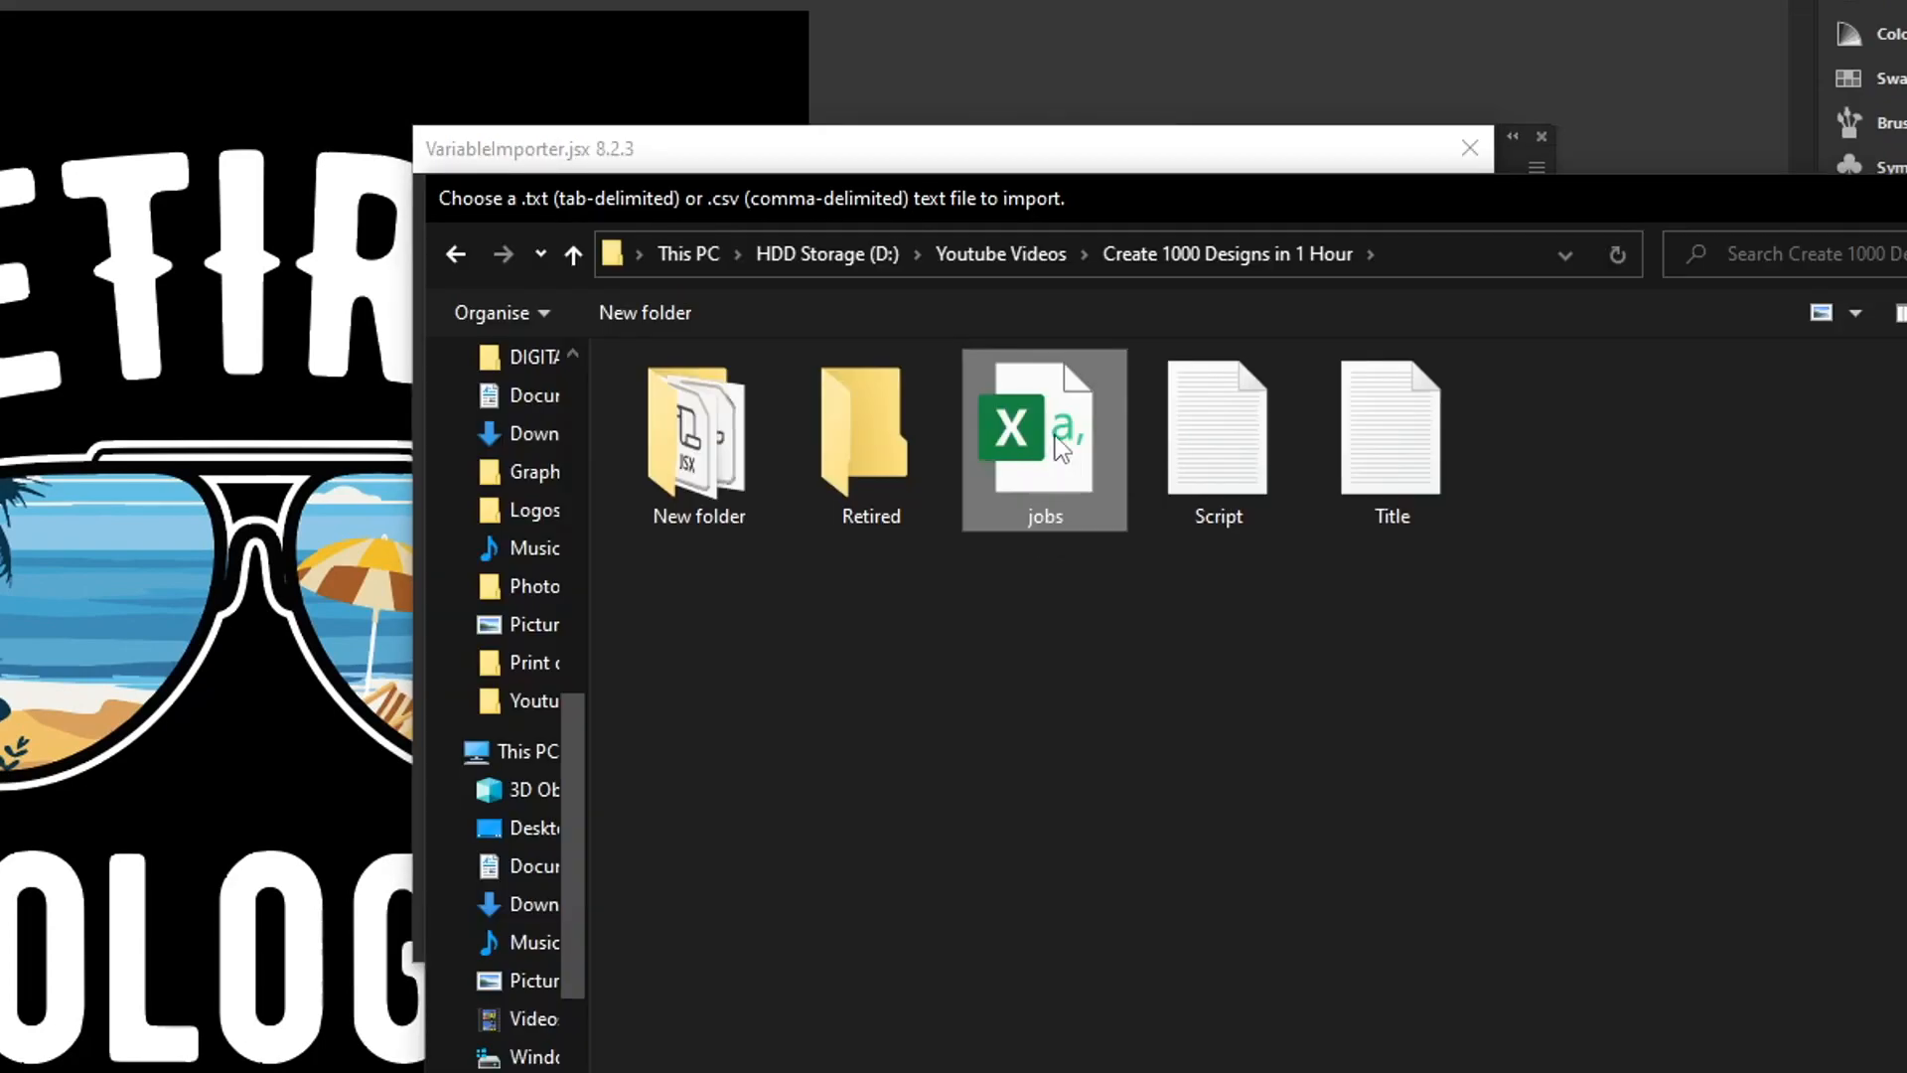
mouse_move(1056, 468)
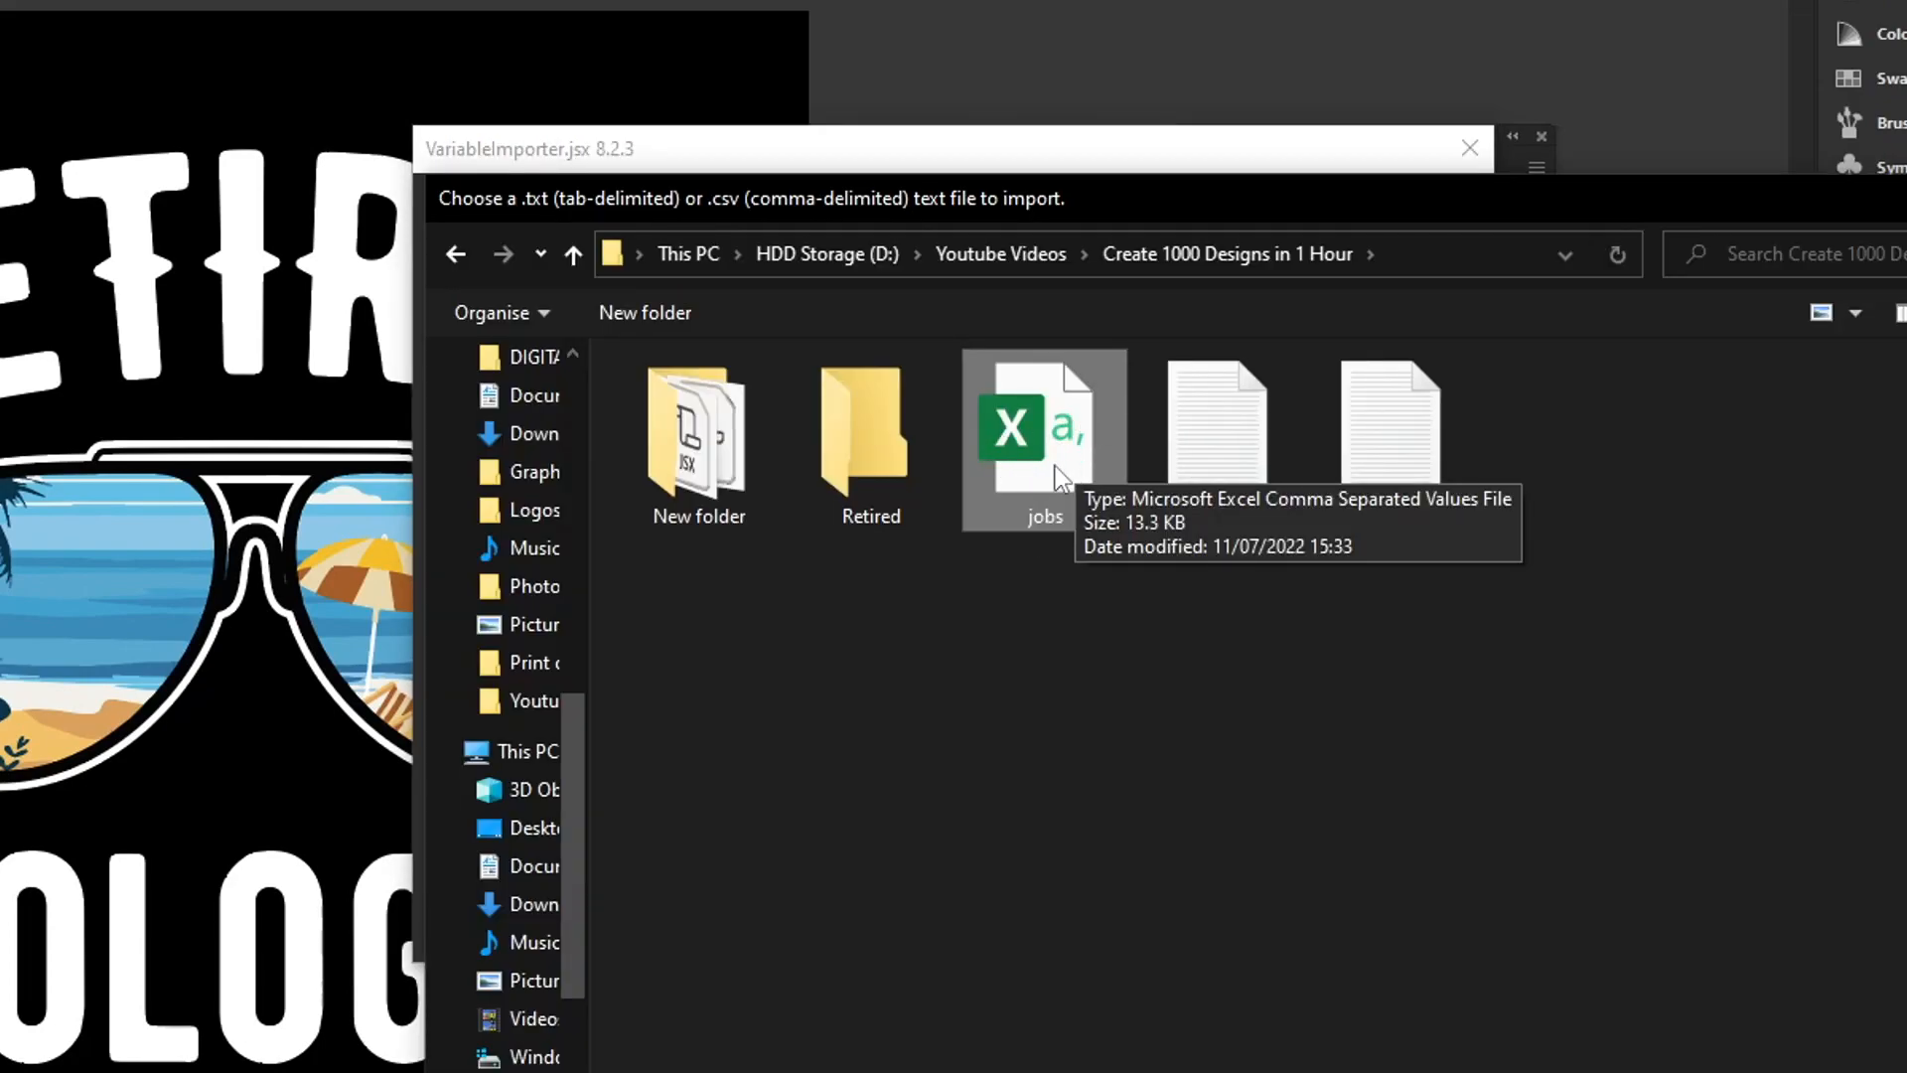
double_click(1044, 427)
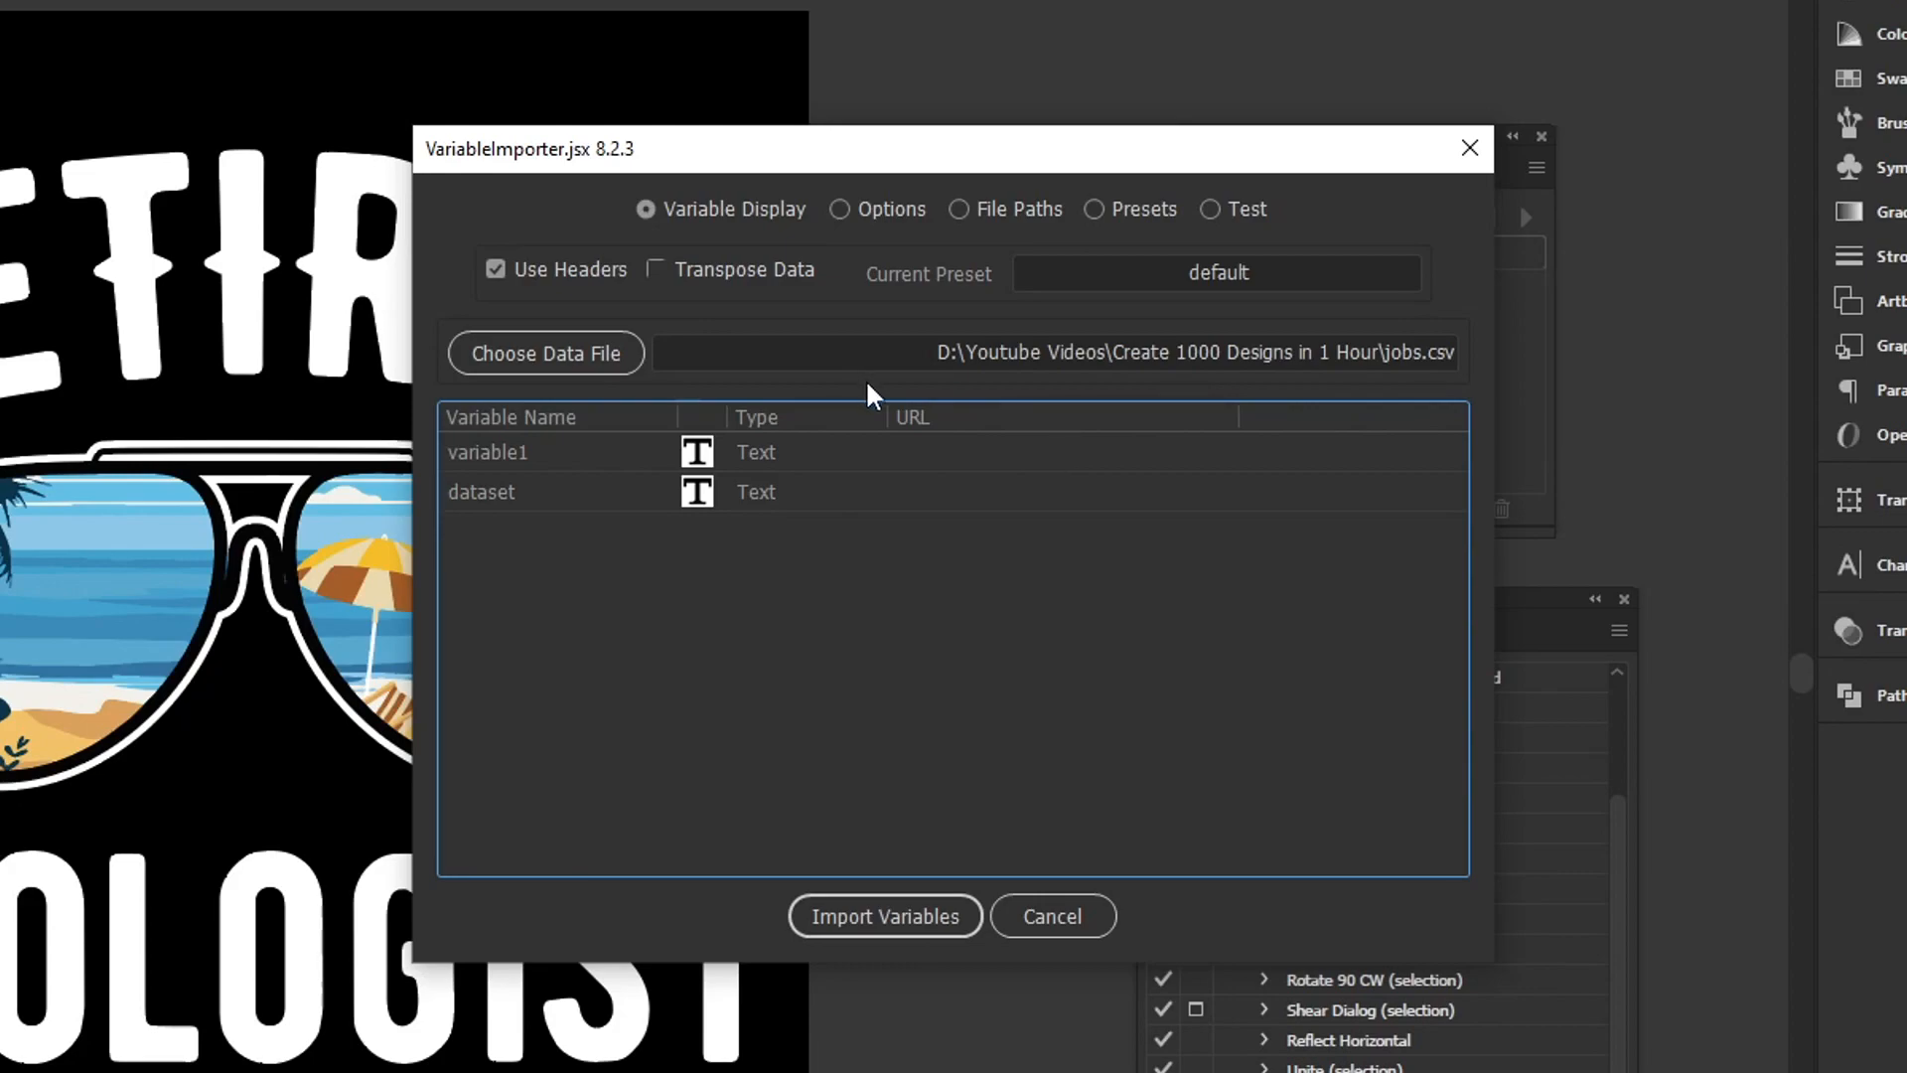
mouse_move(851, 229)
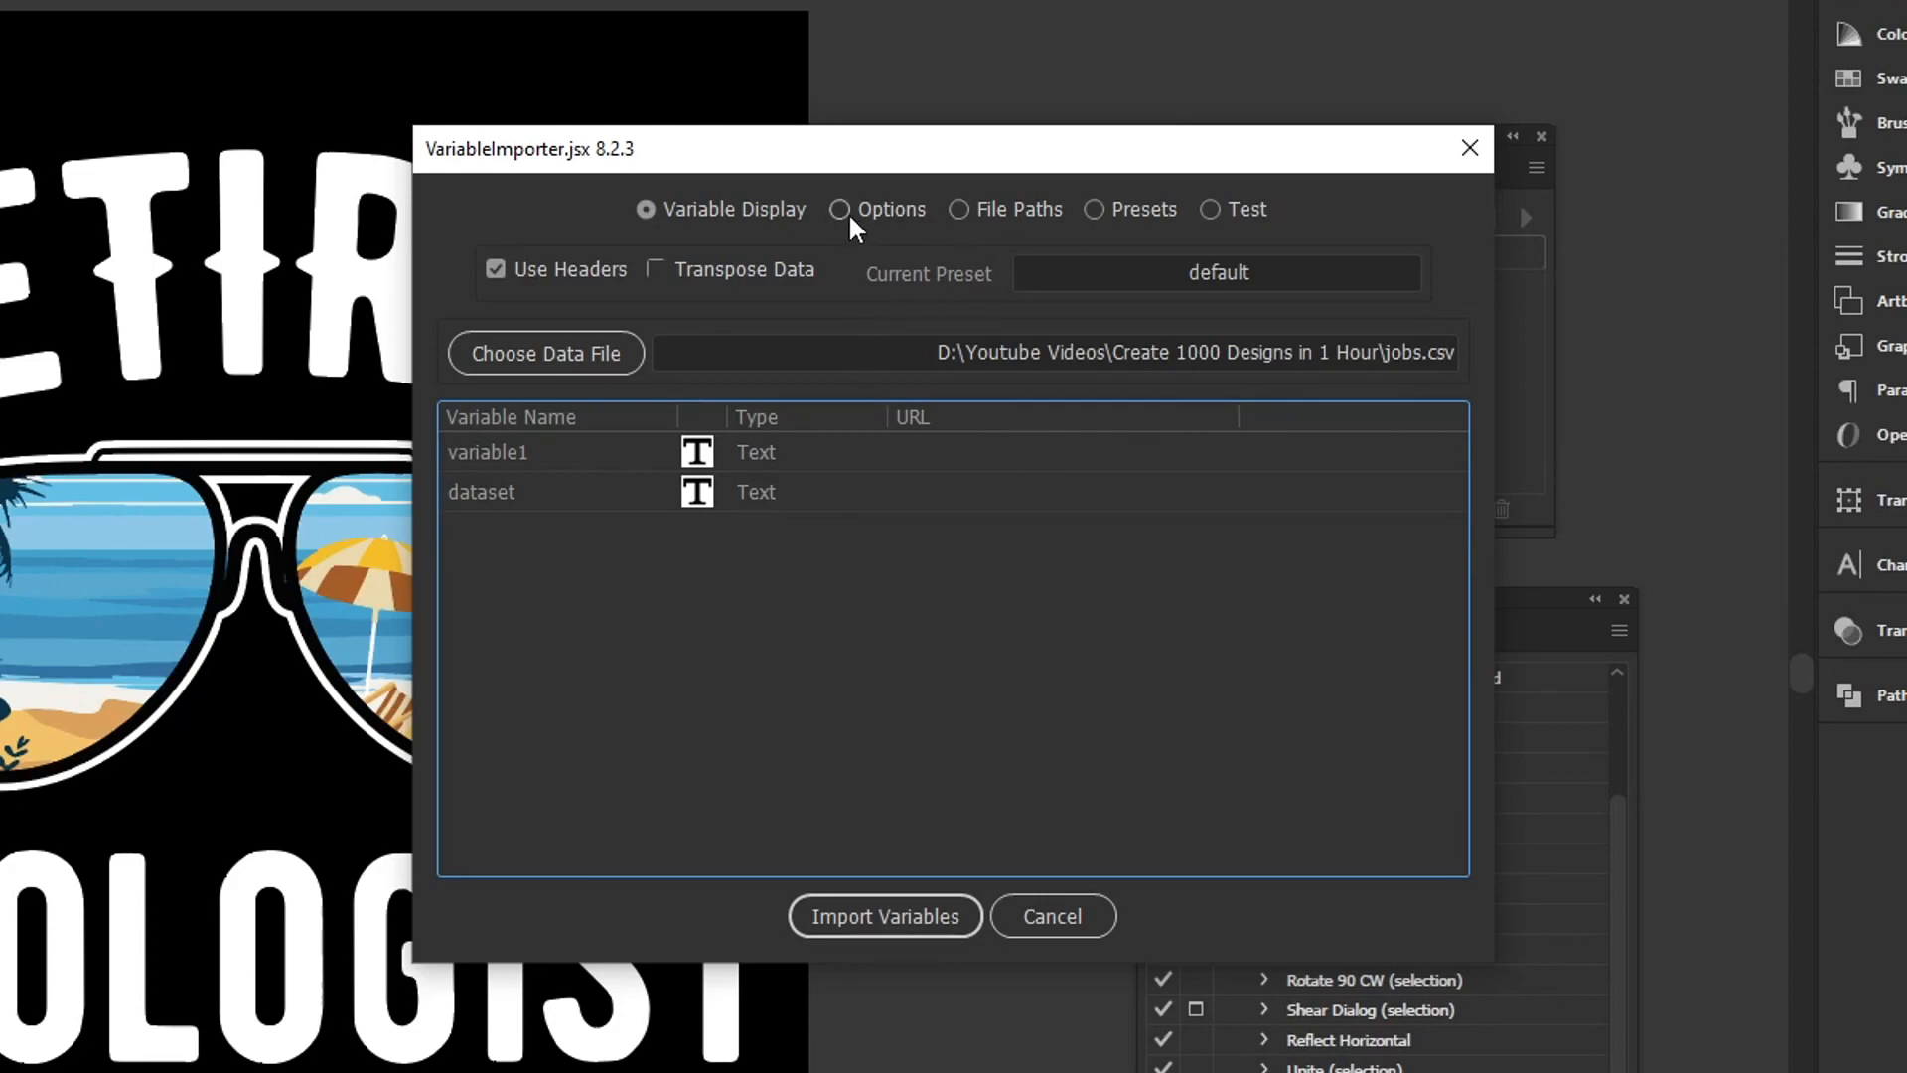
Step: Name data sets from Variable 2 Value only, other fields Nothing, and test names
click(892, 207)
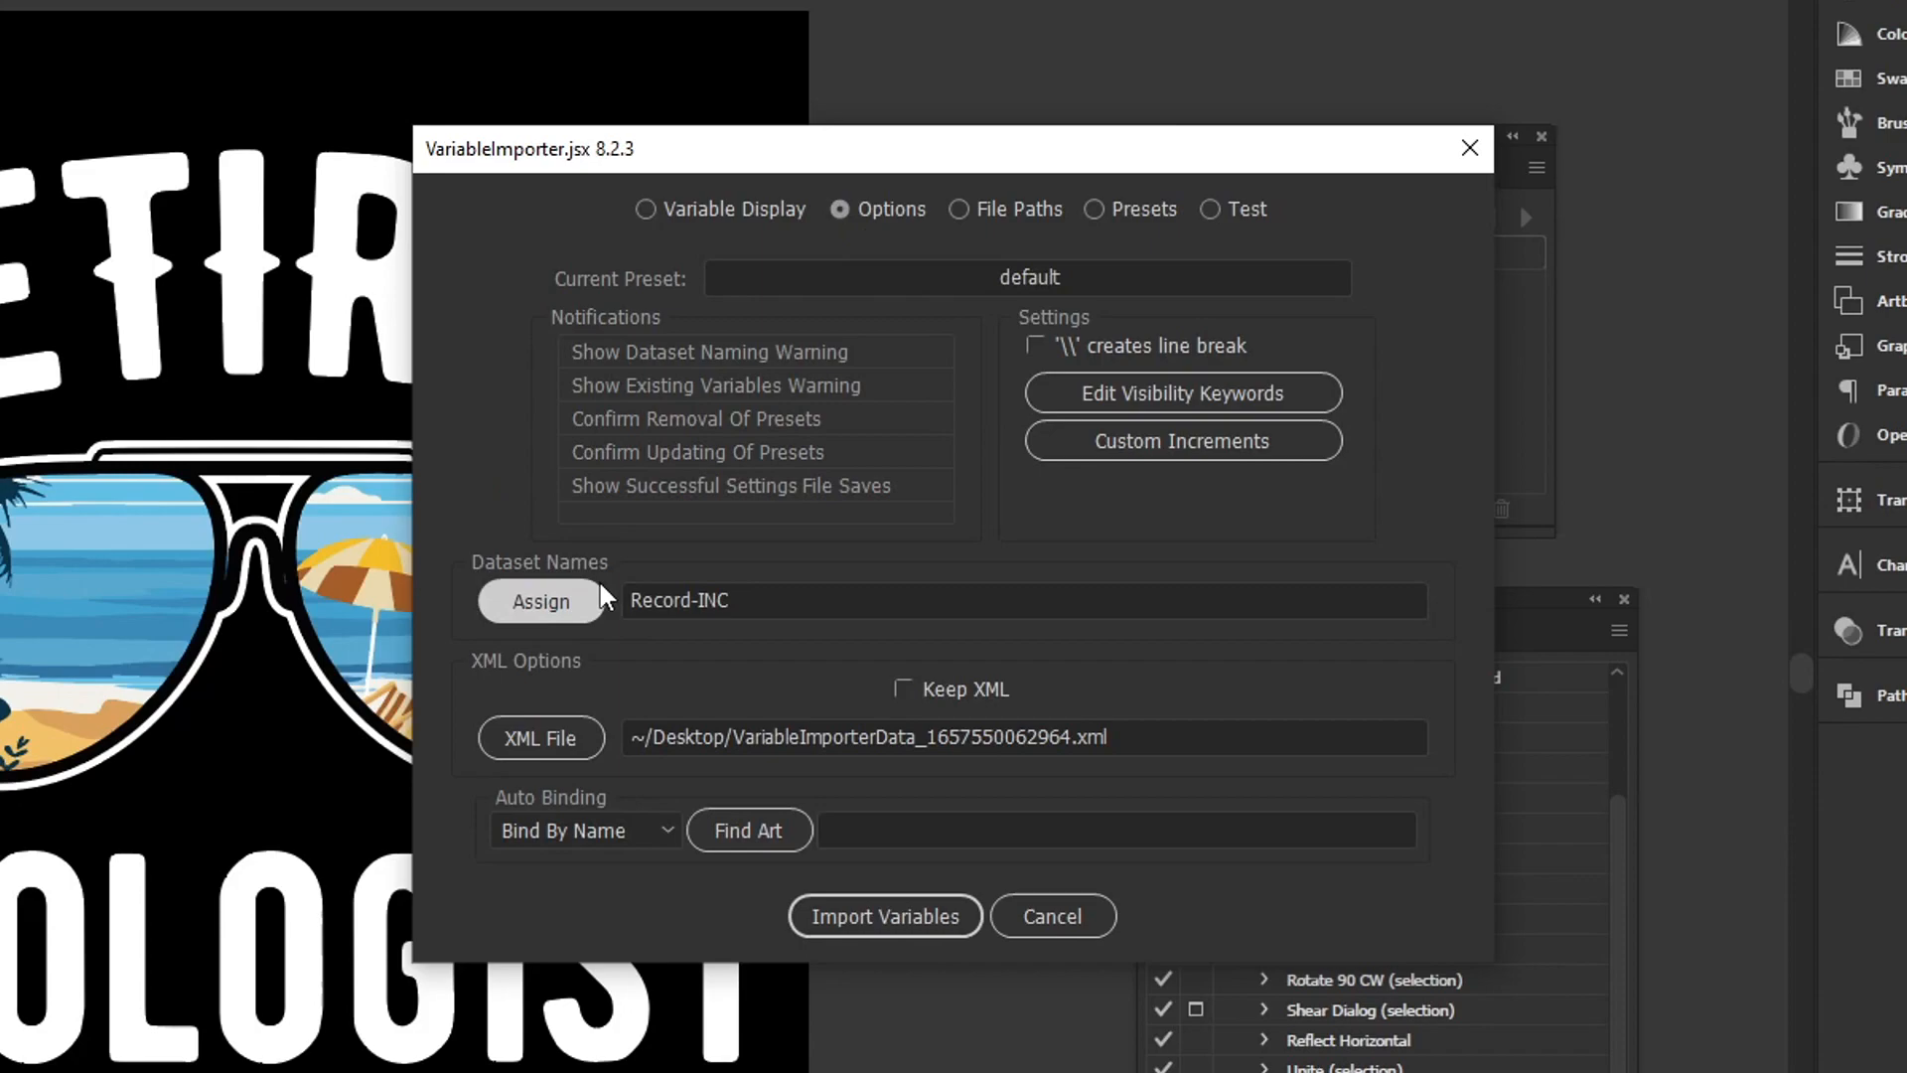
click(538, 601)
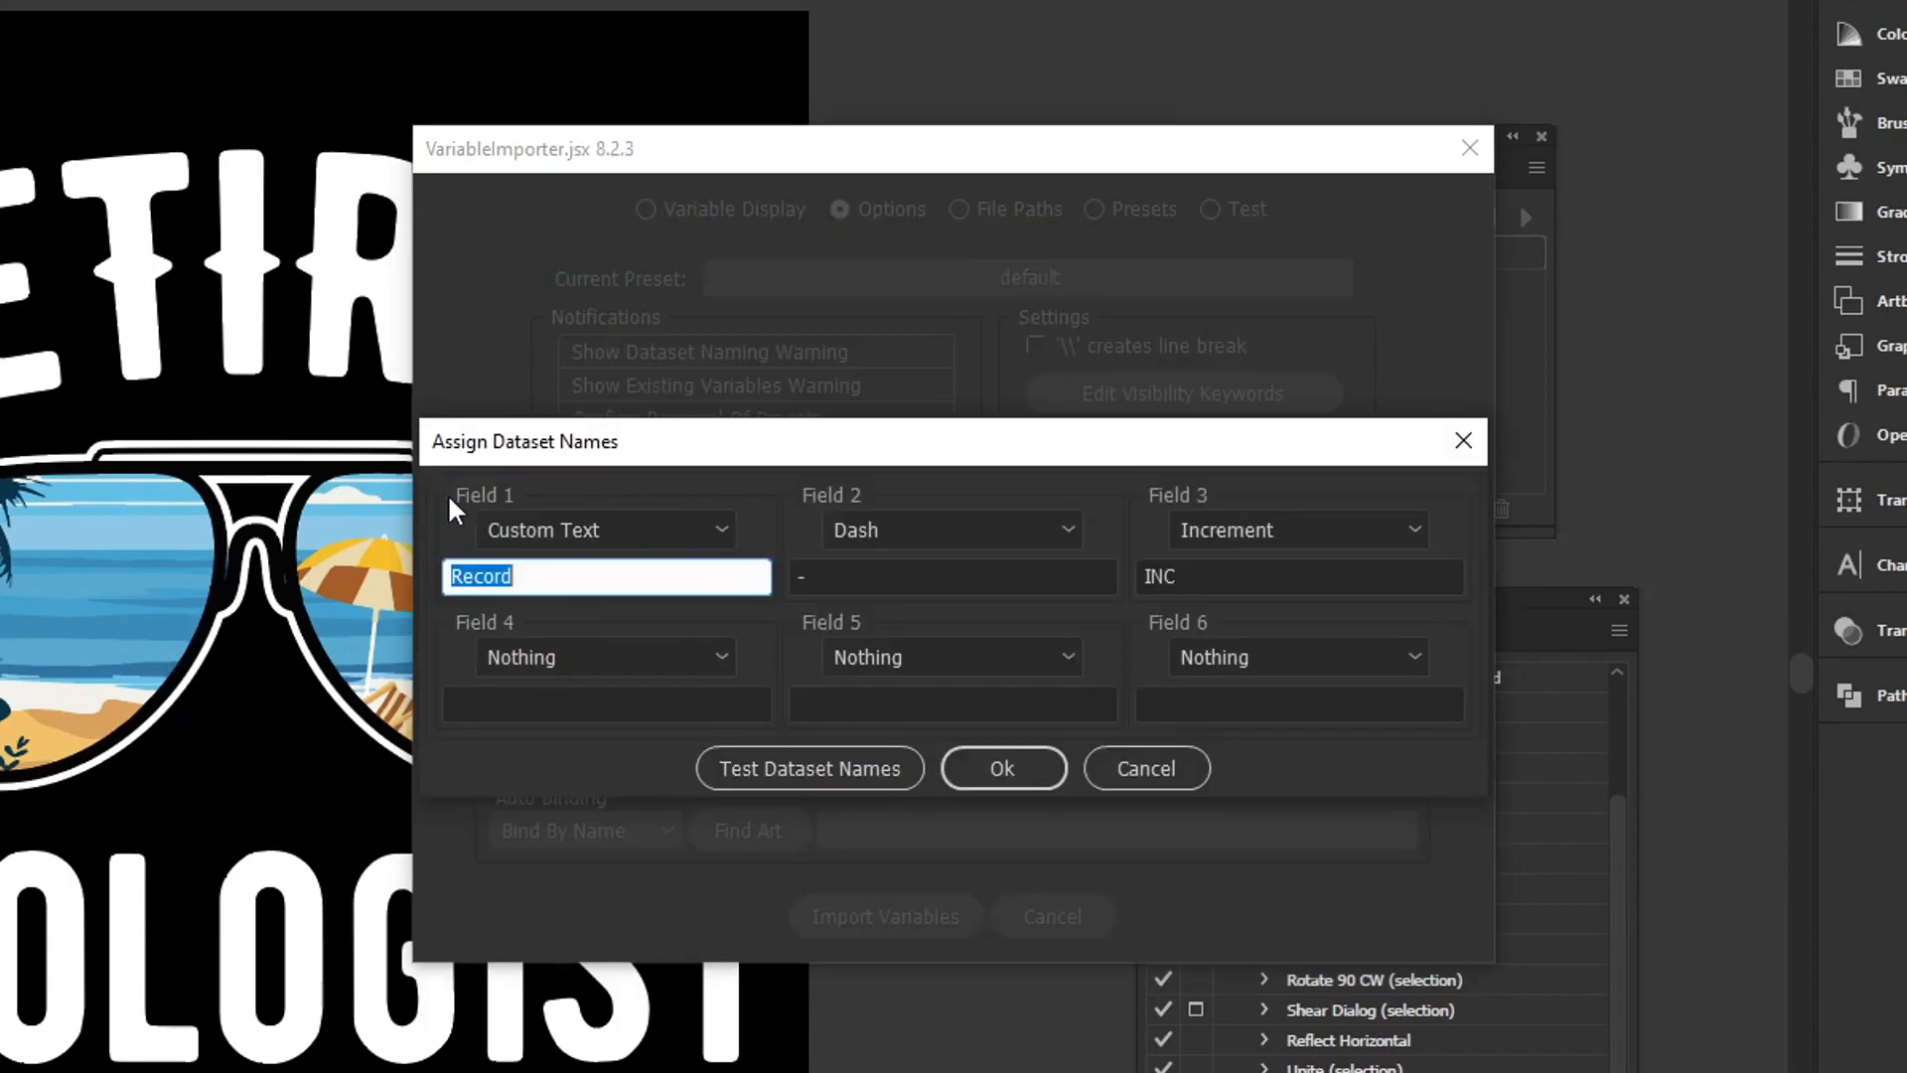
click(605, 529)
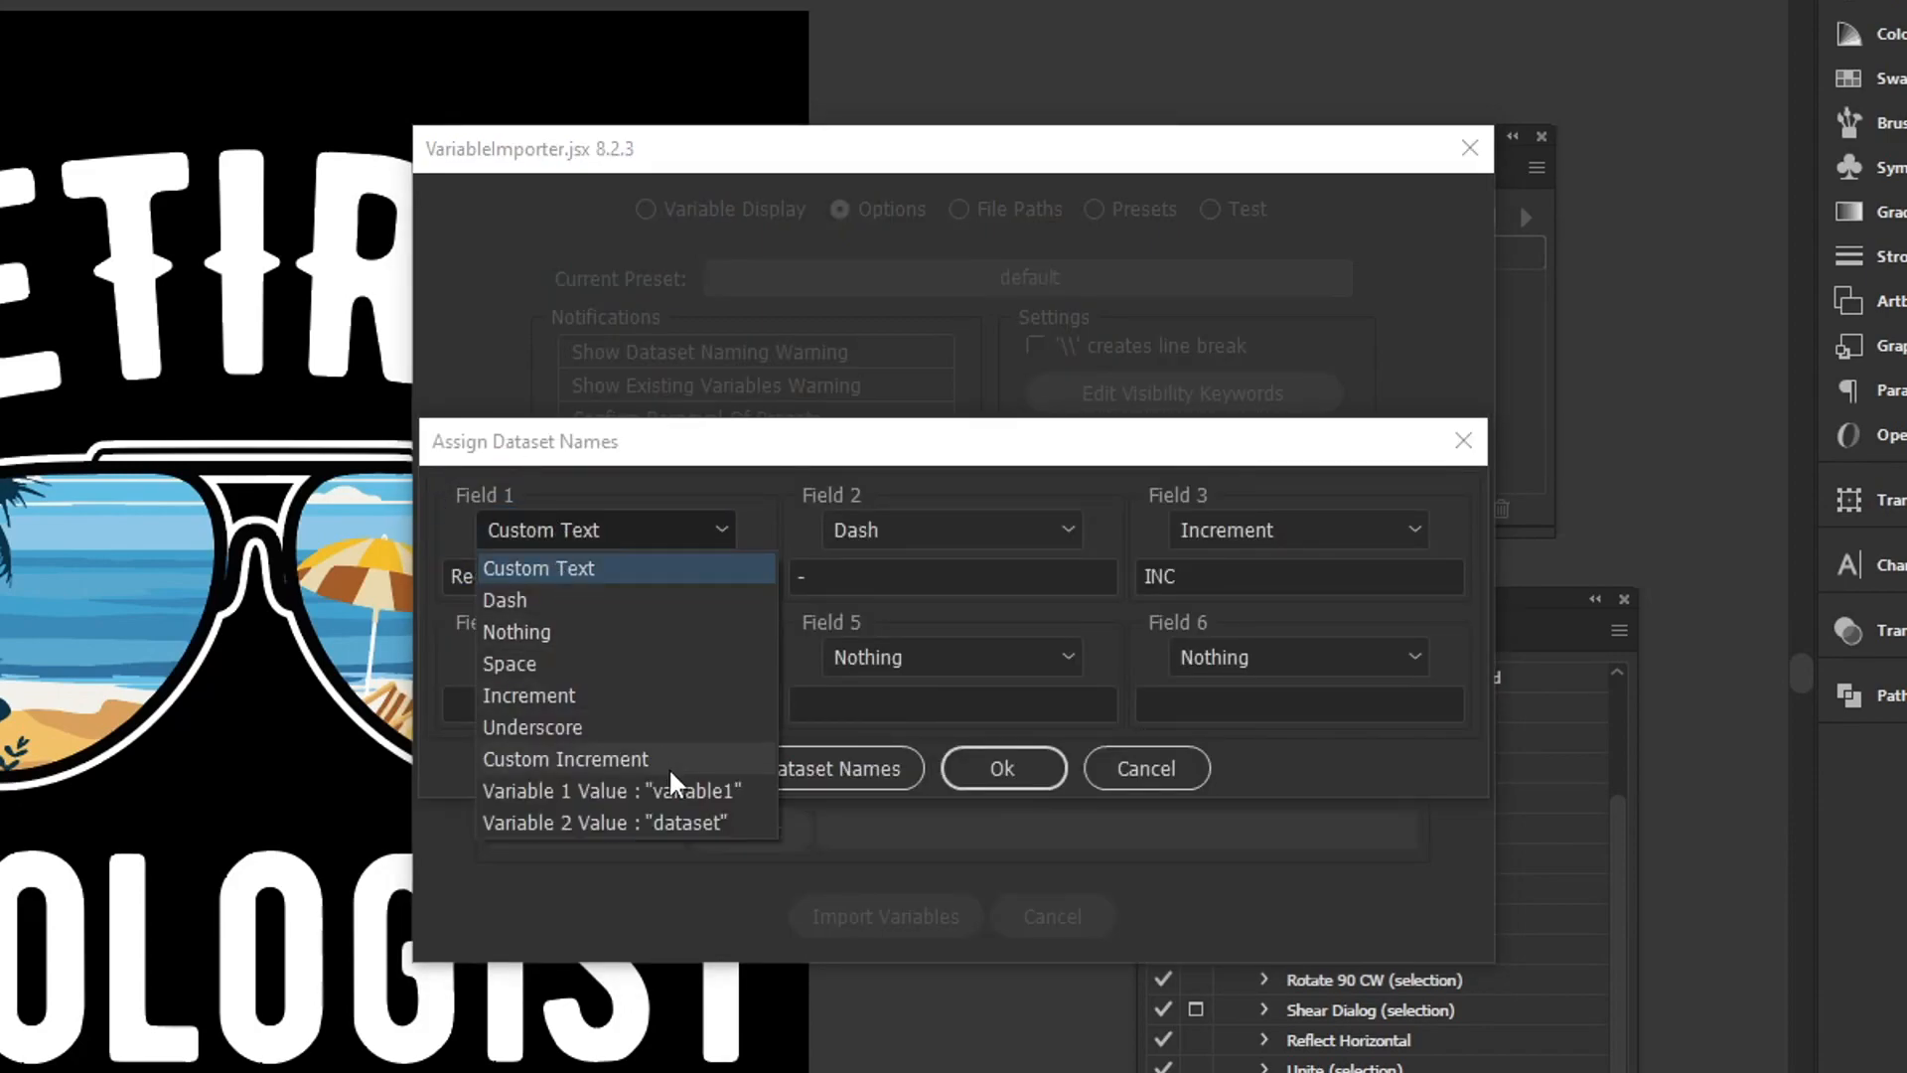
click(603, 822)
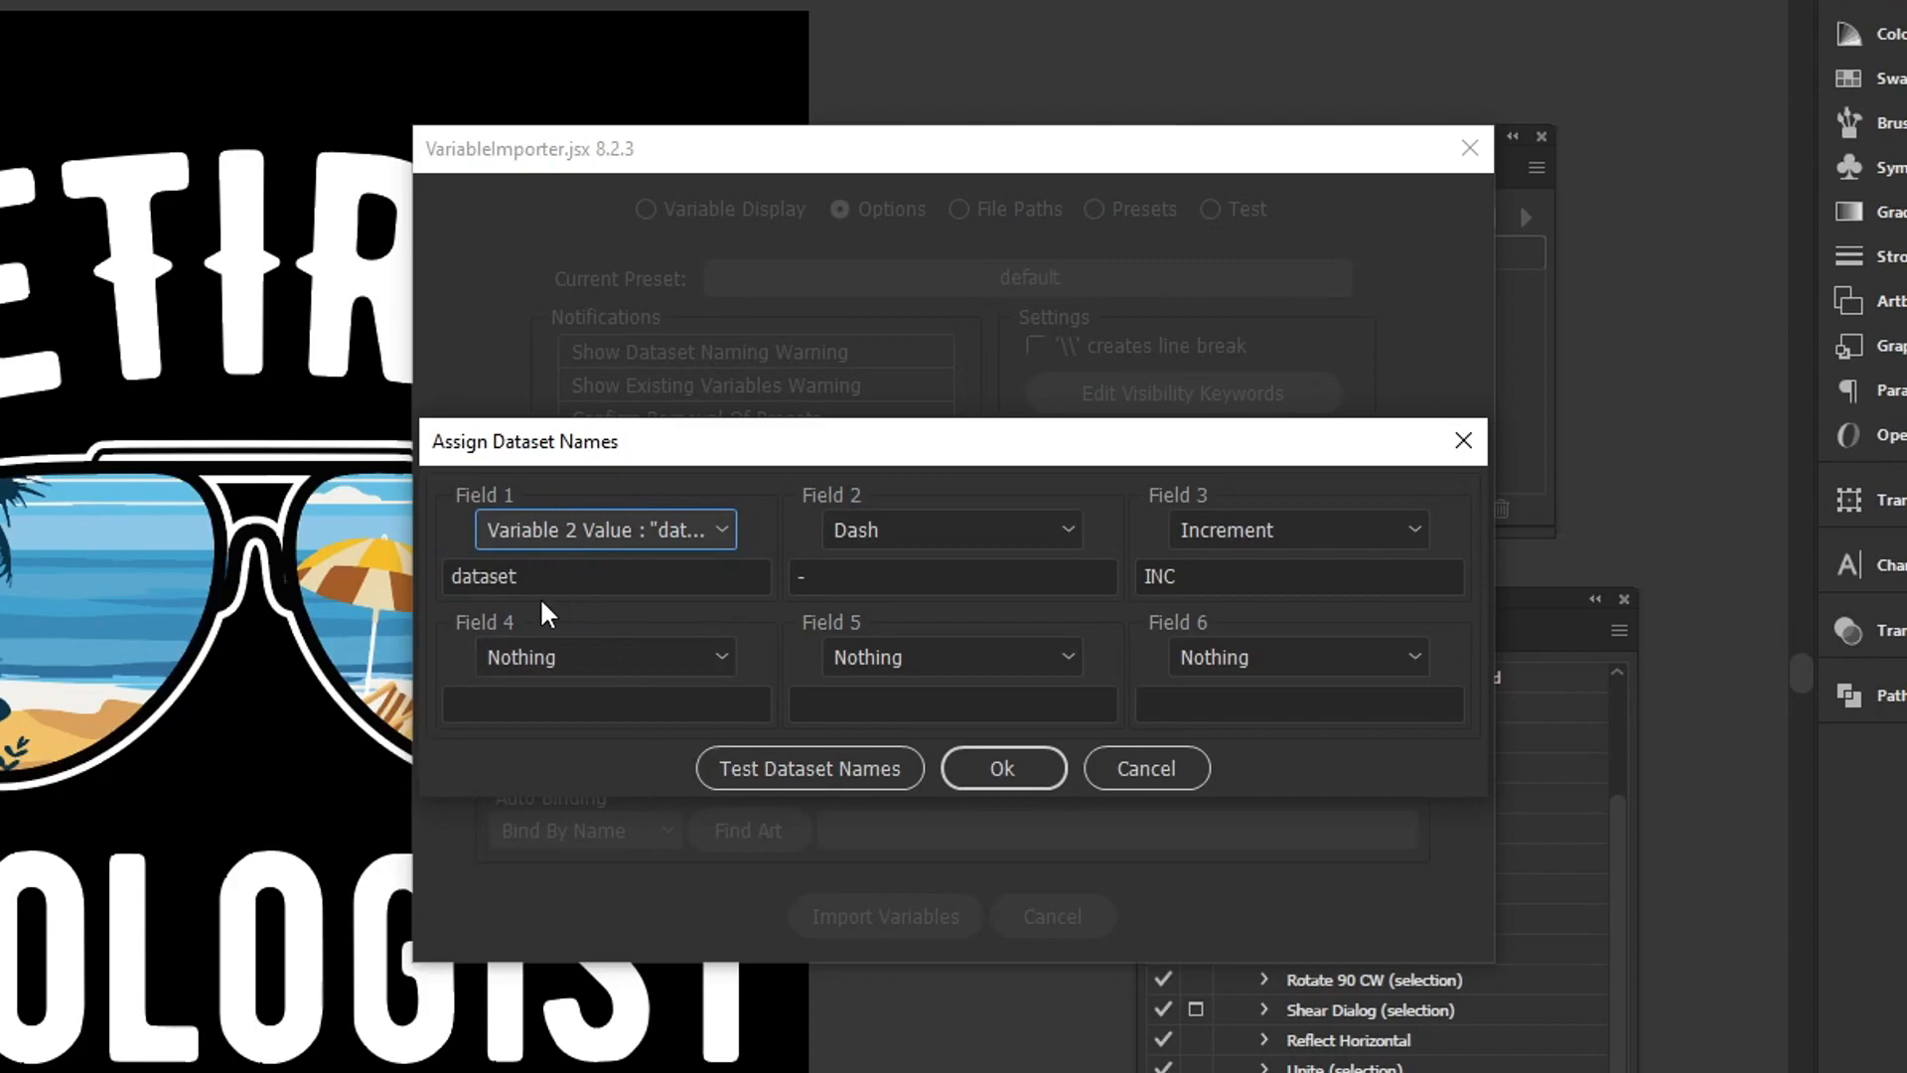
mouse_move(851, 529)
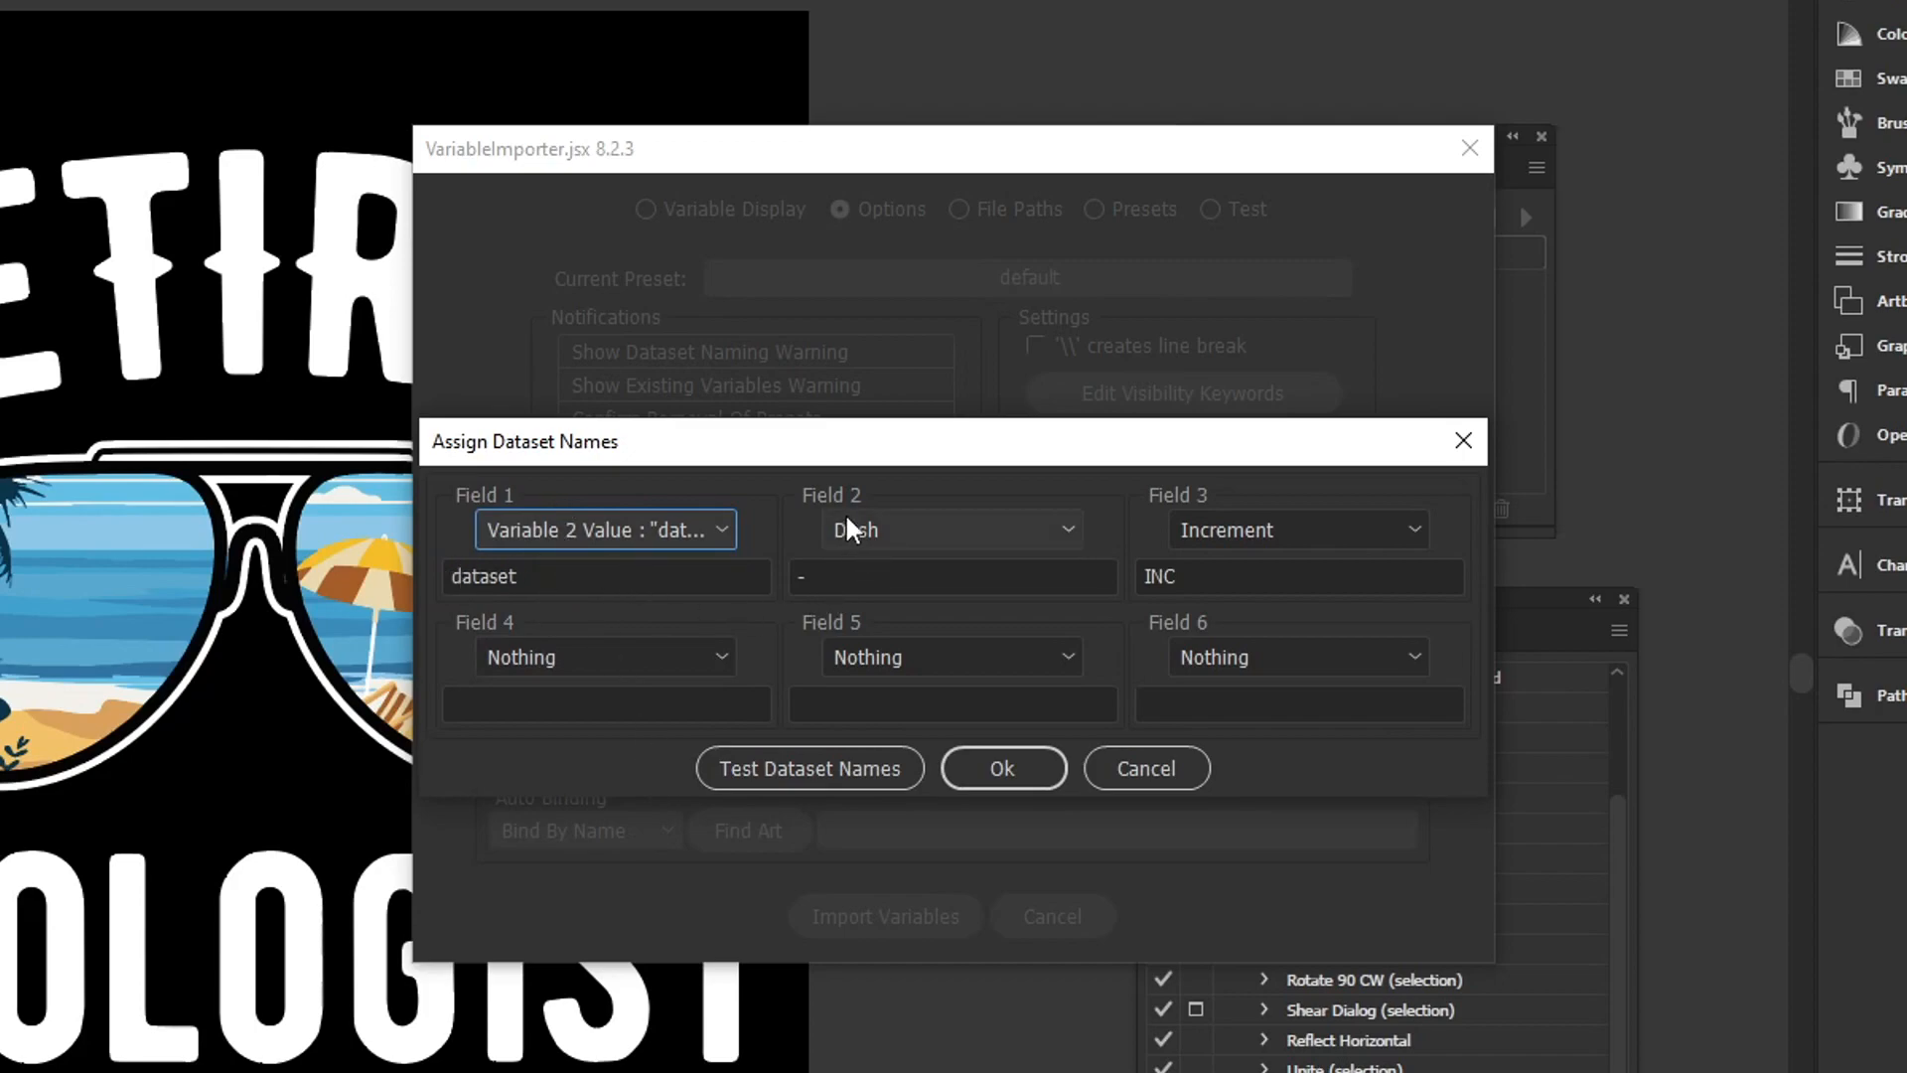
click(952, 529)
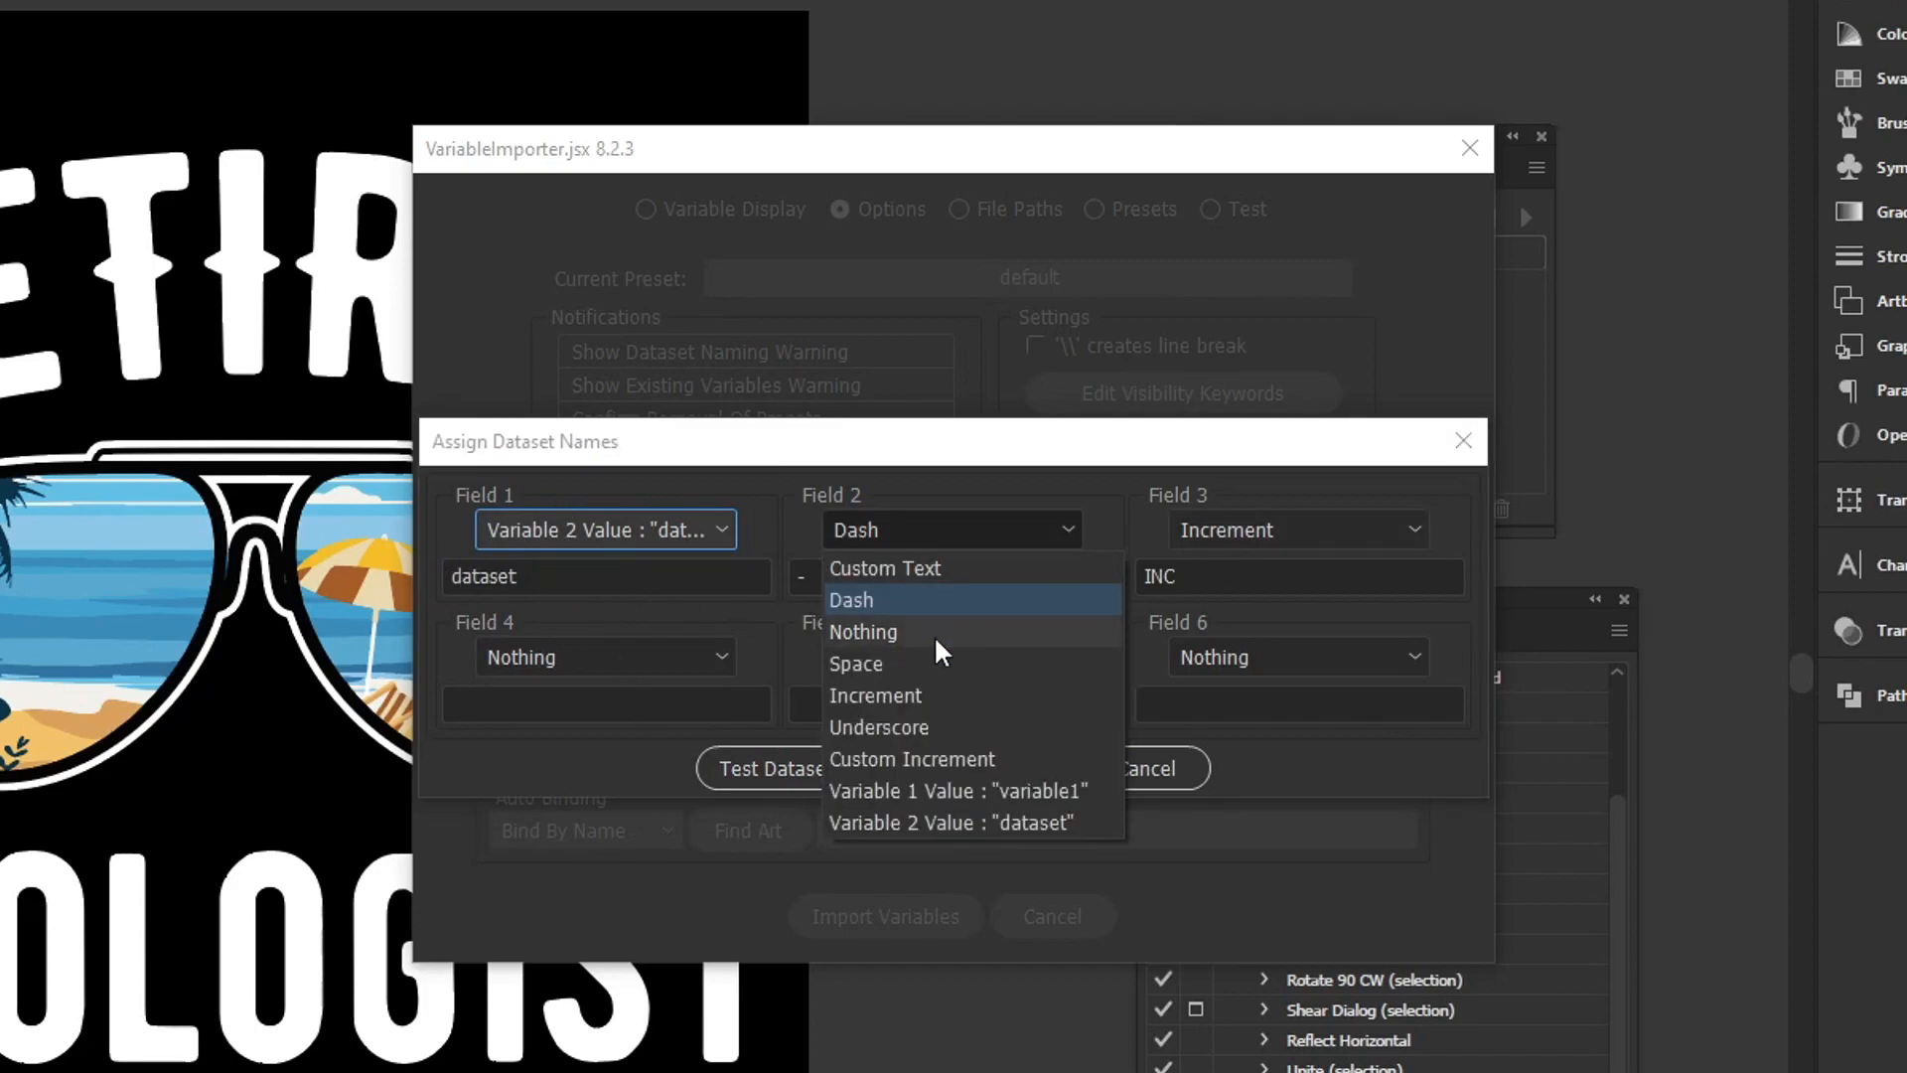
click(862, 631)
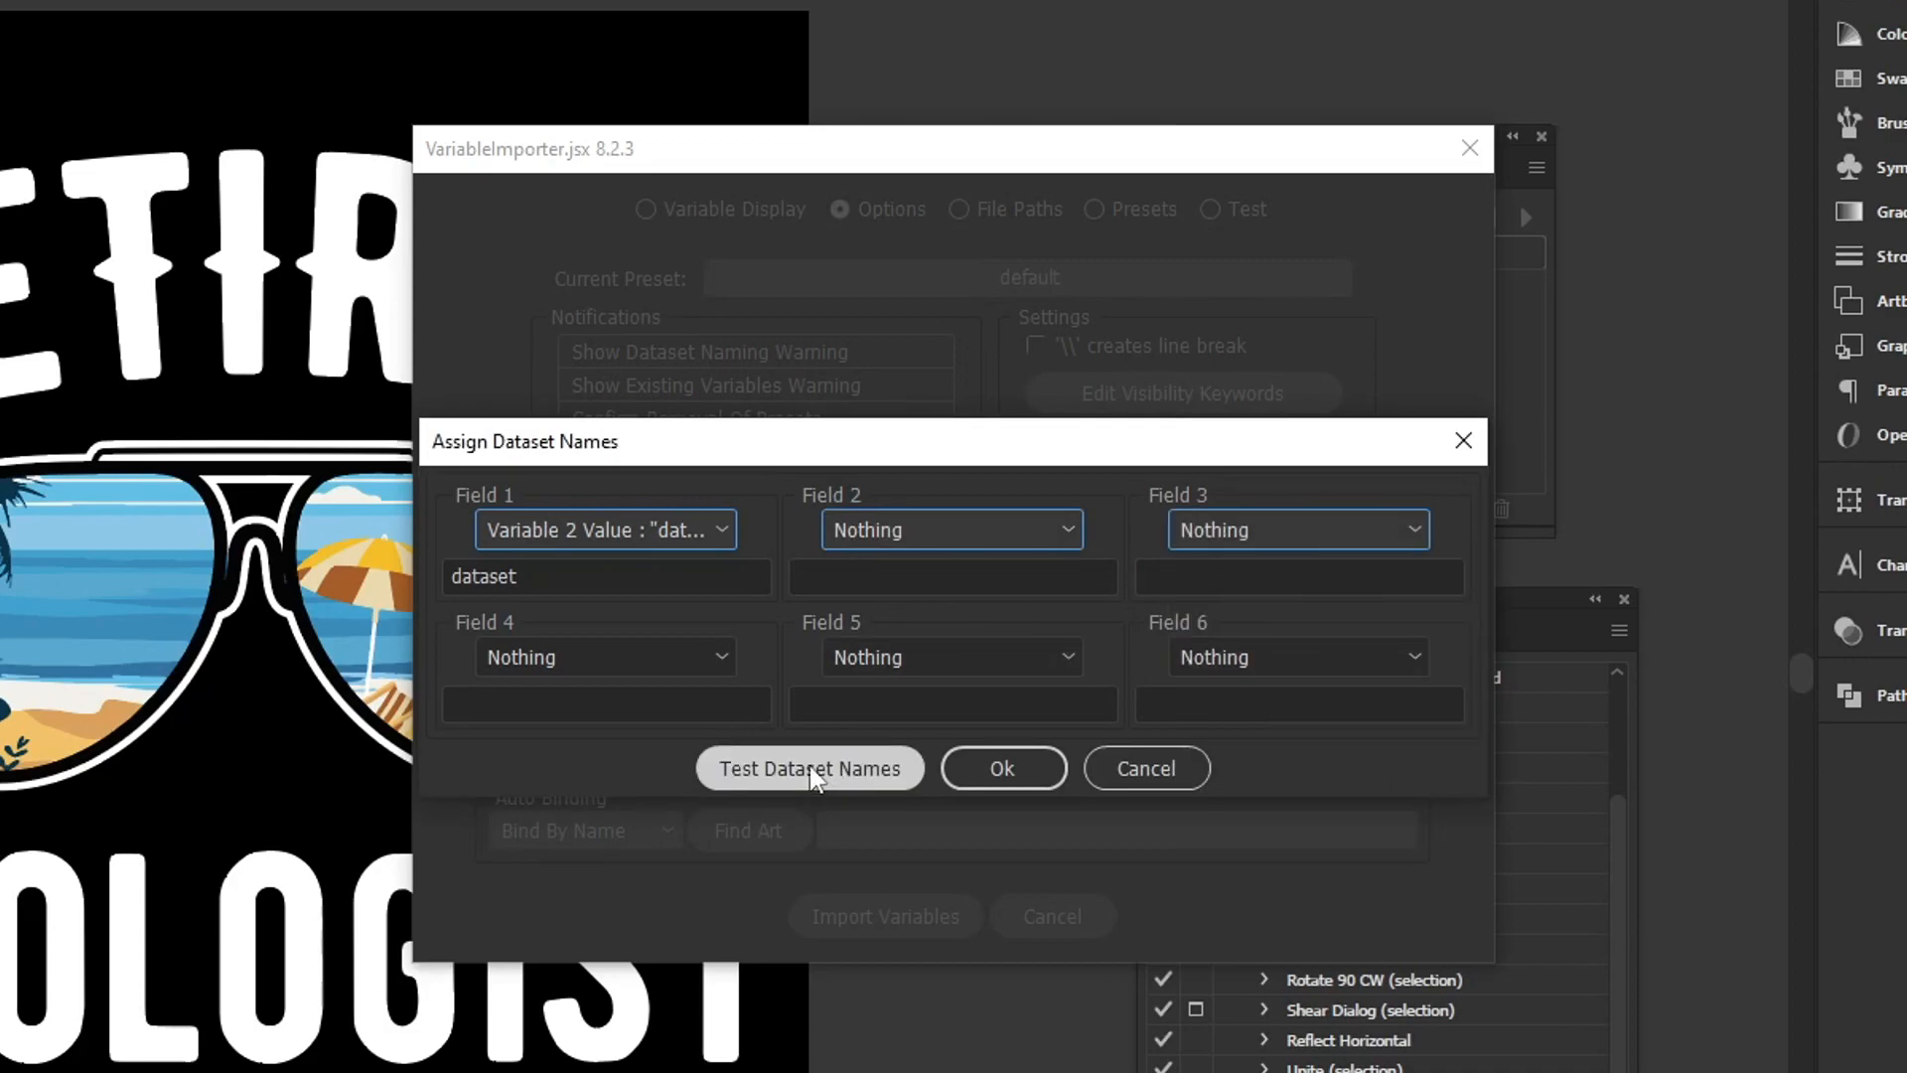
click(809, 768)
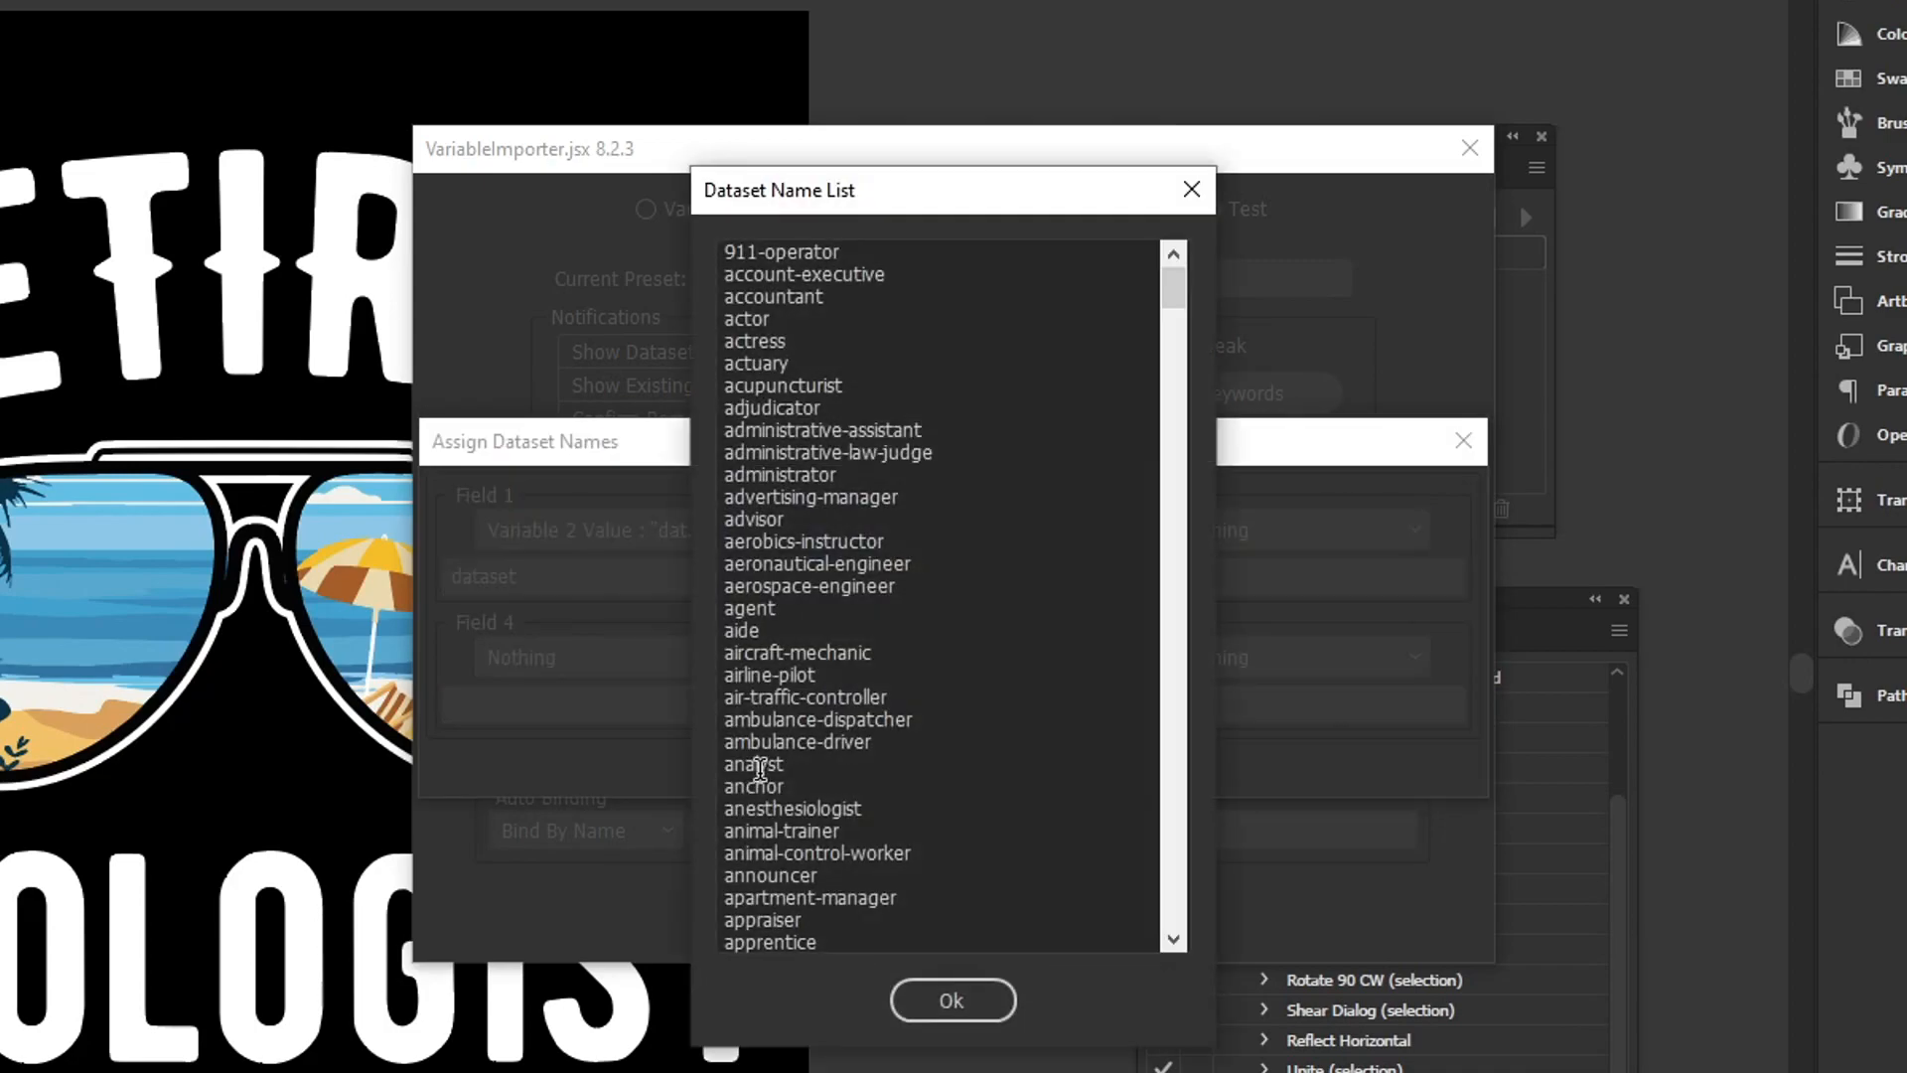
scroll(down, 3)
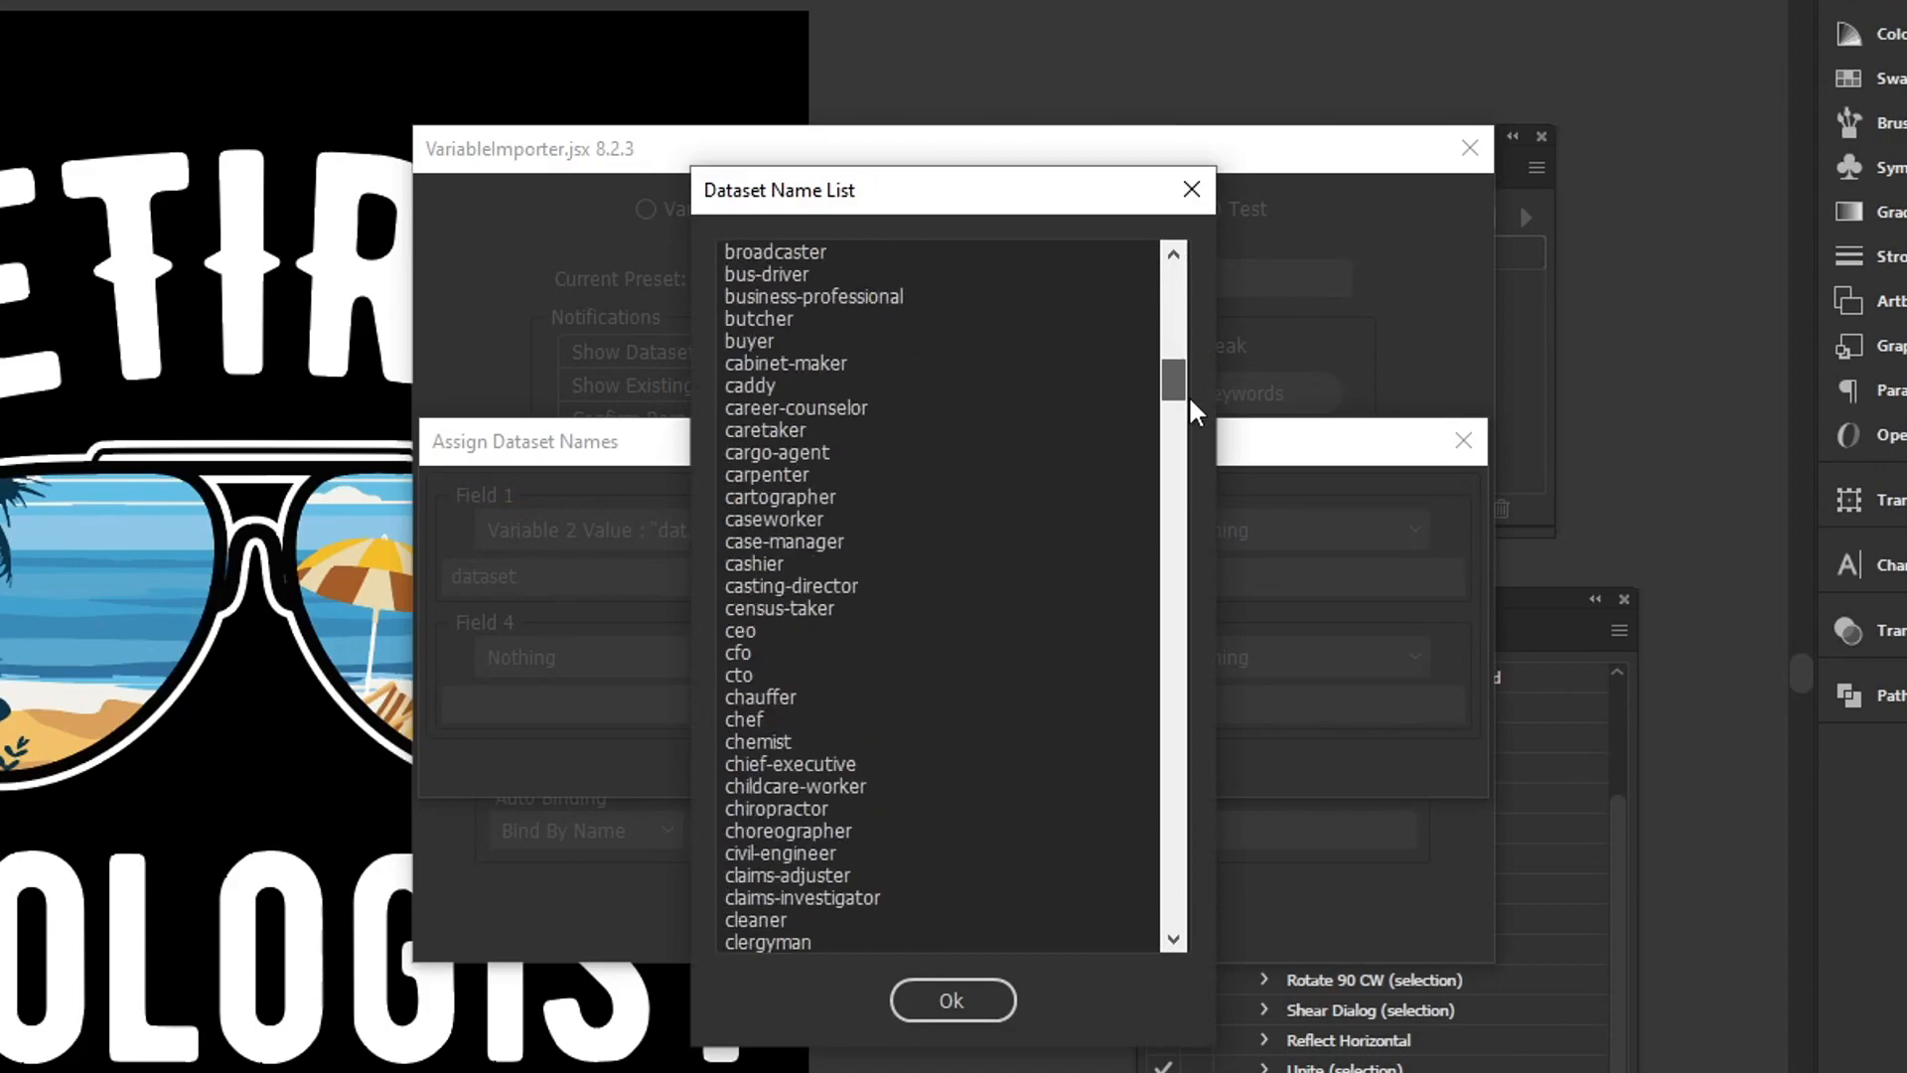
scroll(down, 3)
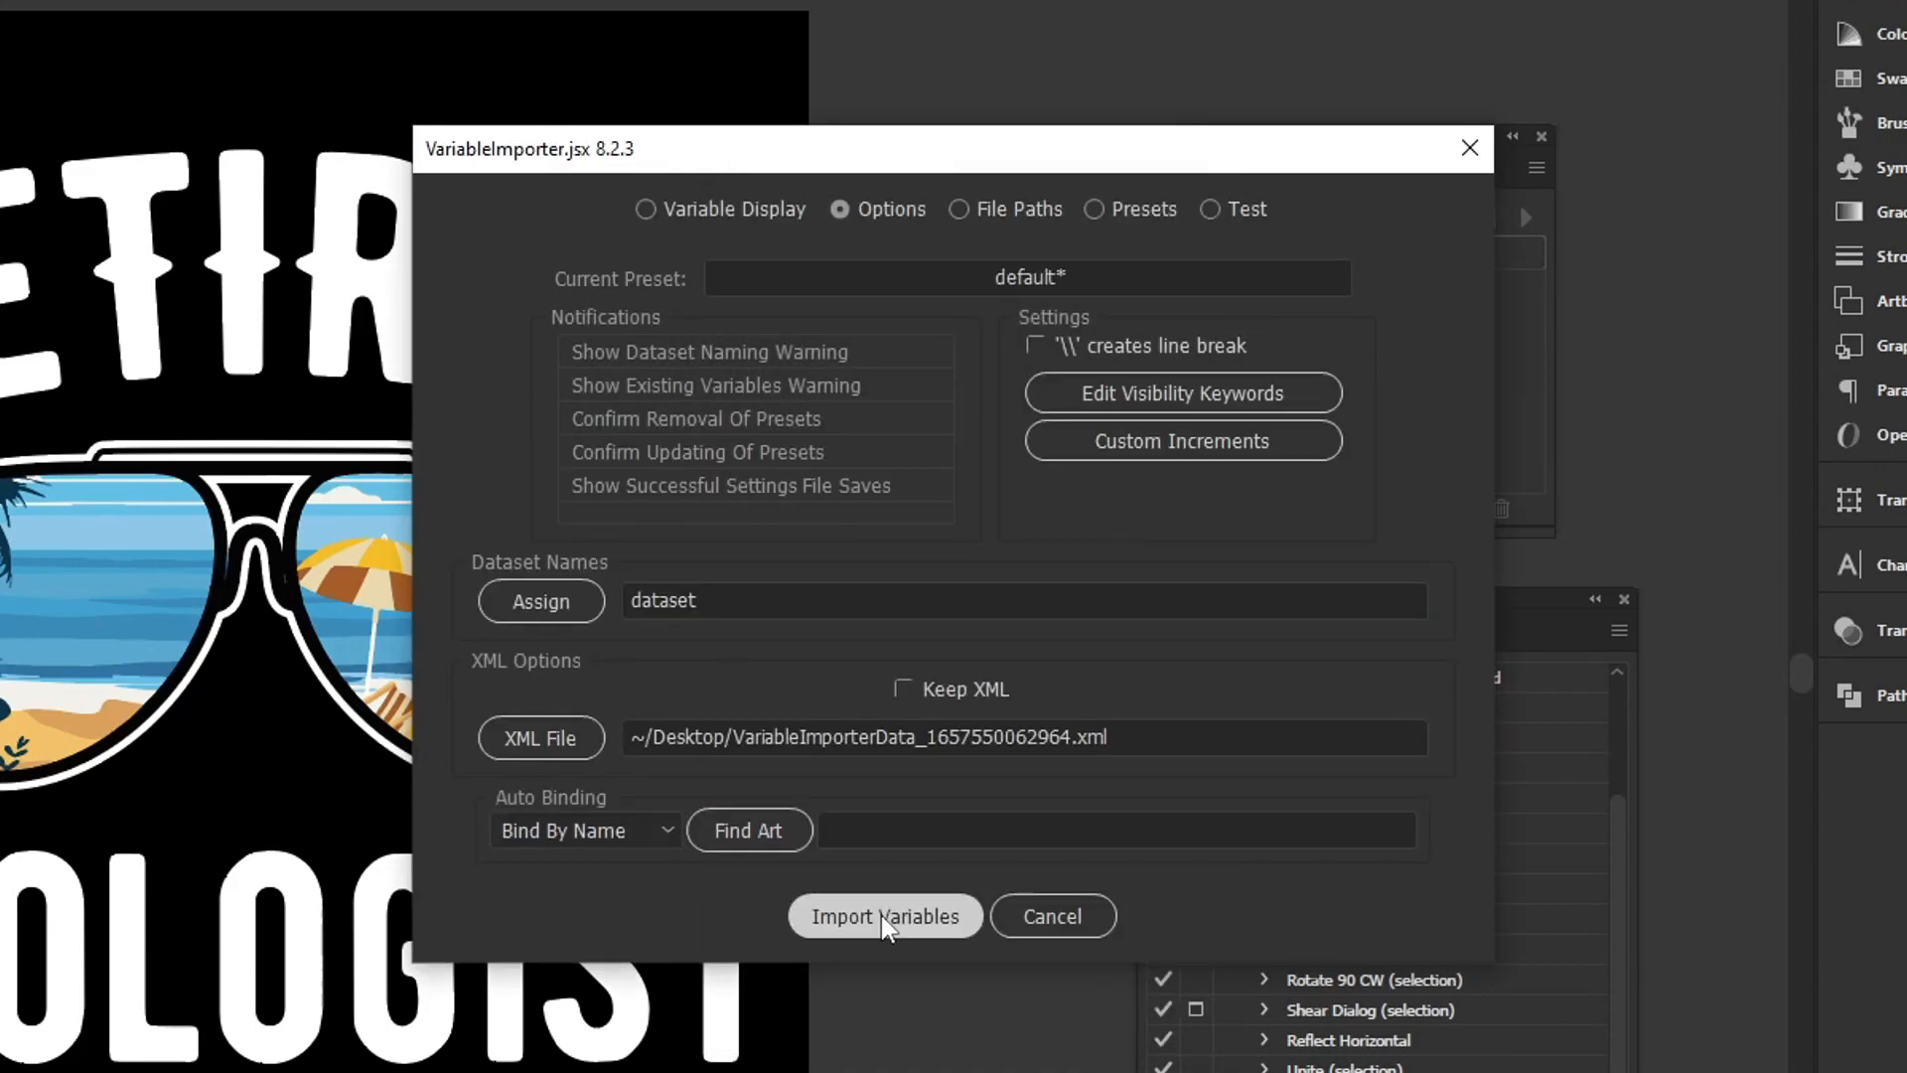
Step: Import the jobs.csv variables and cycle-update through all 501 data sets
click(884, 916)
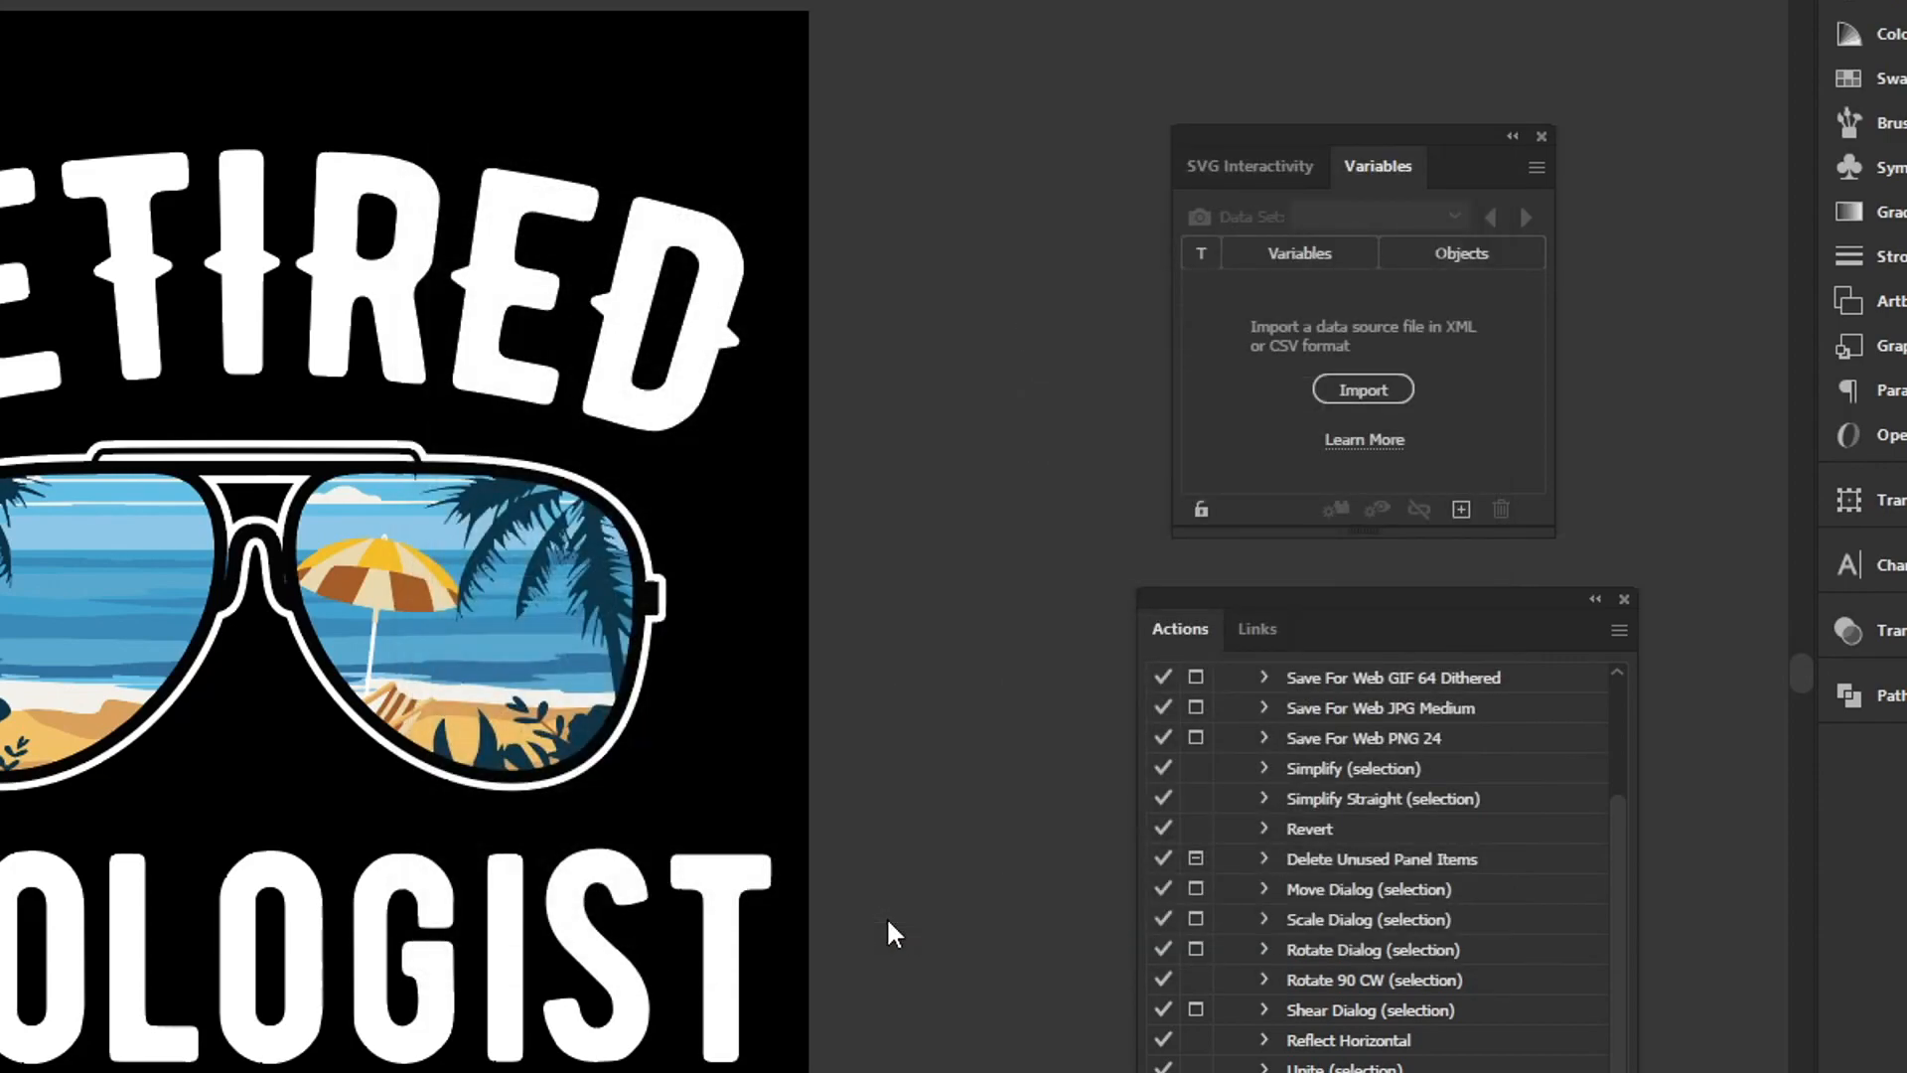
click(1362, 389)
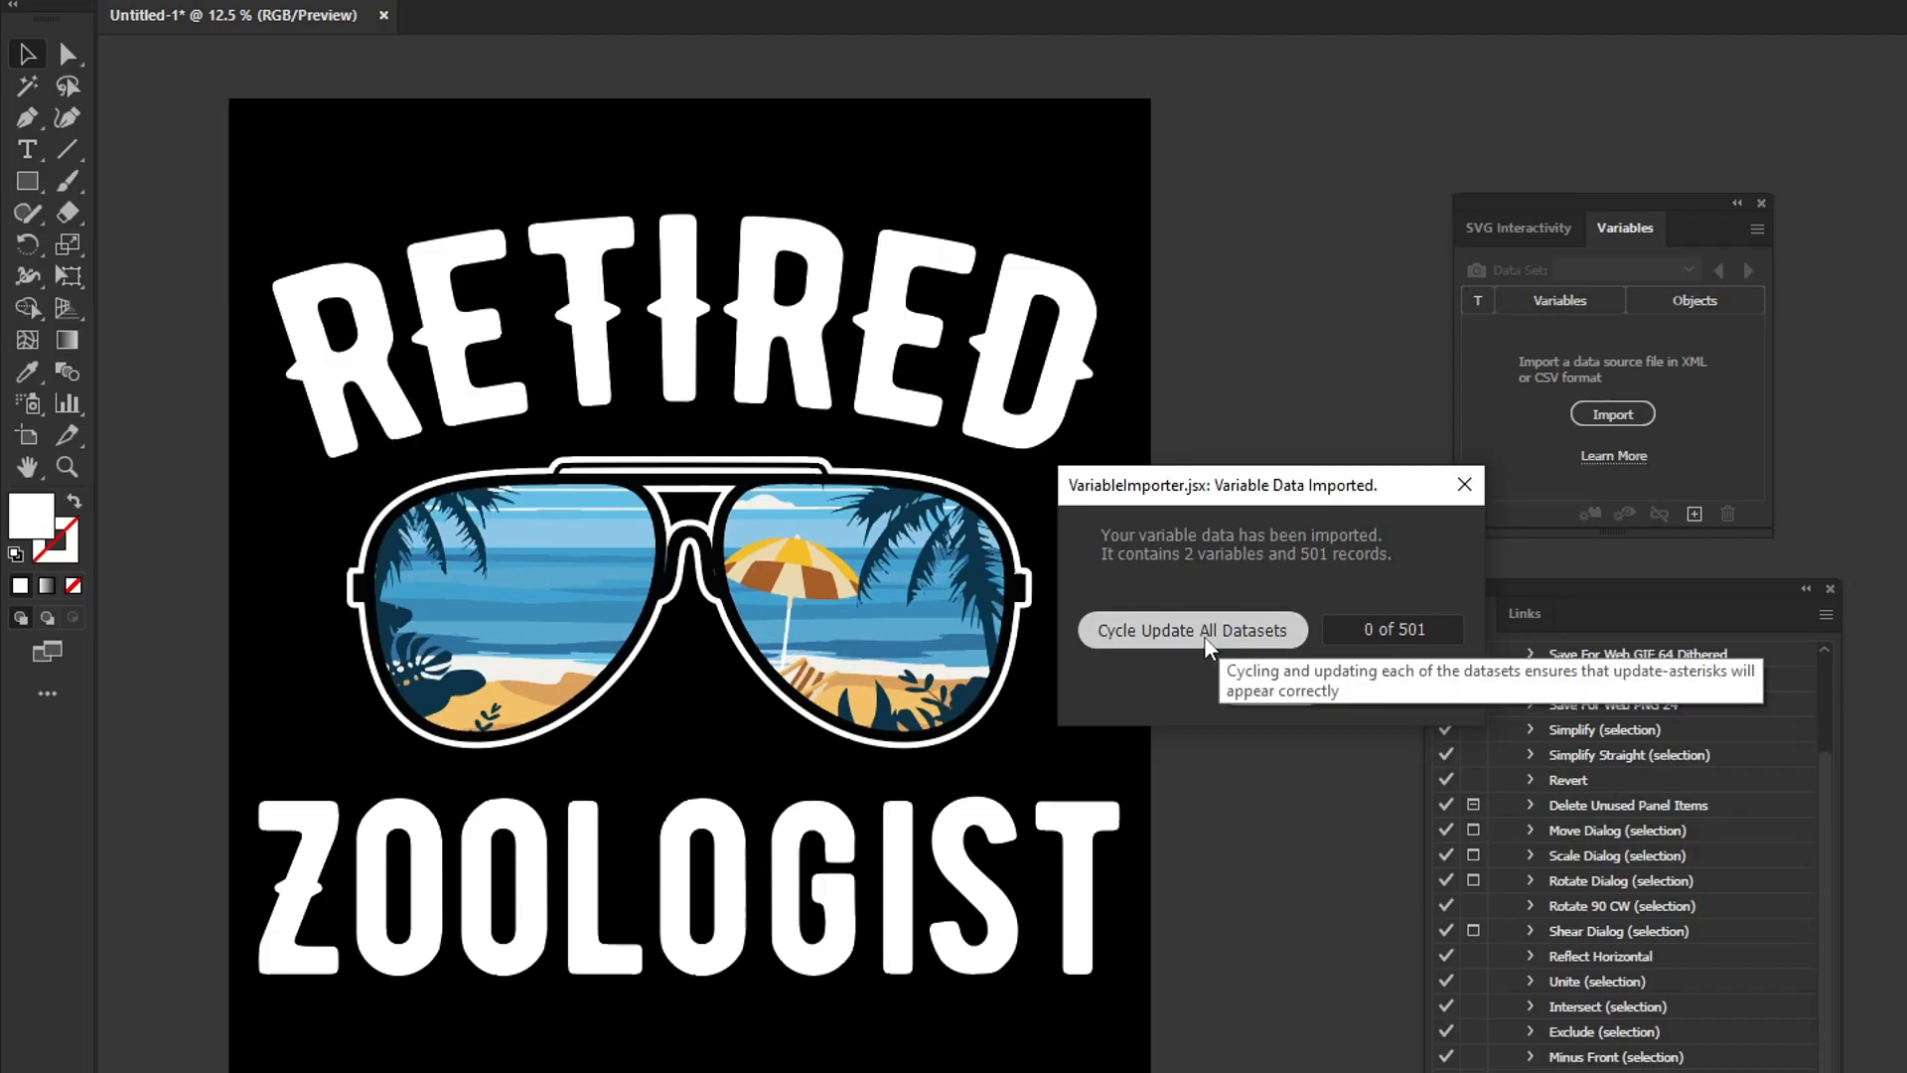
click(1192, 630)
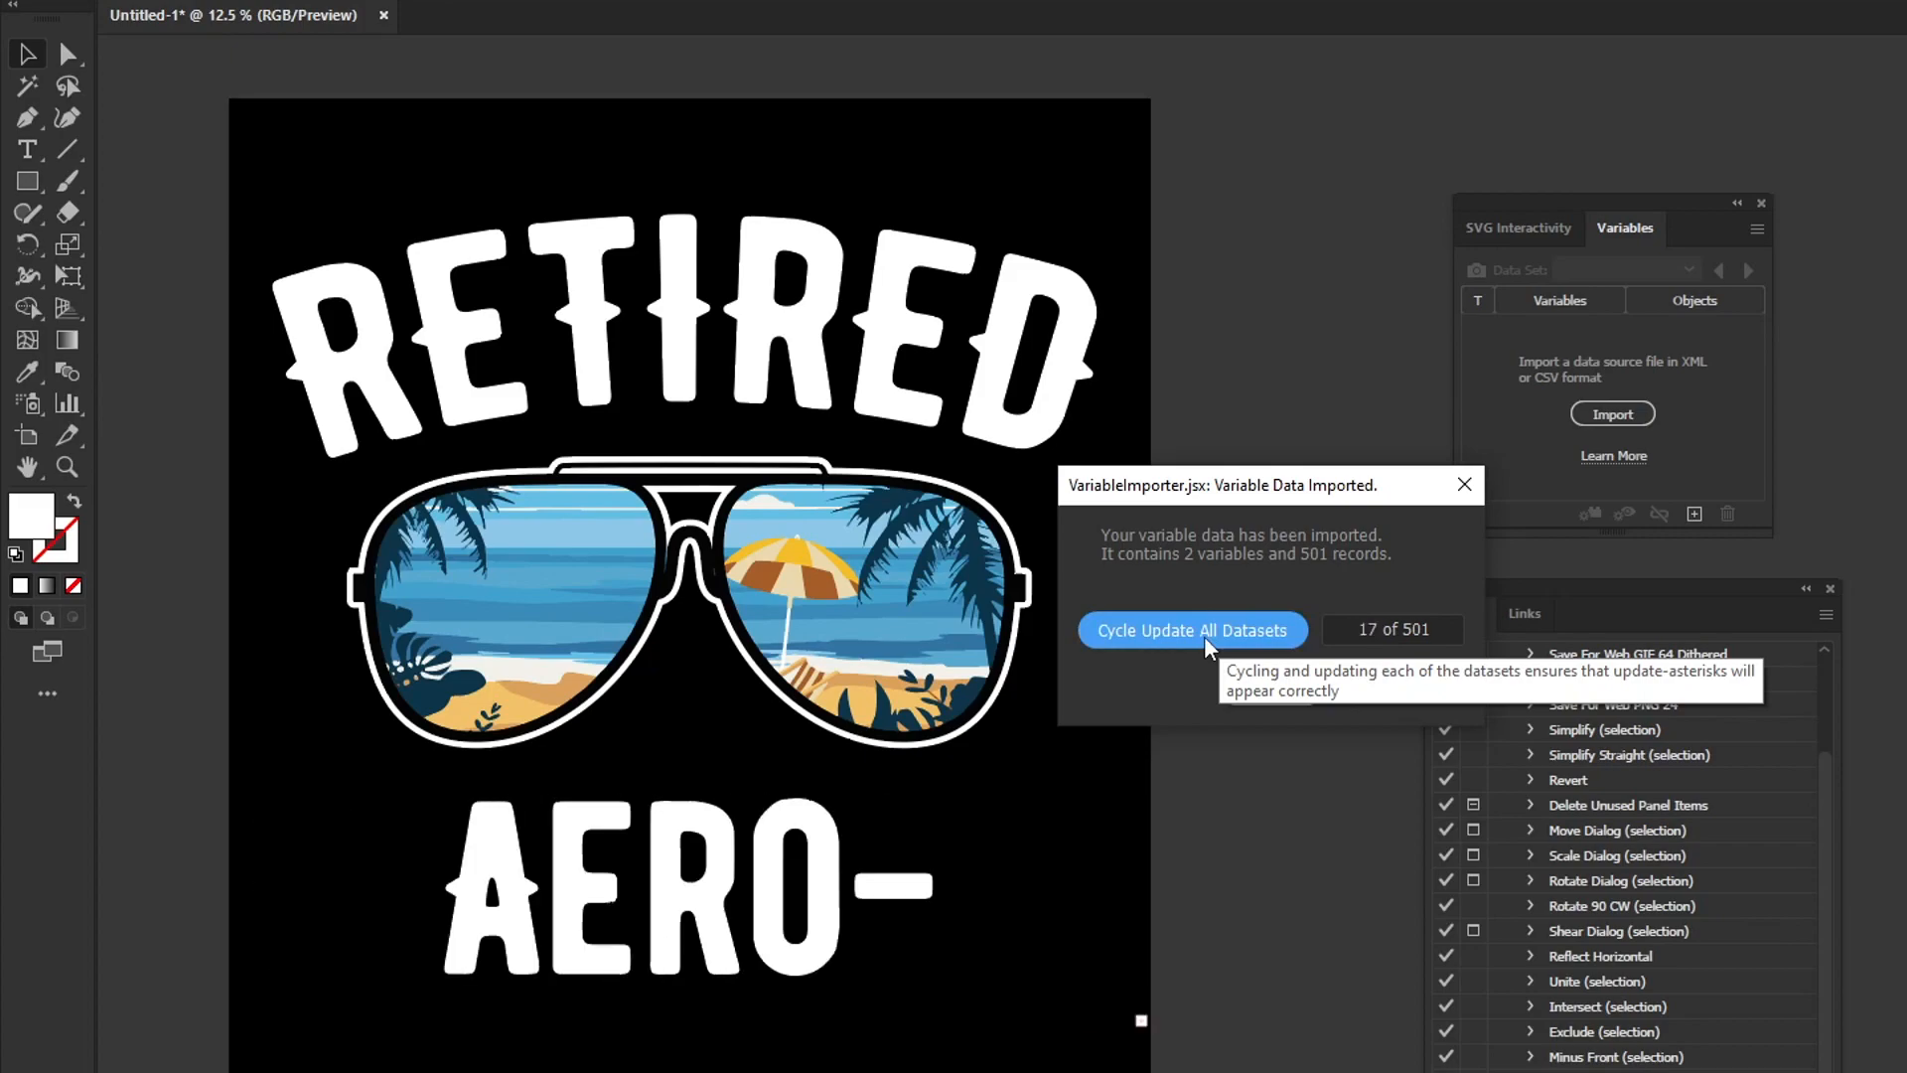
click(1190, 630)
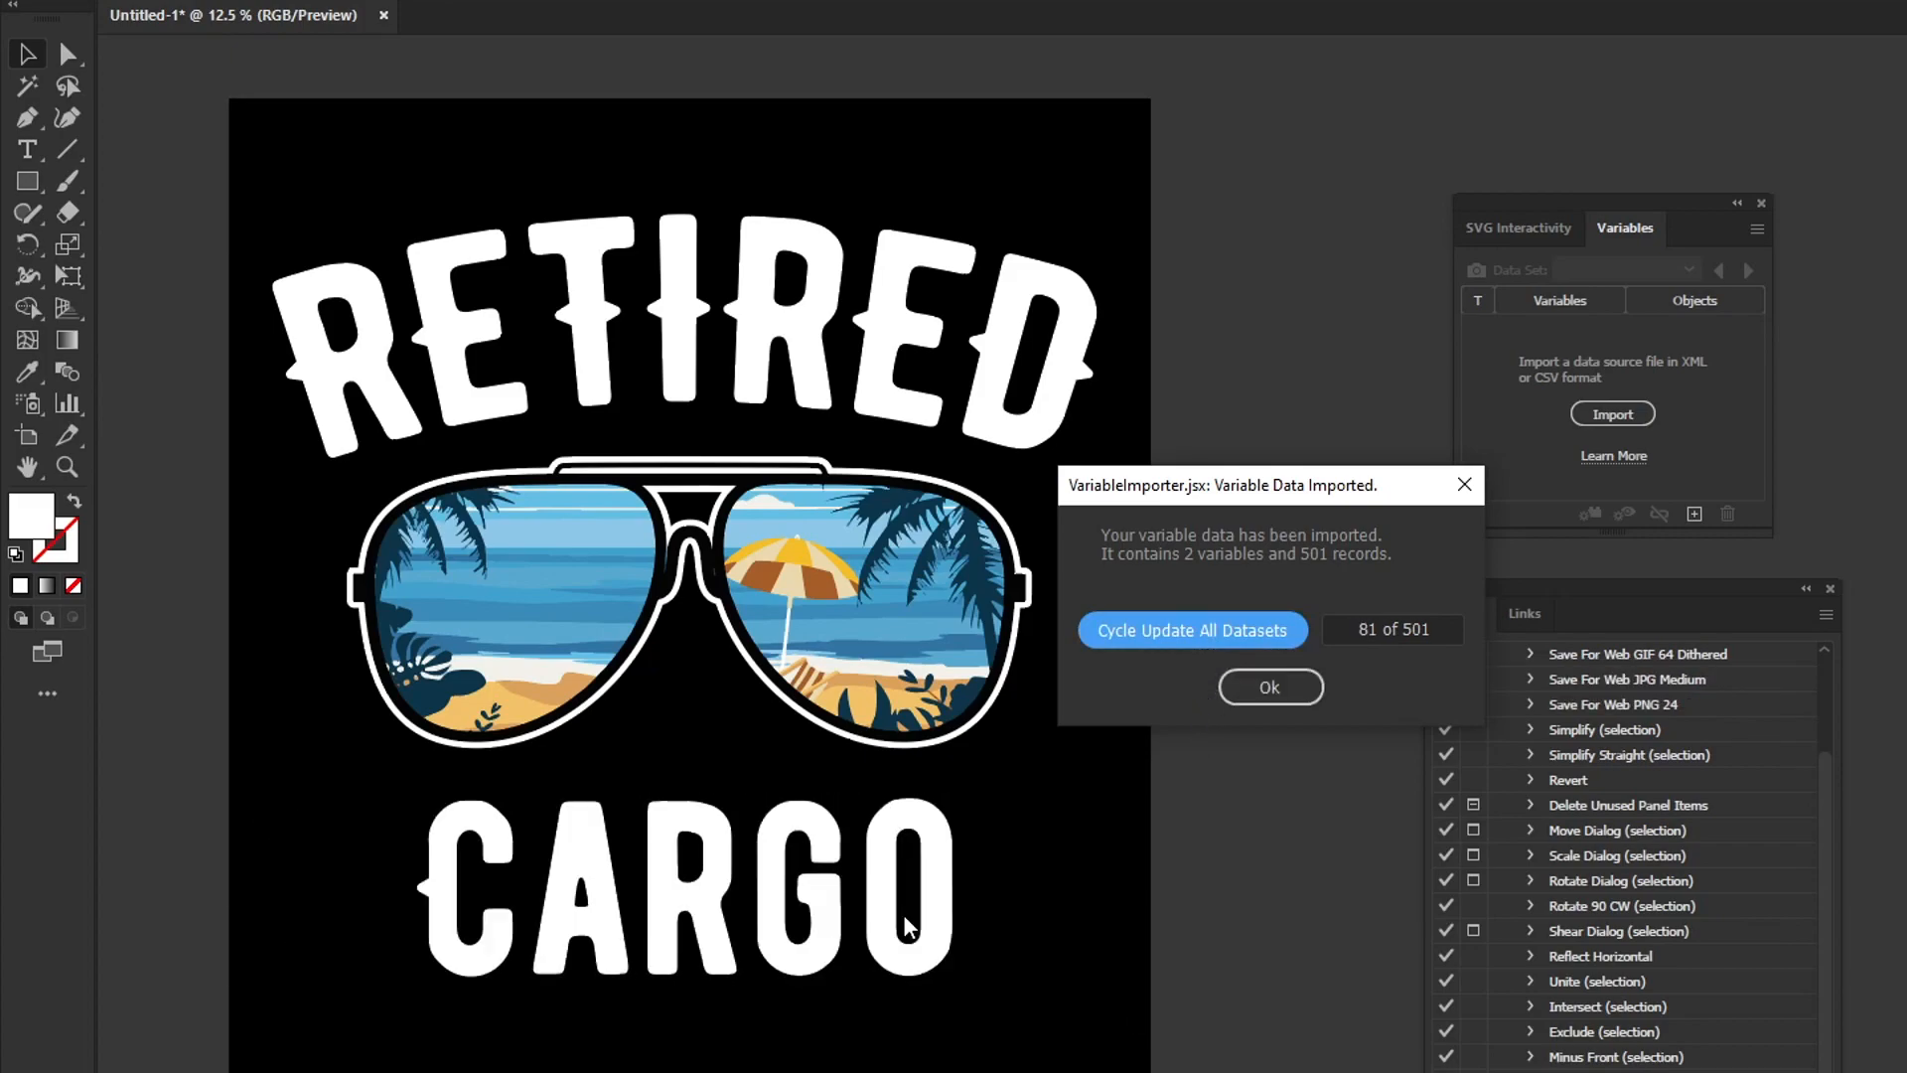
click(1190, 630)
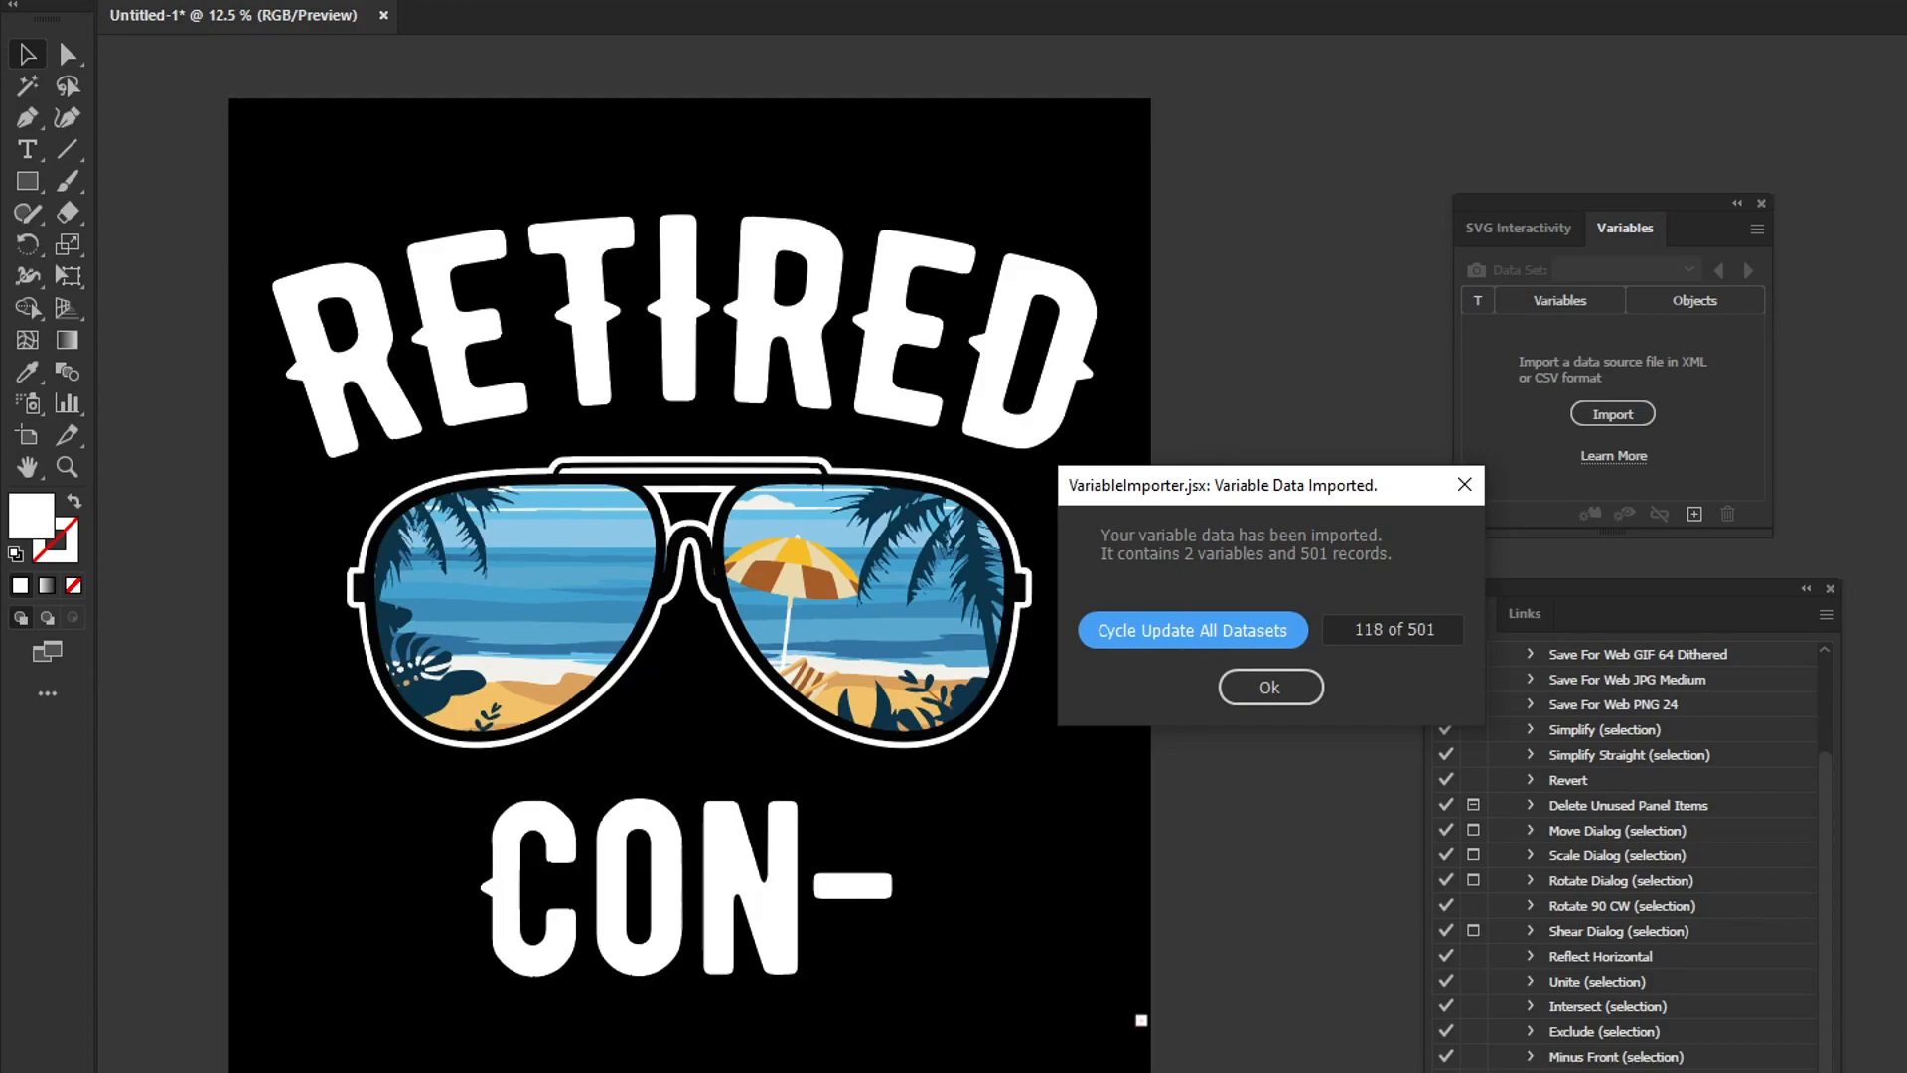
click(1191, 629)
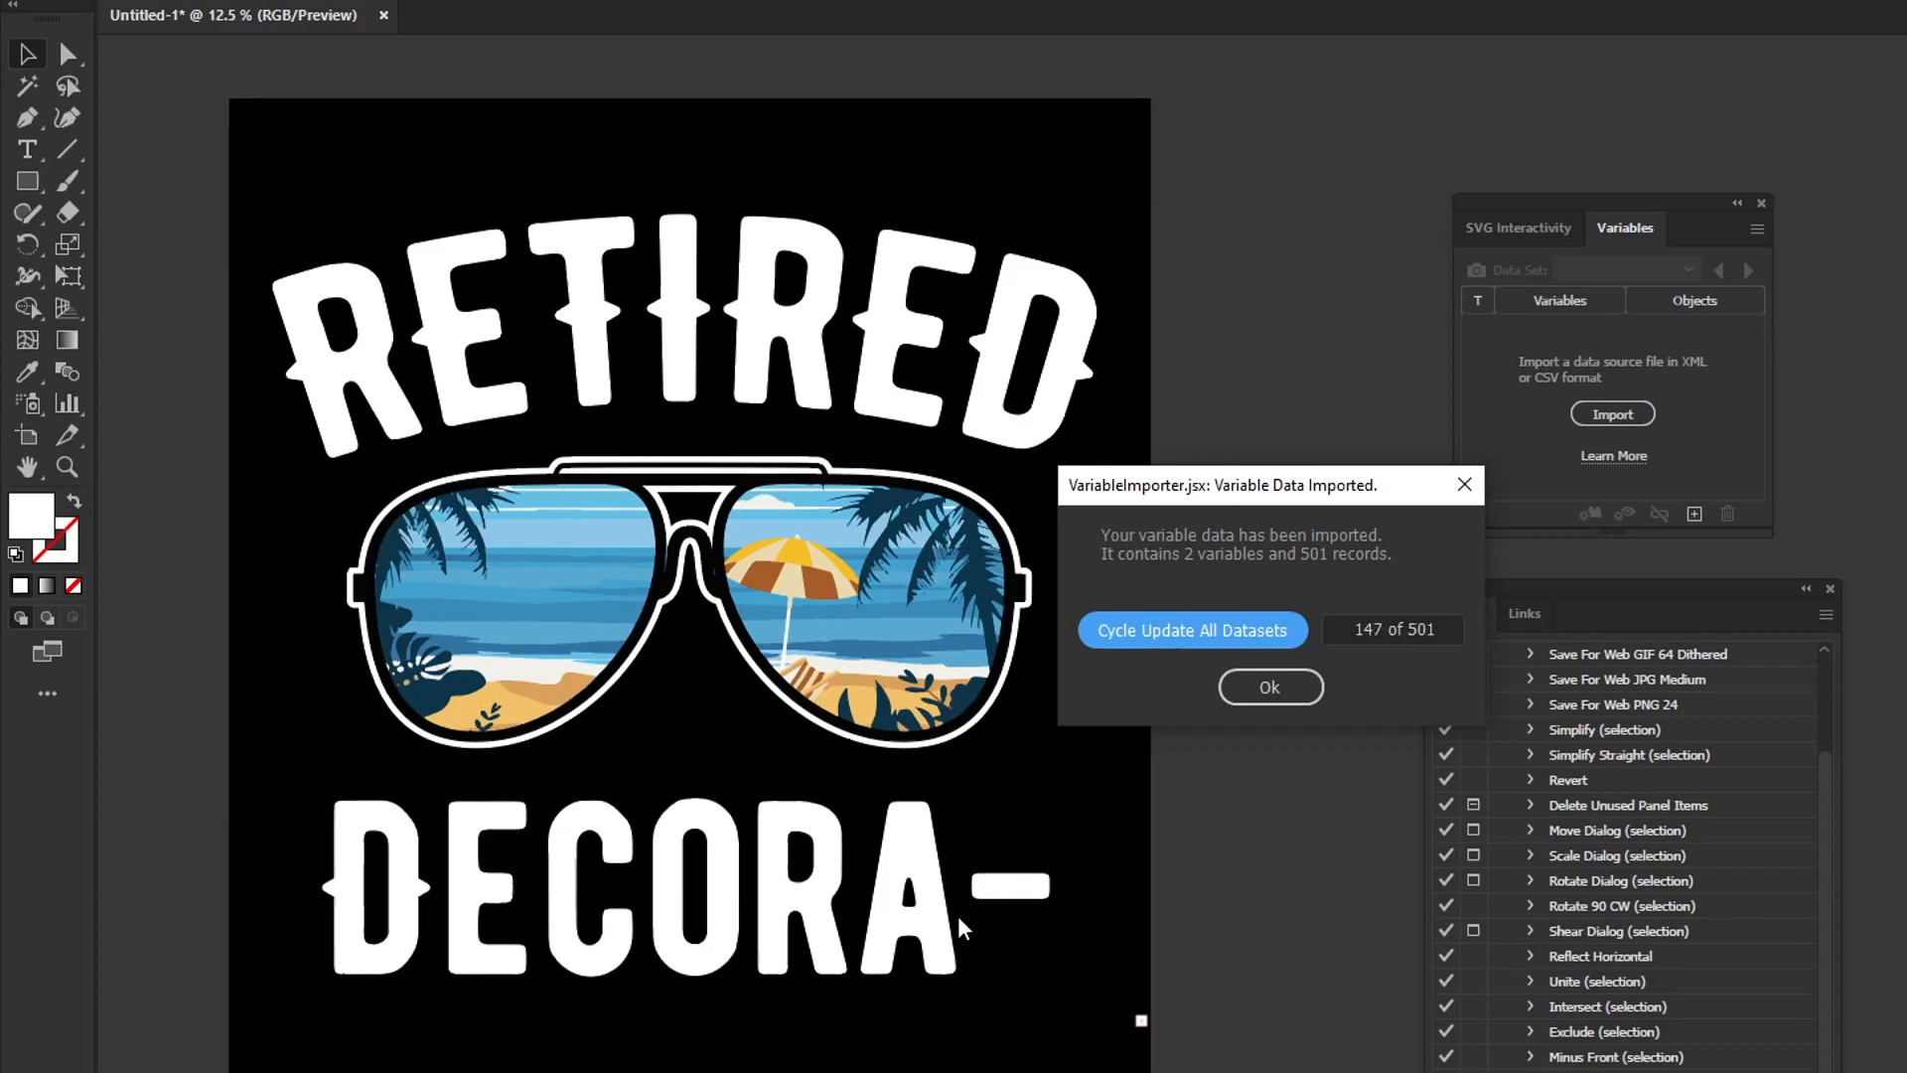
click(1190, 629)
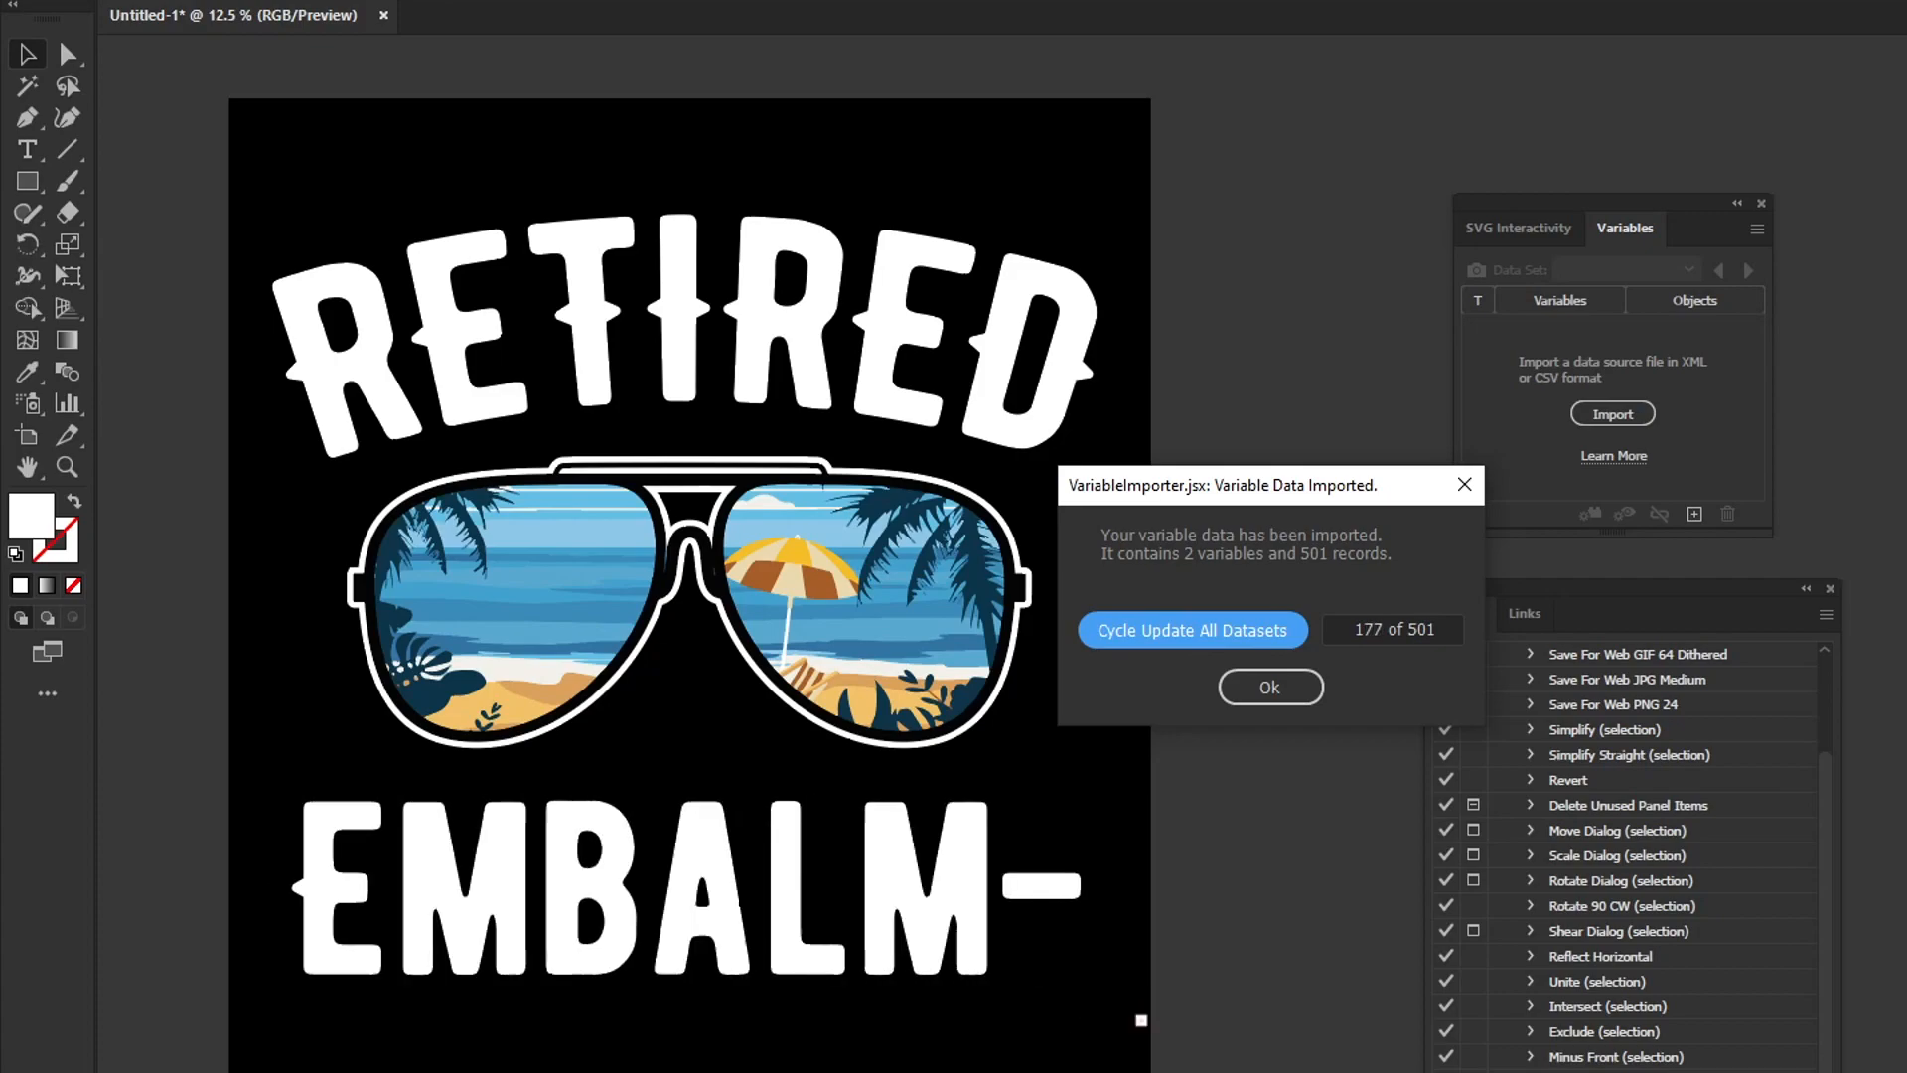
click(1191, 630)
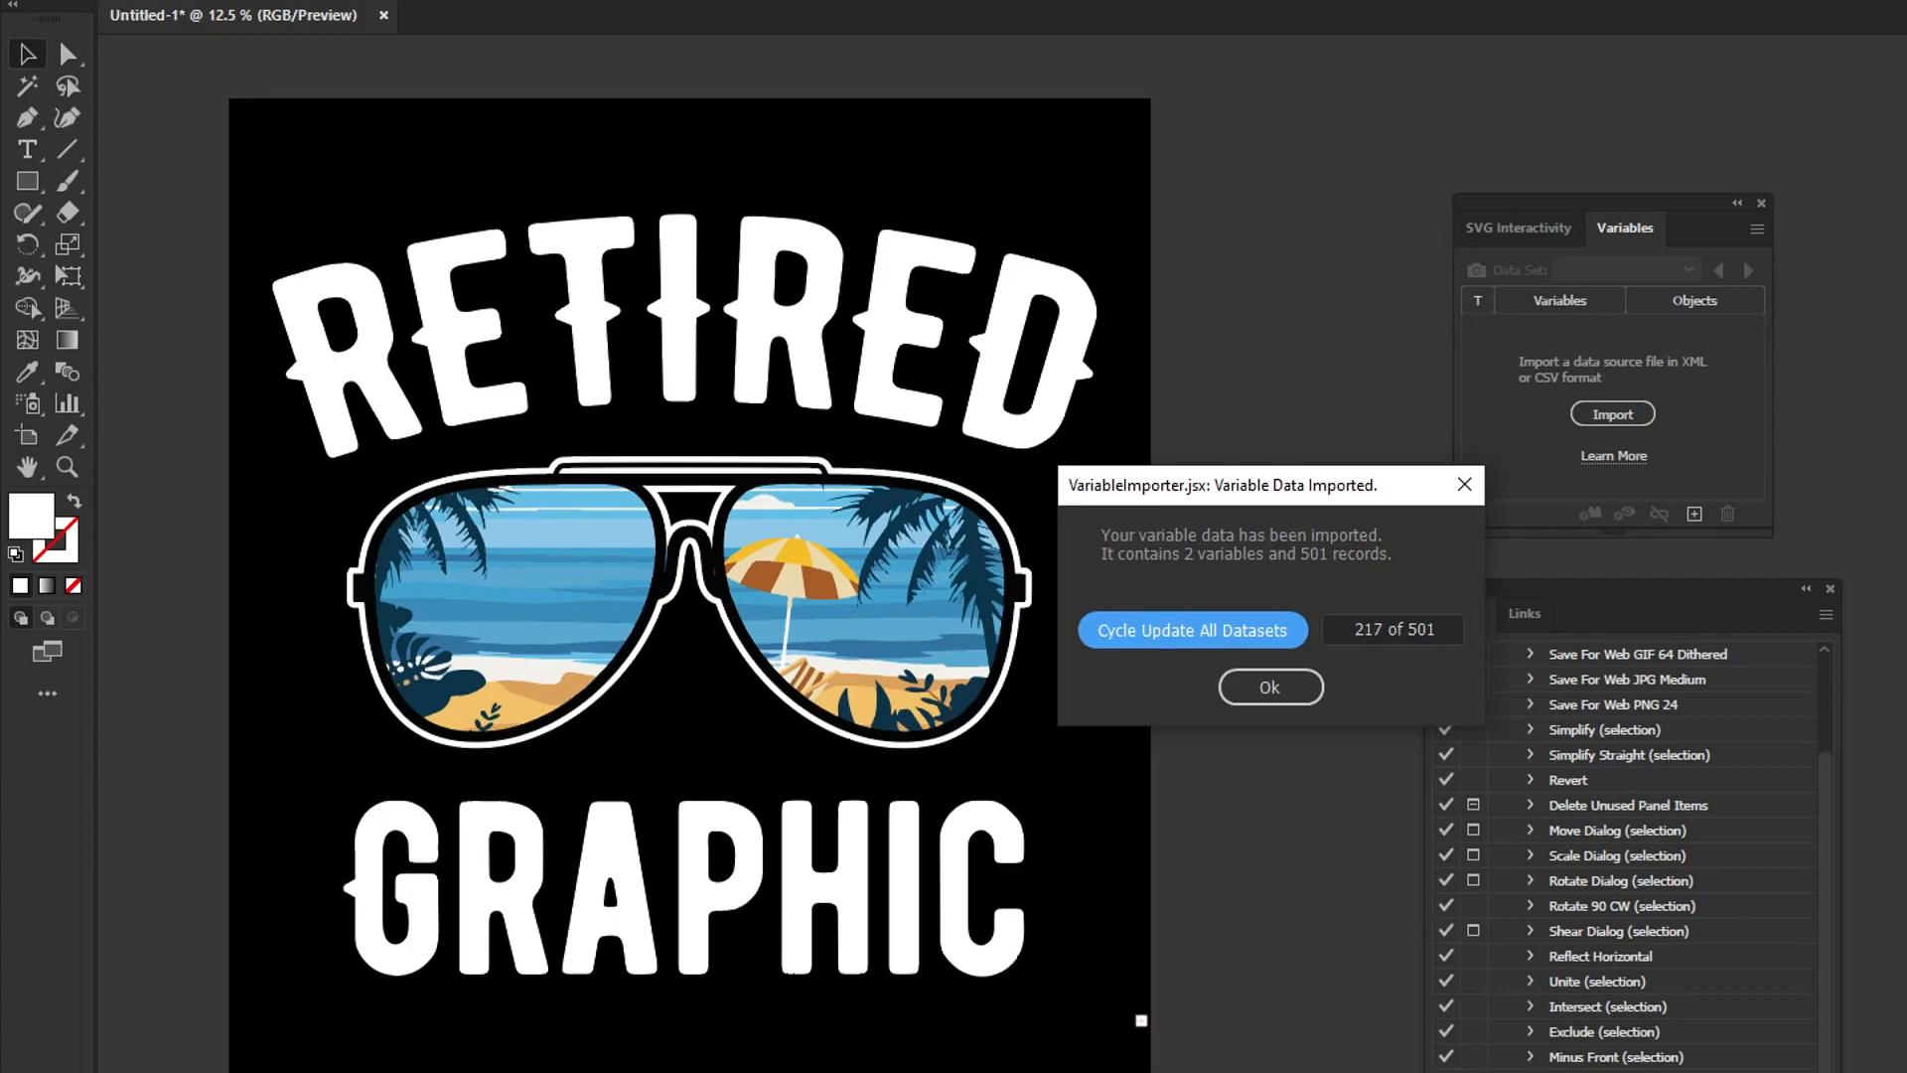
click(1192, 629)
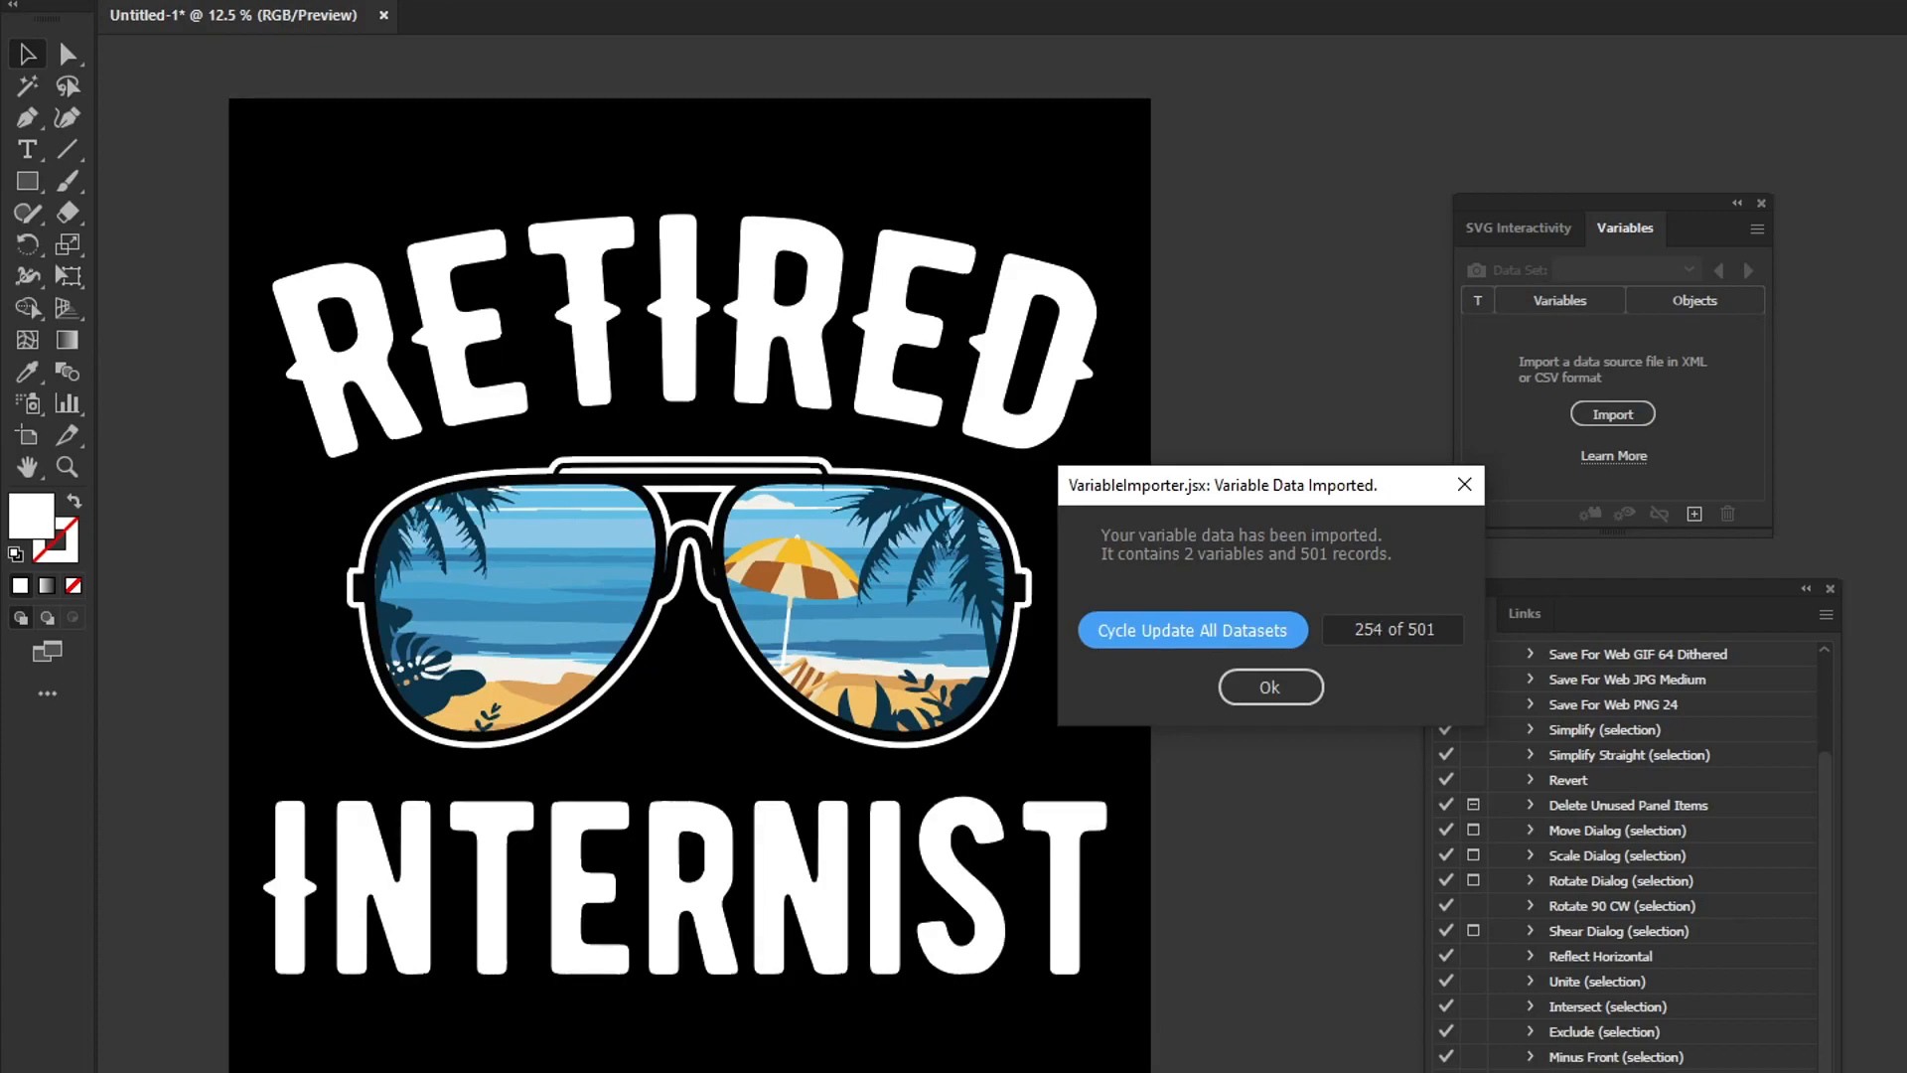
click(1192, 630)
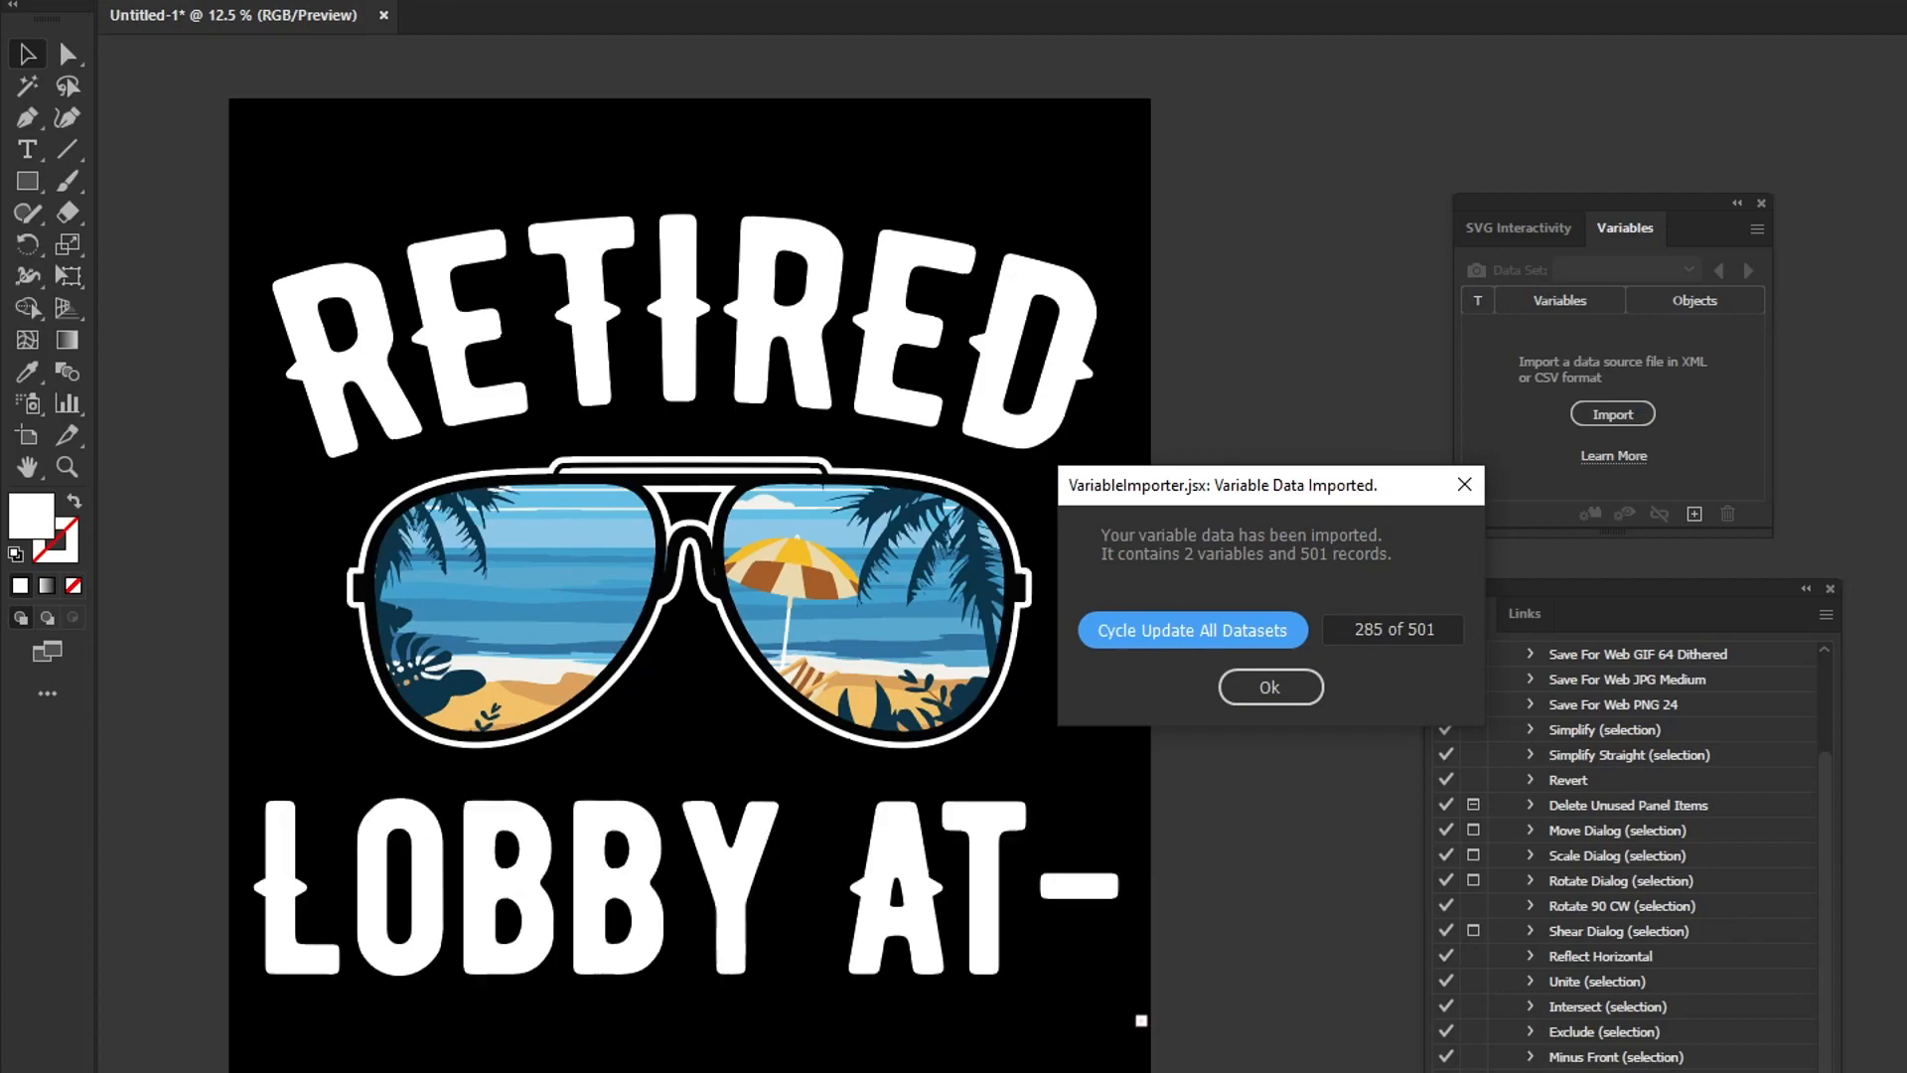
click(1192, 630)
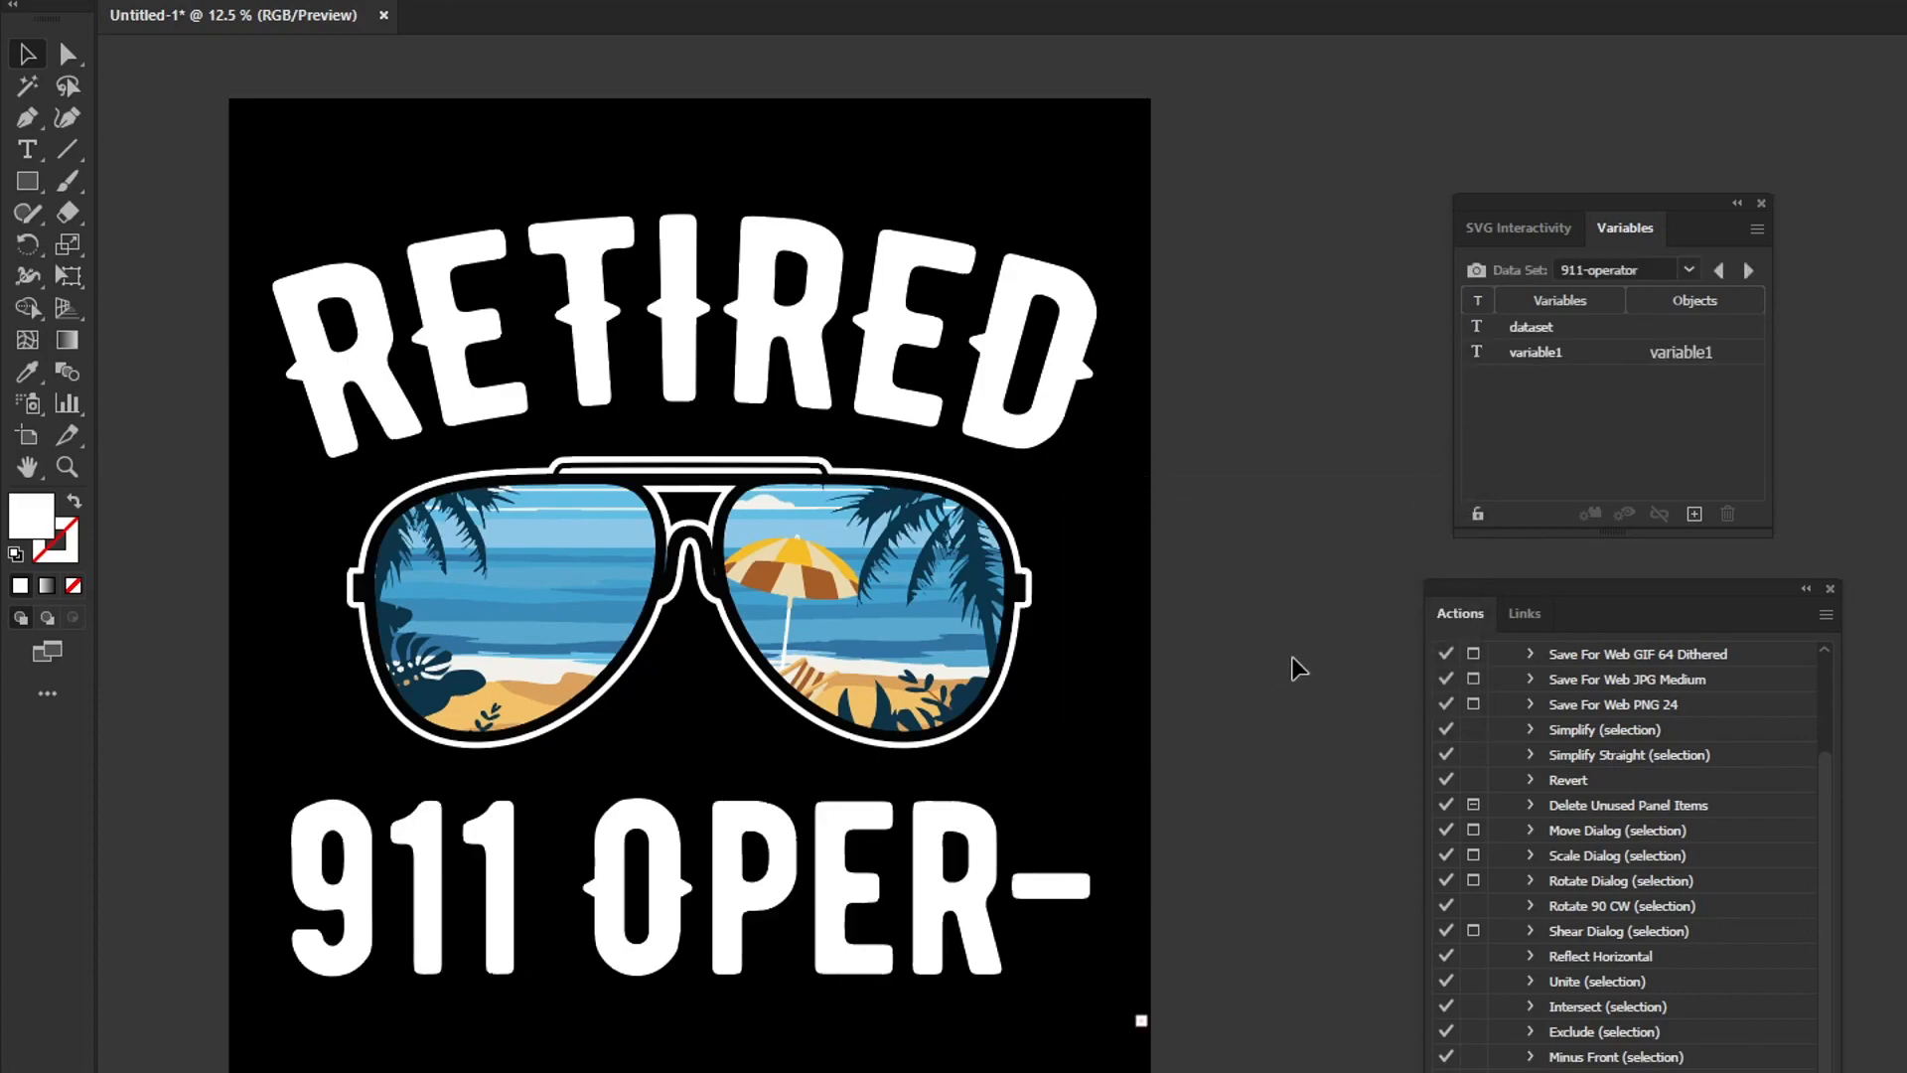
mouse_move(1697, 334)
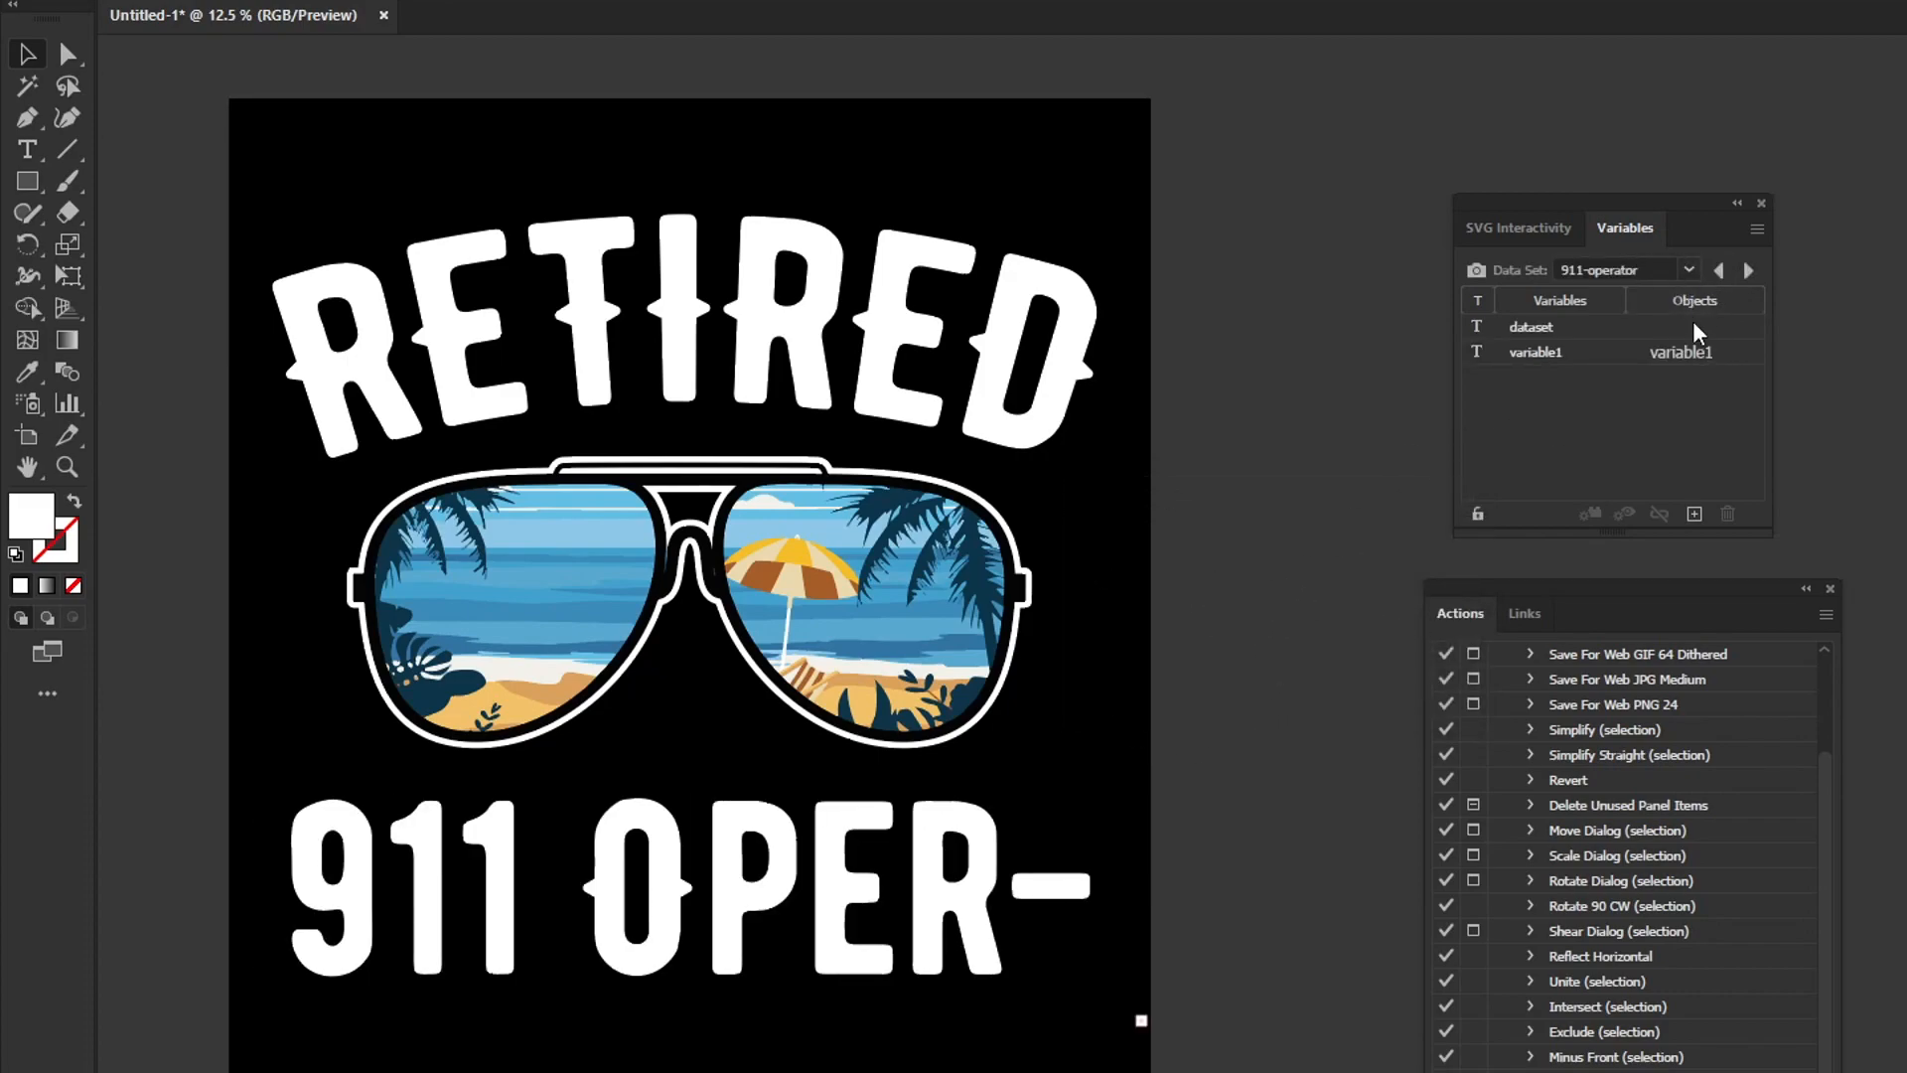
Step: Switch the Variables panel's data set to actress
click(1686, 269)
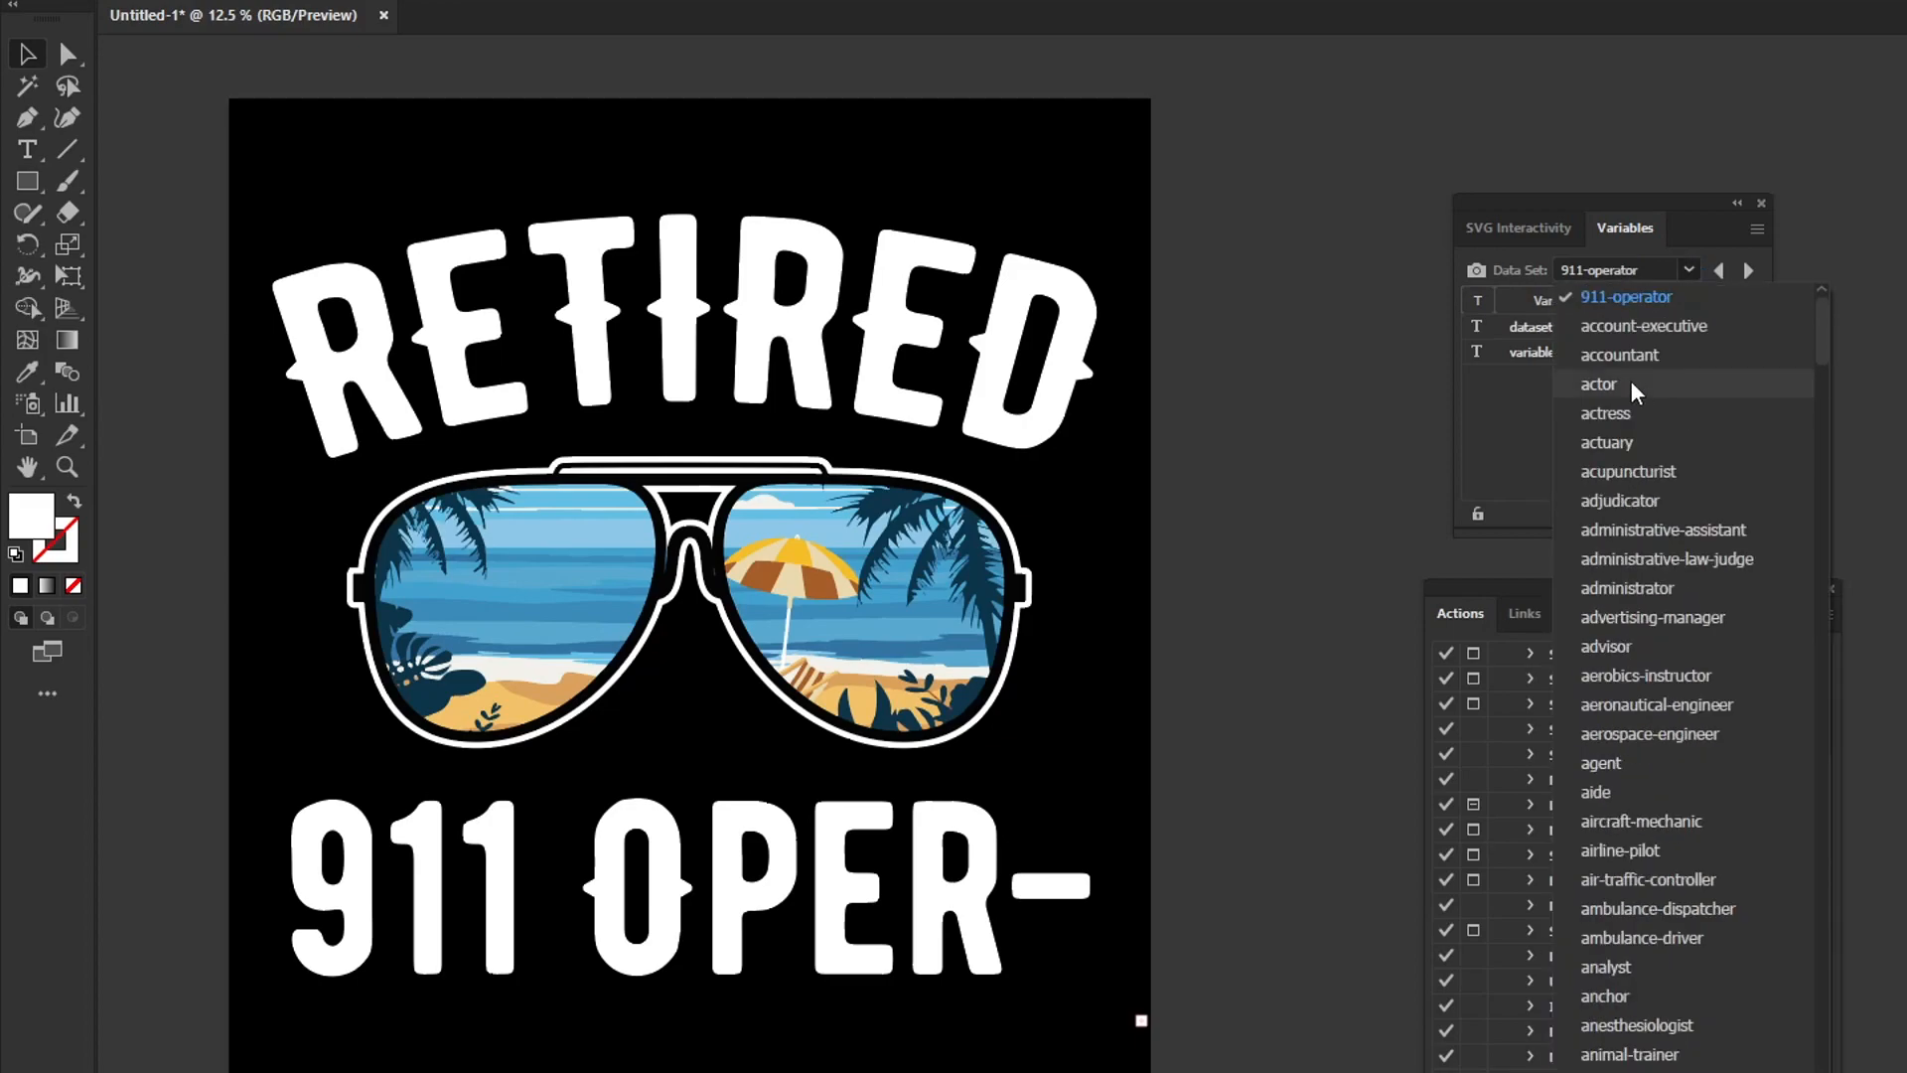
click(1597, 383)
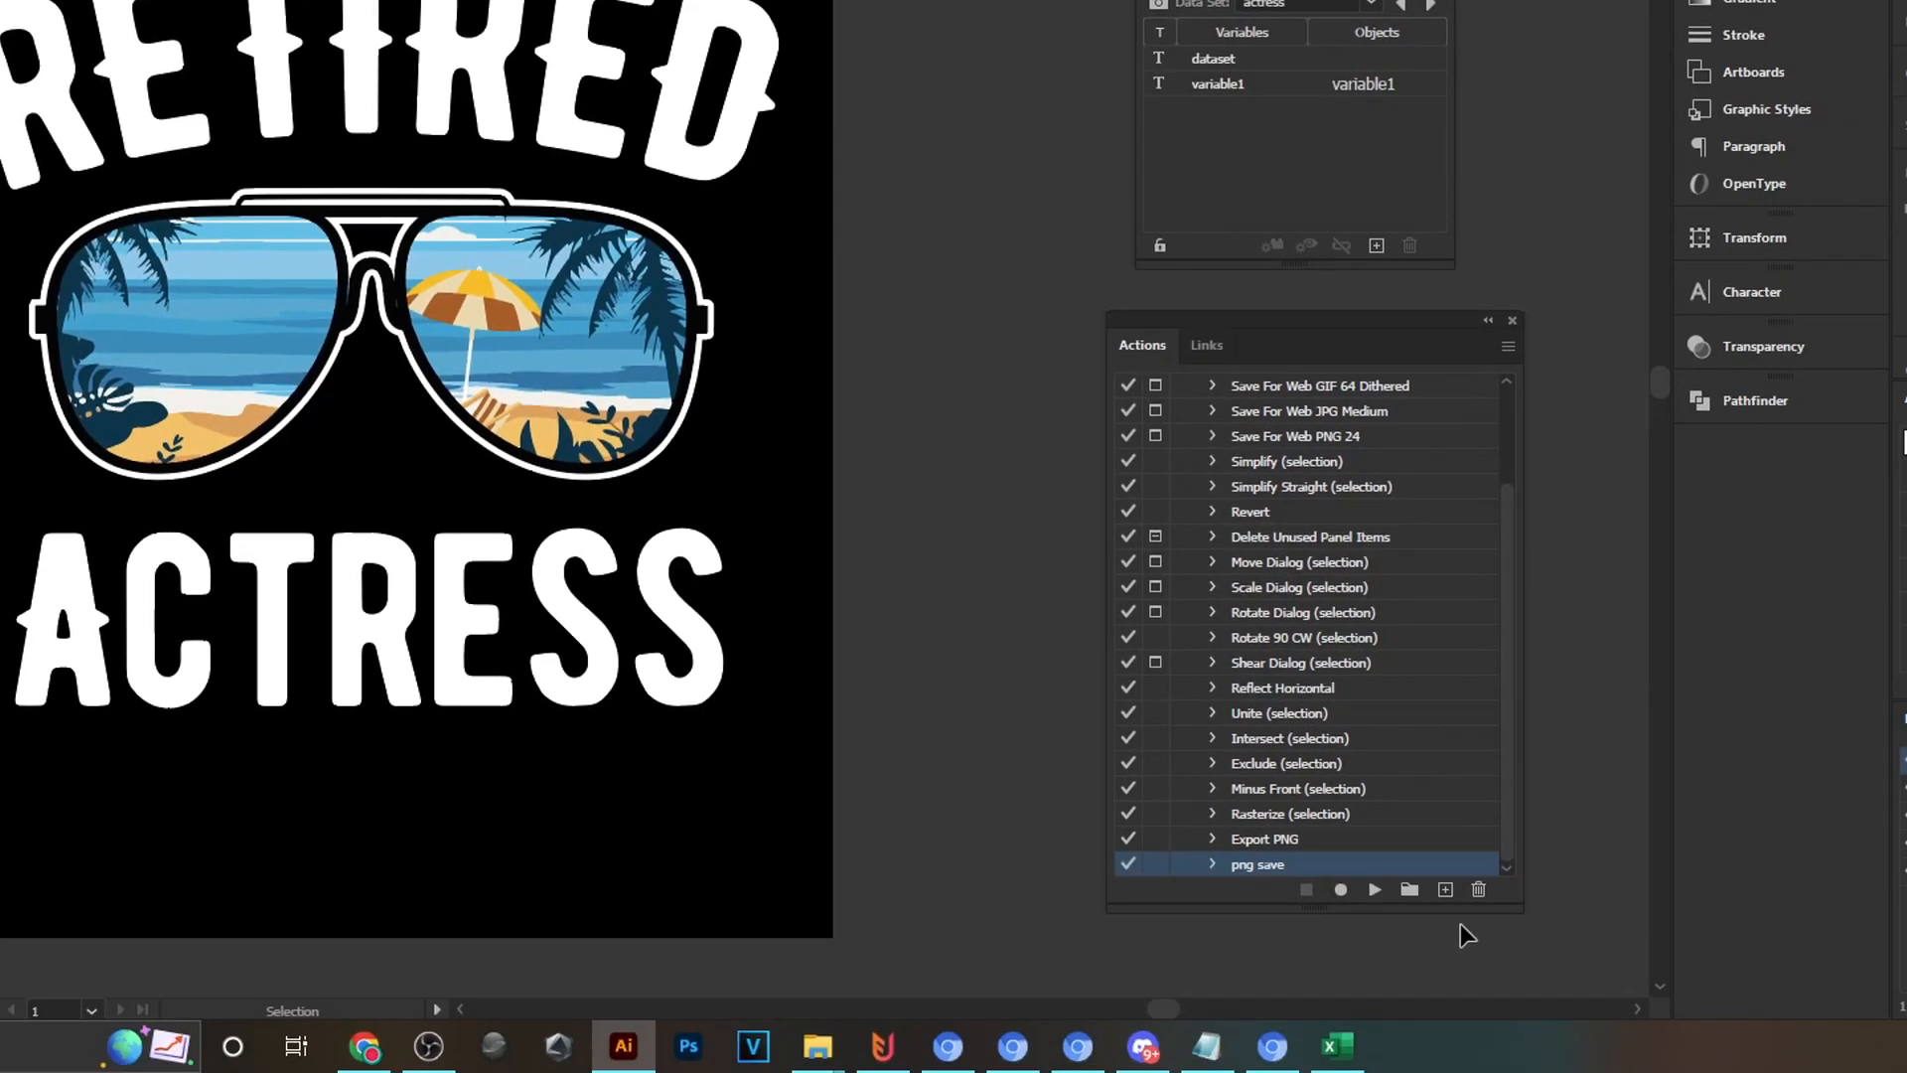
mouse_move(1209, 881)
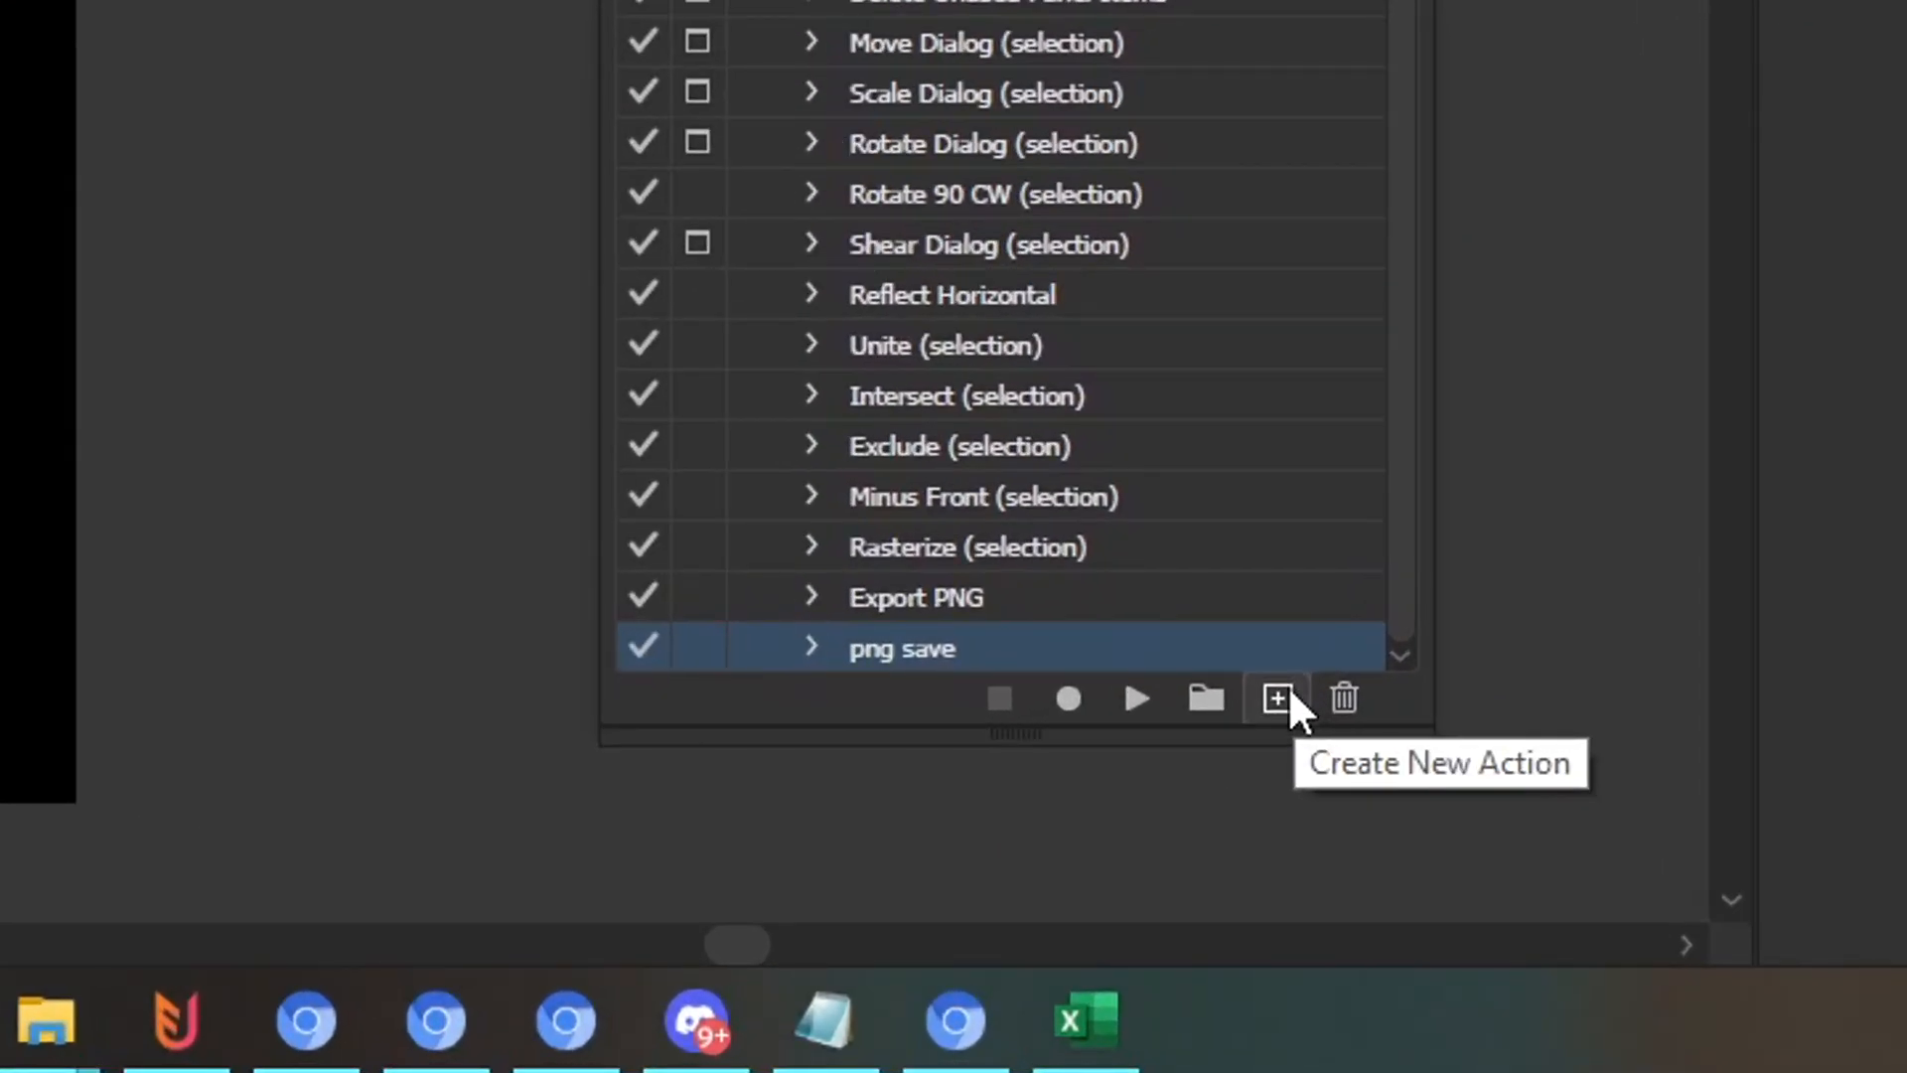
Step: Create a 'Save as PNG' action in Default Actions and begin recording
click(1275, 697)
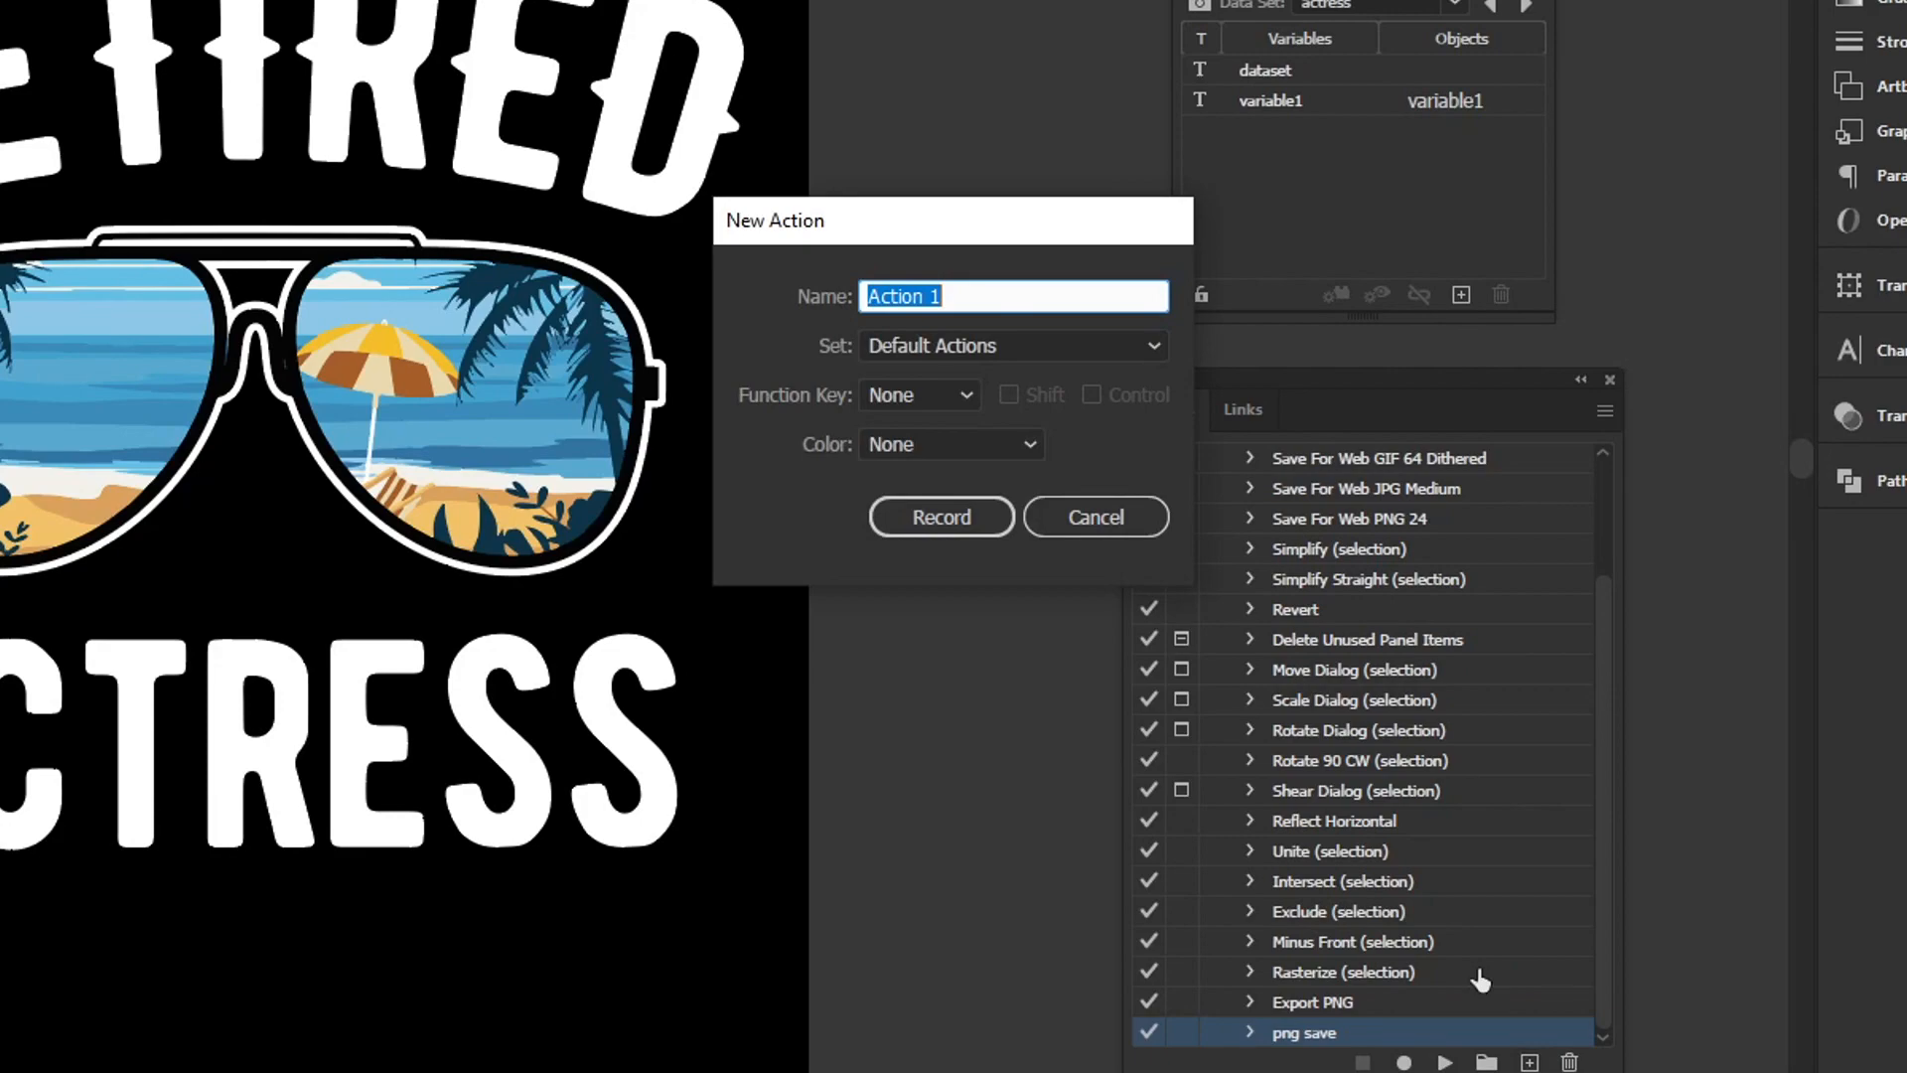
text(Save as P)
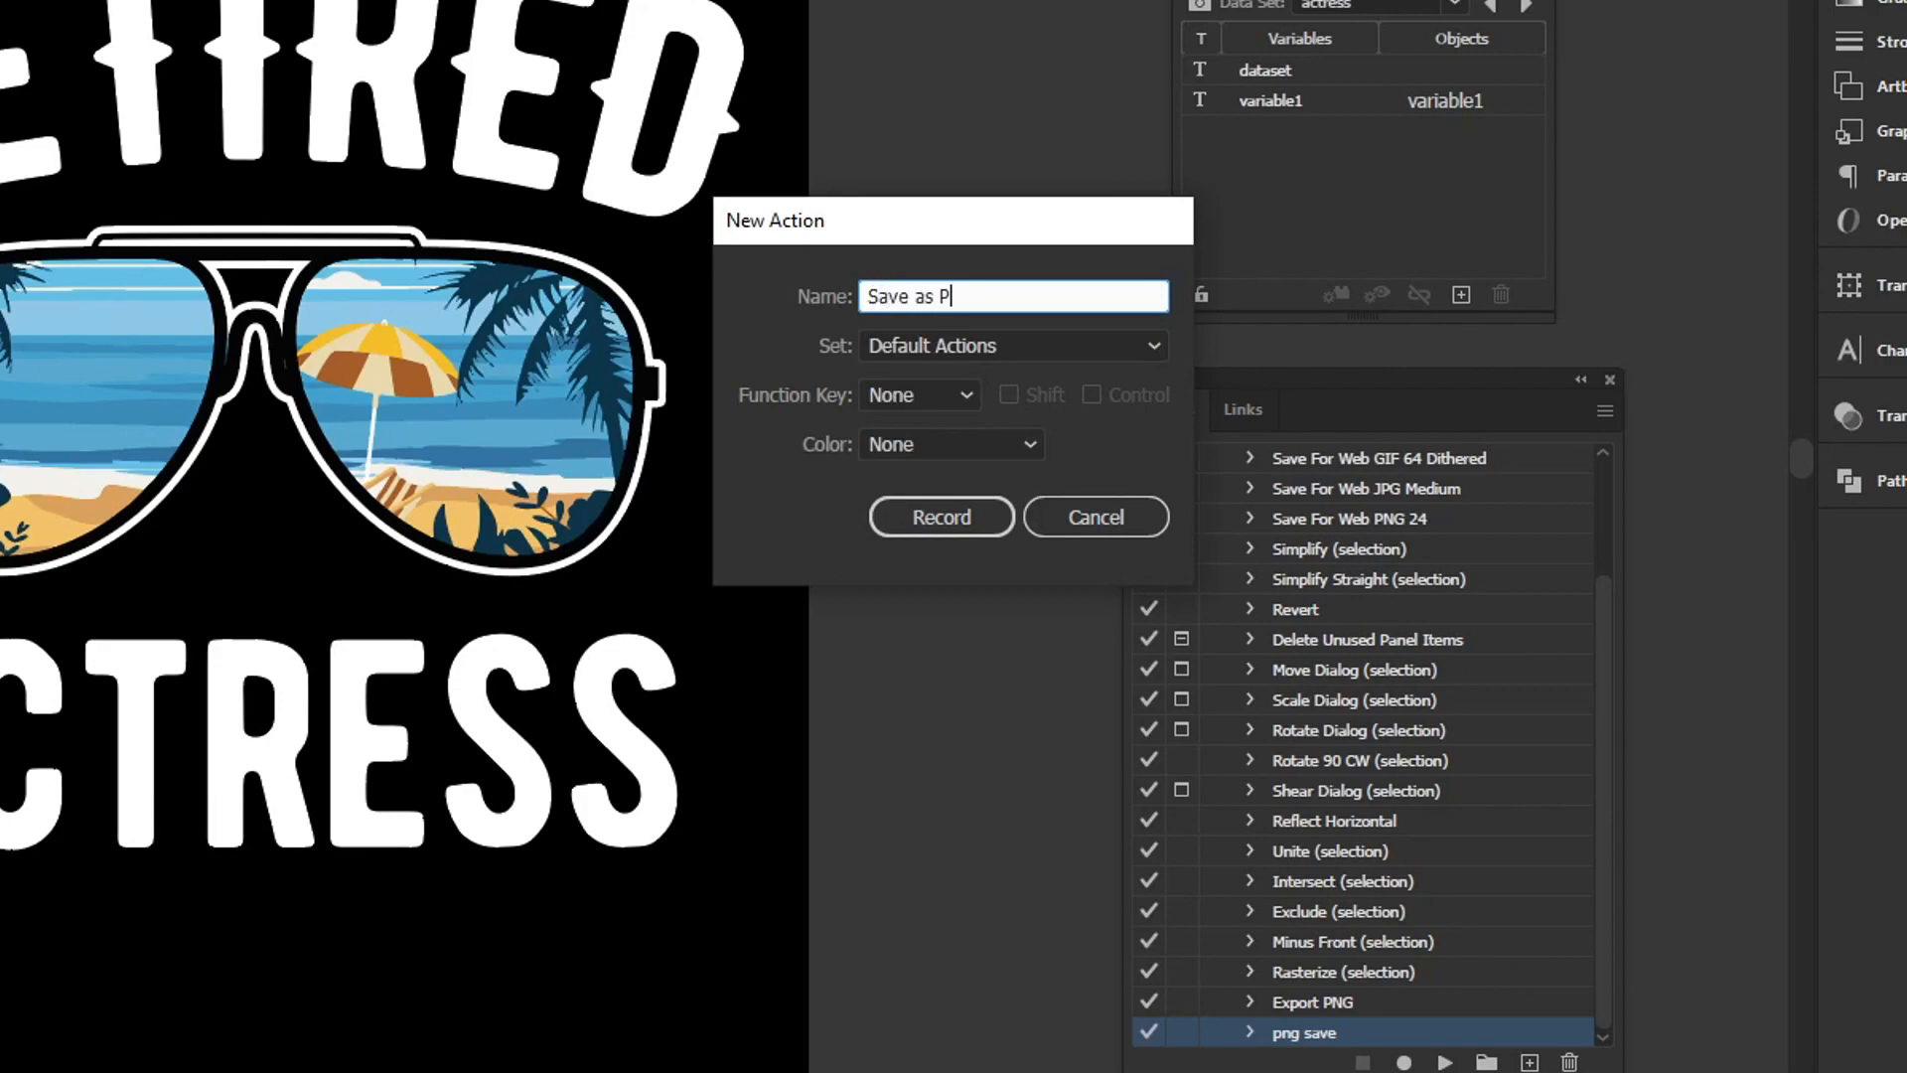
click(939, 516)
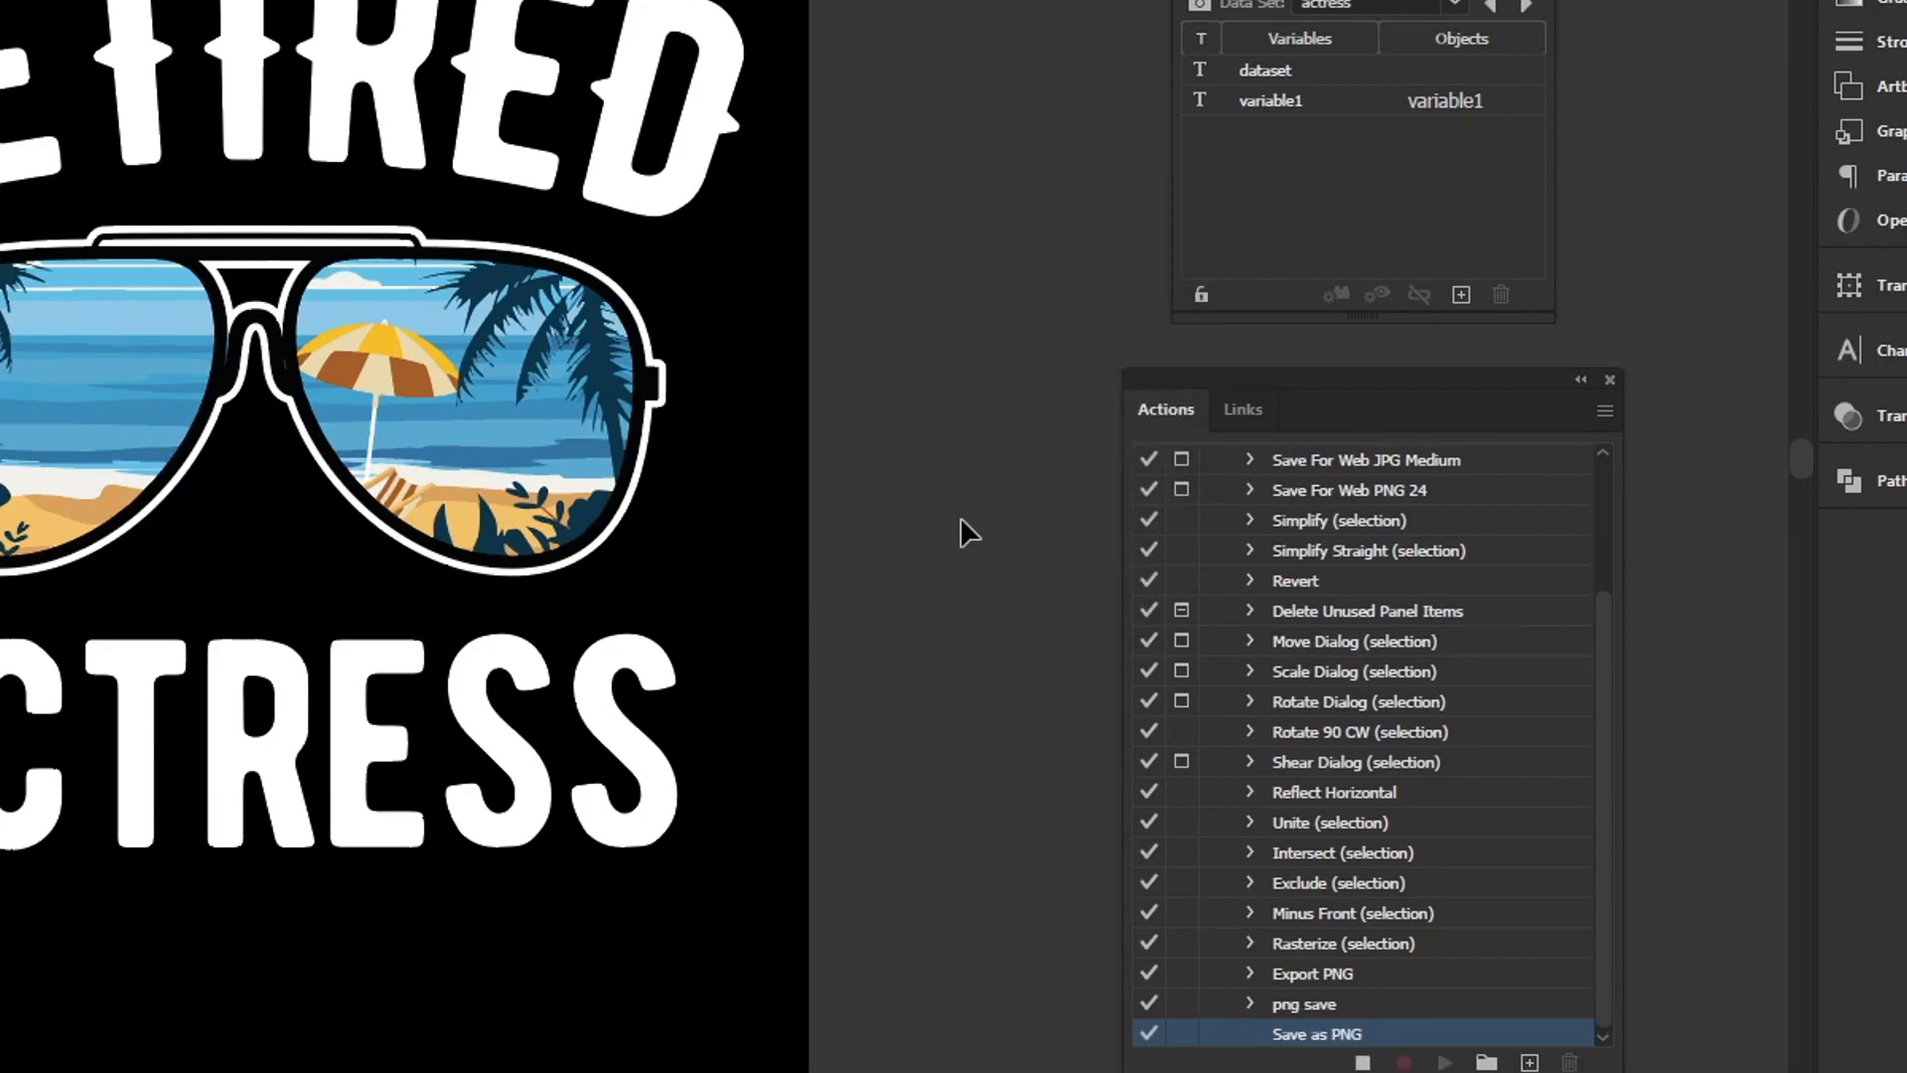
click(155, 22)
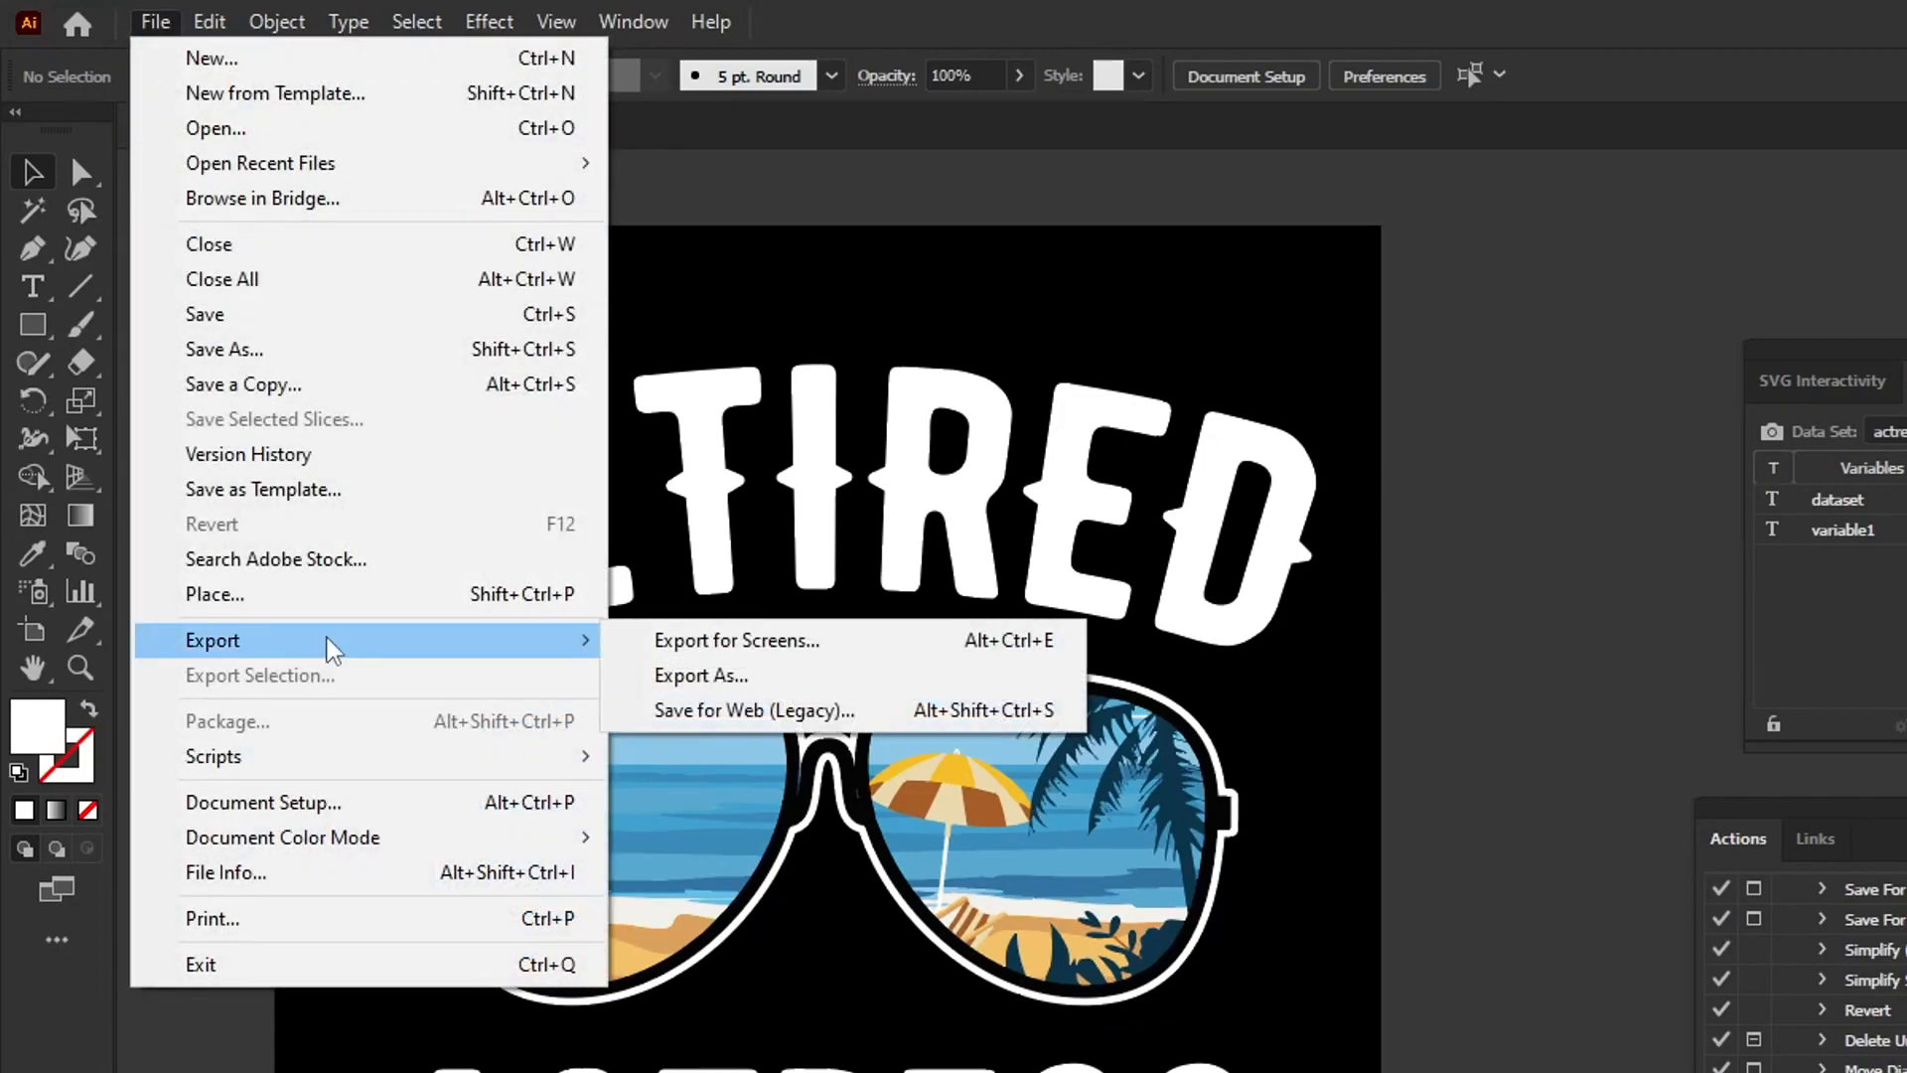
Step: Save for Web as transparent PNG-24 at 4500 × 5400 px into the Retired folder
click(753, 710)
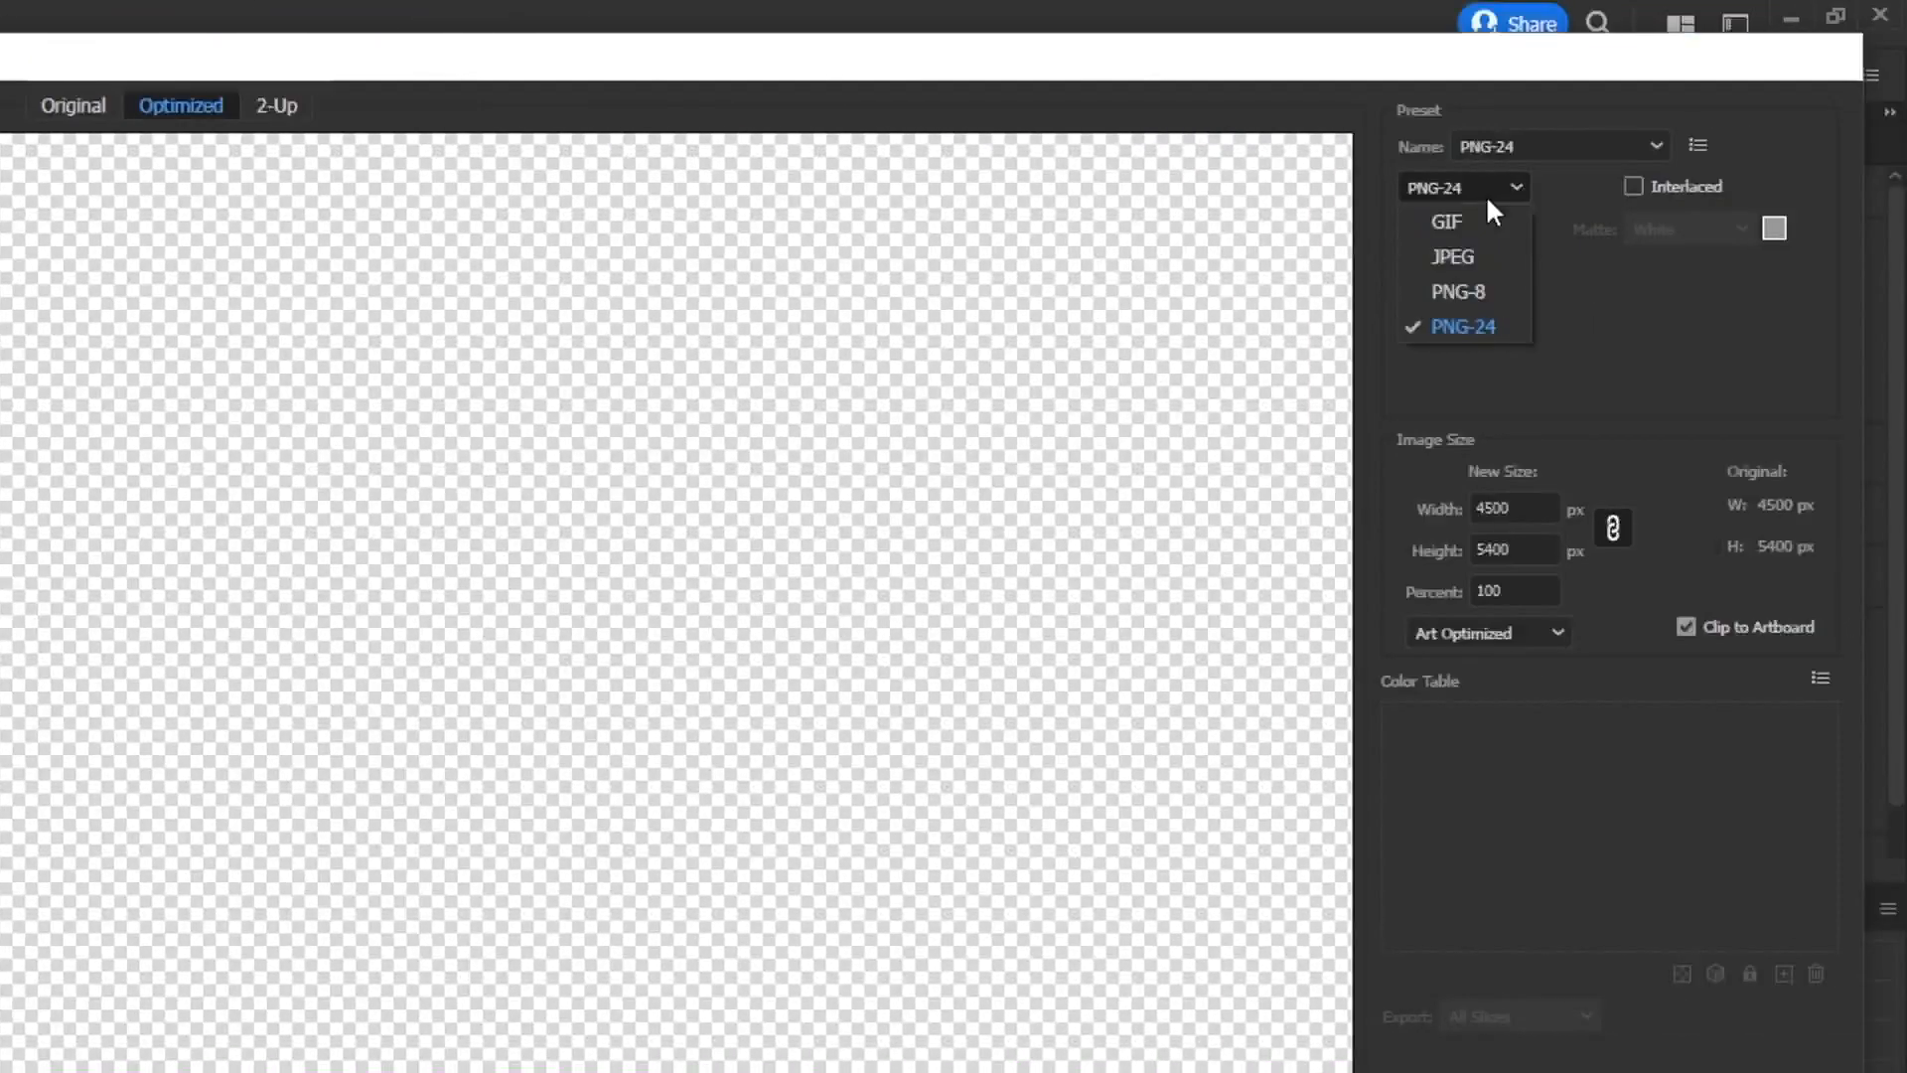
click(1463, 326)
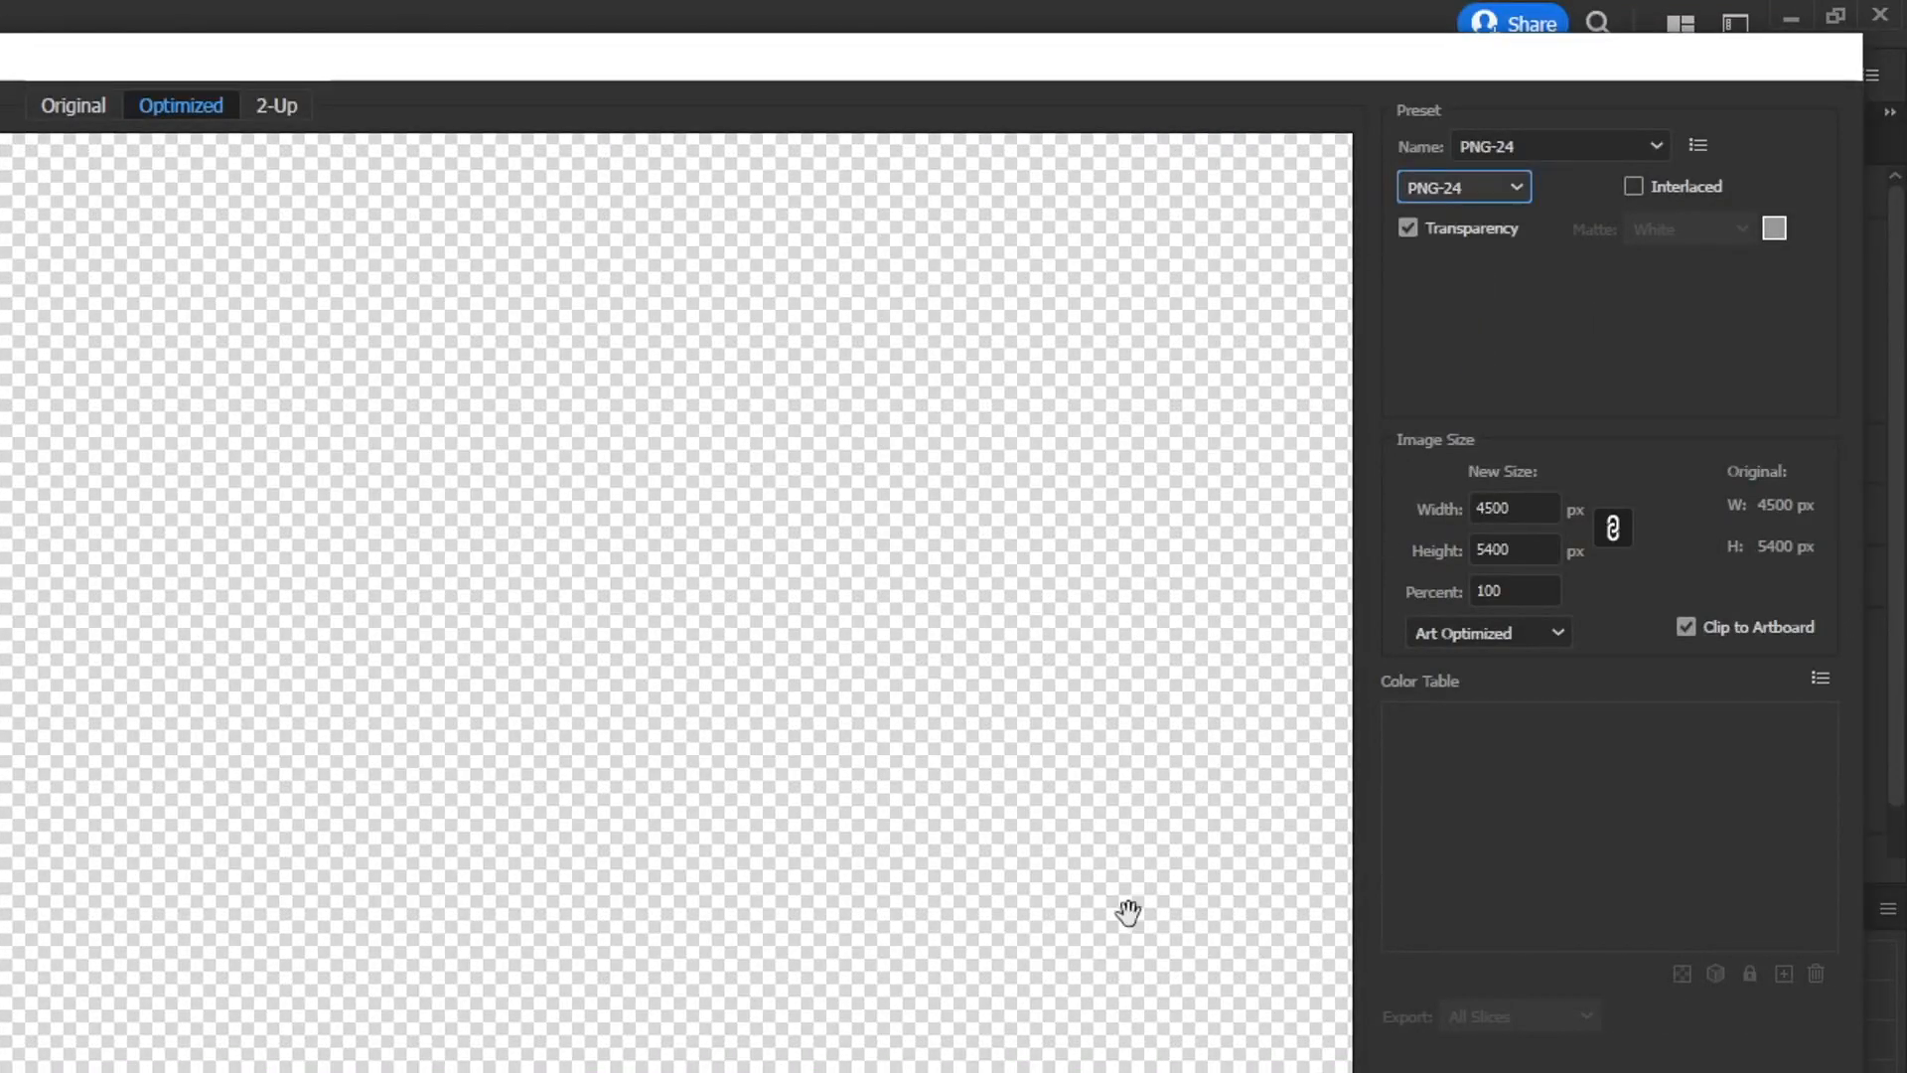
click(1513, 509)
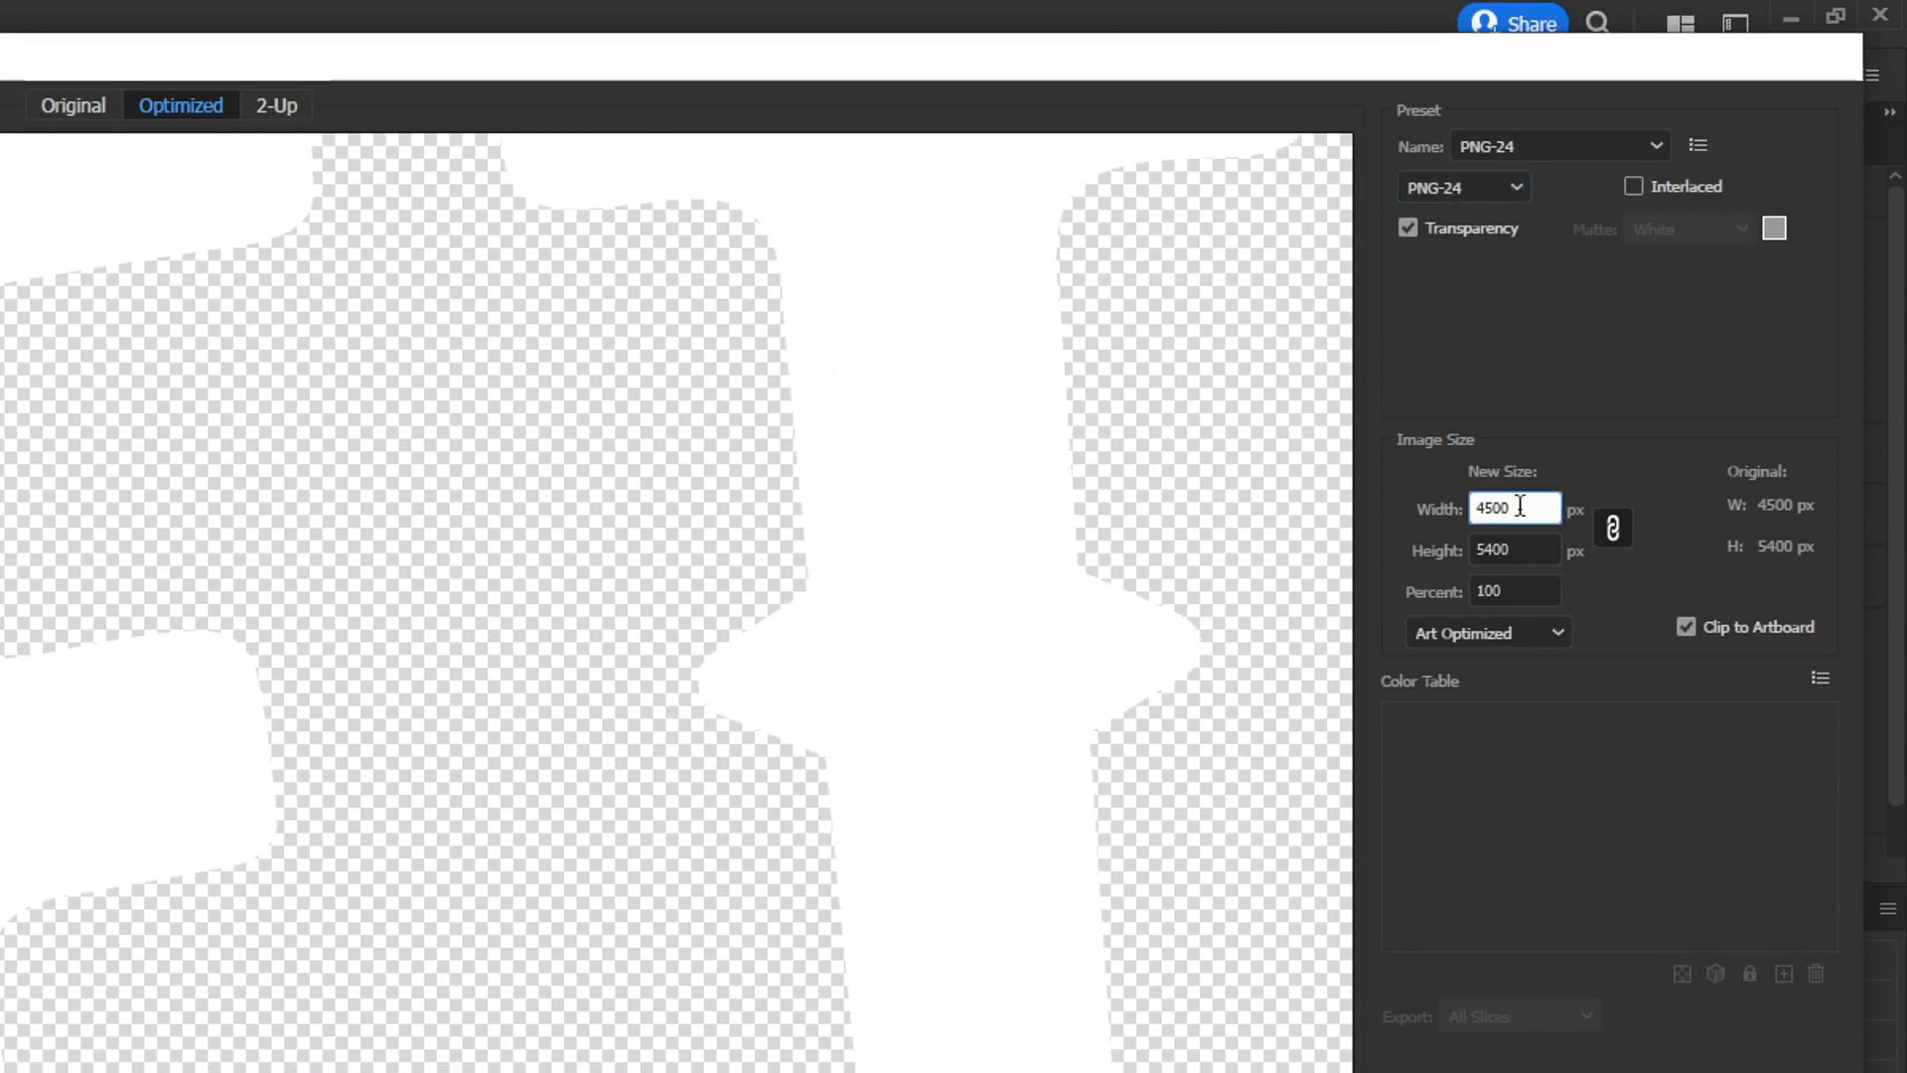
click(1514, 550)
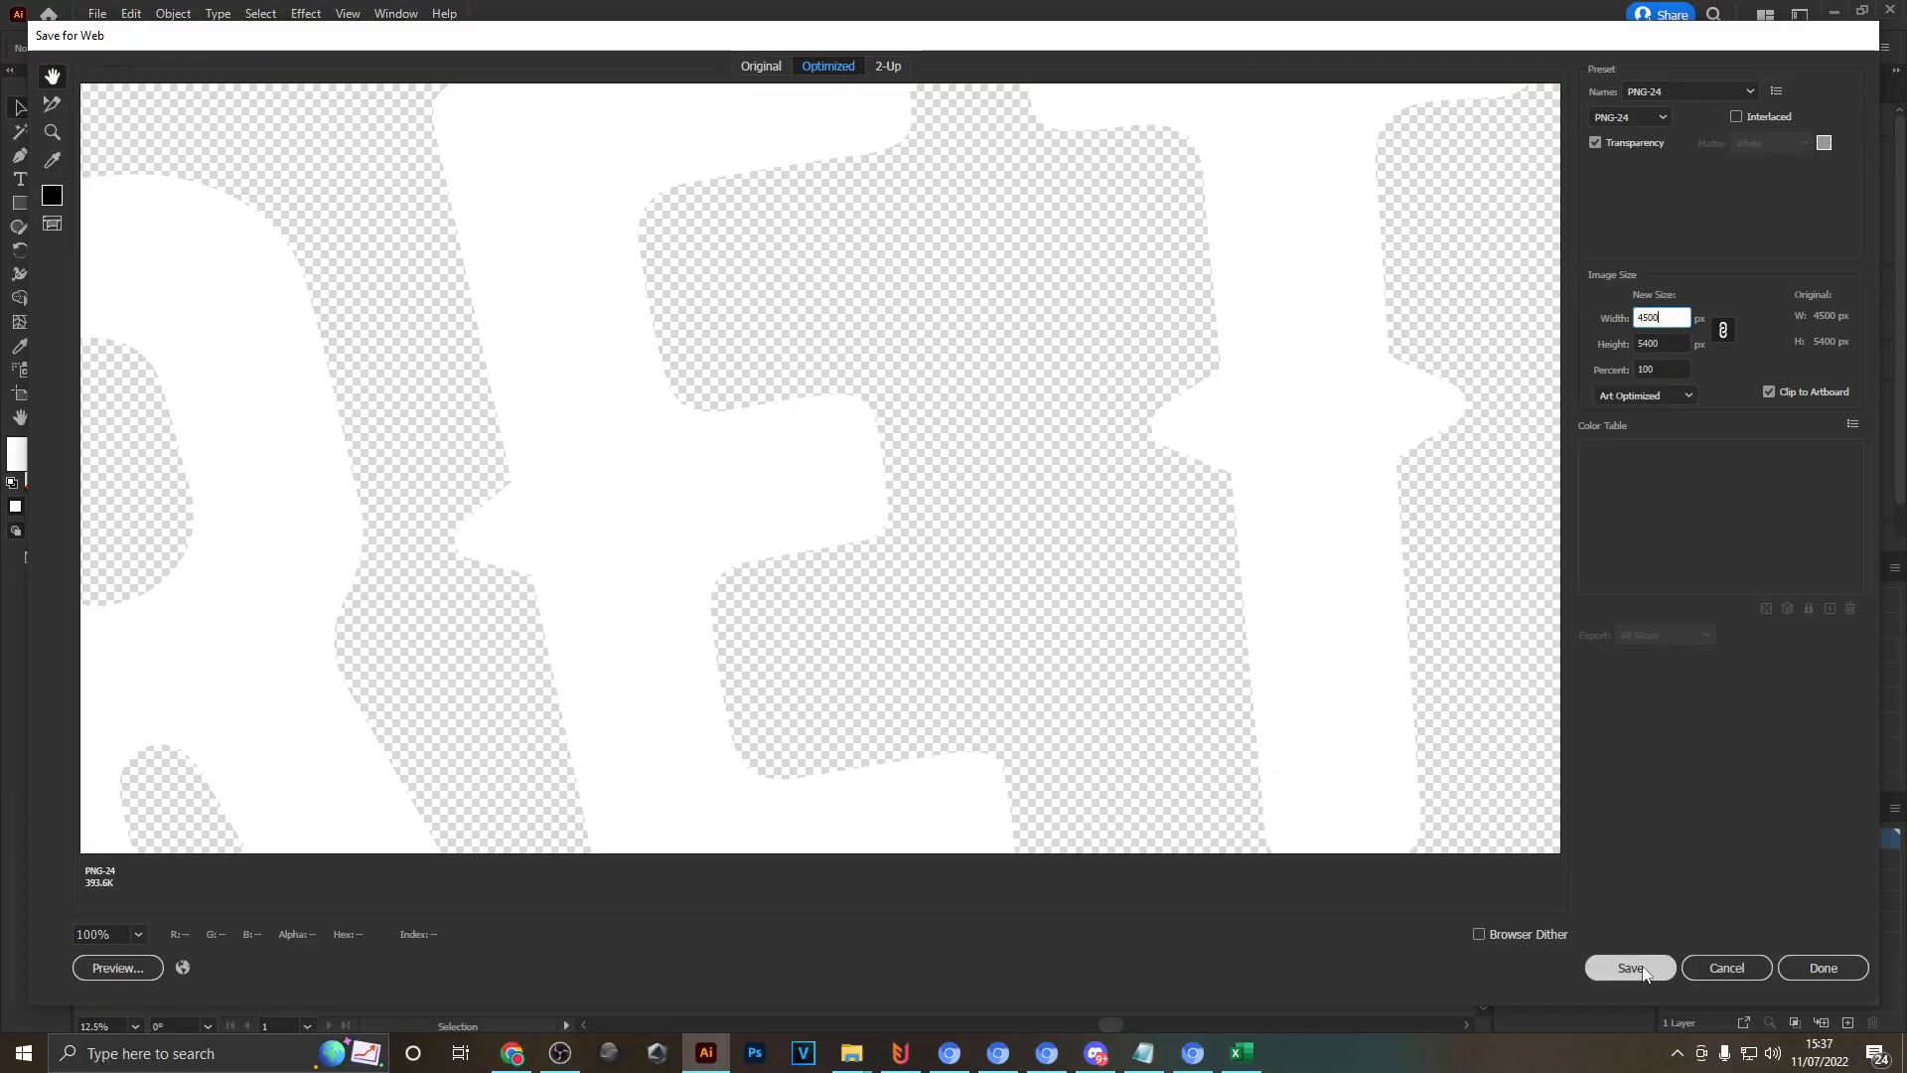
click(1630, 967)
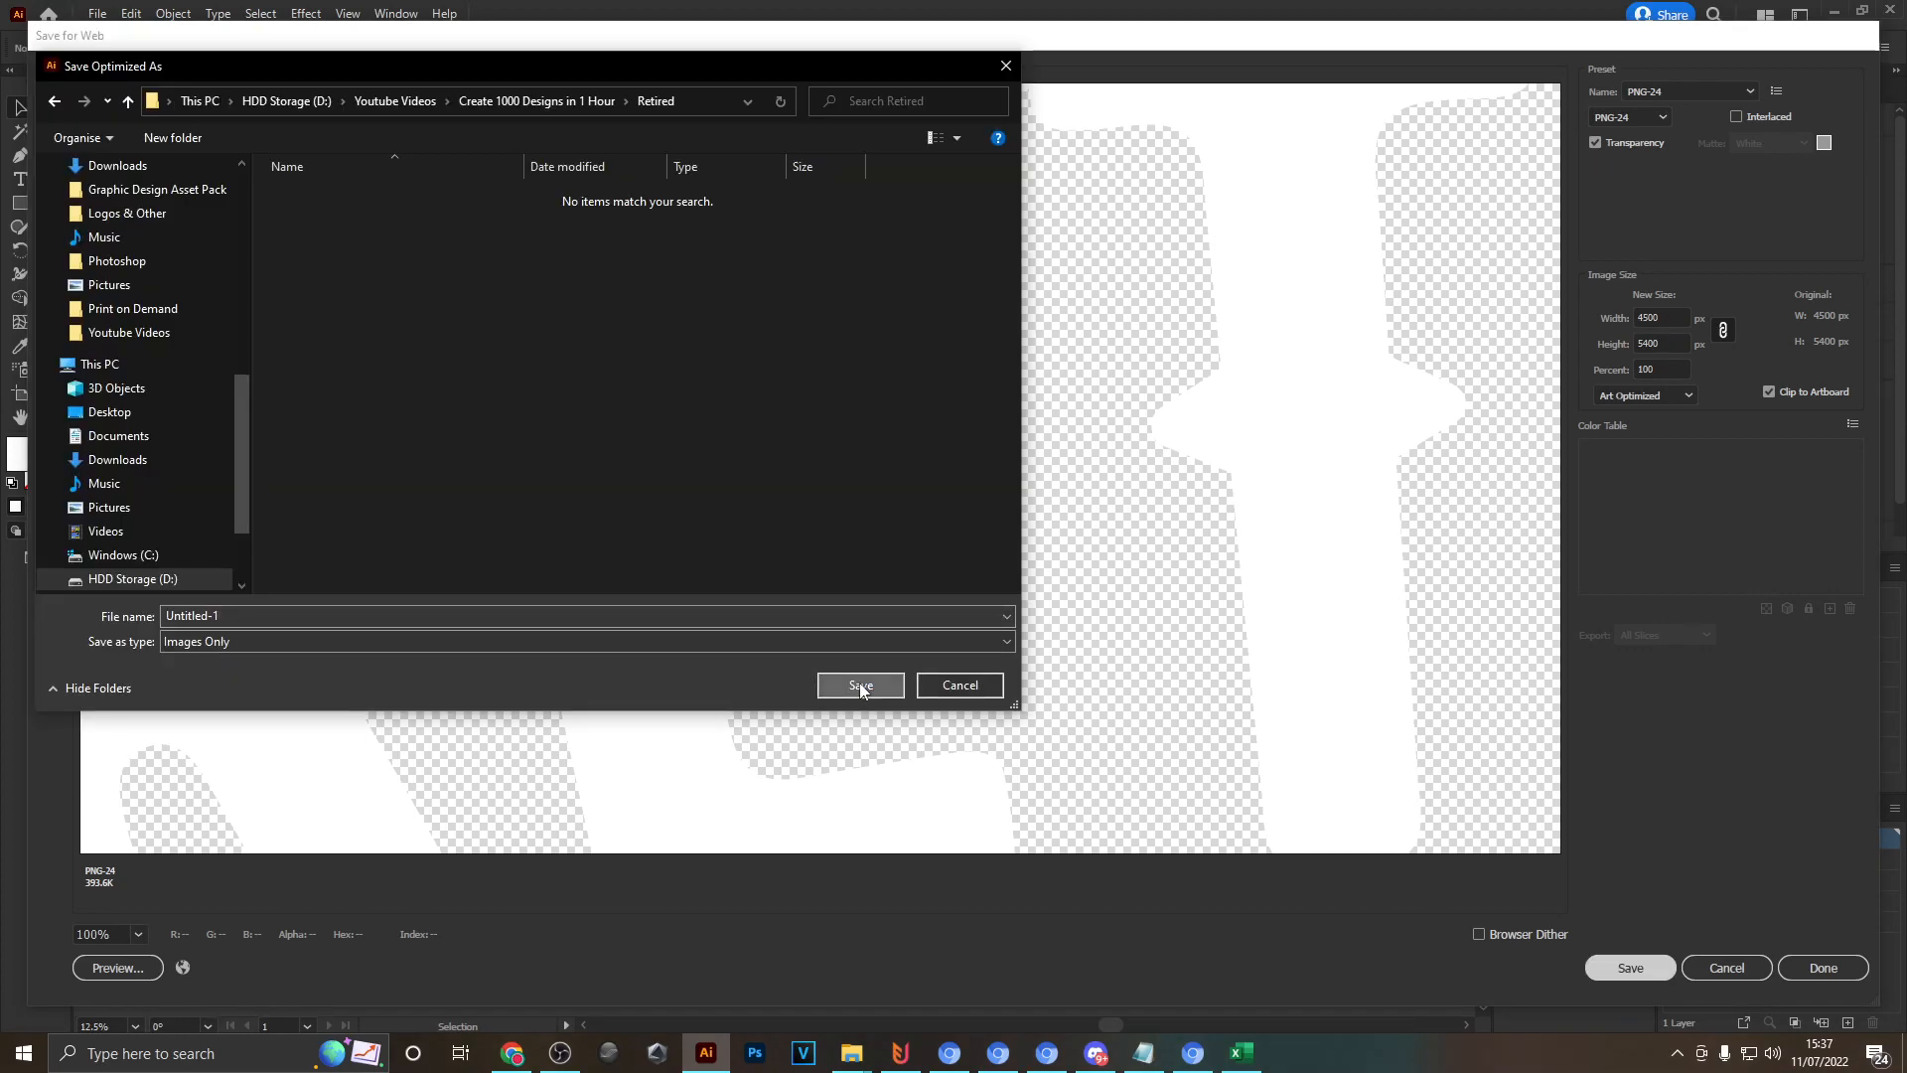
click(859, 685)
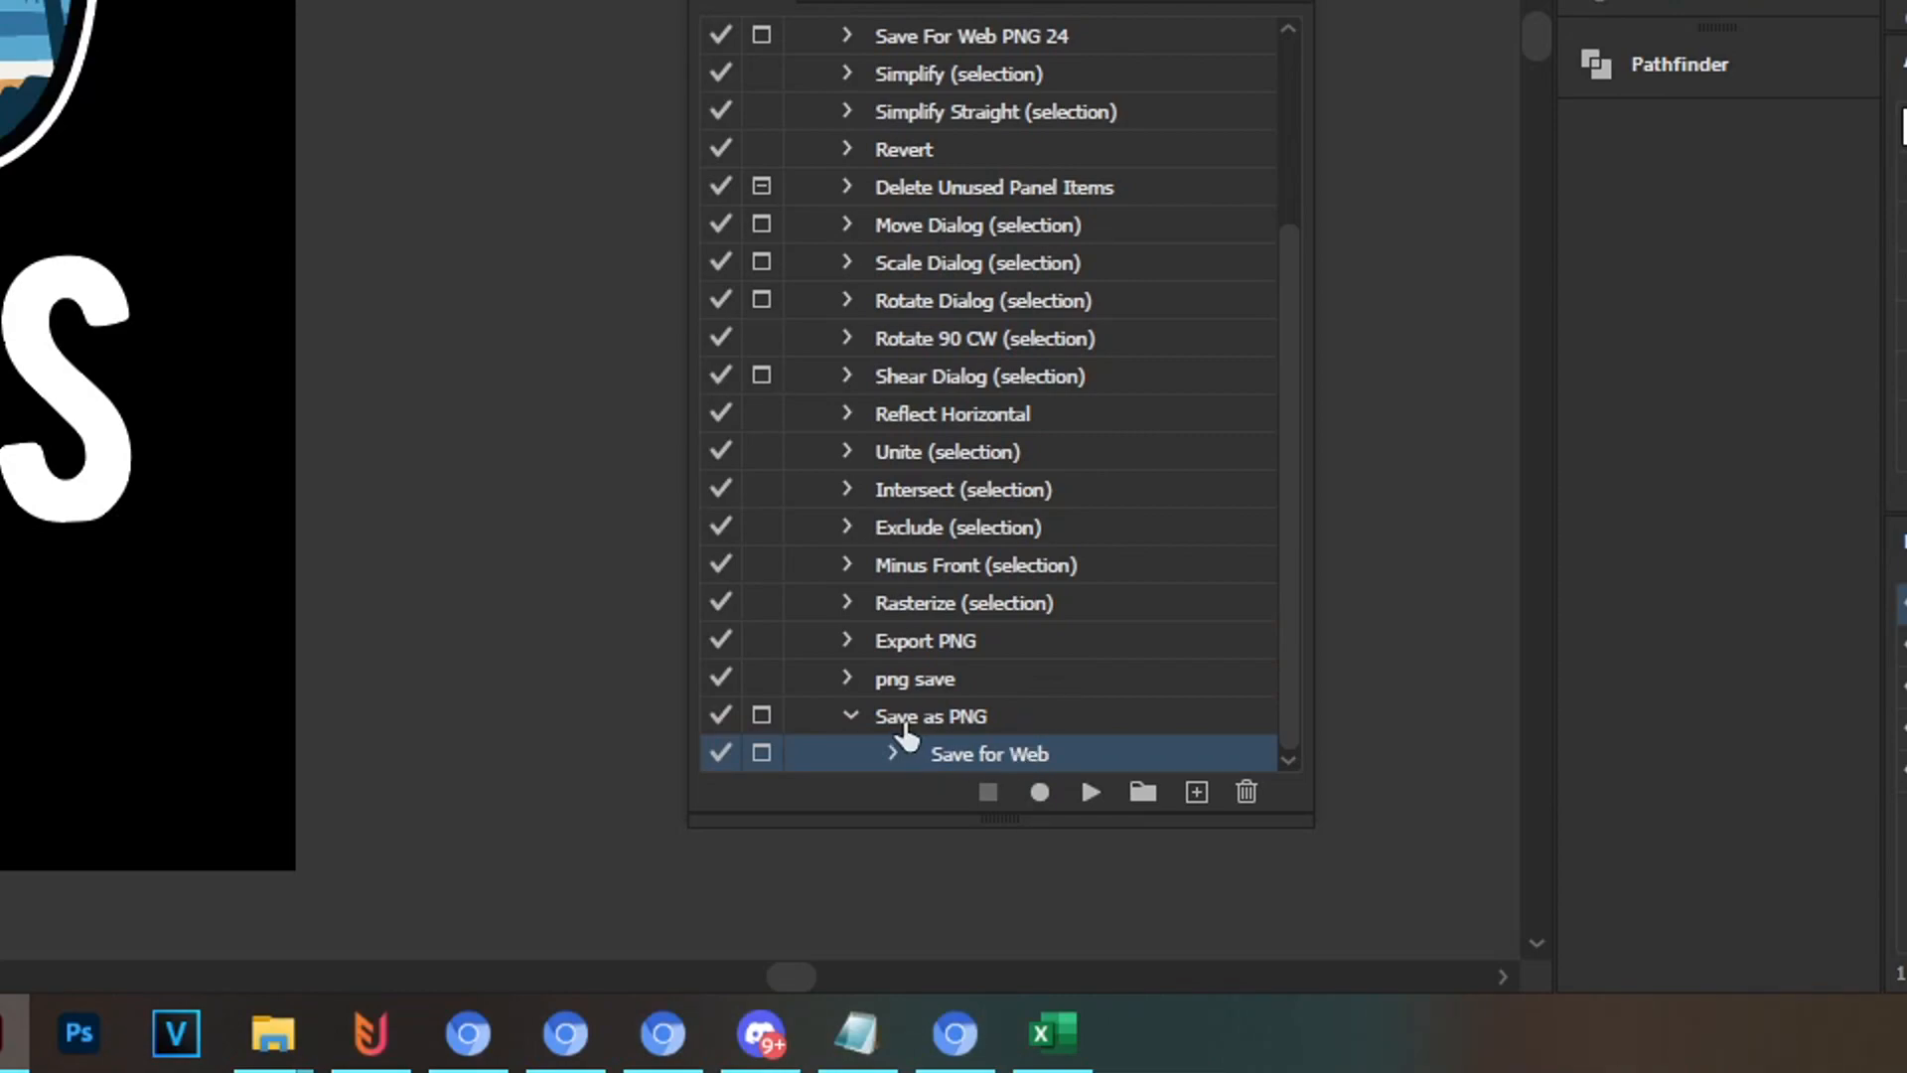
mouse_move(763, 717)
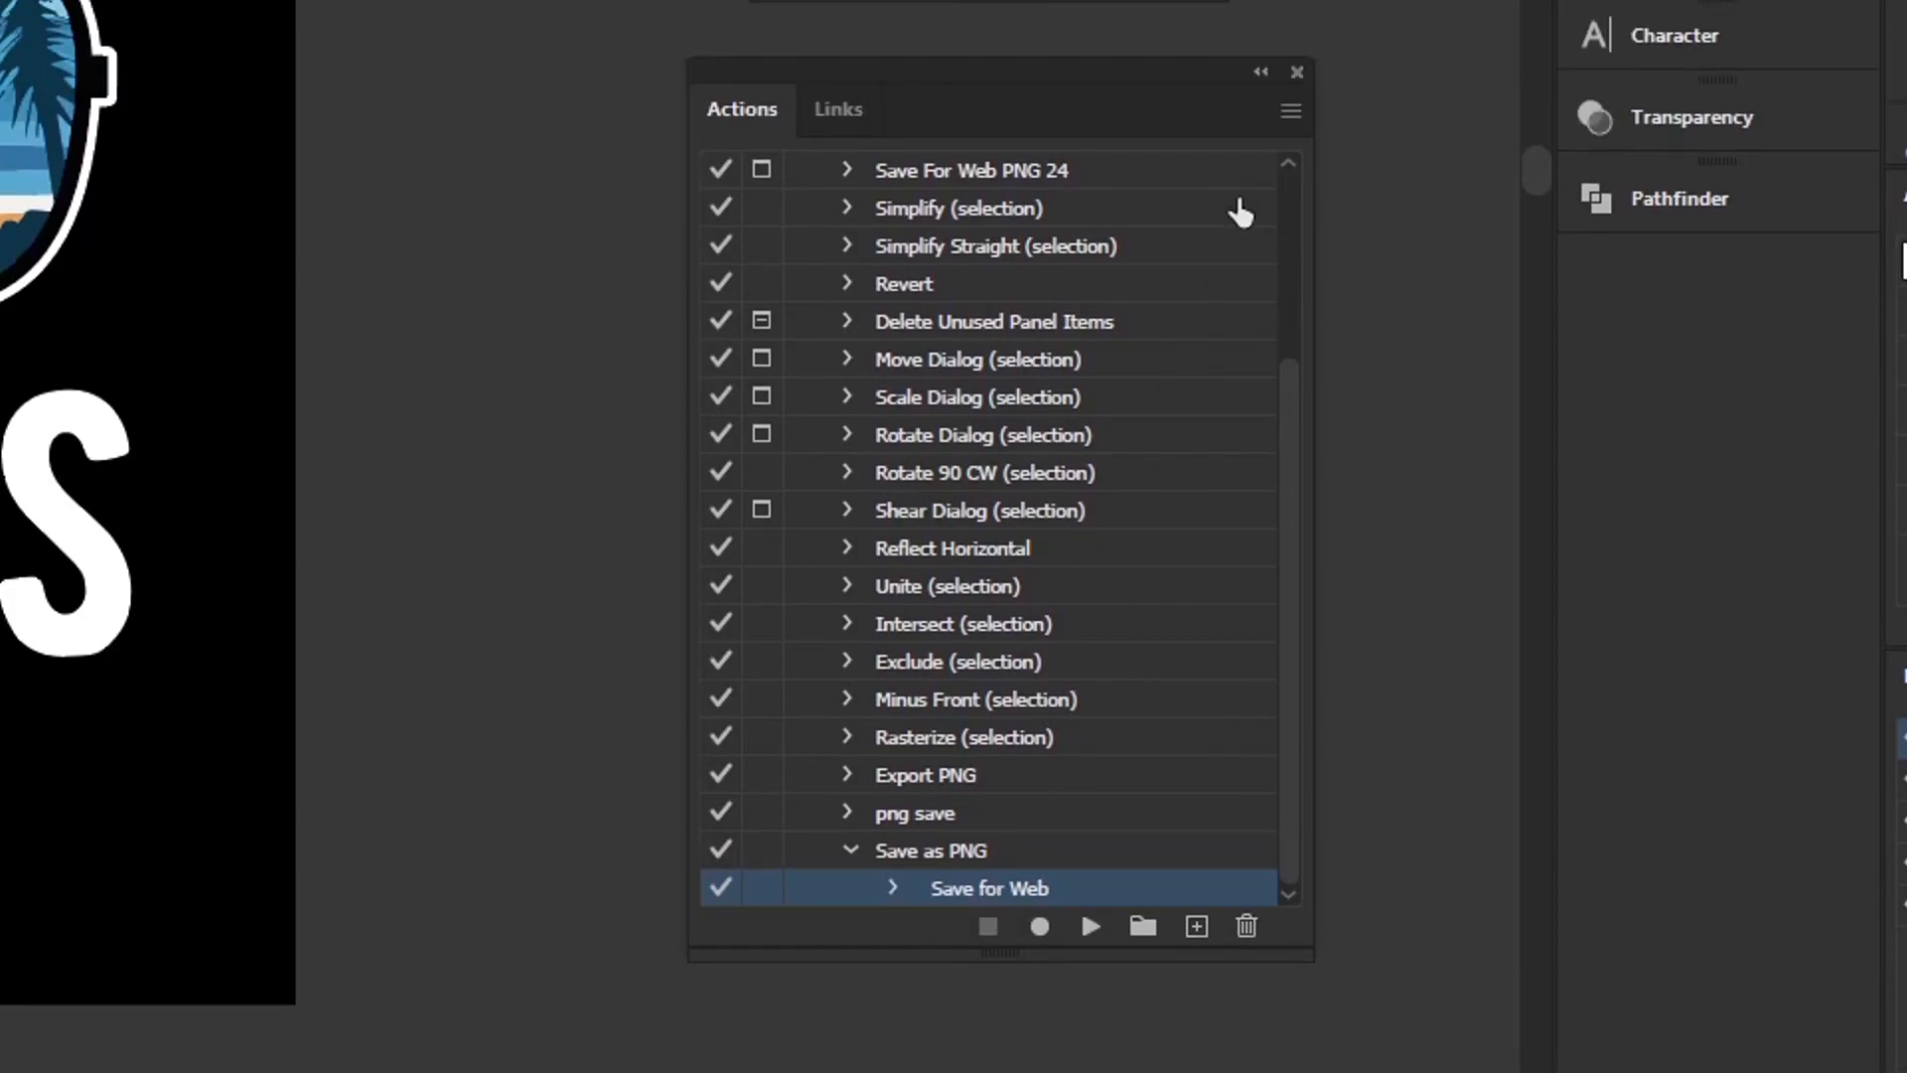
mouse_move(1290, 110)
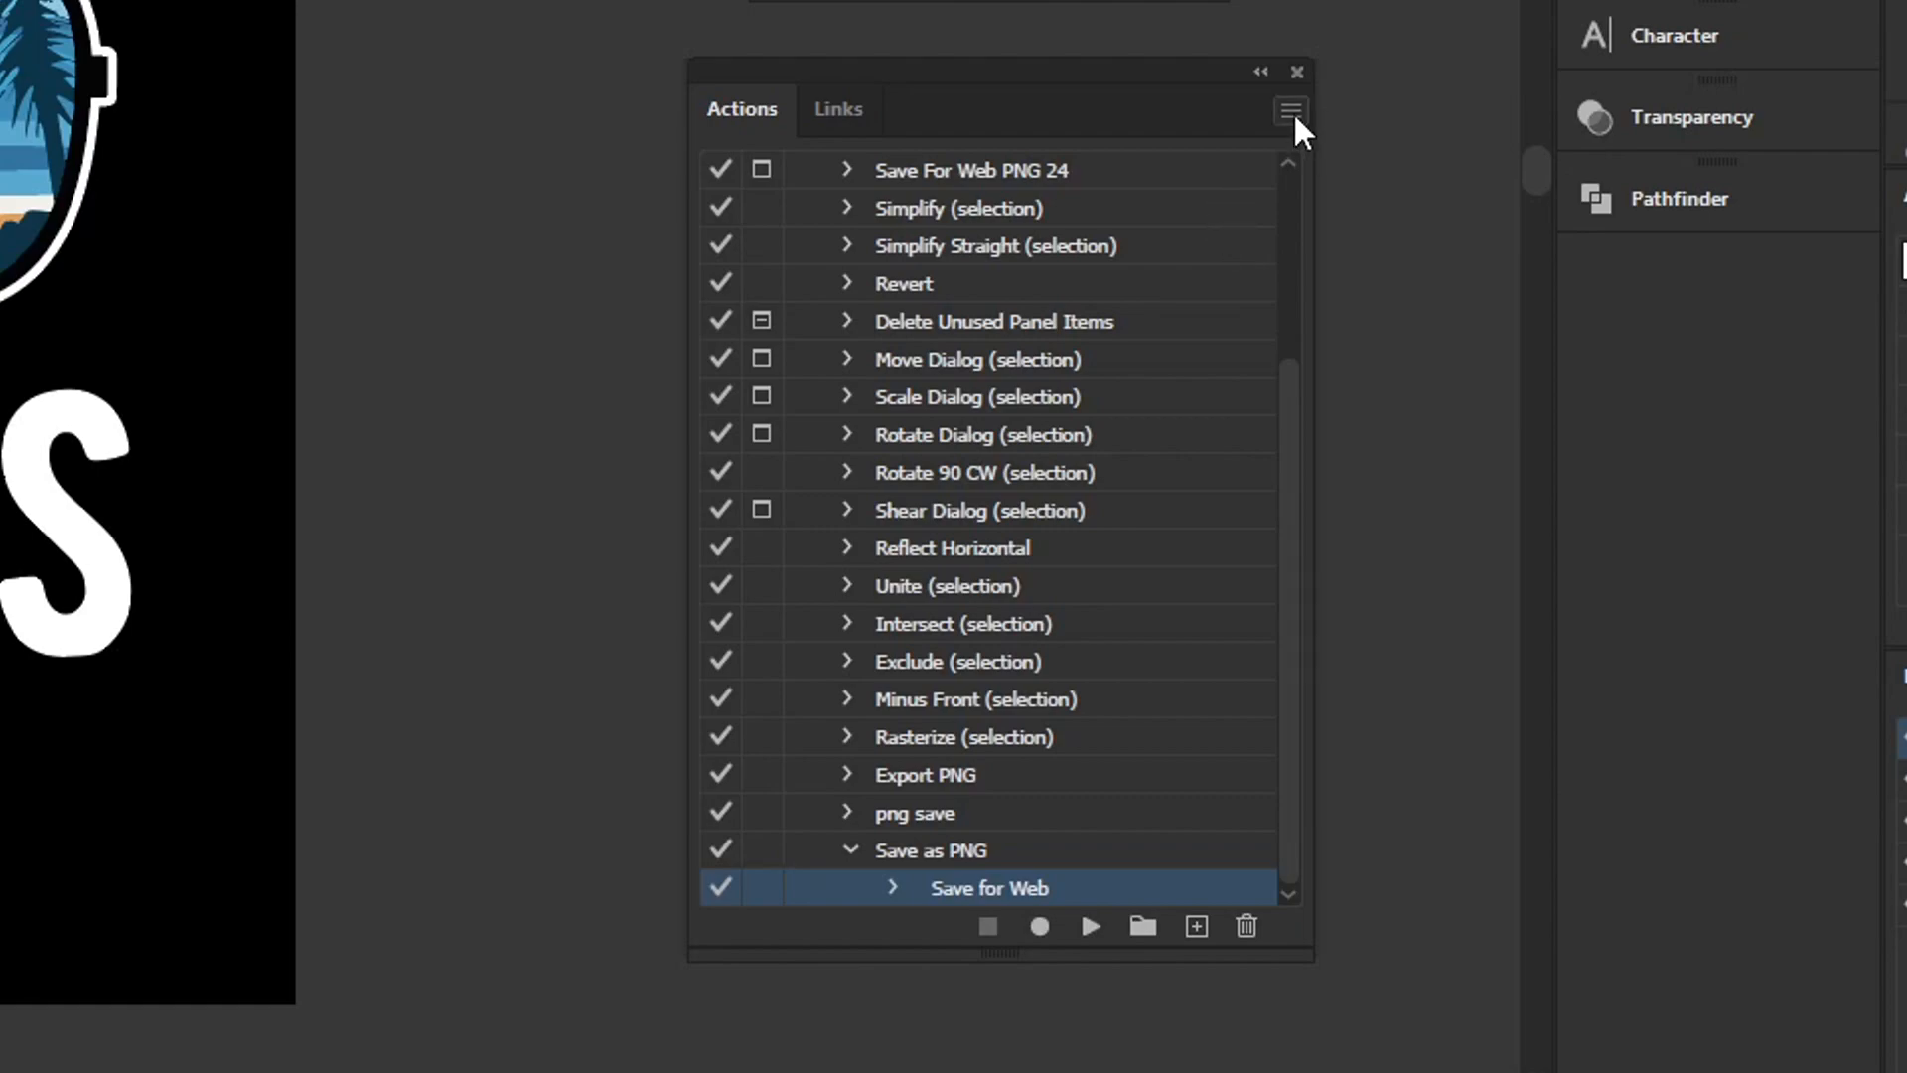
Step: Insert the DealWithOversetText_SingleLine menu item into Save as PNG, before Save for Web
click(1290, 109)
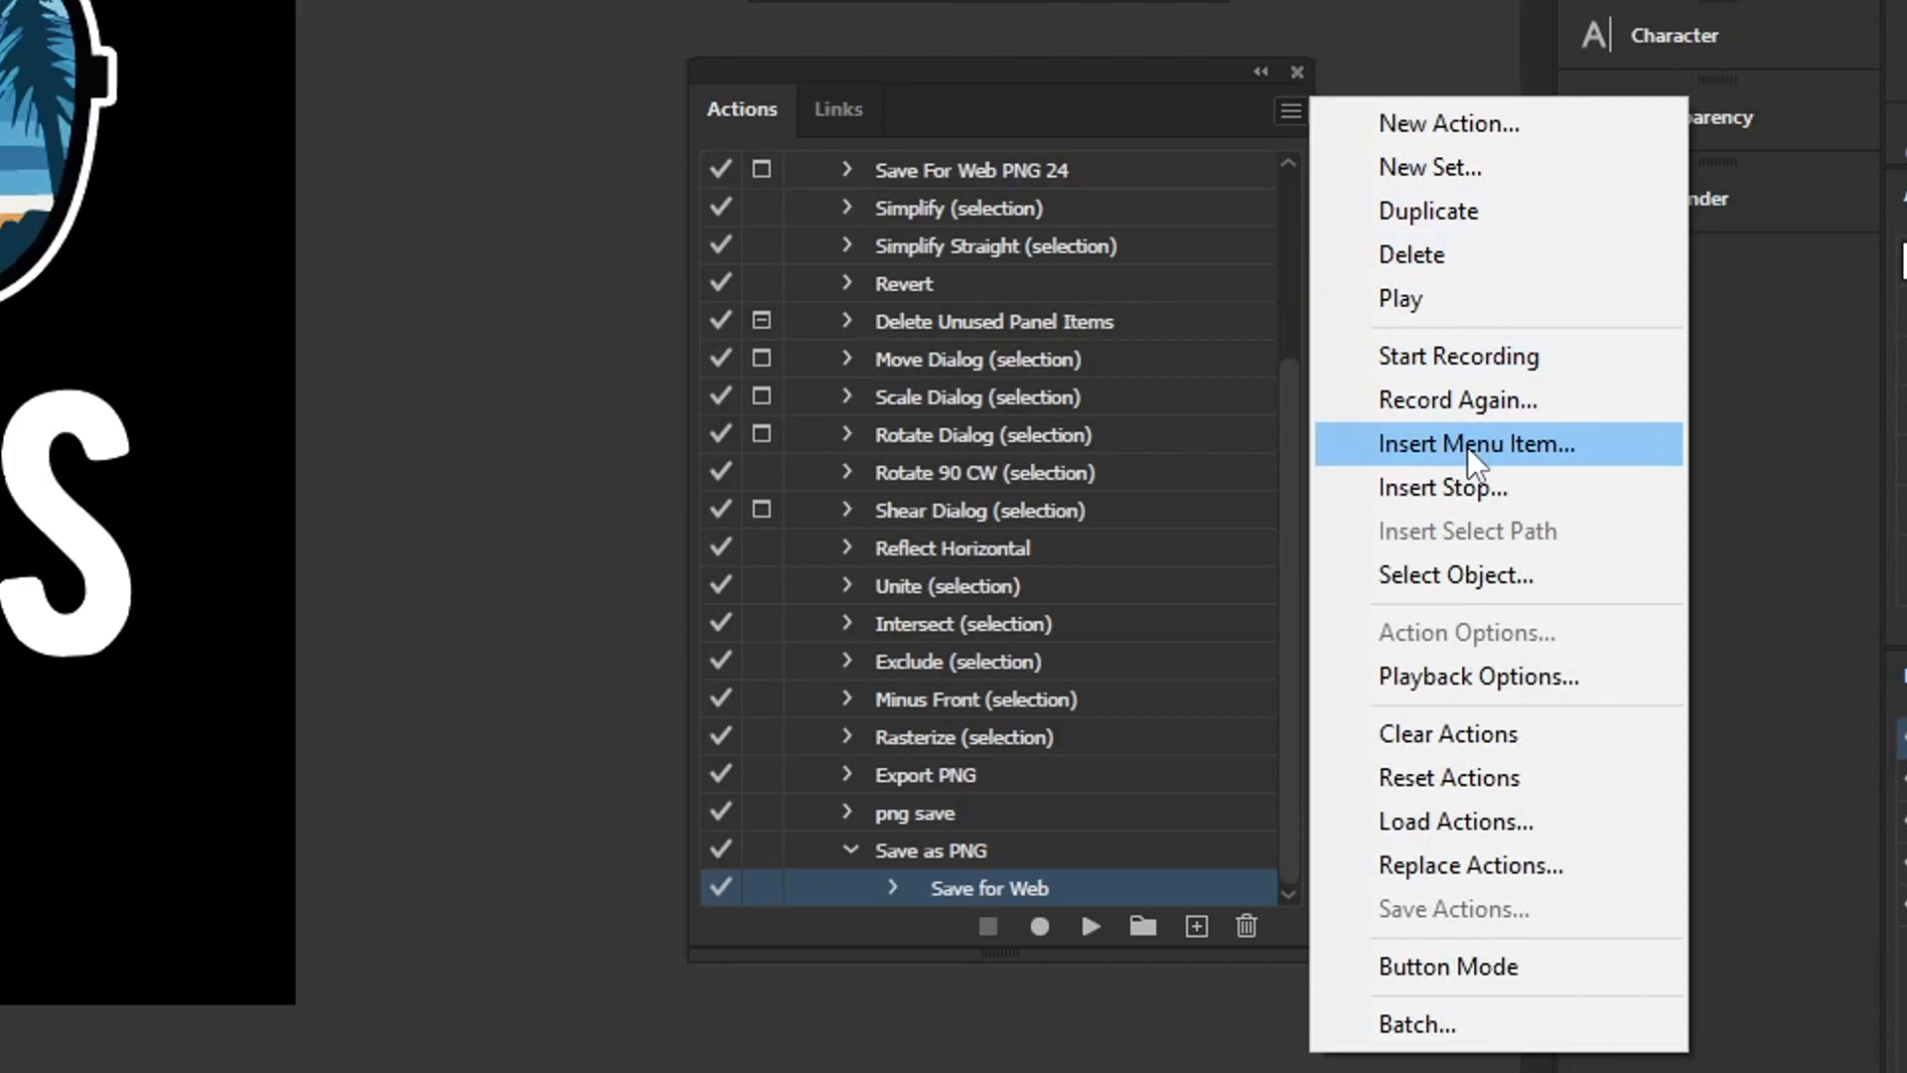
click(1475, 444)
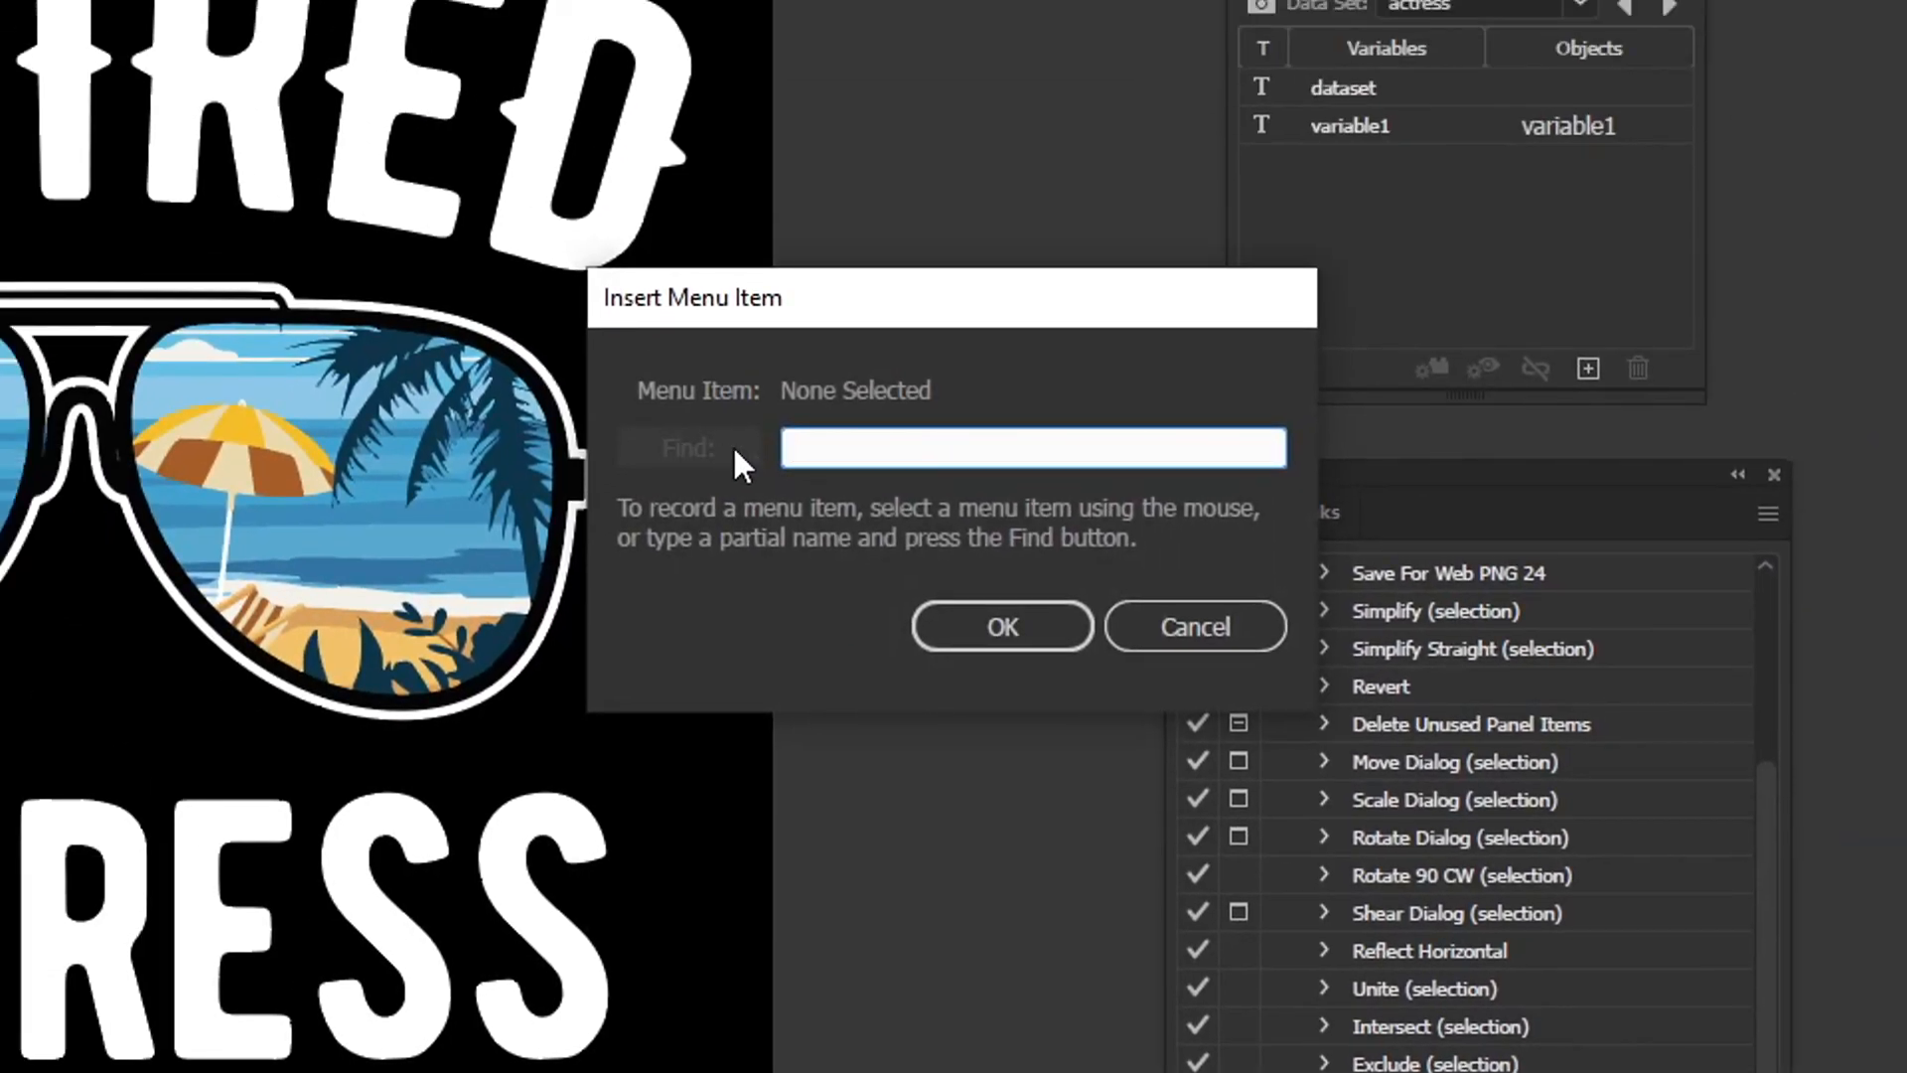
text(dea)
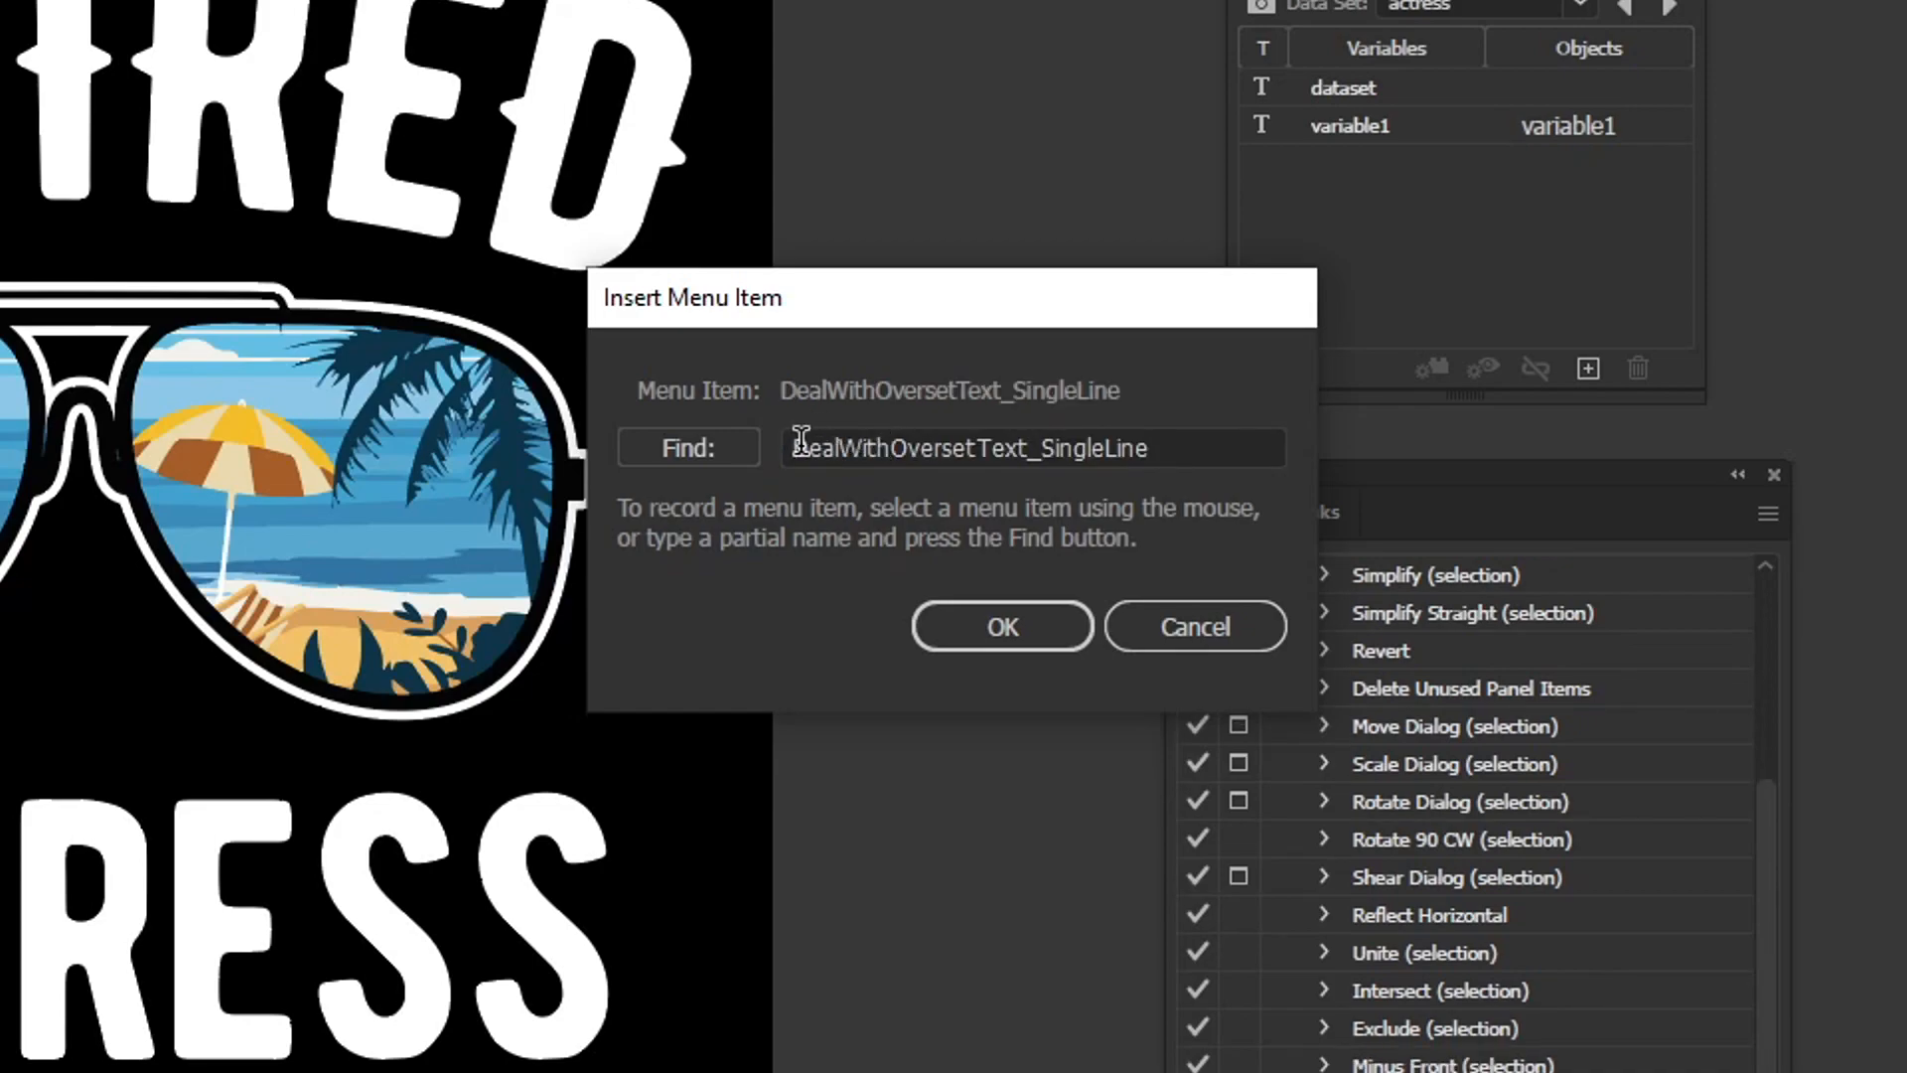
click(1001, 627)
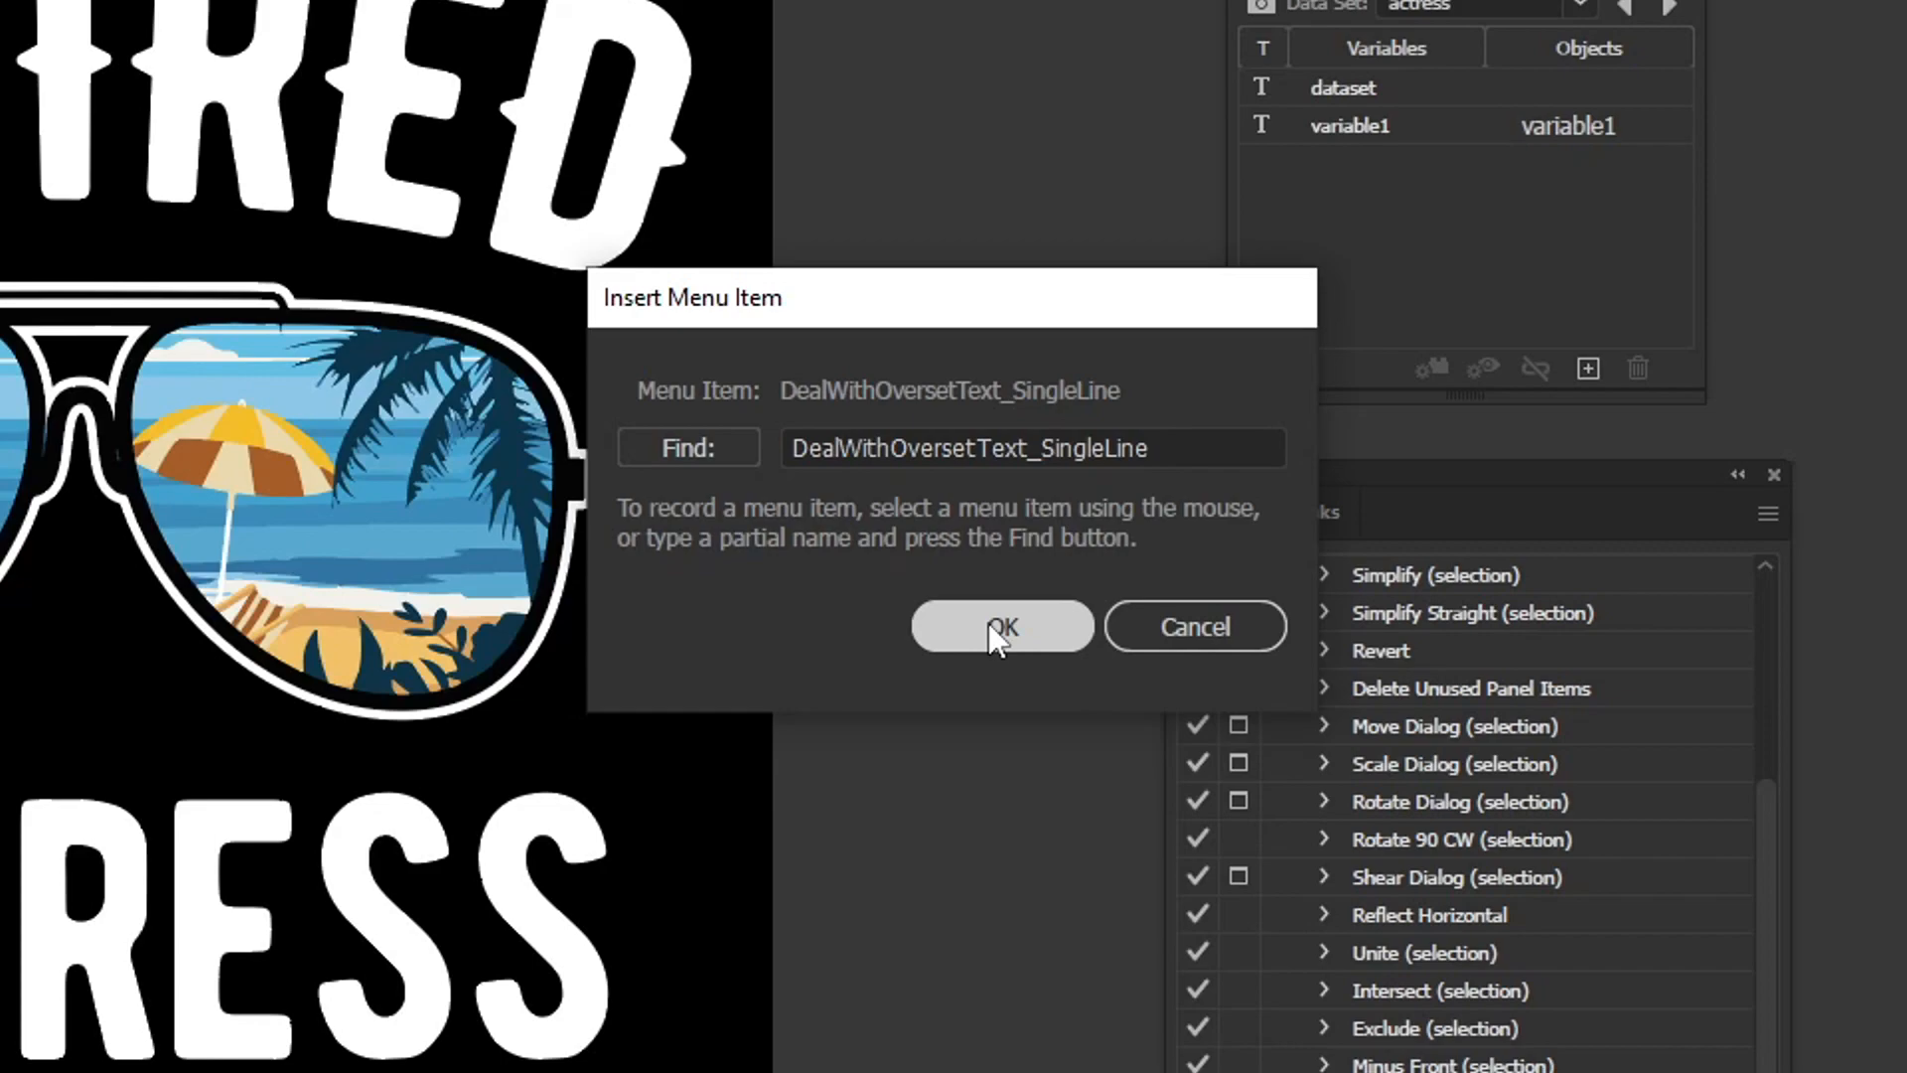
click(1000, 625)
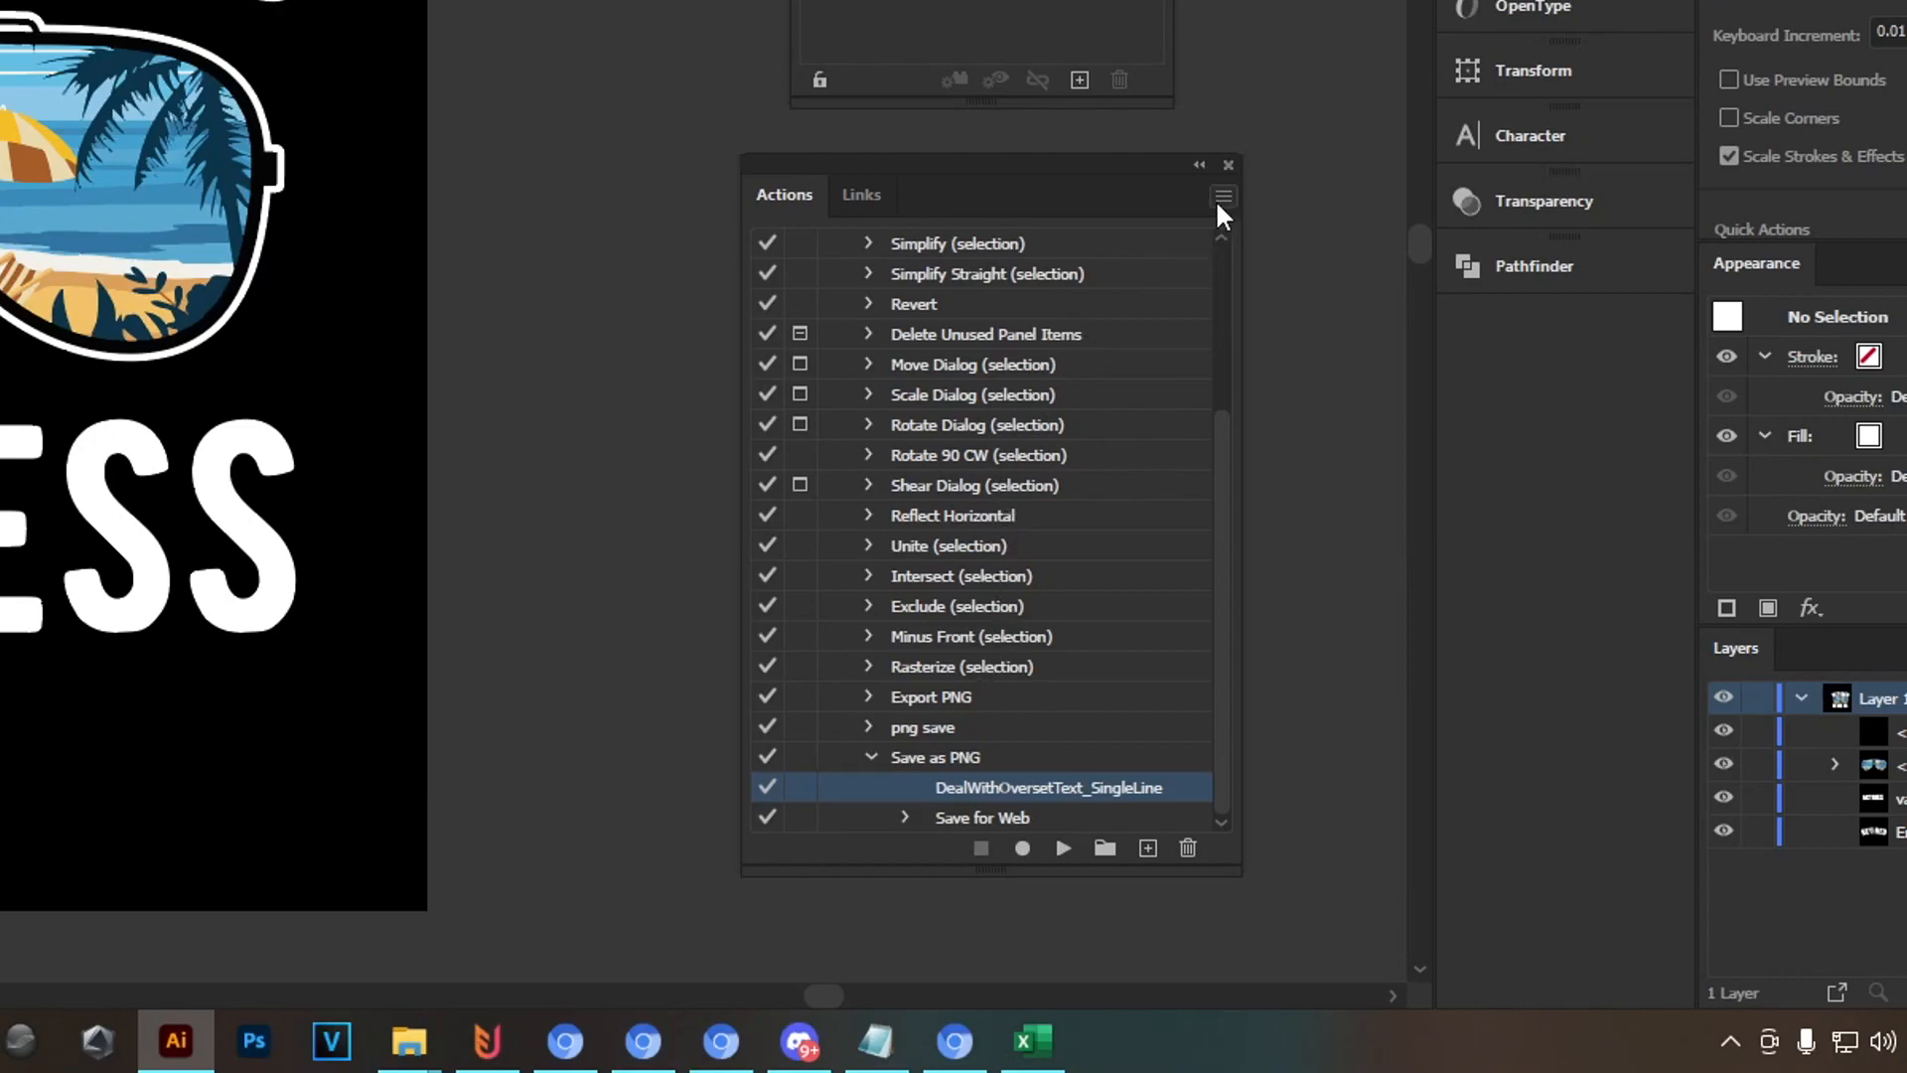
mouse_move(1237, 212)
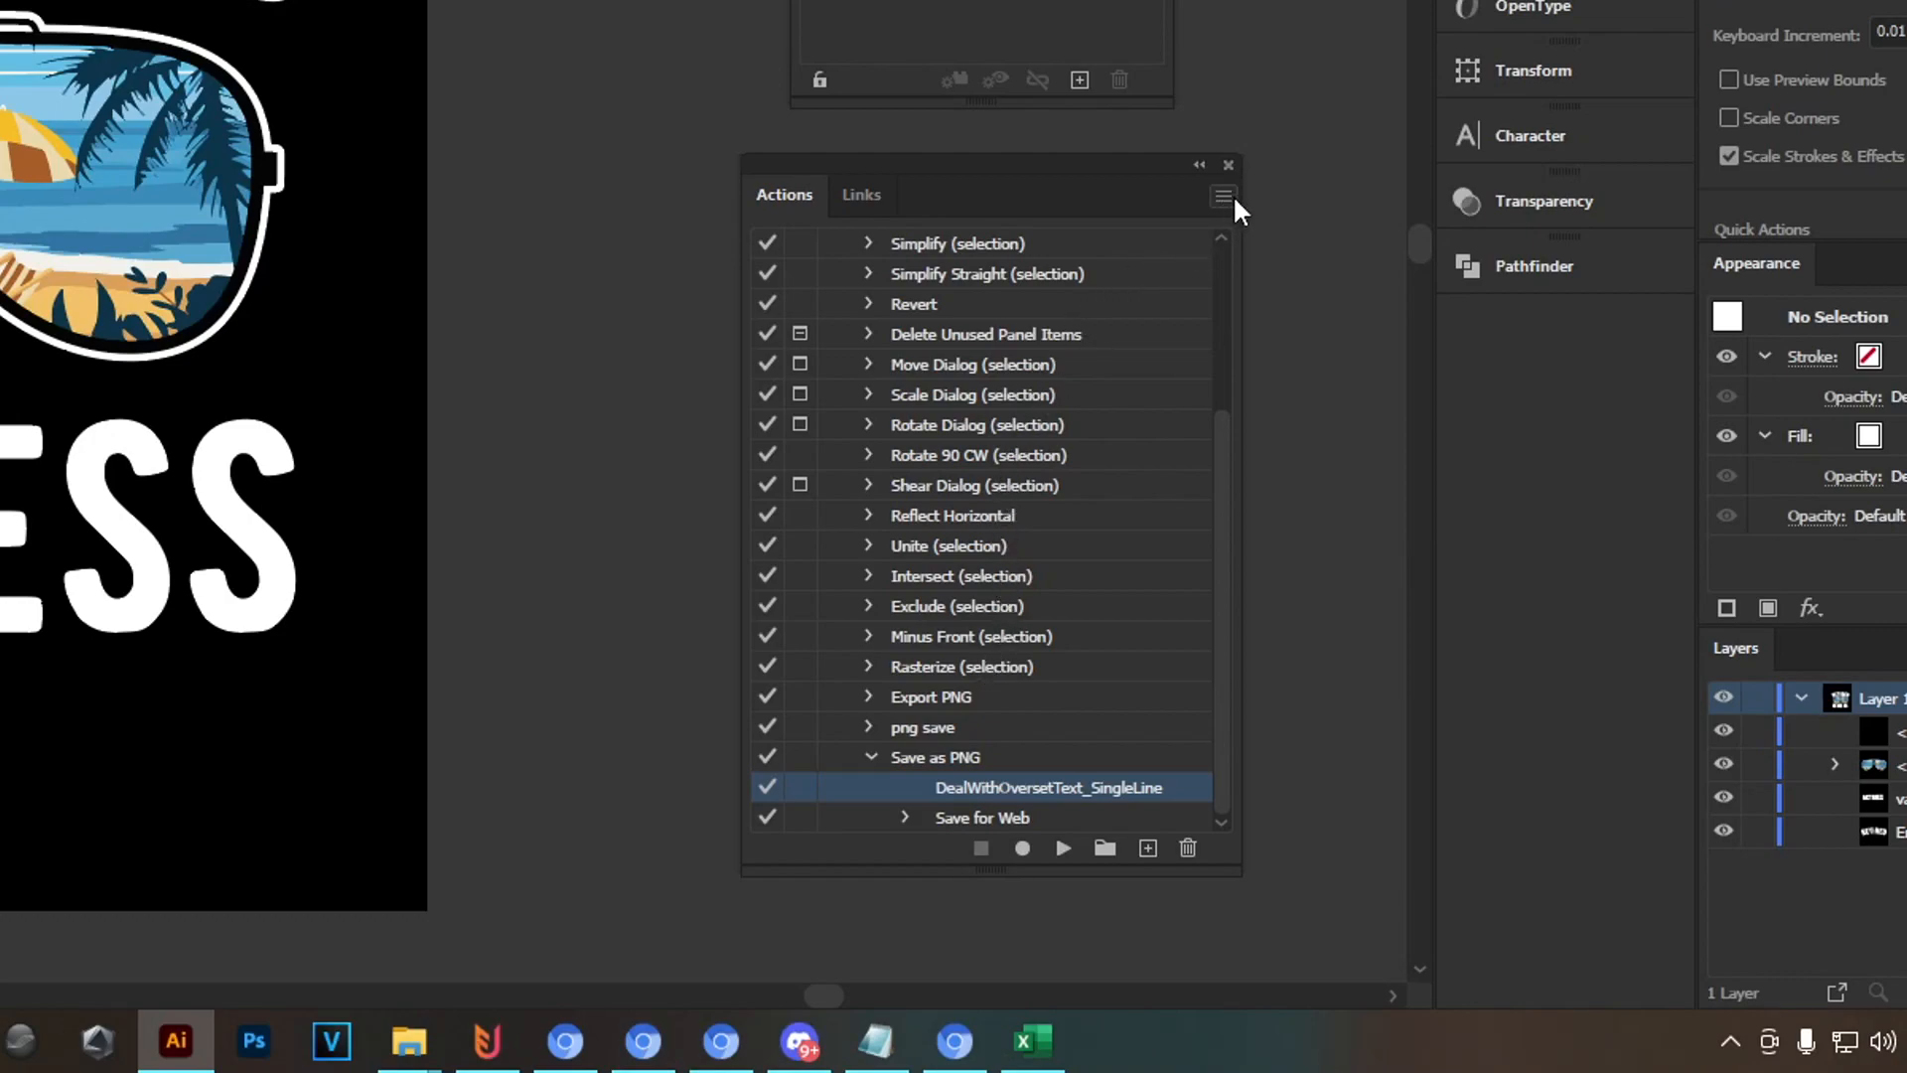
Step: Start a batch that plays the Save as PNG action
click(1224, 195)
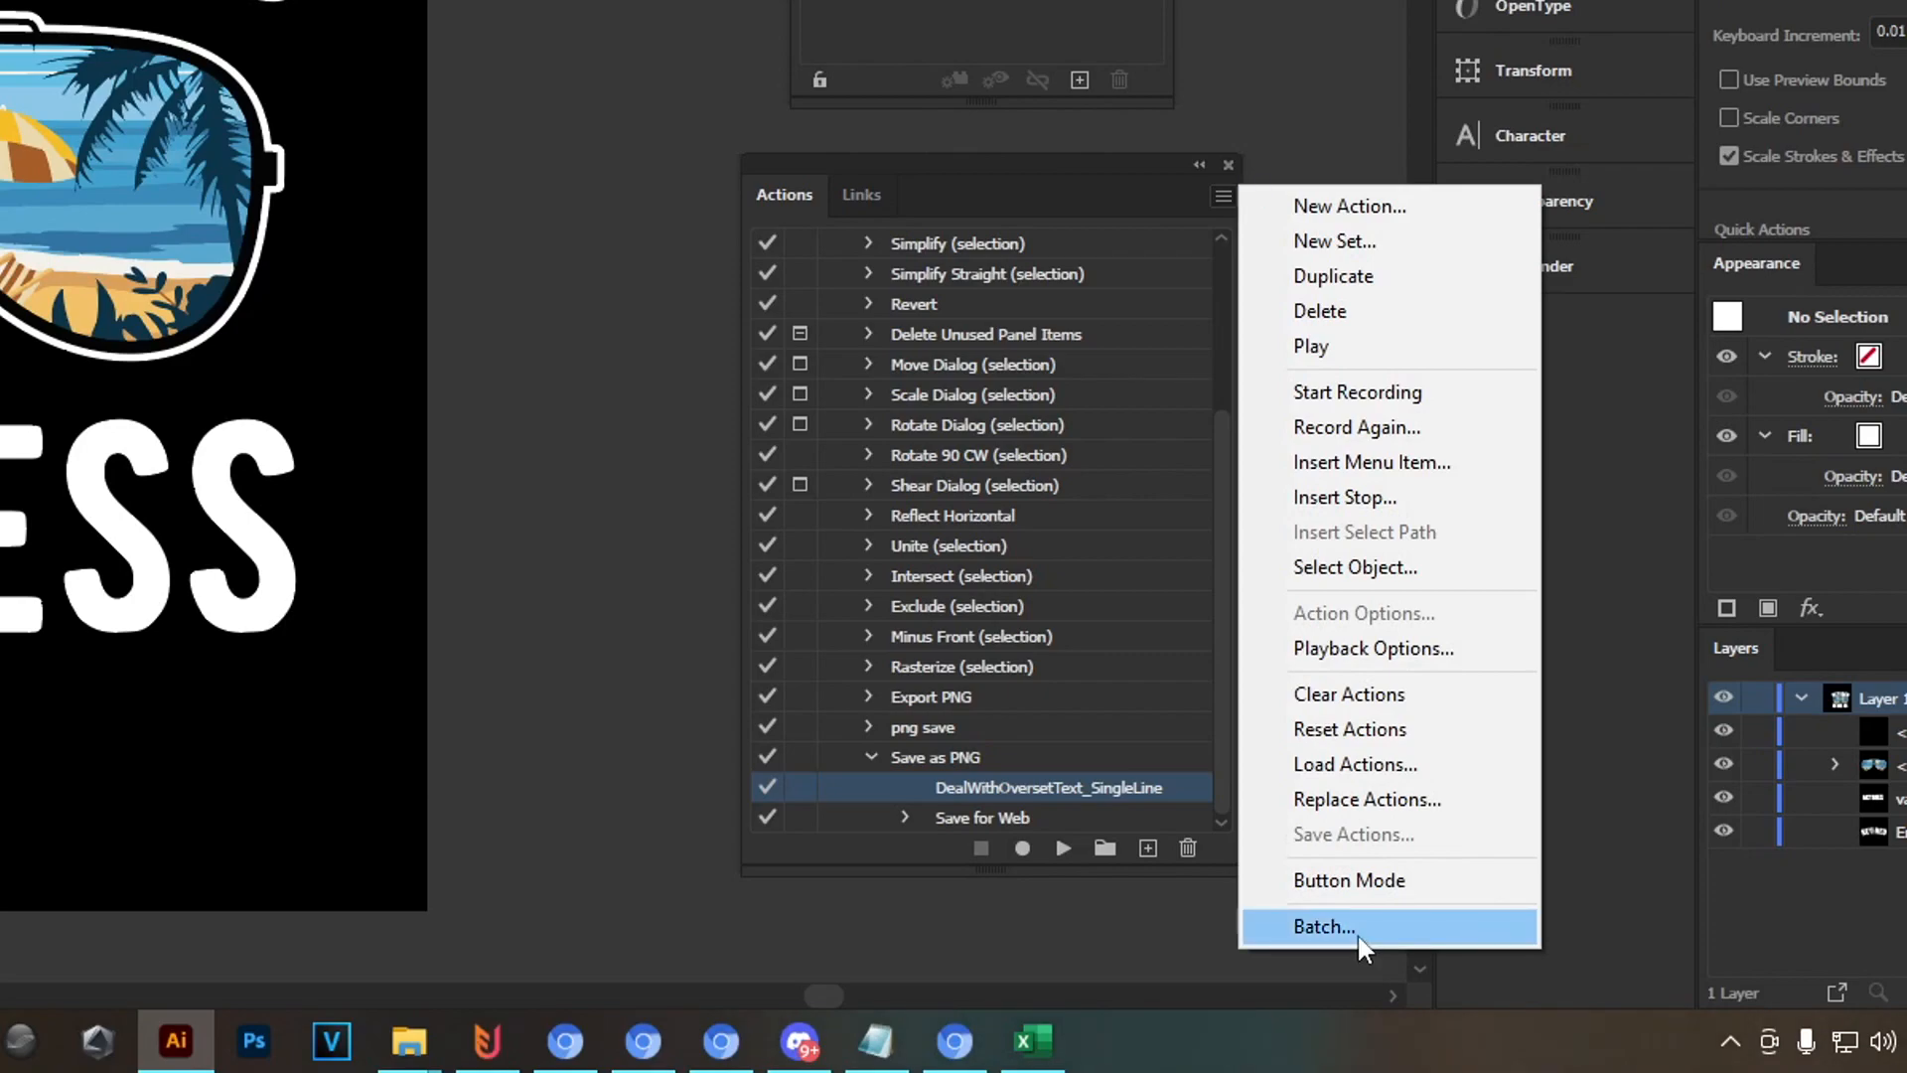
click(1323, 926)
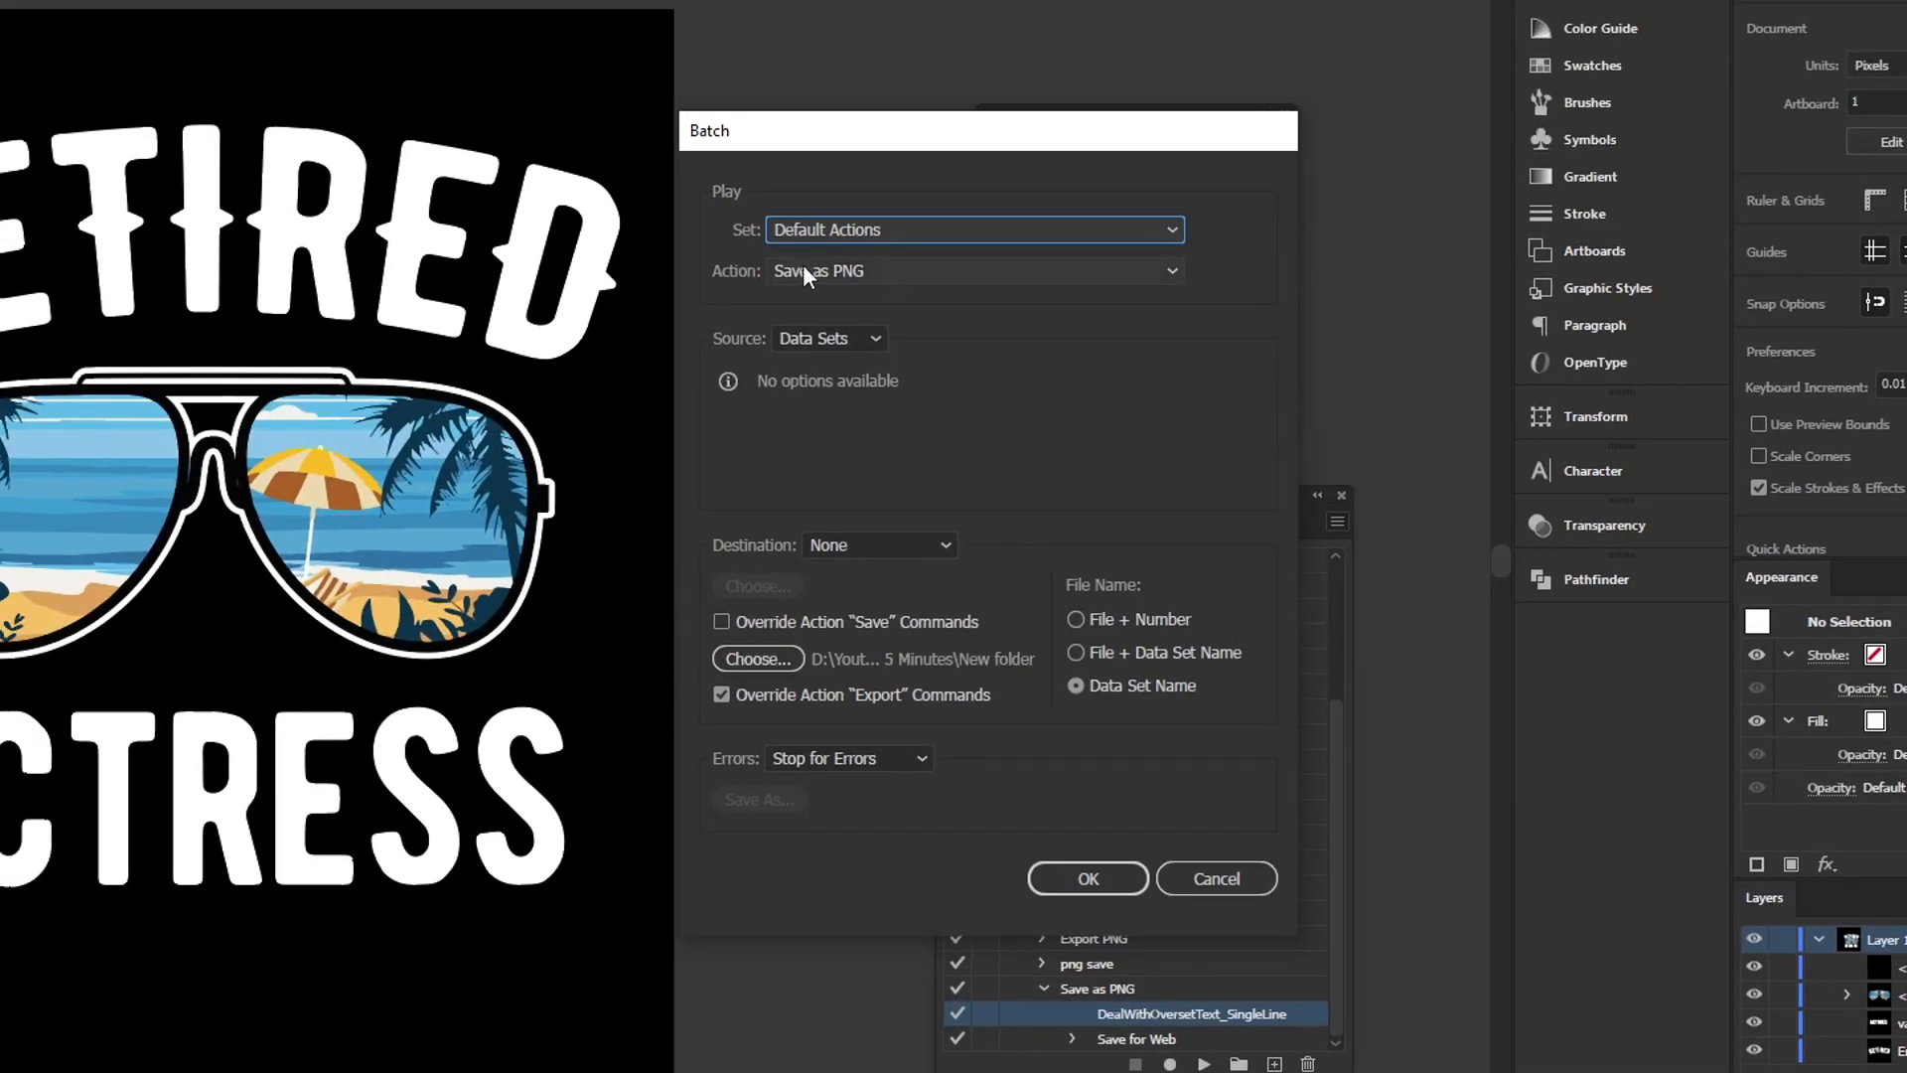
click(973, 270)
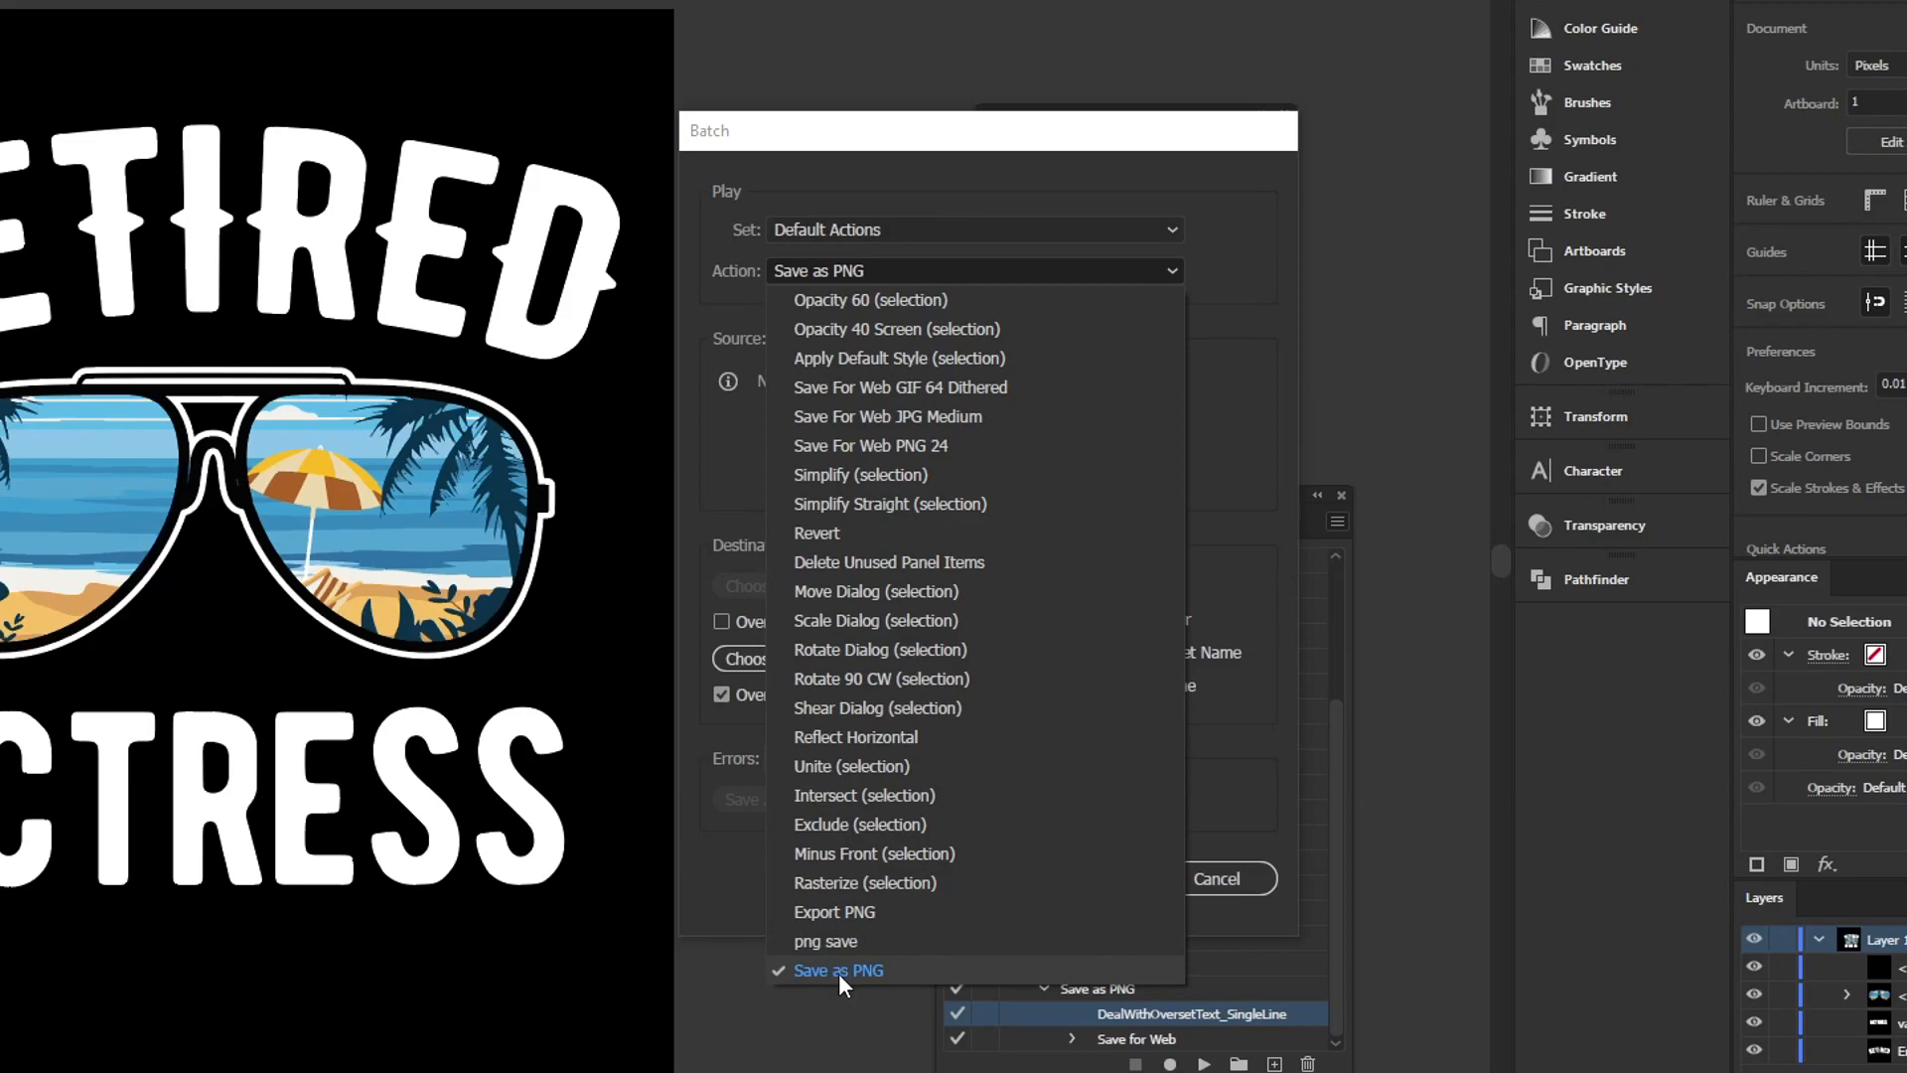
click(836, 969)
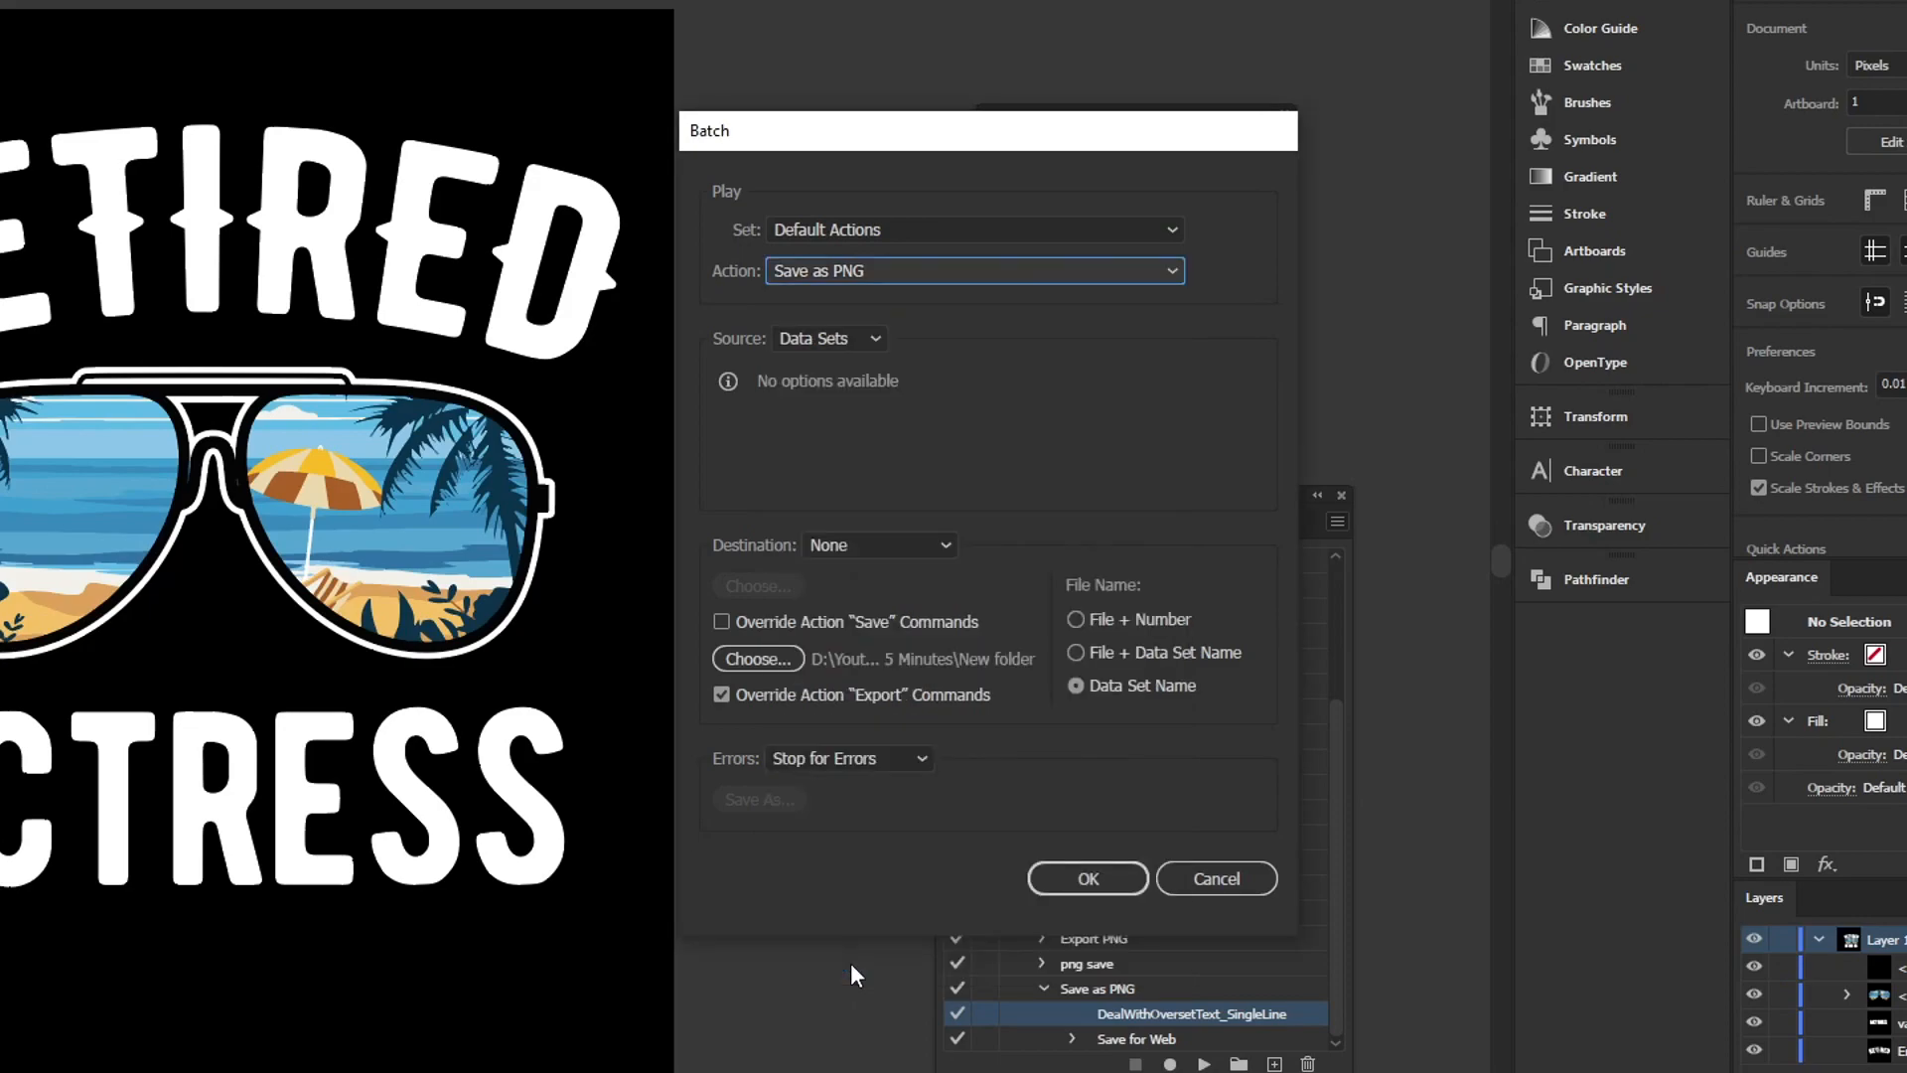
Step: Use Data Sets as the batch source and save into the Retired folder
click(828, 338)
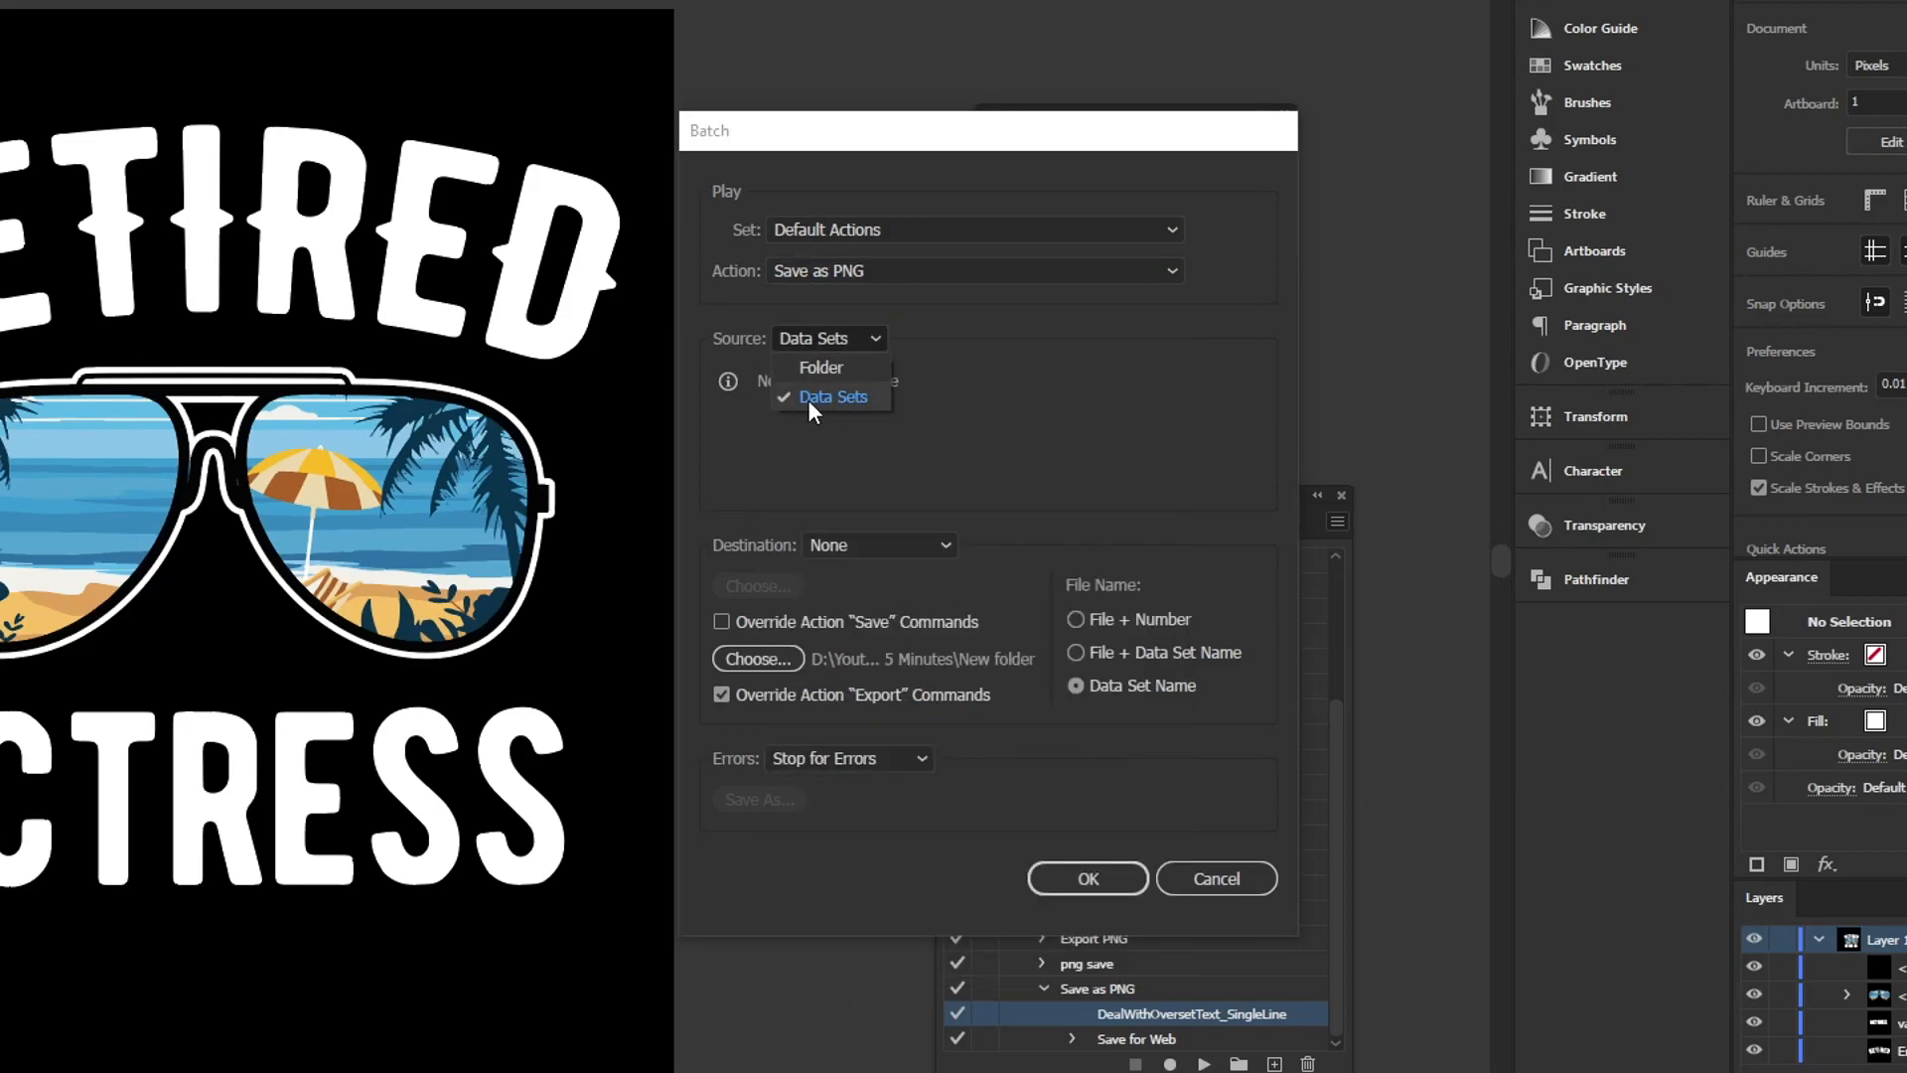
click(832, 397)
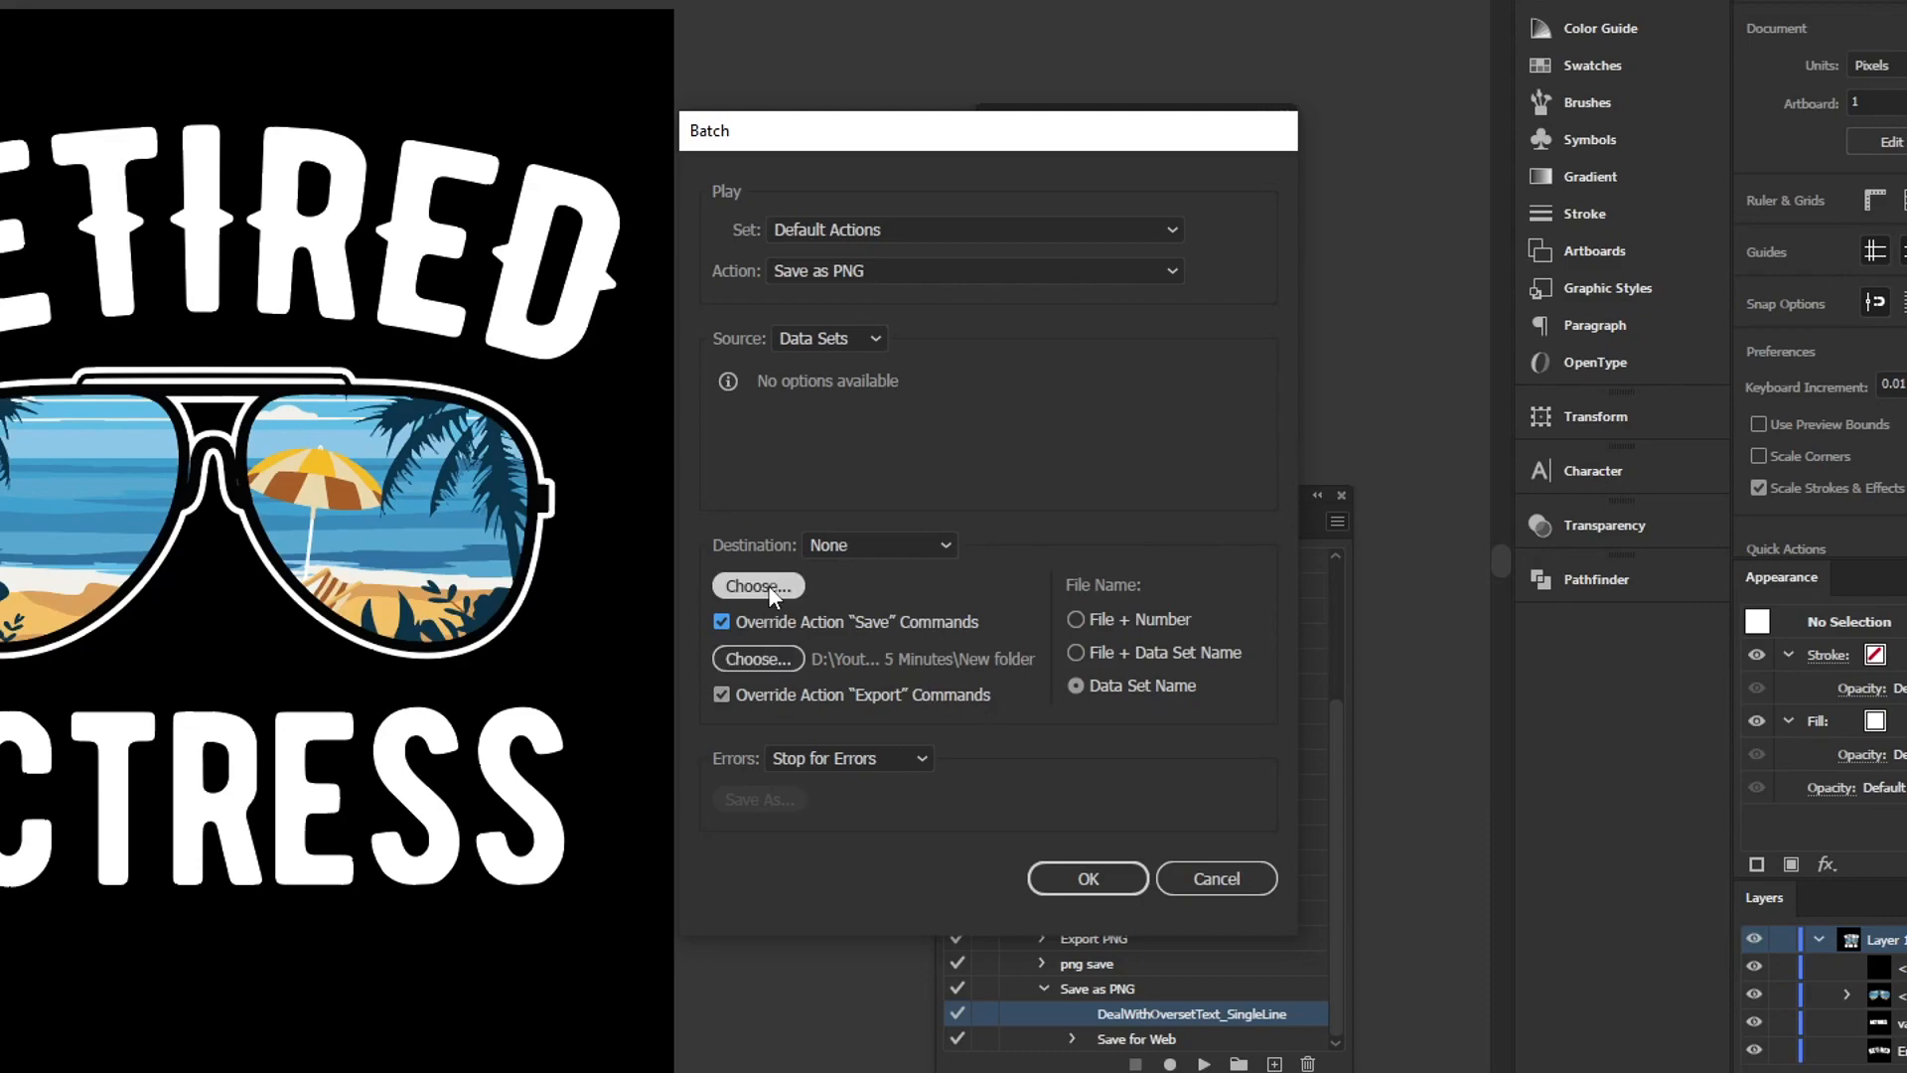
click(756, 585)
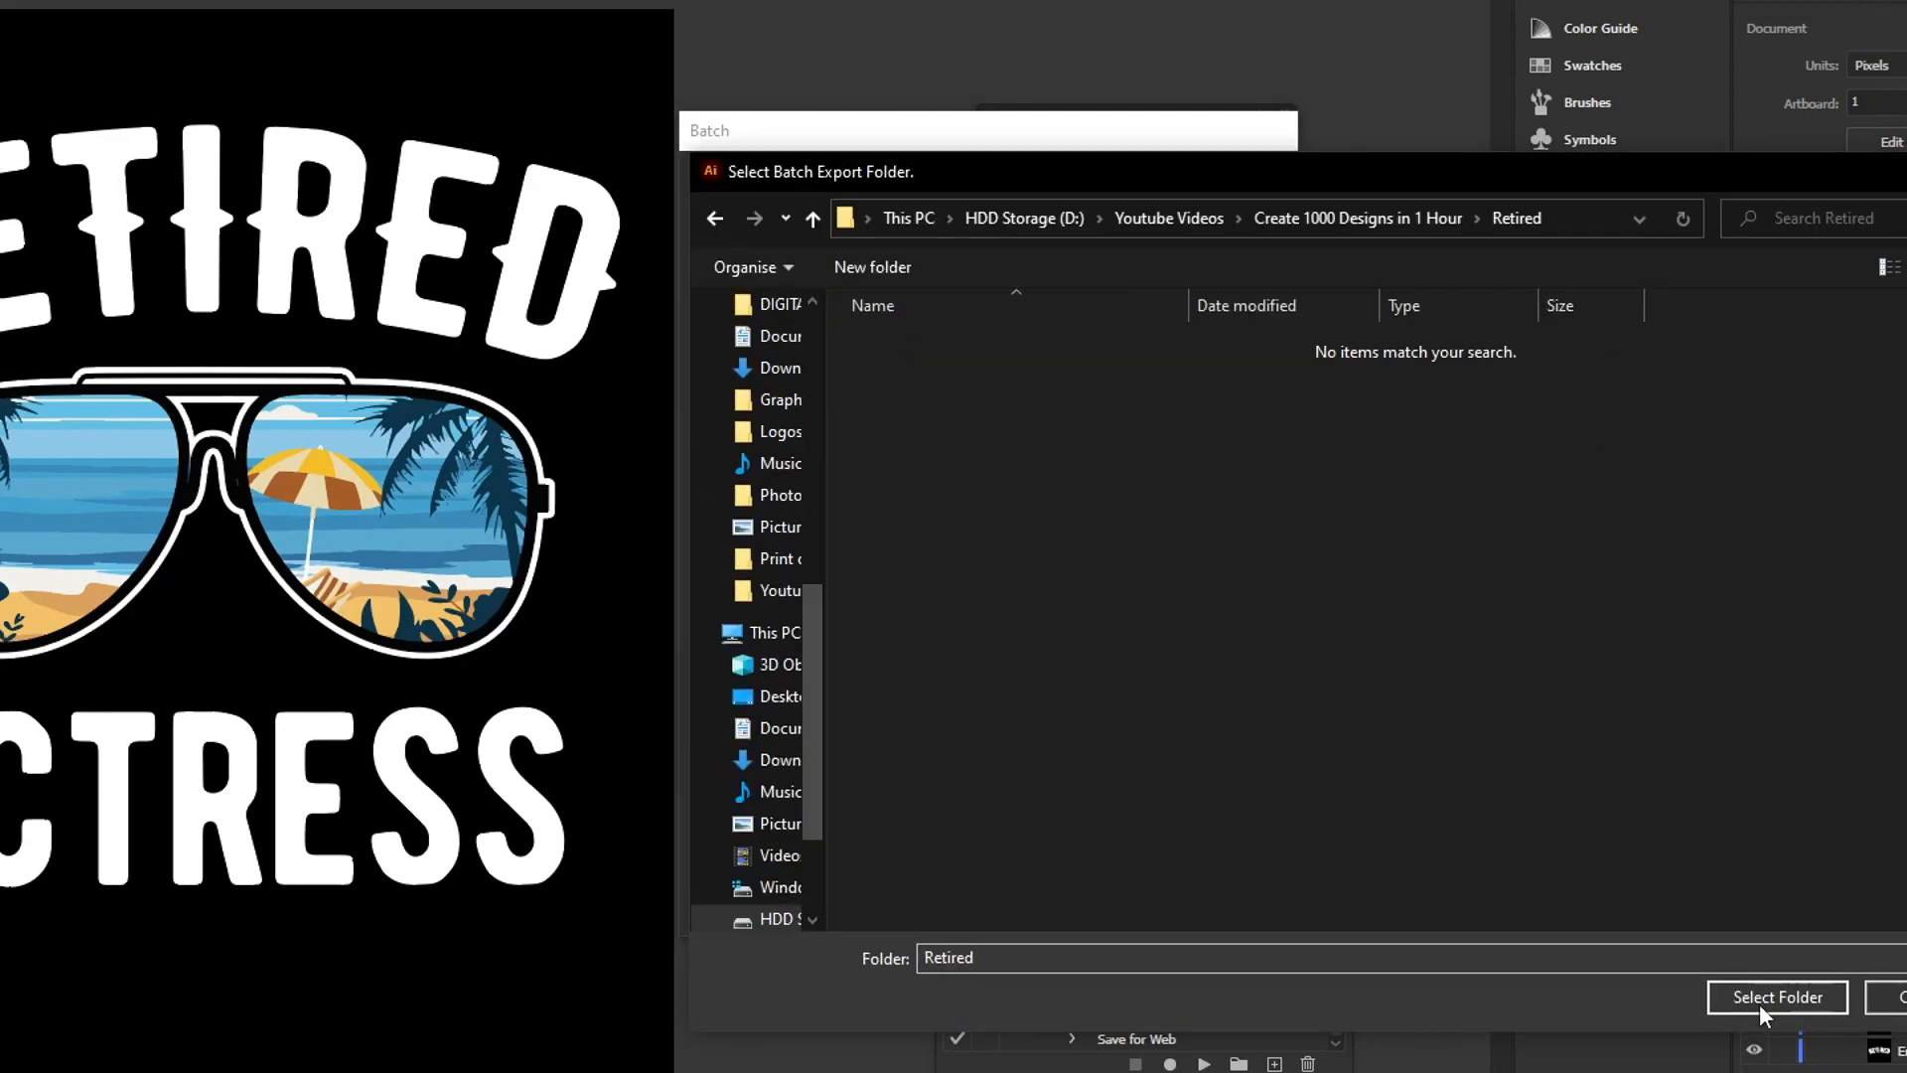
click(1774, 998)
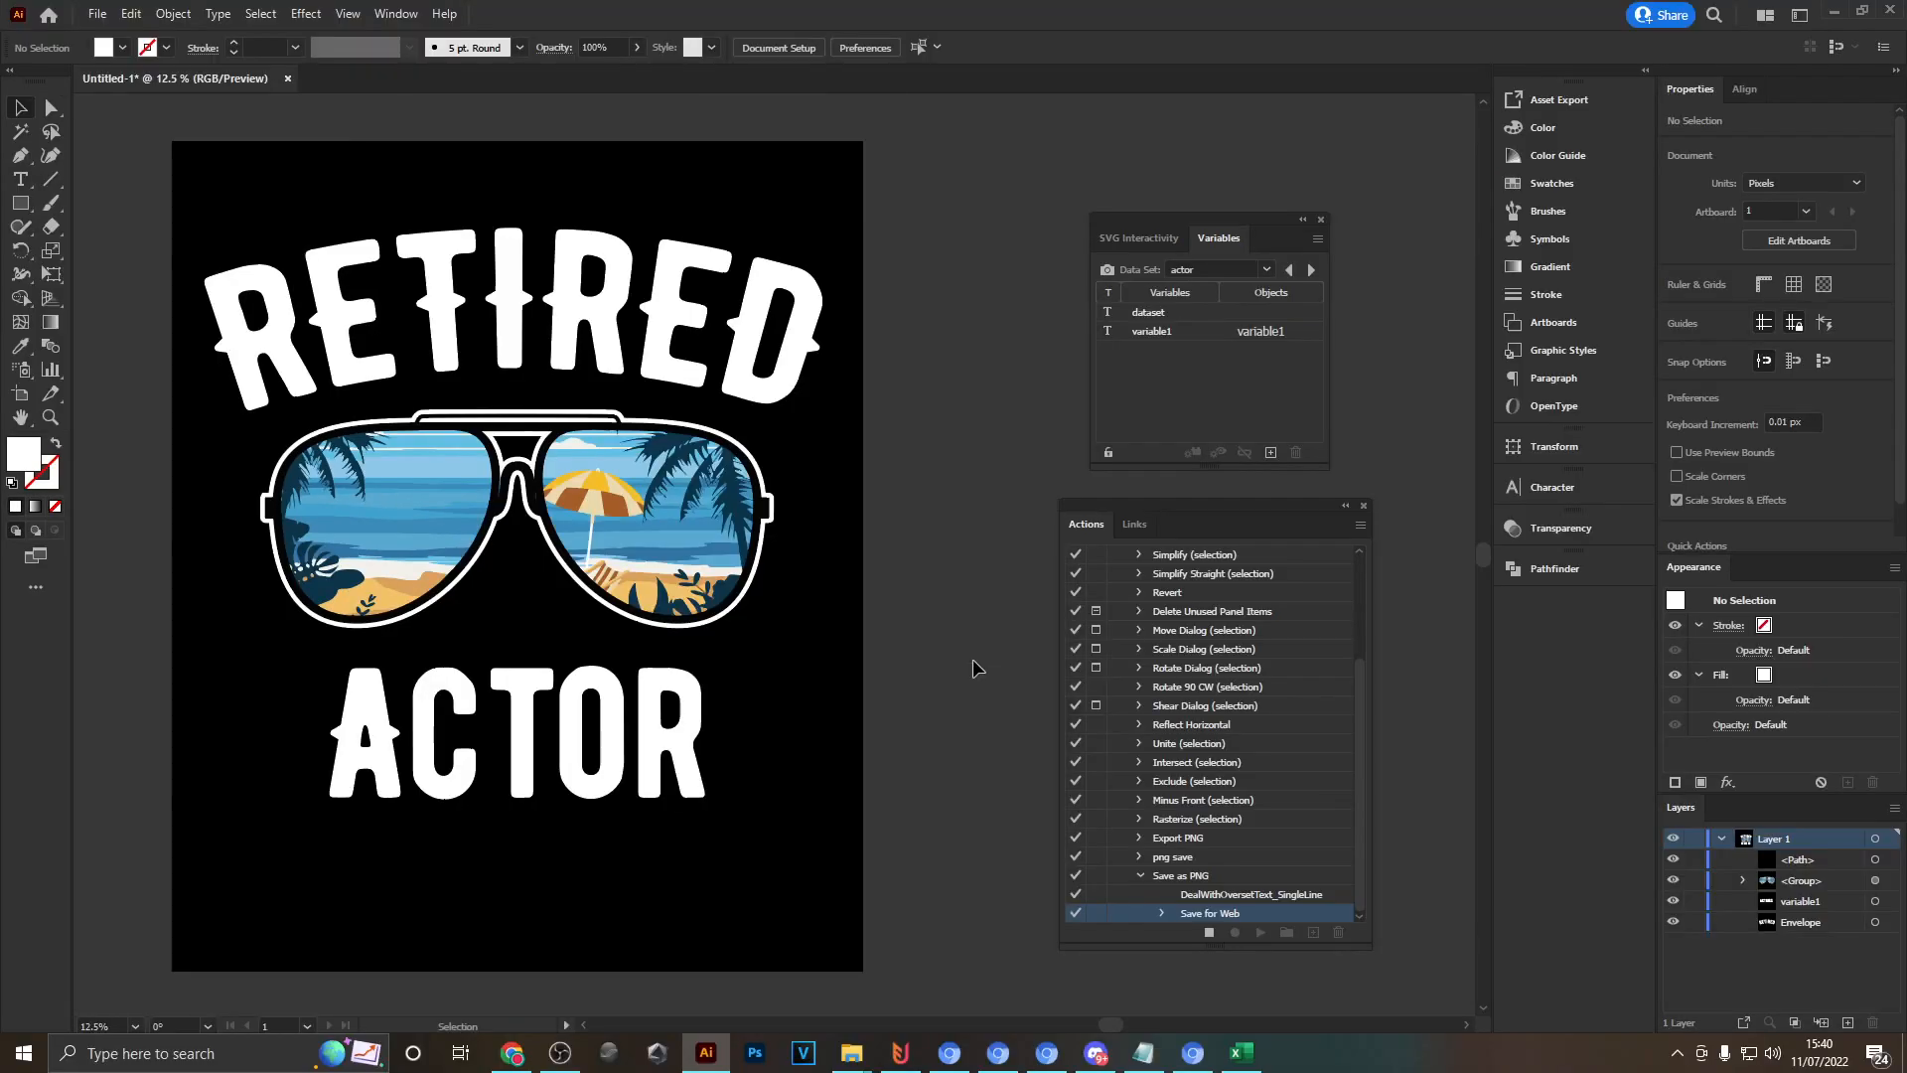
Step: Run the batch to export every data set as a Retired job-title PNG
click(1311, 269)
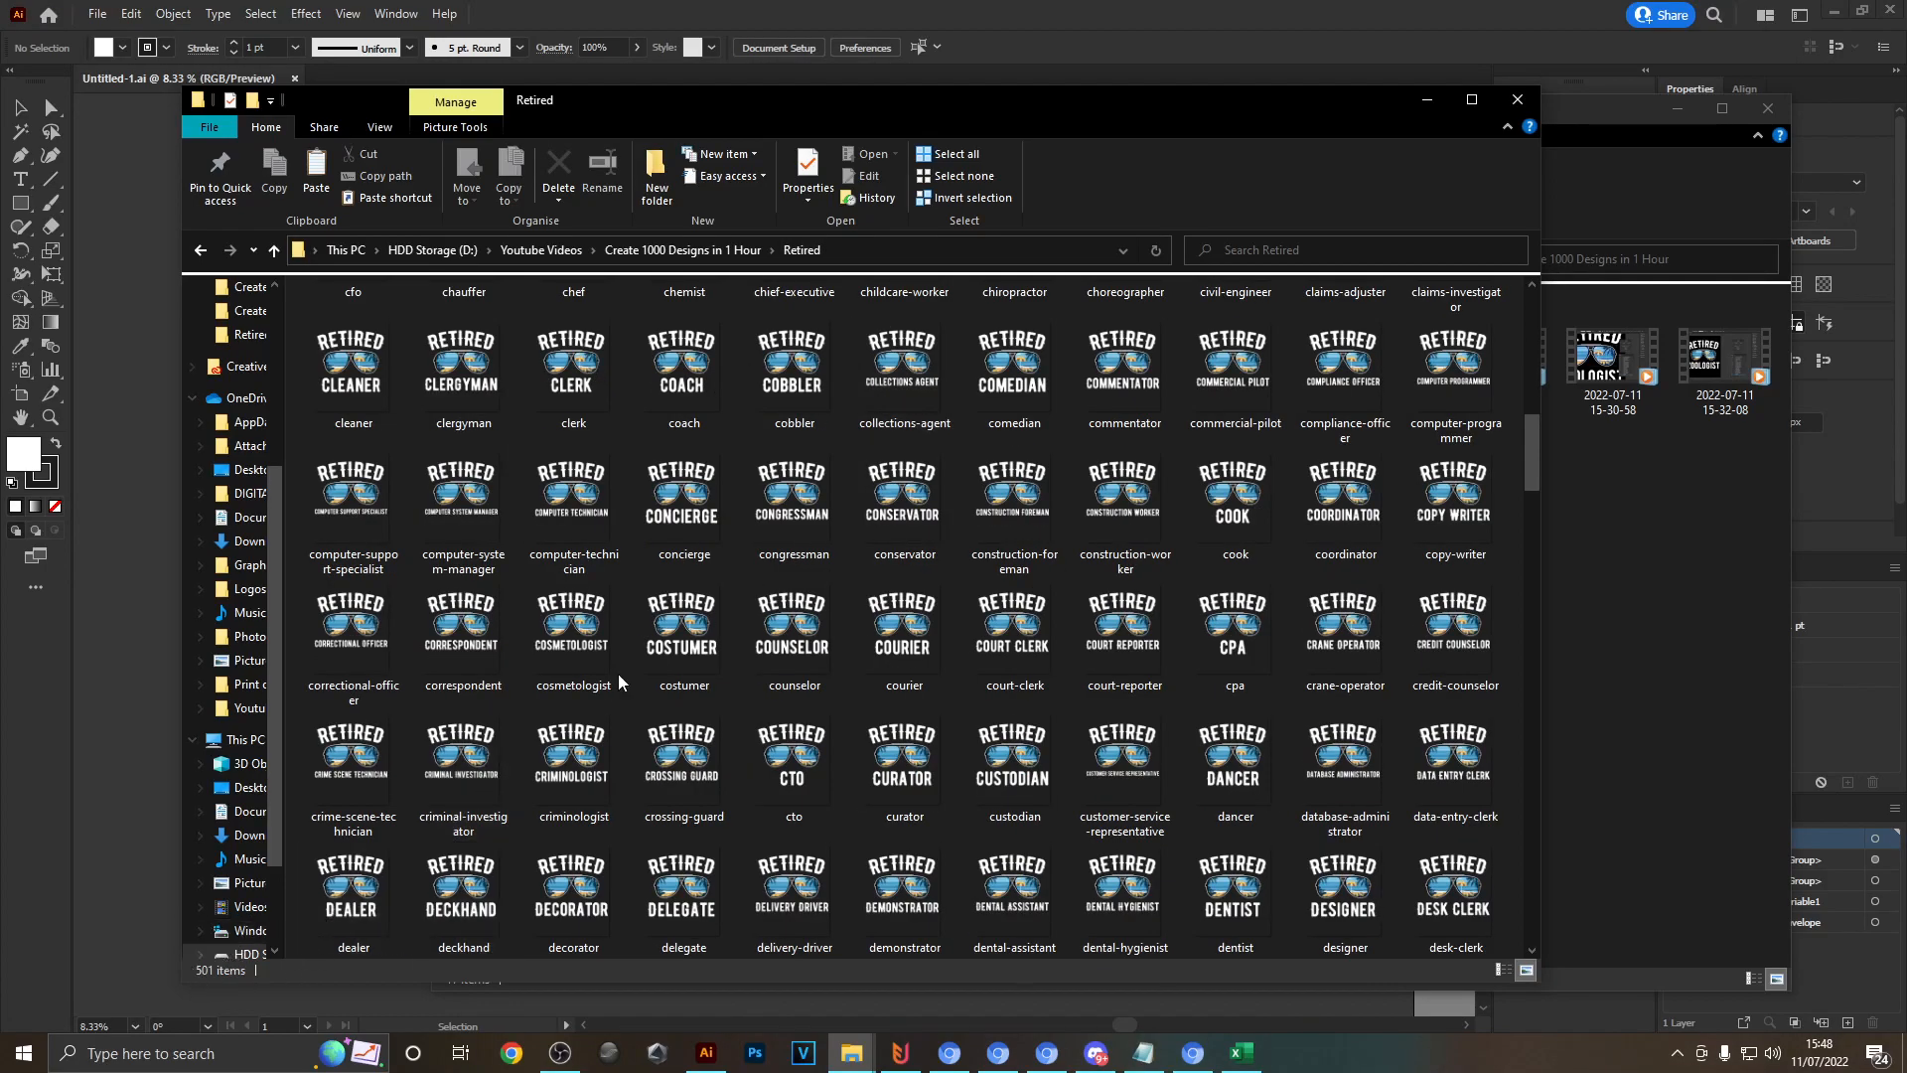
Step: Scroll the Retired folder's PNGs and preview the next design, such as executive or fabricator
scroll(down, 3)
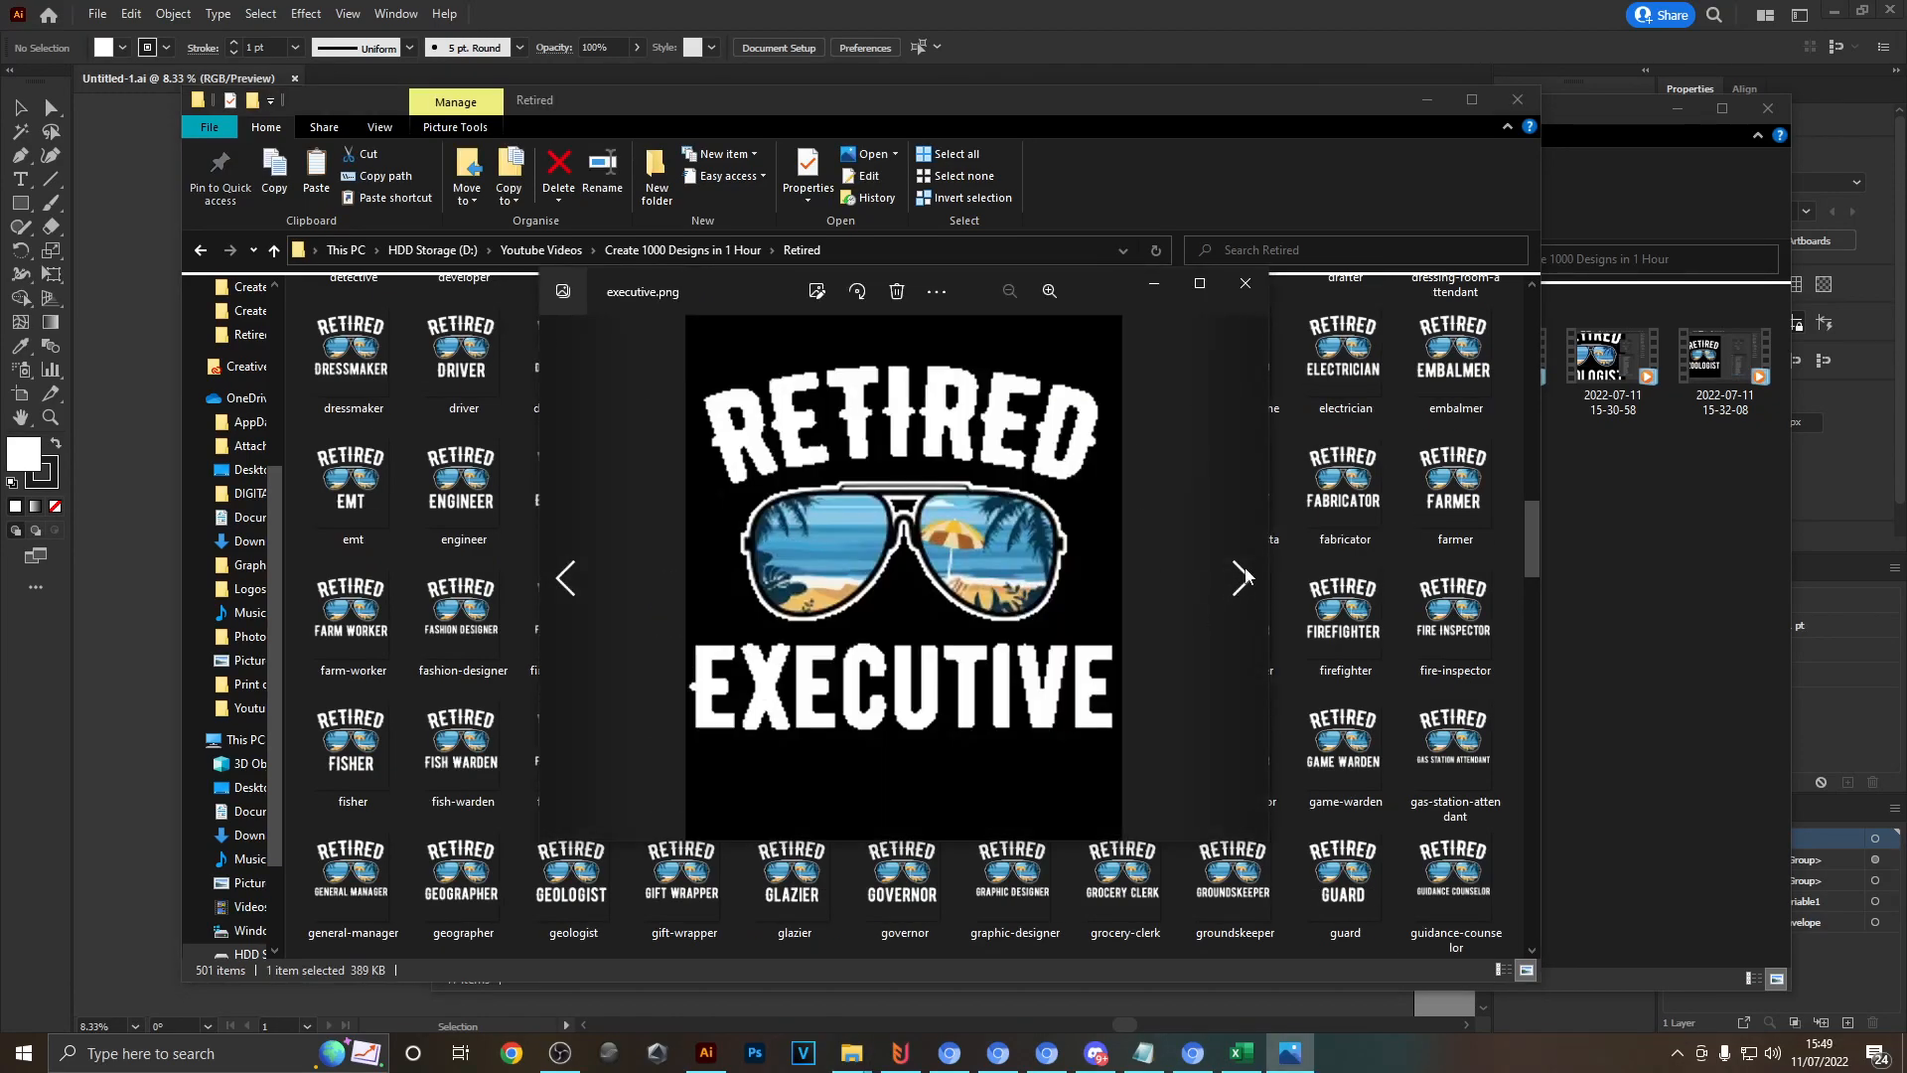
click(1241, 580)
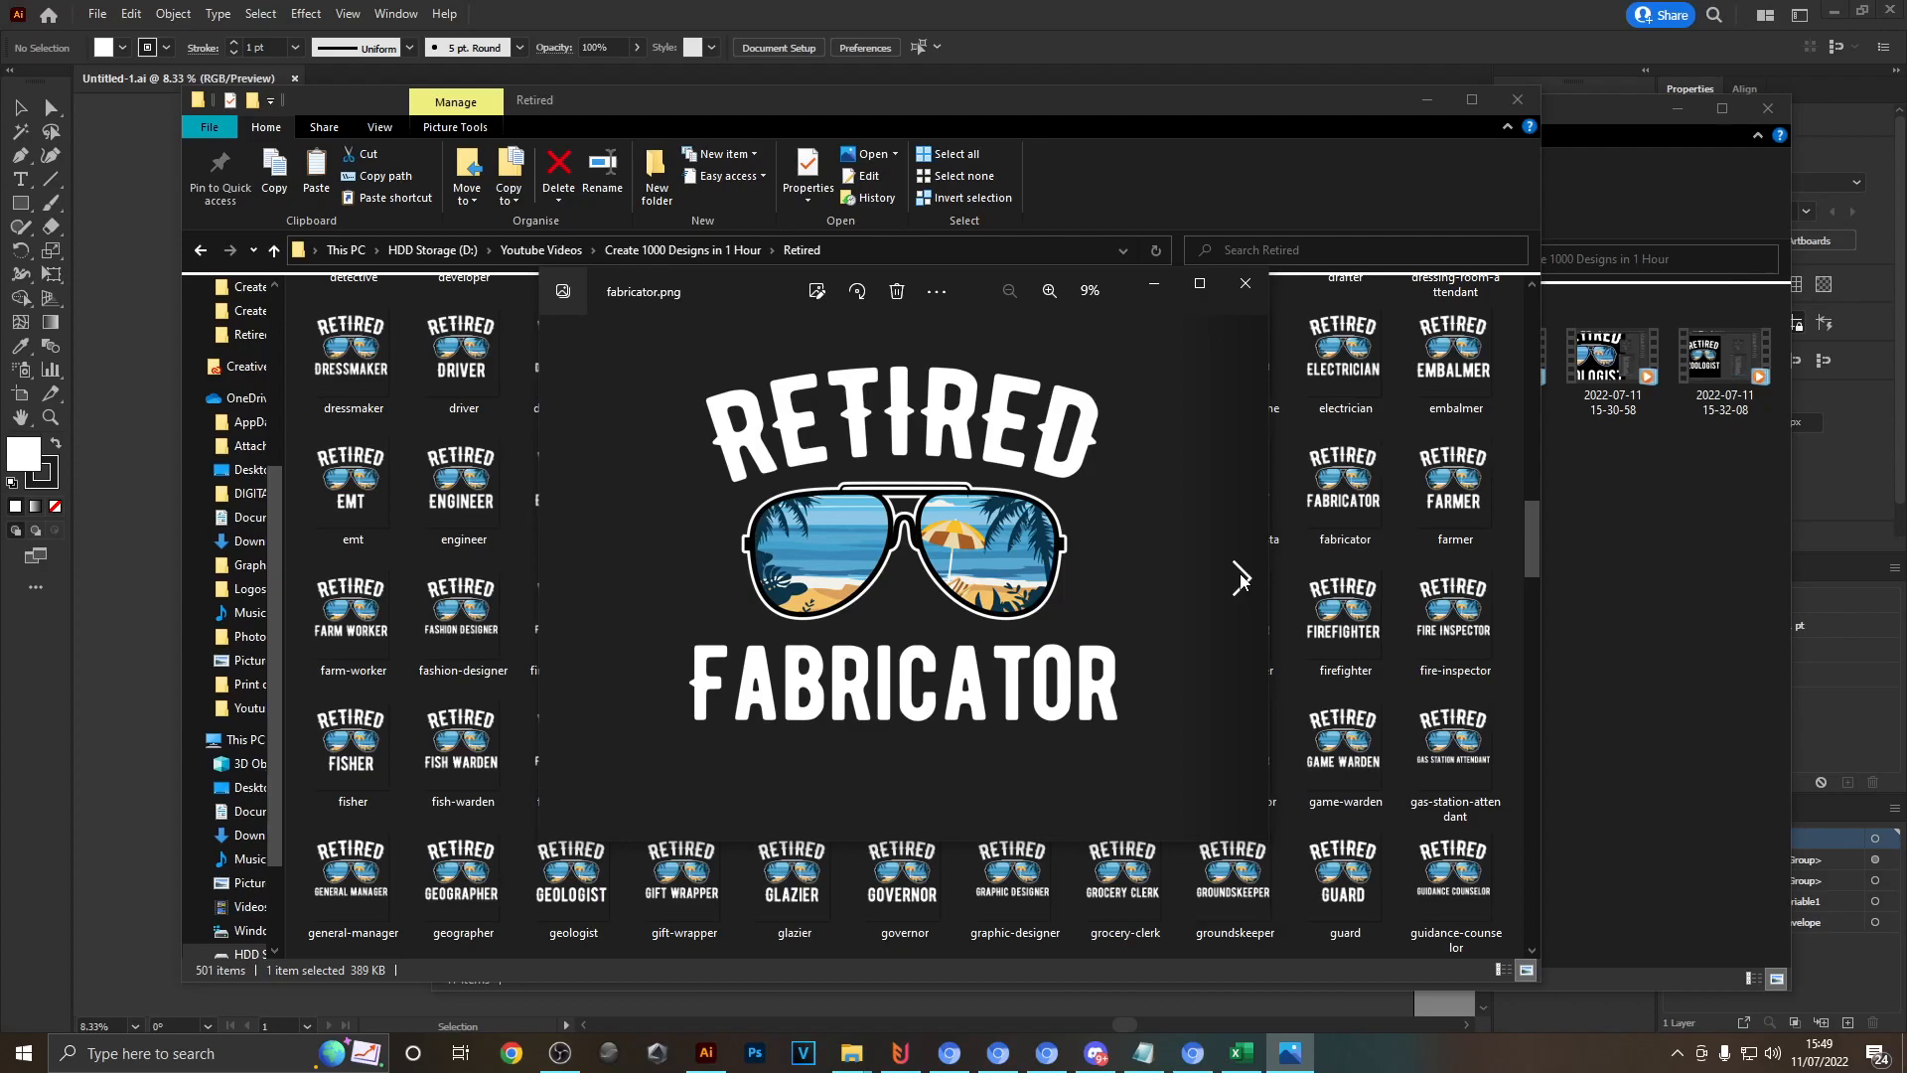
mouse_move(1243, 581)
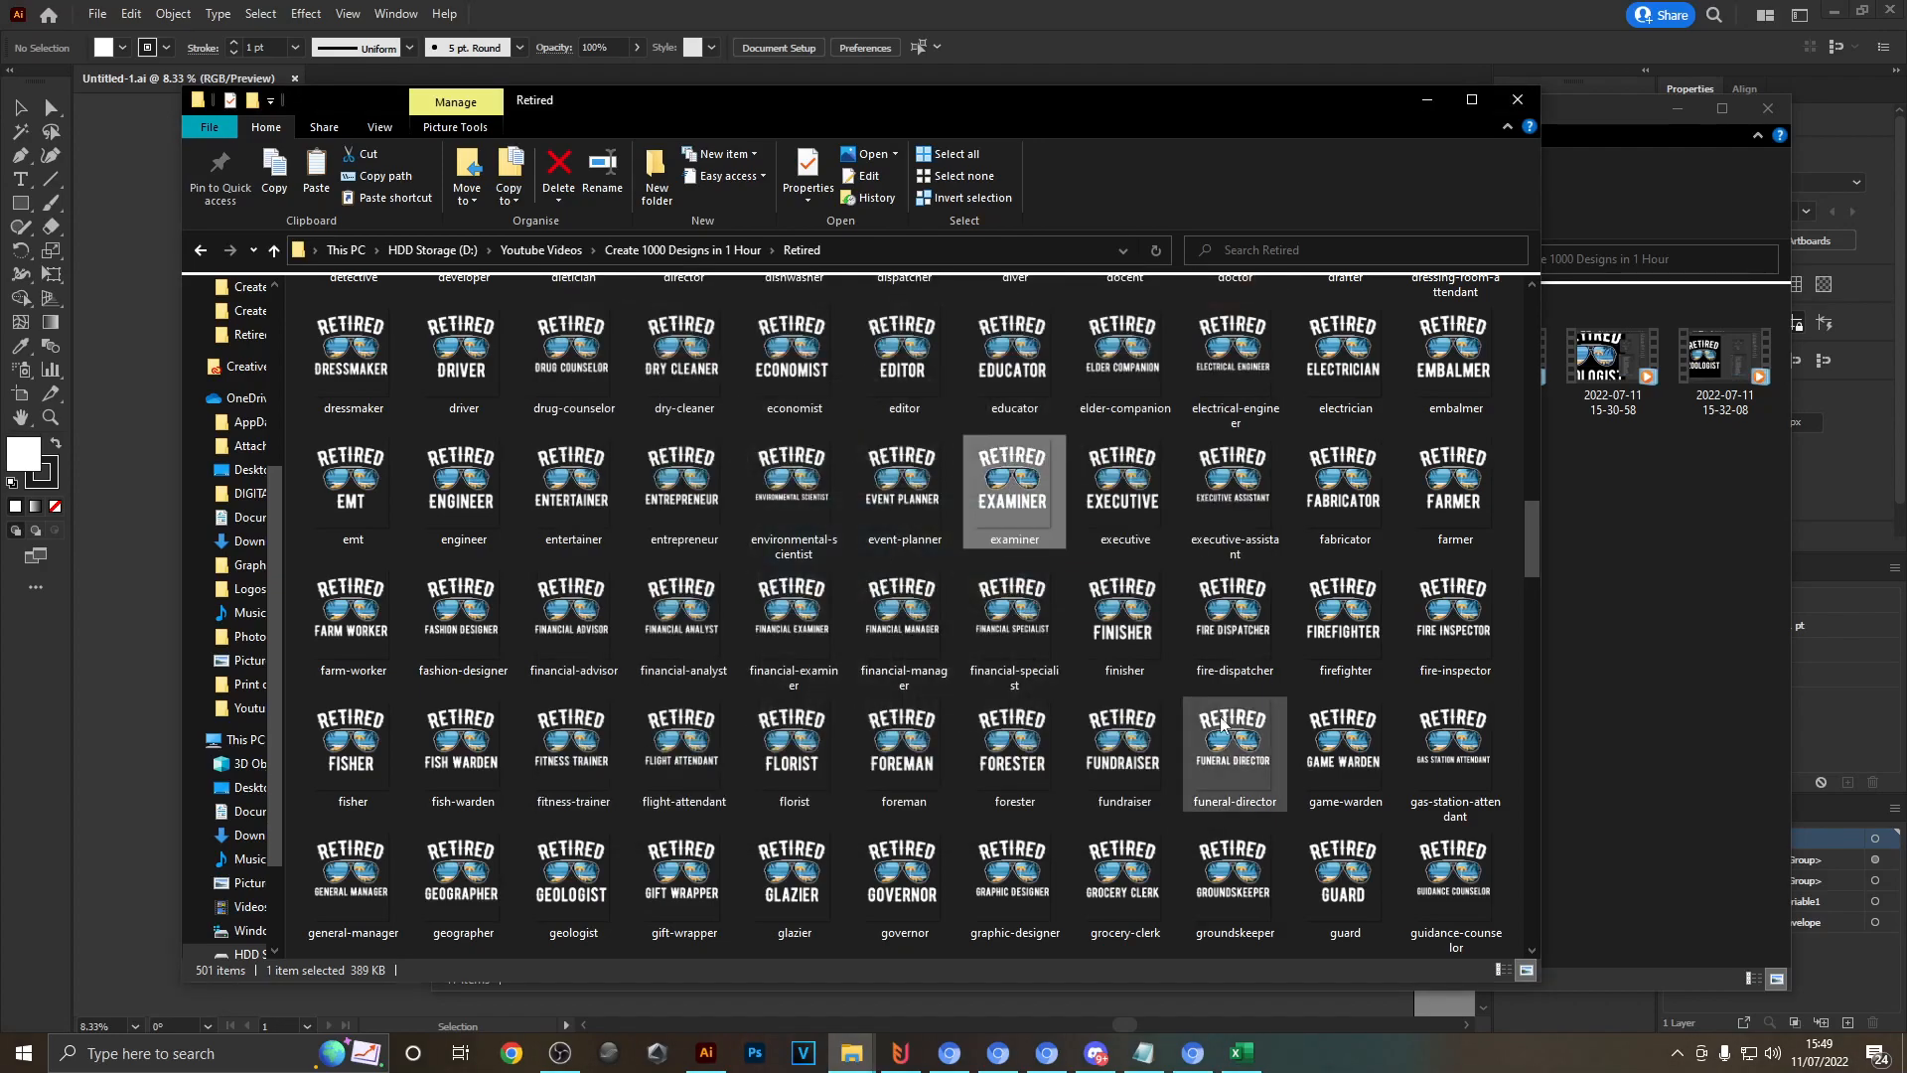
mouse_move(1233, 717)
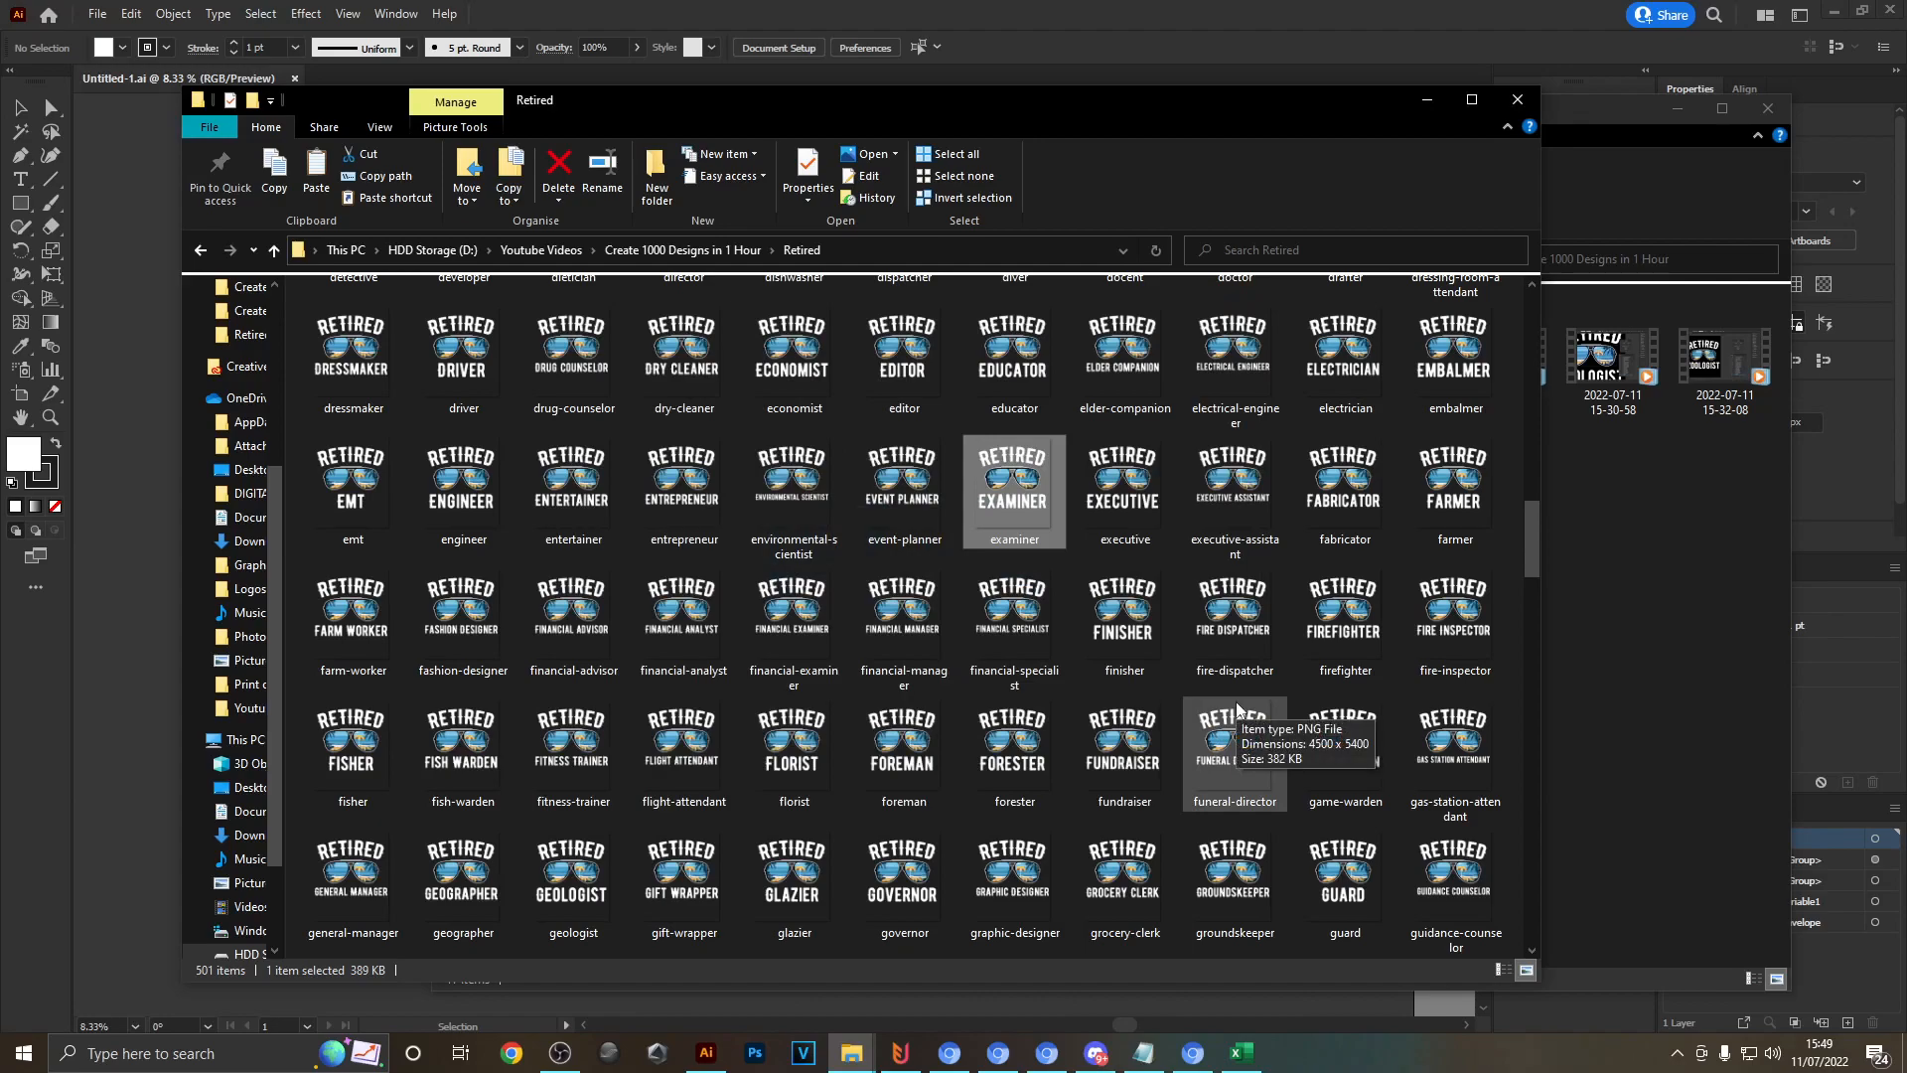